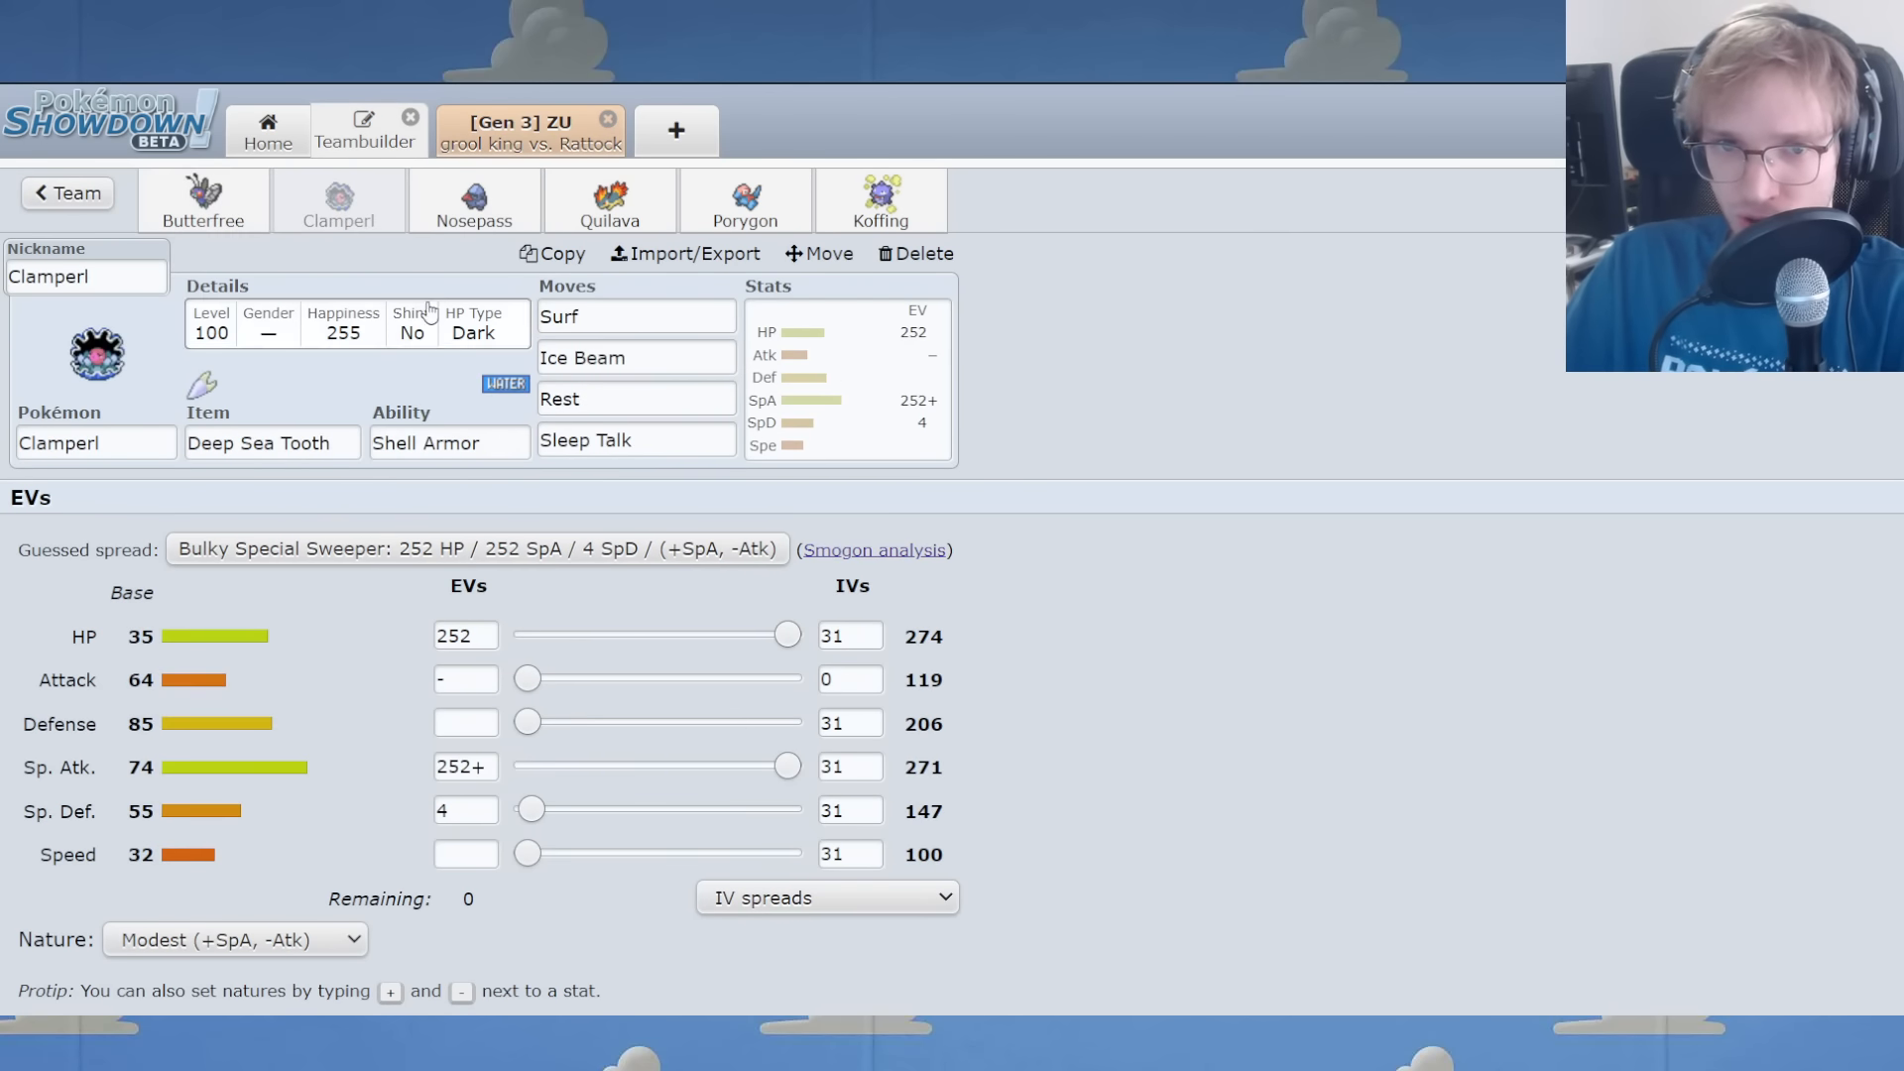
Review Clamperl's moves, then the Koffing, Quilava, Nosepass and Butterfree sets, ending on Nosepass.
{"action": "left_click", "coordinate": [634, 315]}
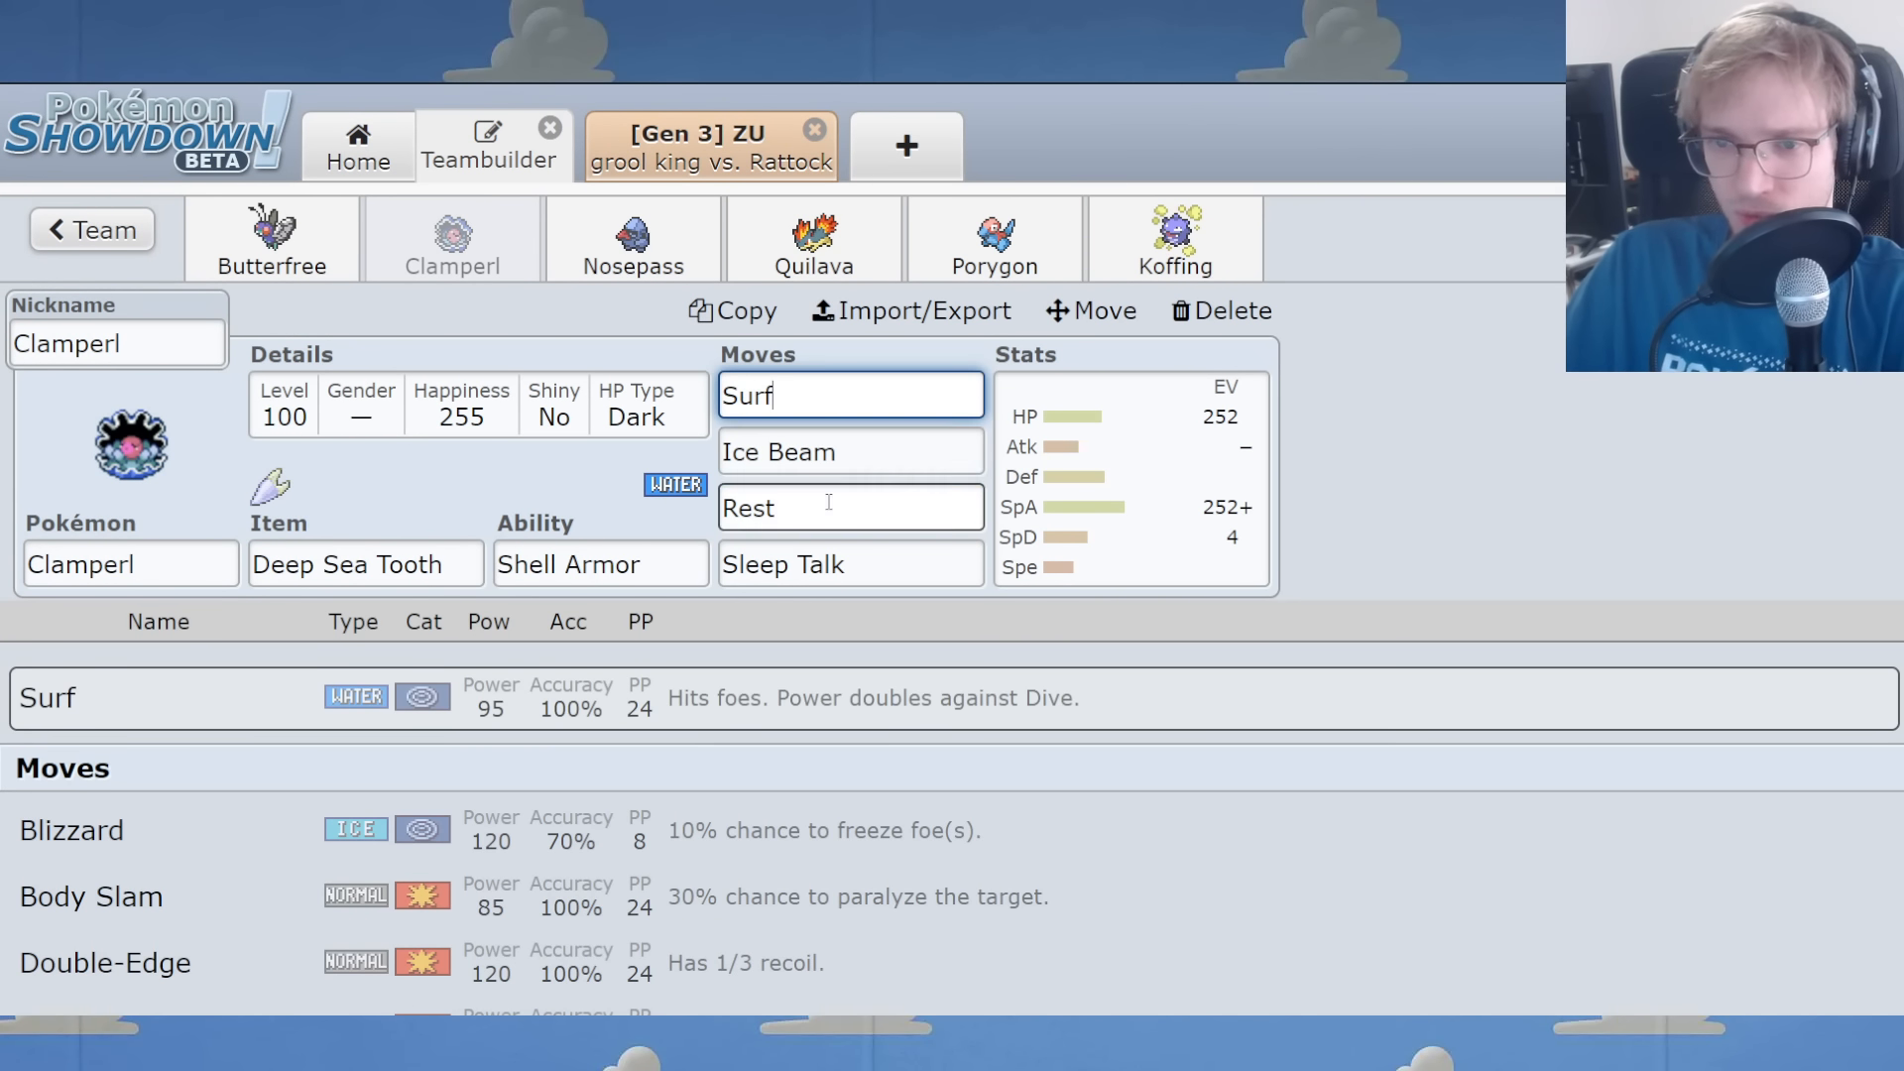
{"action": "left_click", "coordinate": [850, 562]}
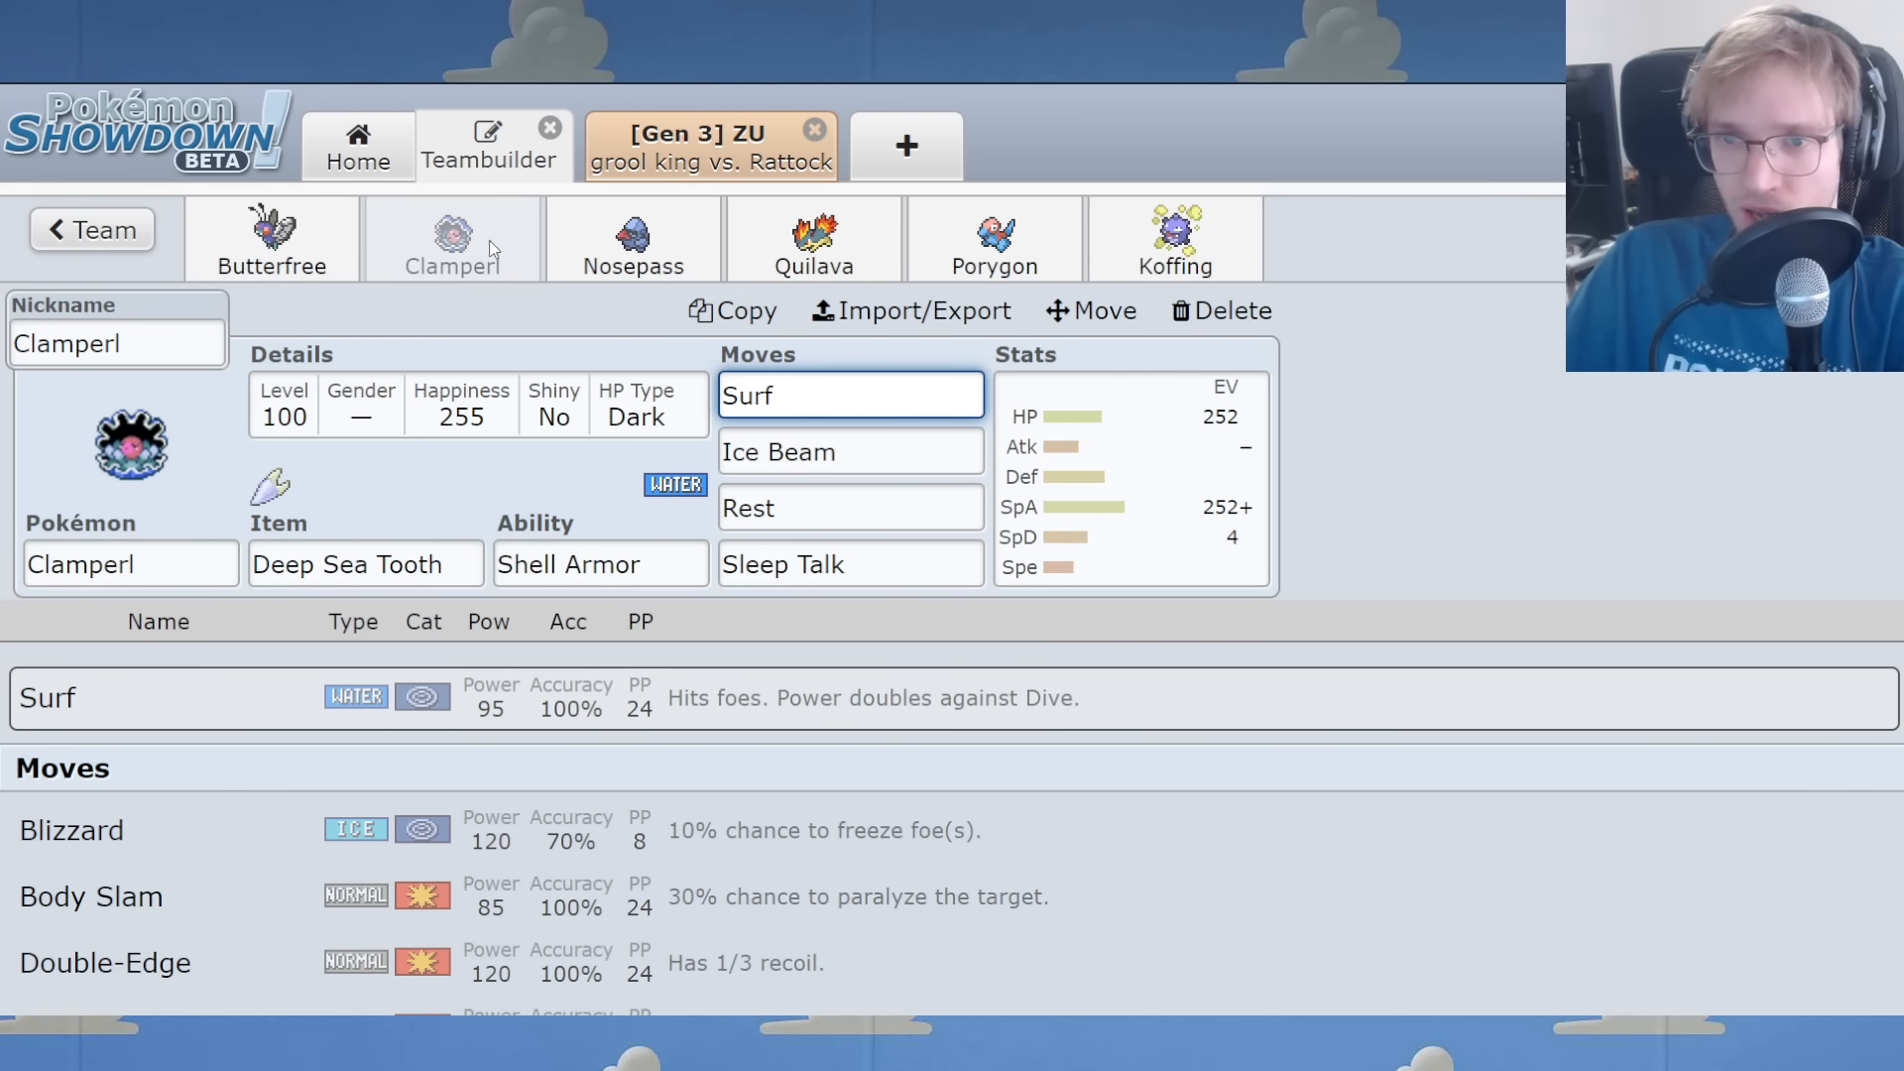
{"action": "left_click", "coordinate": [1170, 238]}
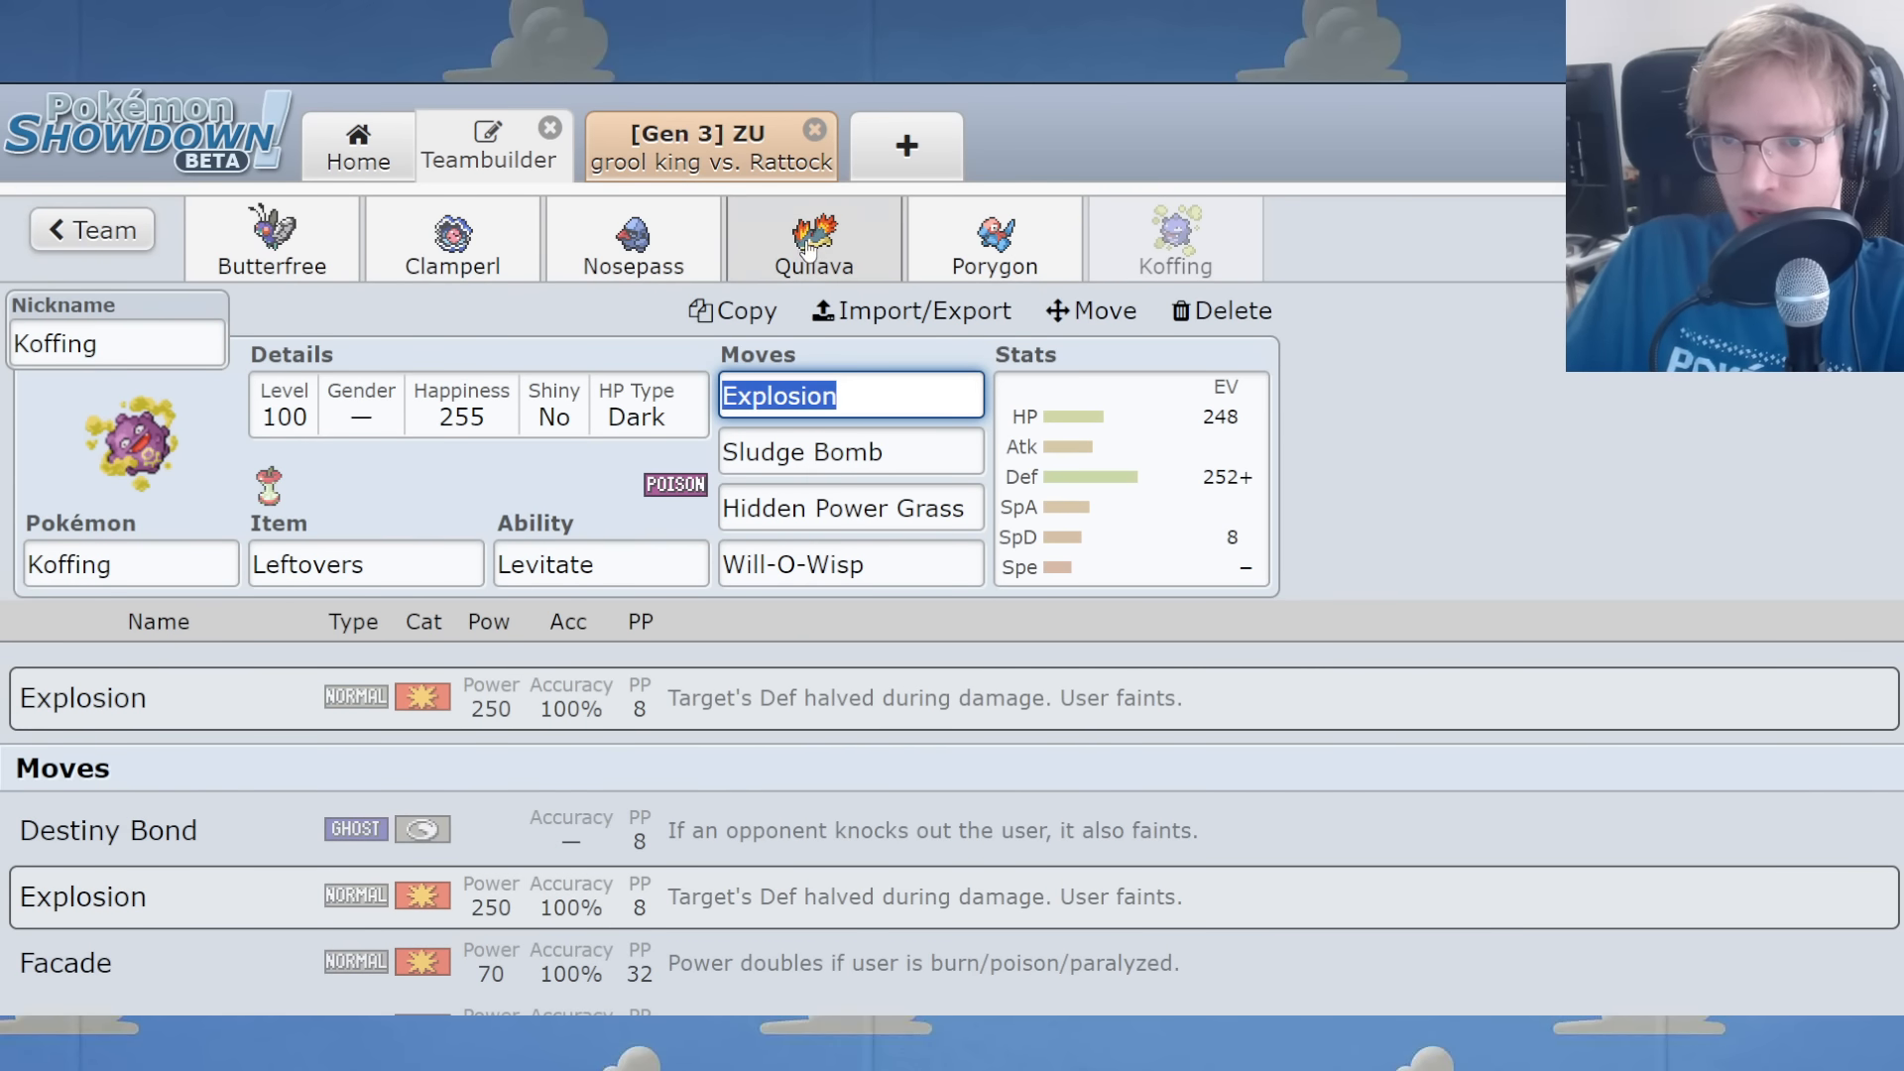
{"action": "left_click", "coordinate": [812, 238]}
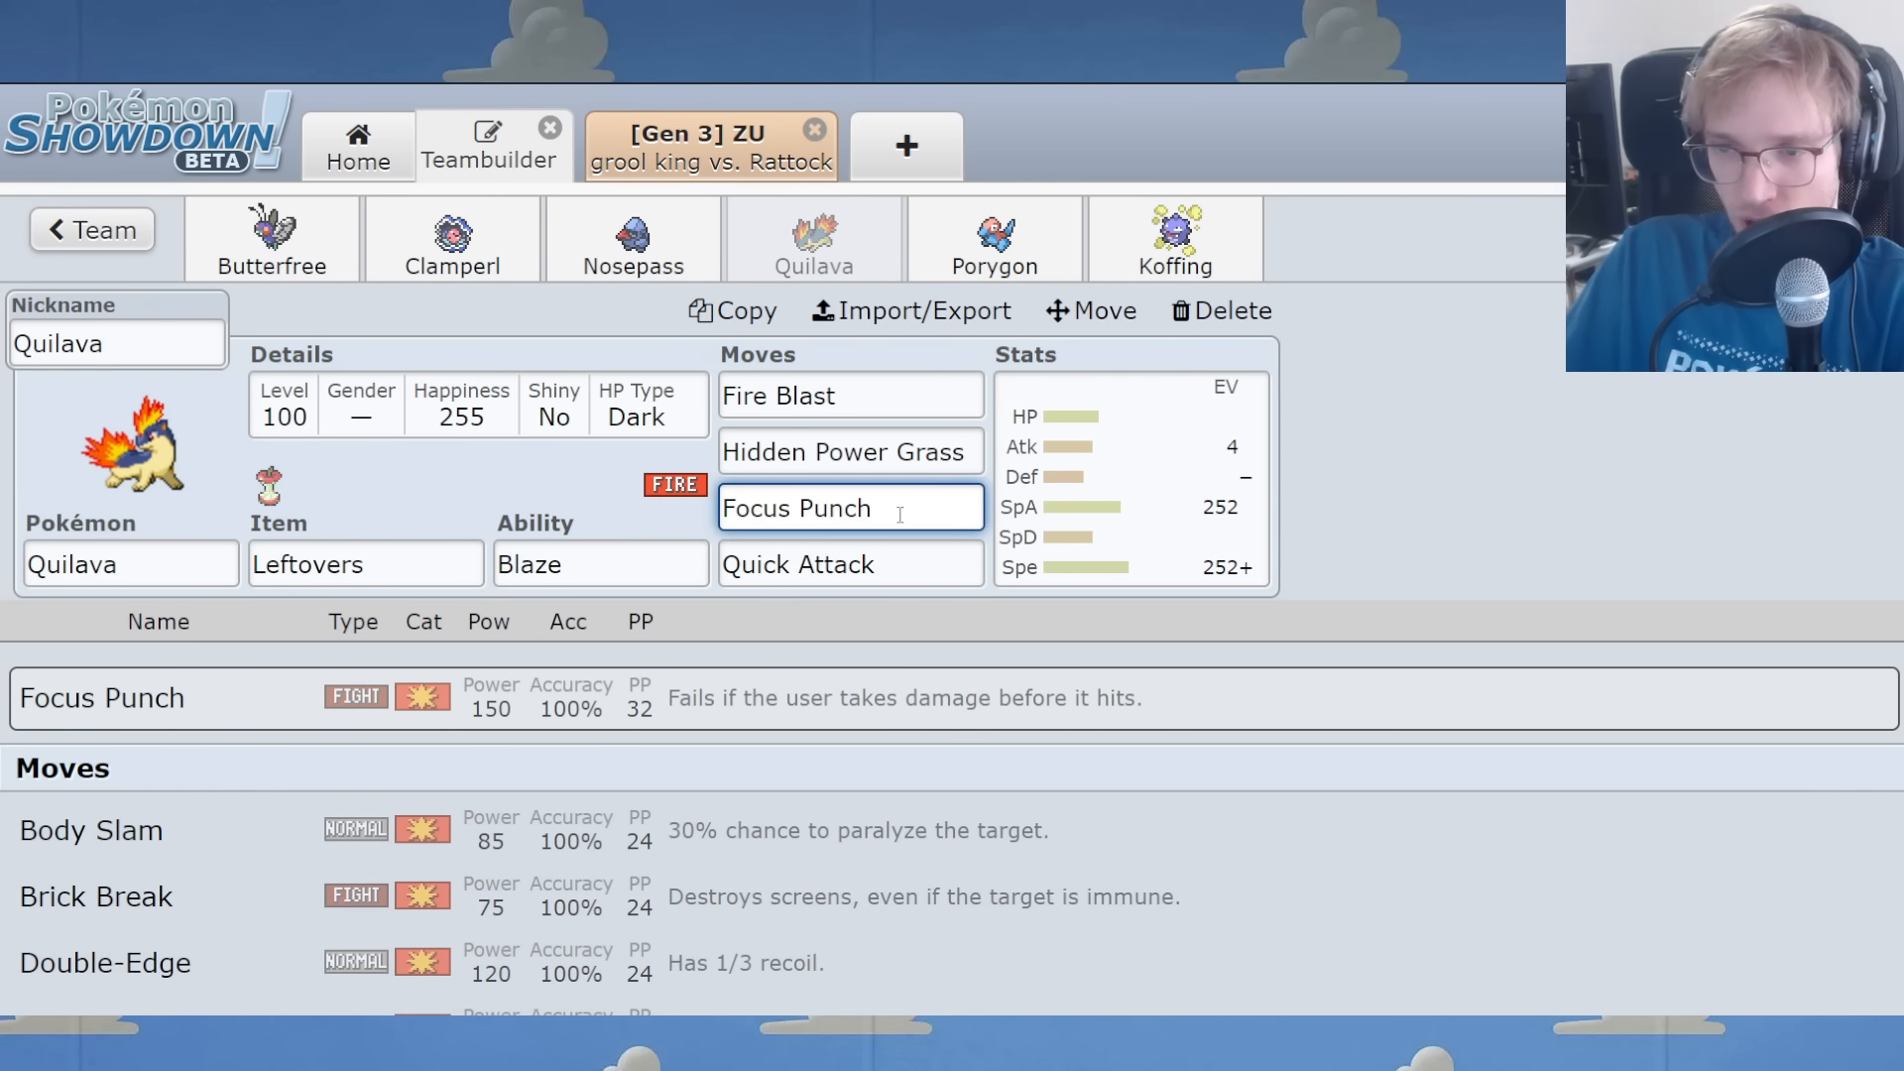
{"action": "left_click", "coordinate": [632, 237]}
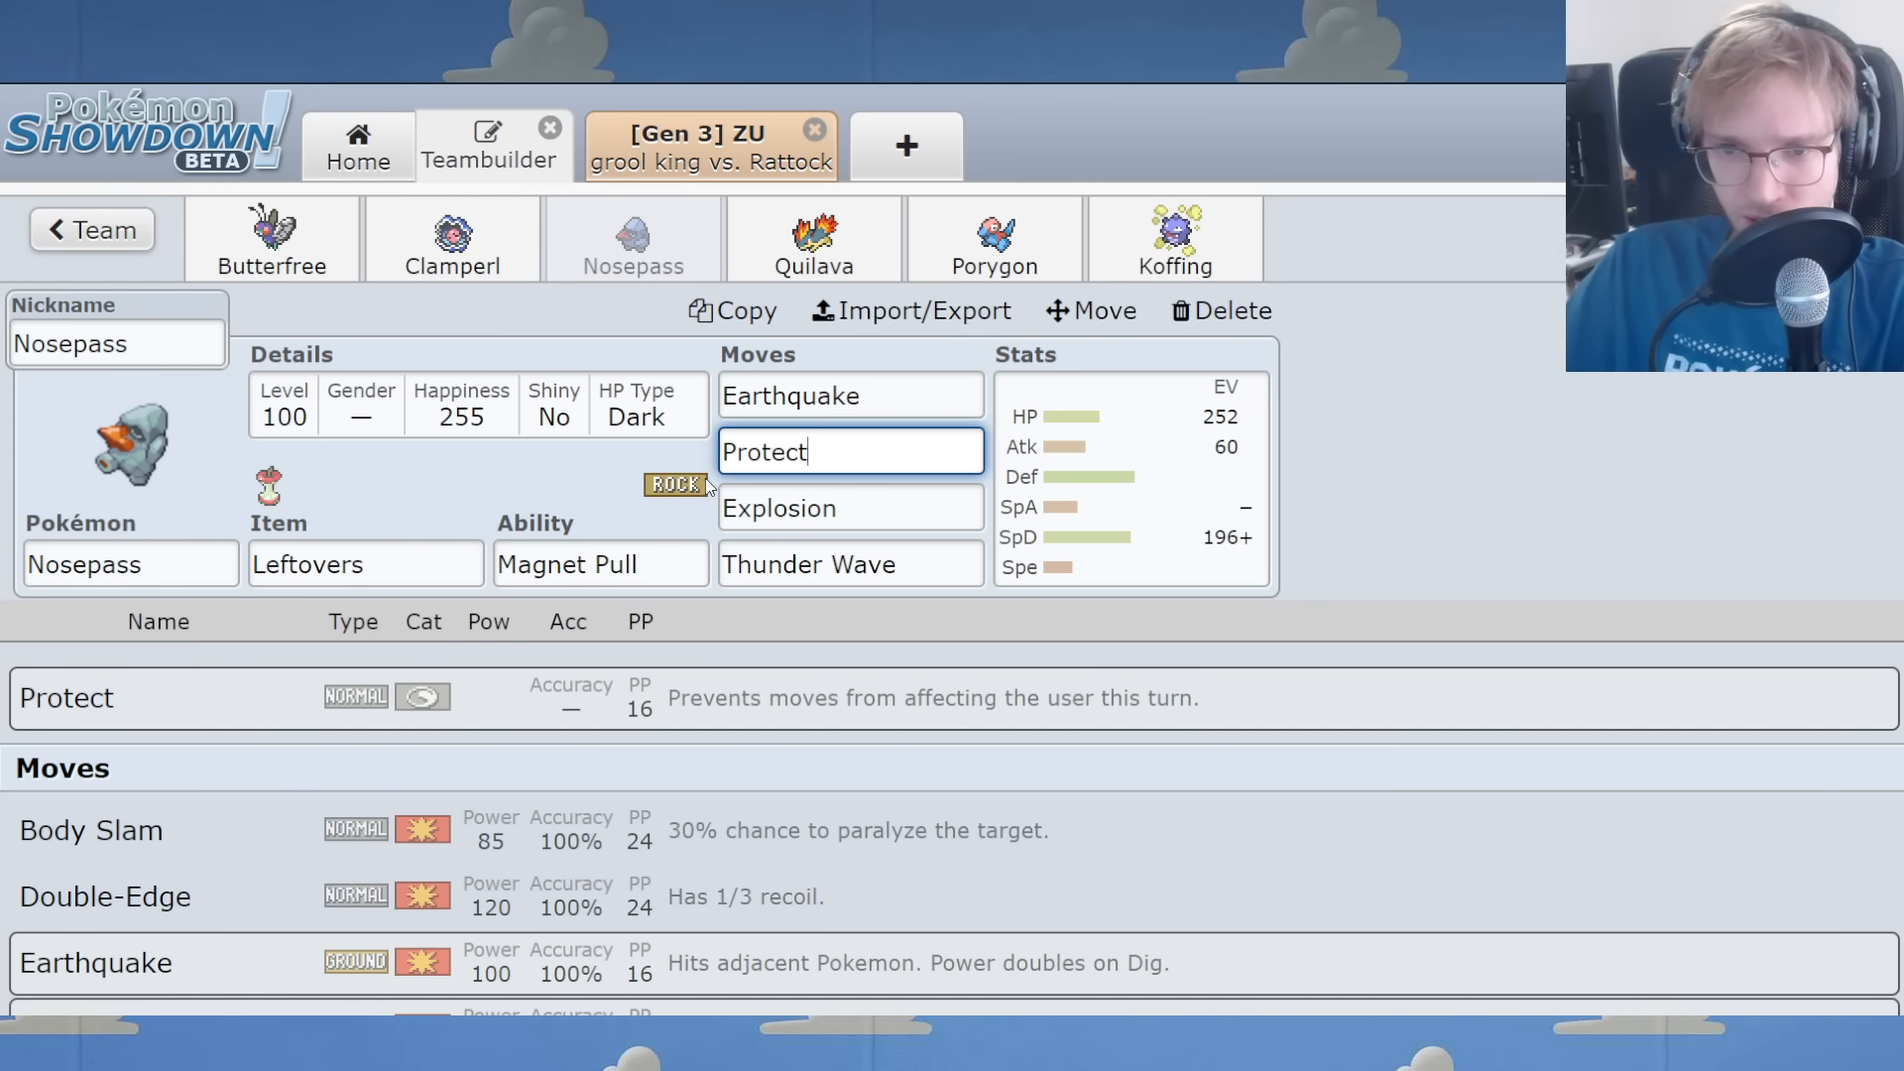
{"action": "left_click", "coordinate": [450, 238]}
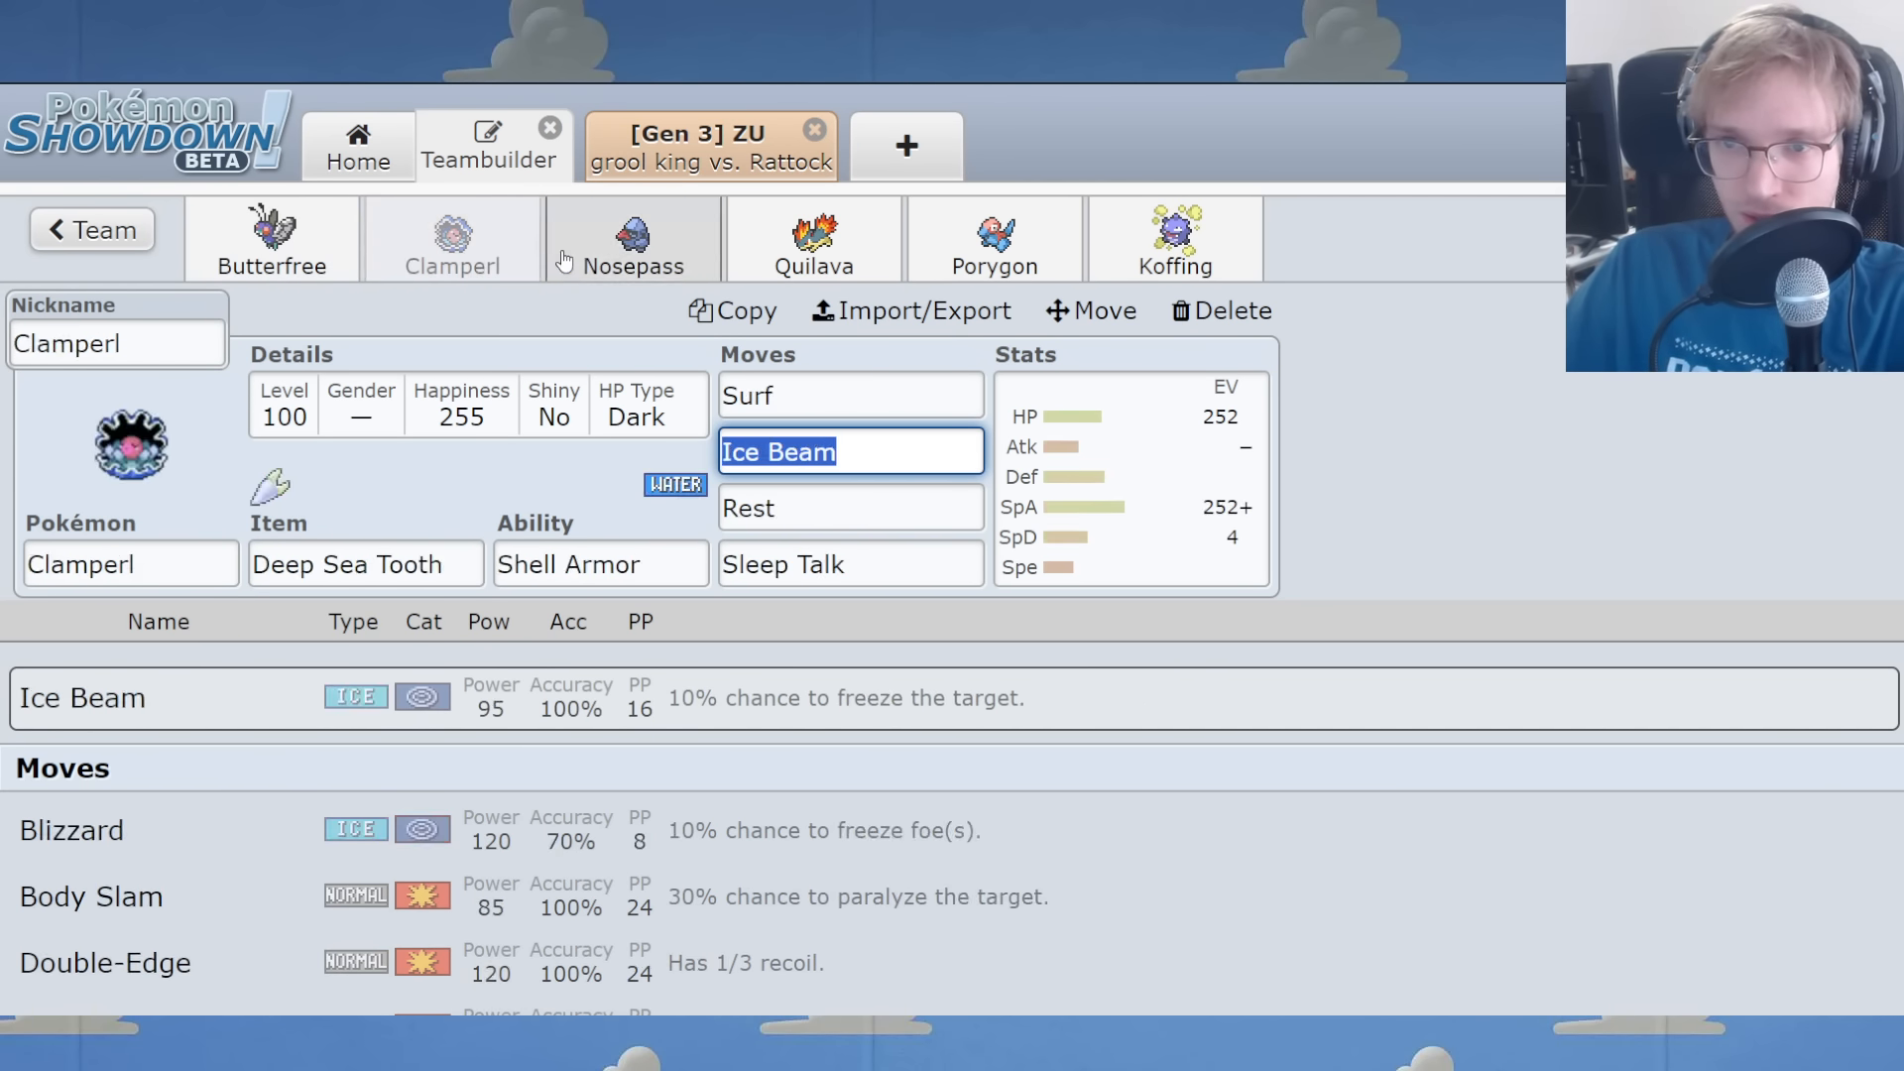
{"action": "left_click", "coordinate": [271, 238]}
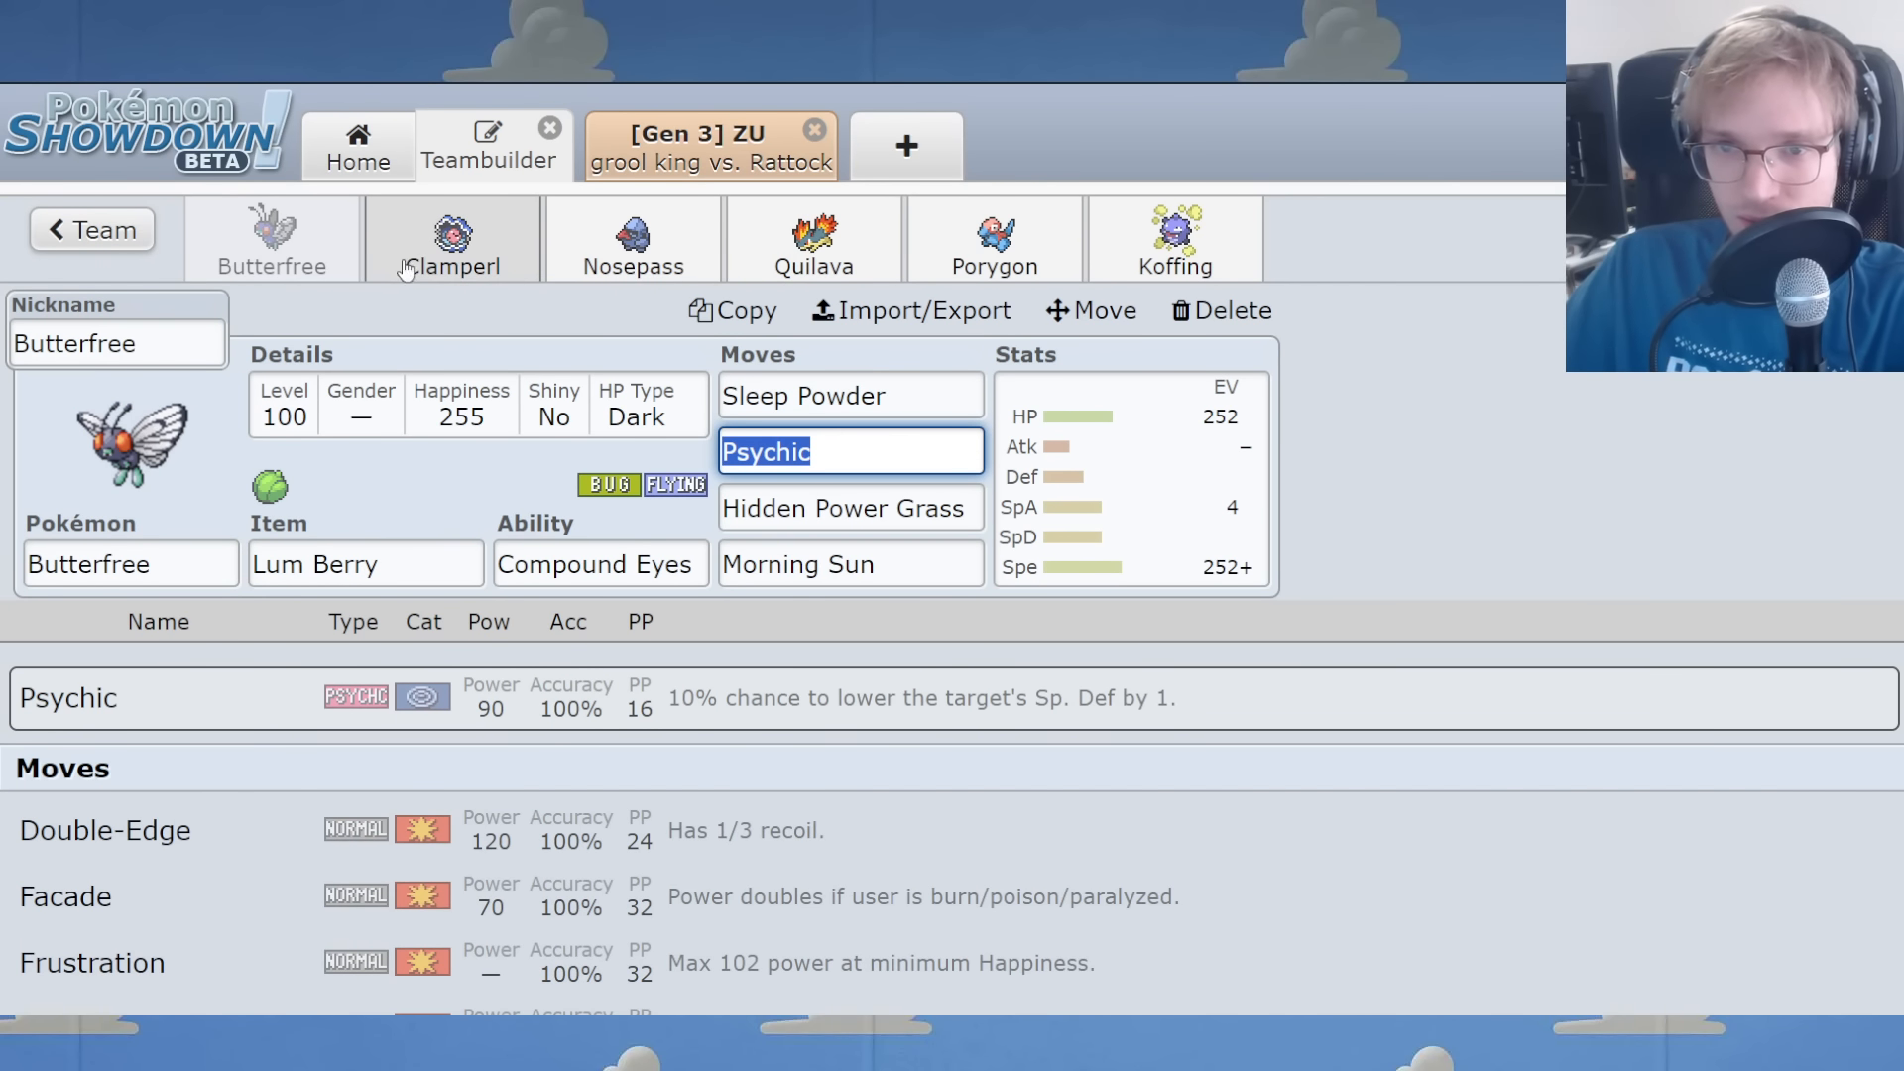
{"action": "left_click", "coordinate": [632, 238]}
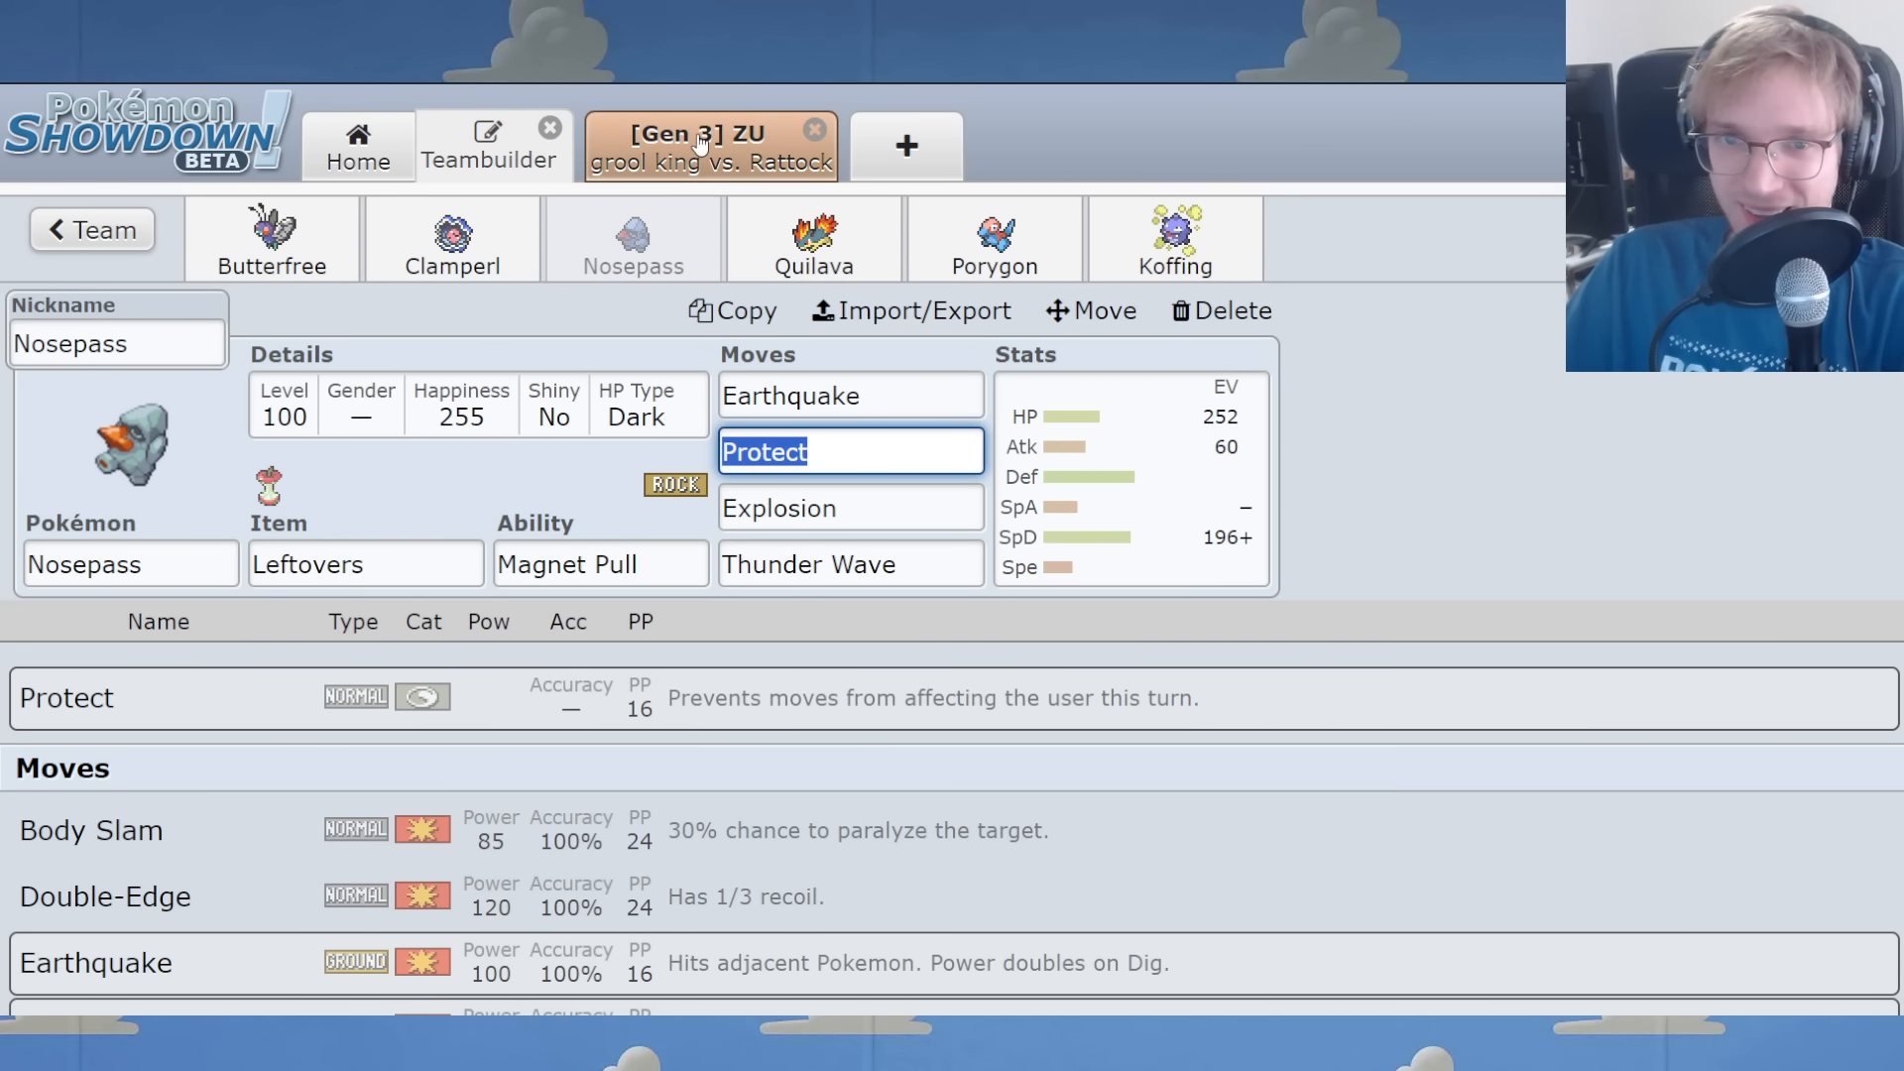
{"action": "mouse_move", "coordinate": [714, 188]}
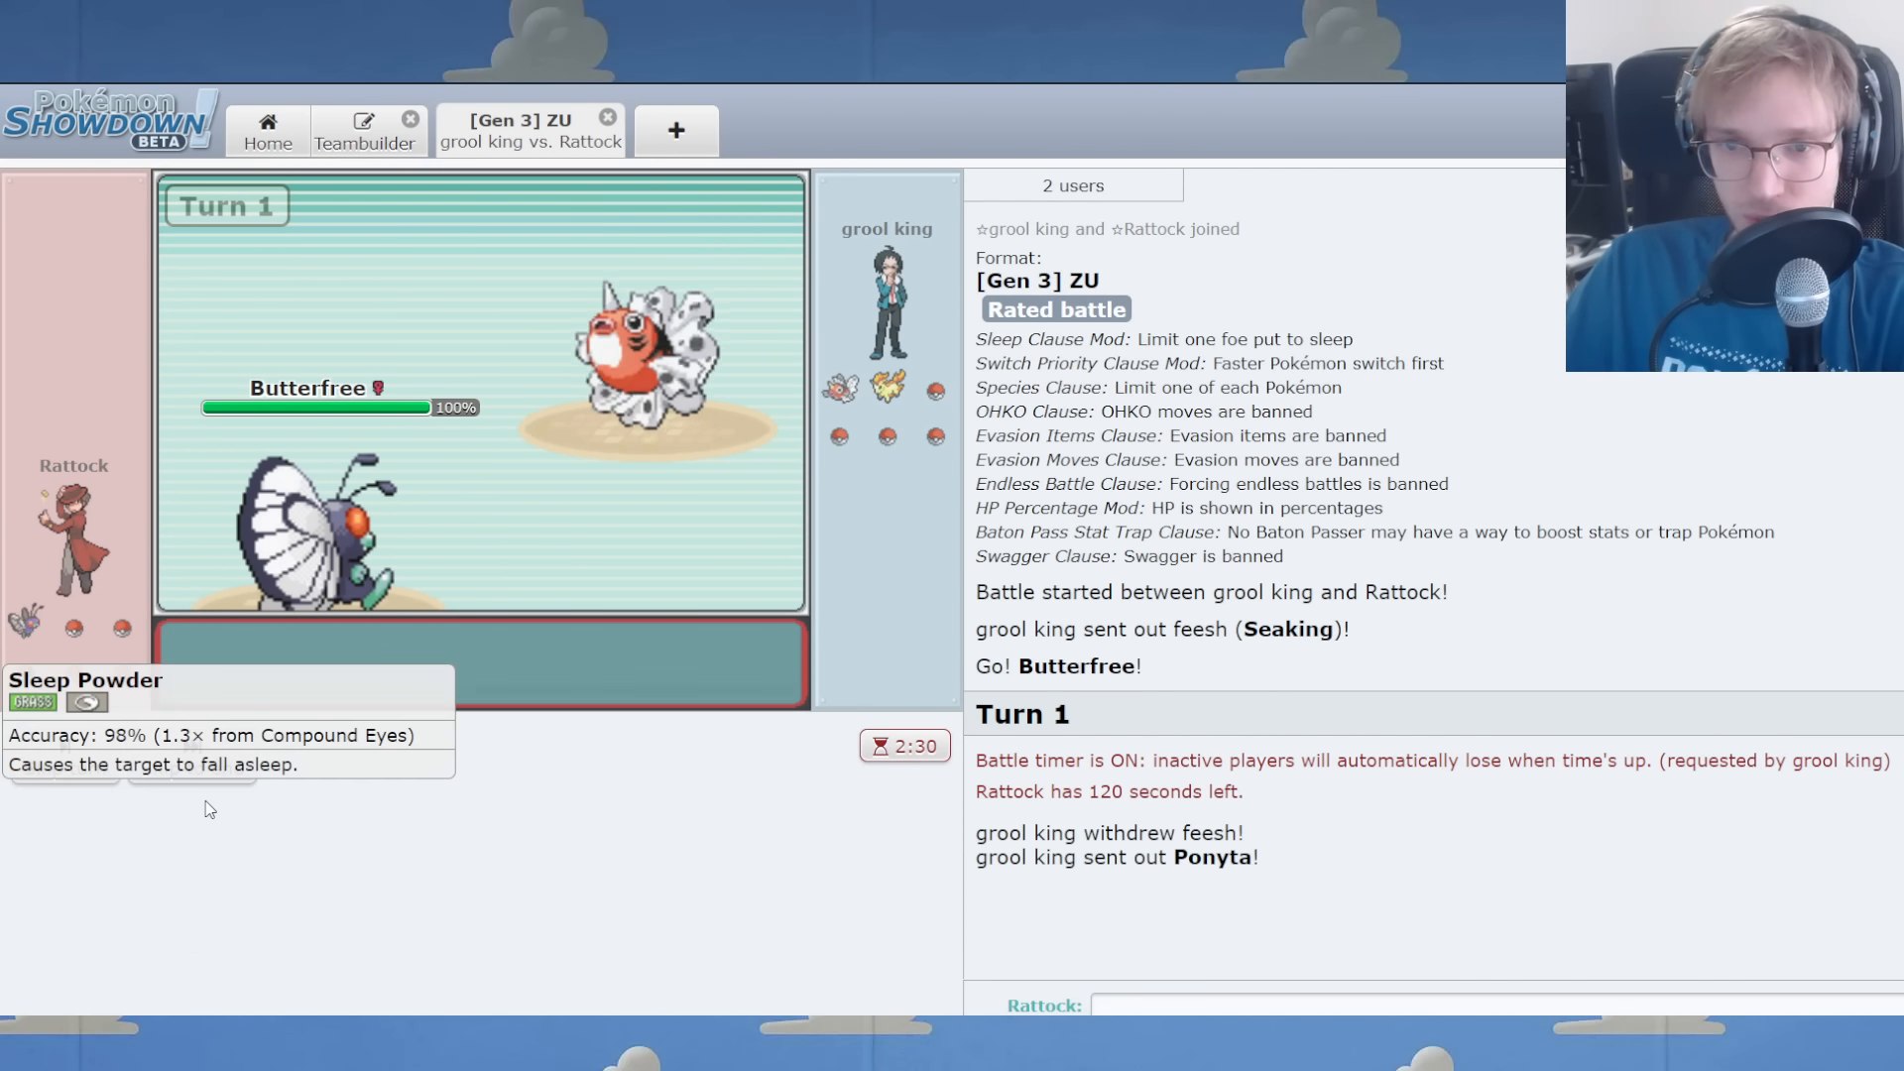
Use Butterfree's Sleep Powder on Ponyta, then switch to Porygon.
{"action": "left_click", "coordinate": [85, 680]}
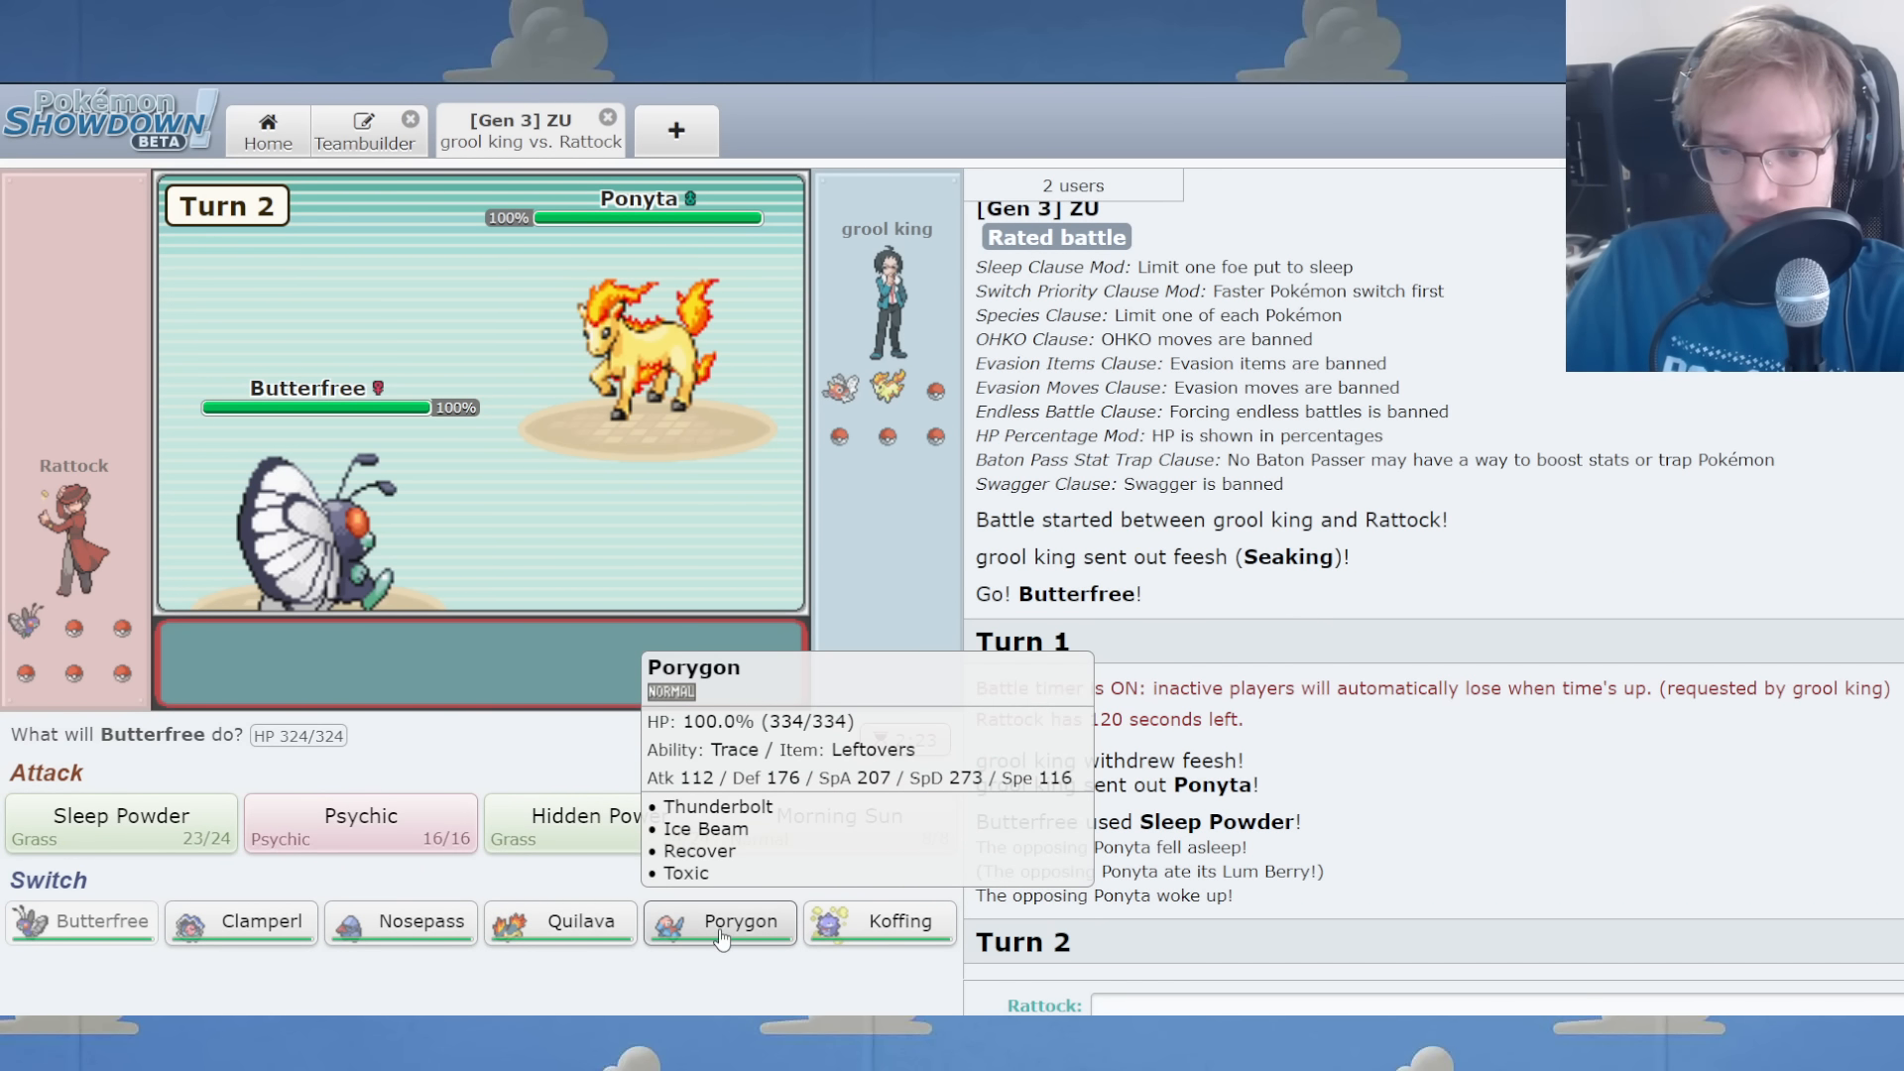
{"action": "mouse_move", "coordinate": [595, 316]}
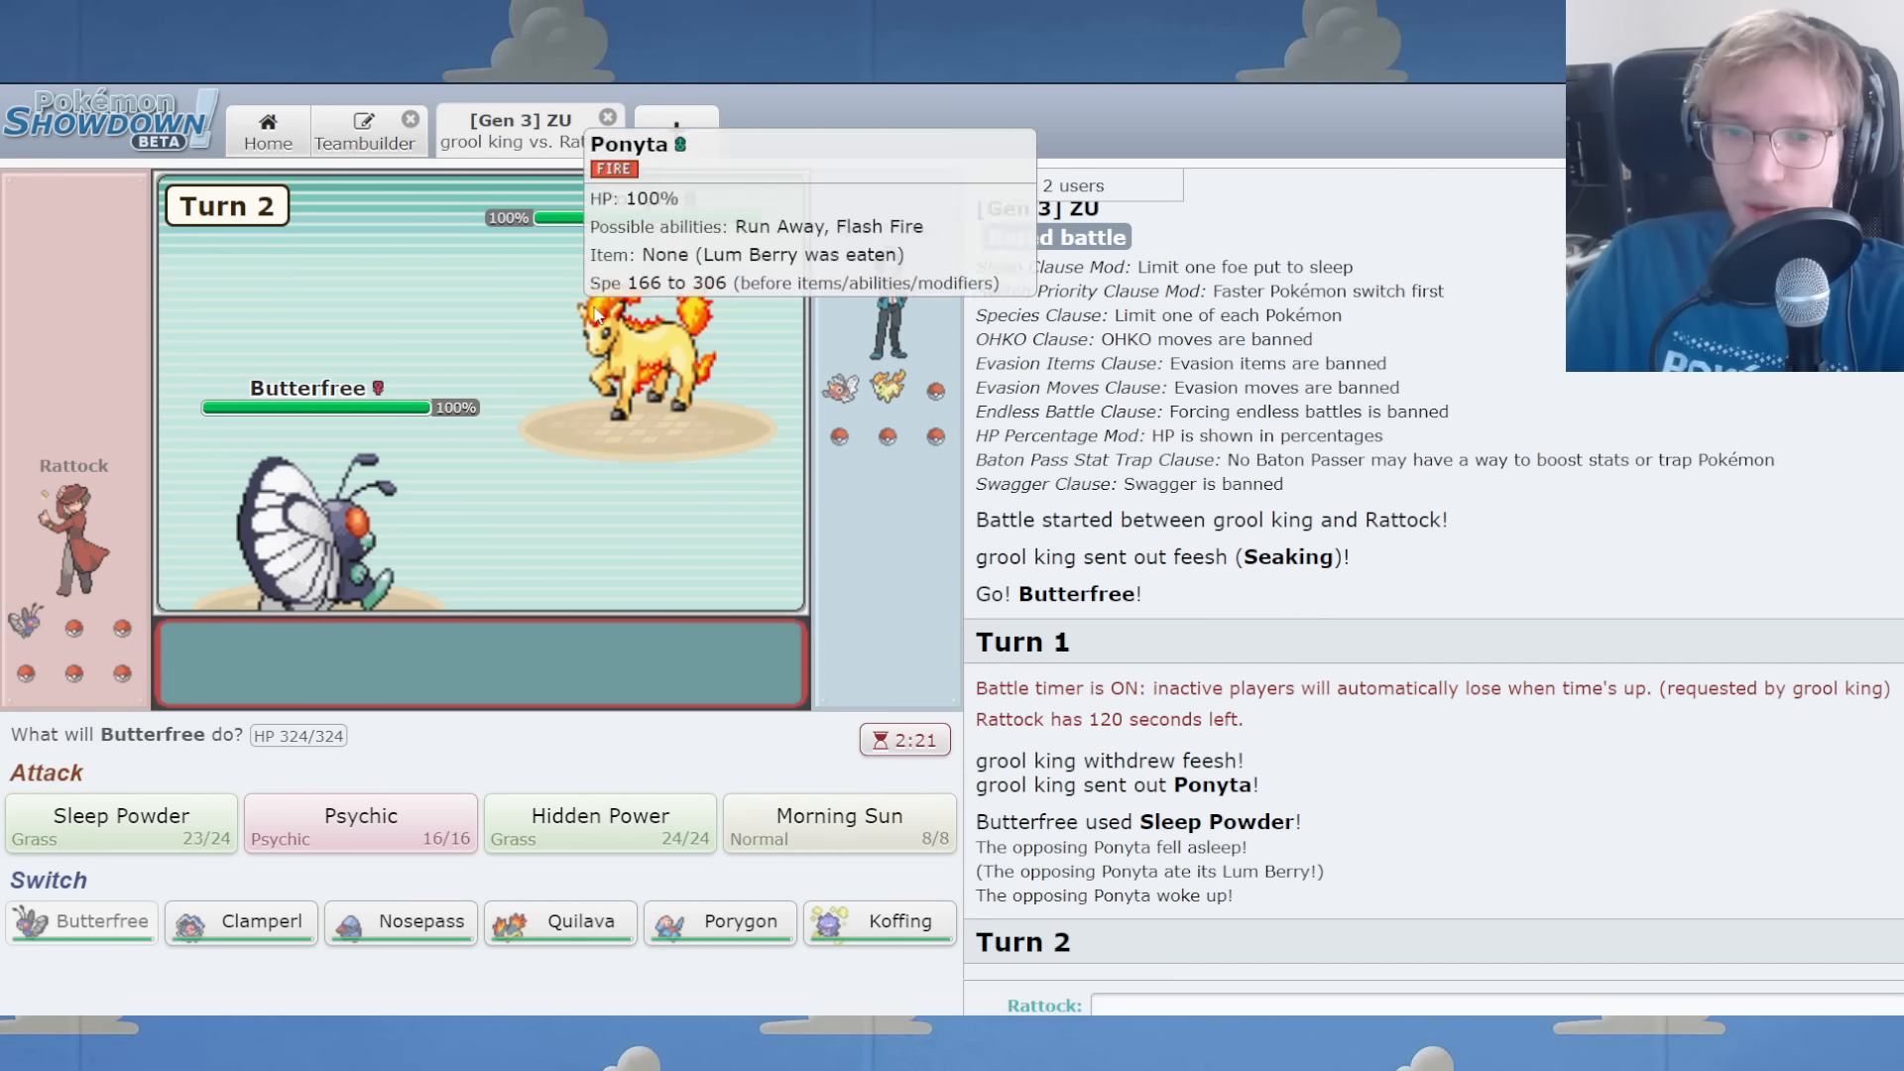
{"action": "left_click", "coordinate": [719, 921]}
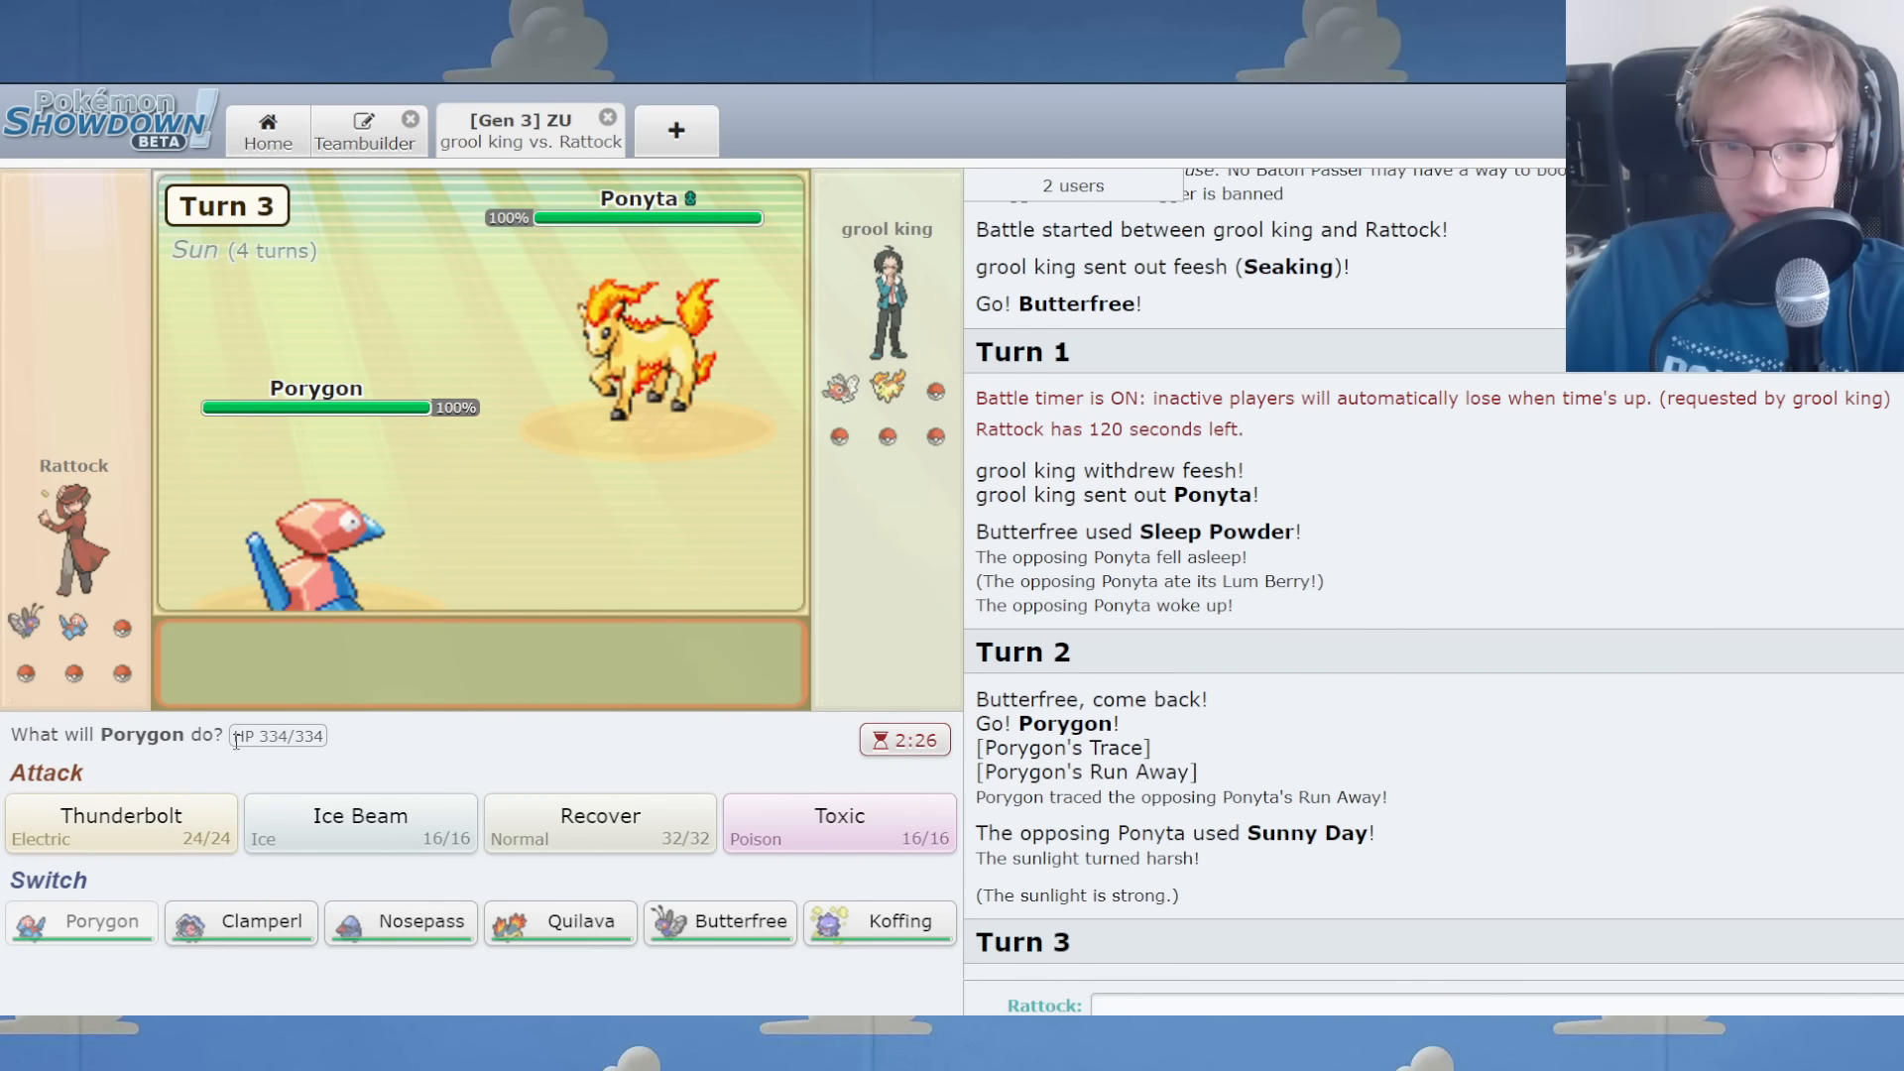
{"action": "mouse_move", "coordinate": [559, 920]}
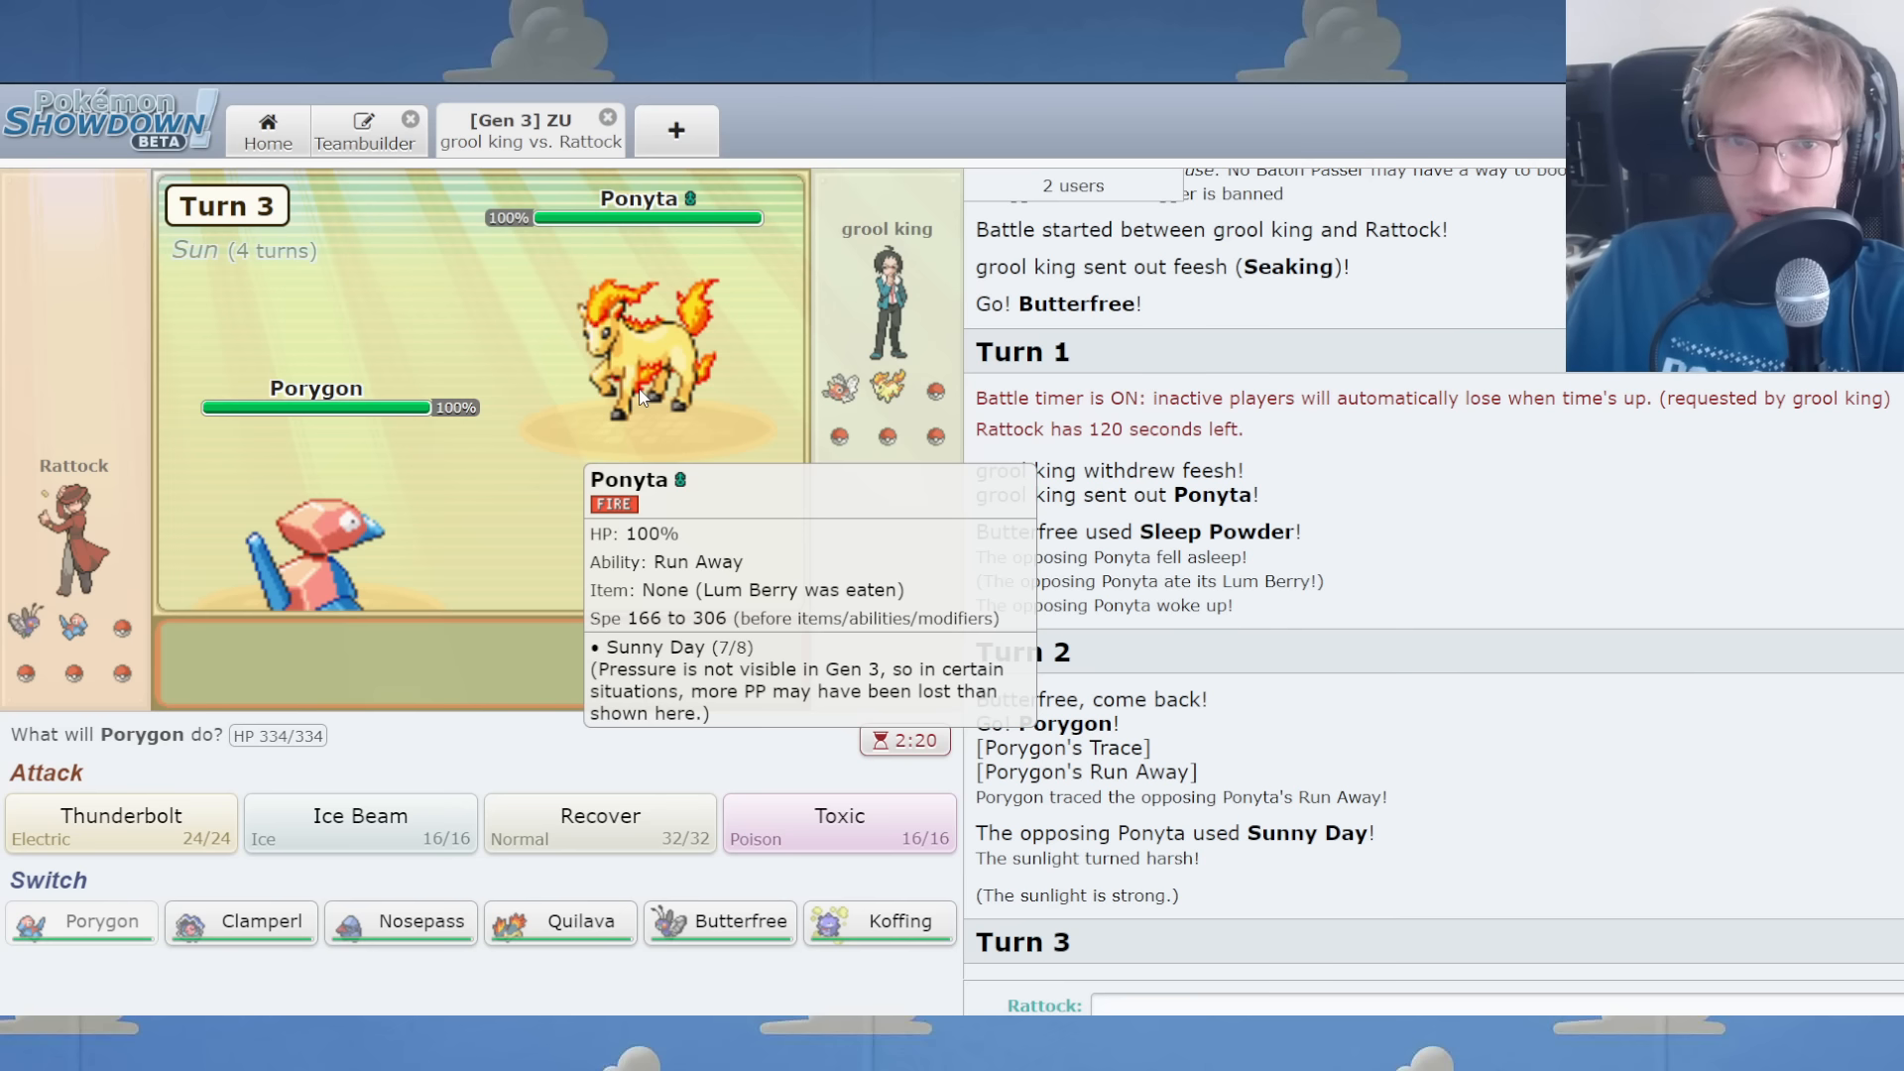
{"action": "mouse_move", "coordinate": [559, 920]}
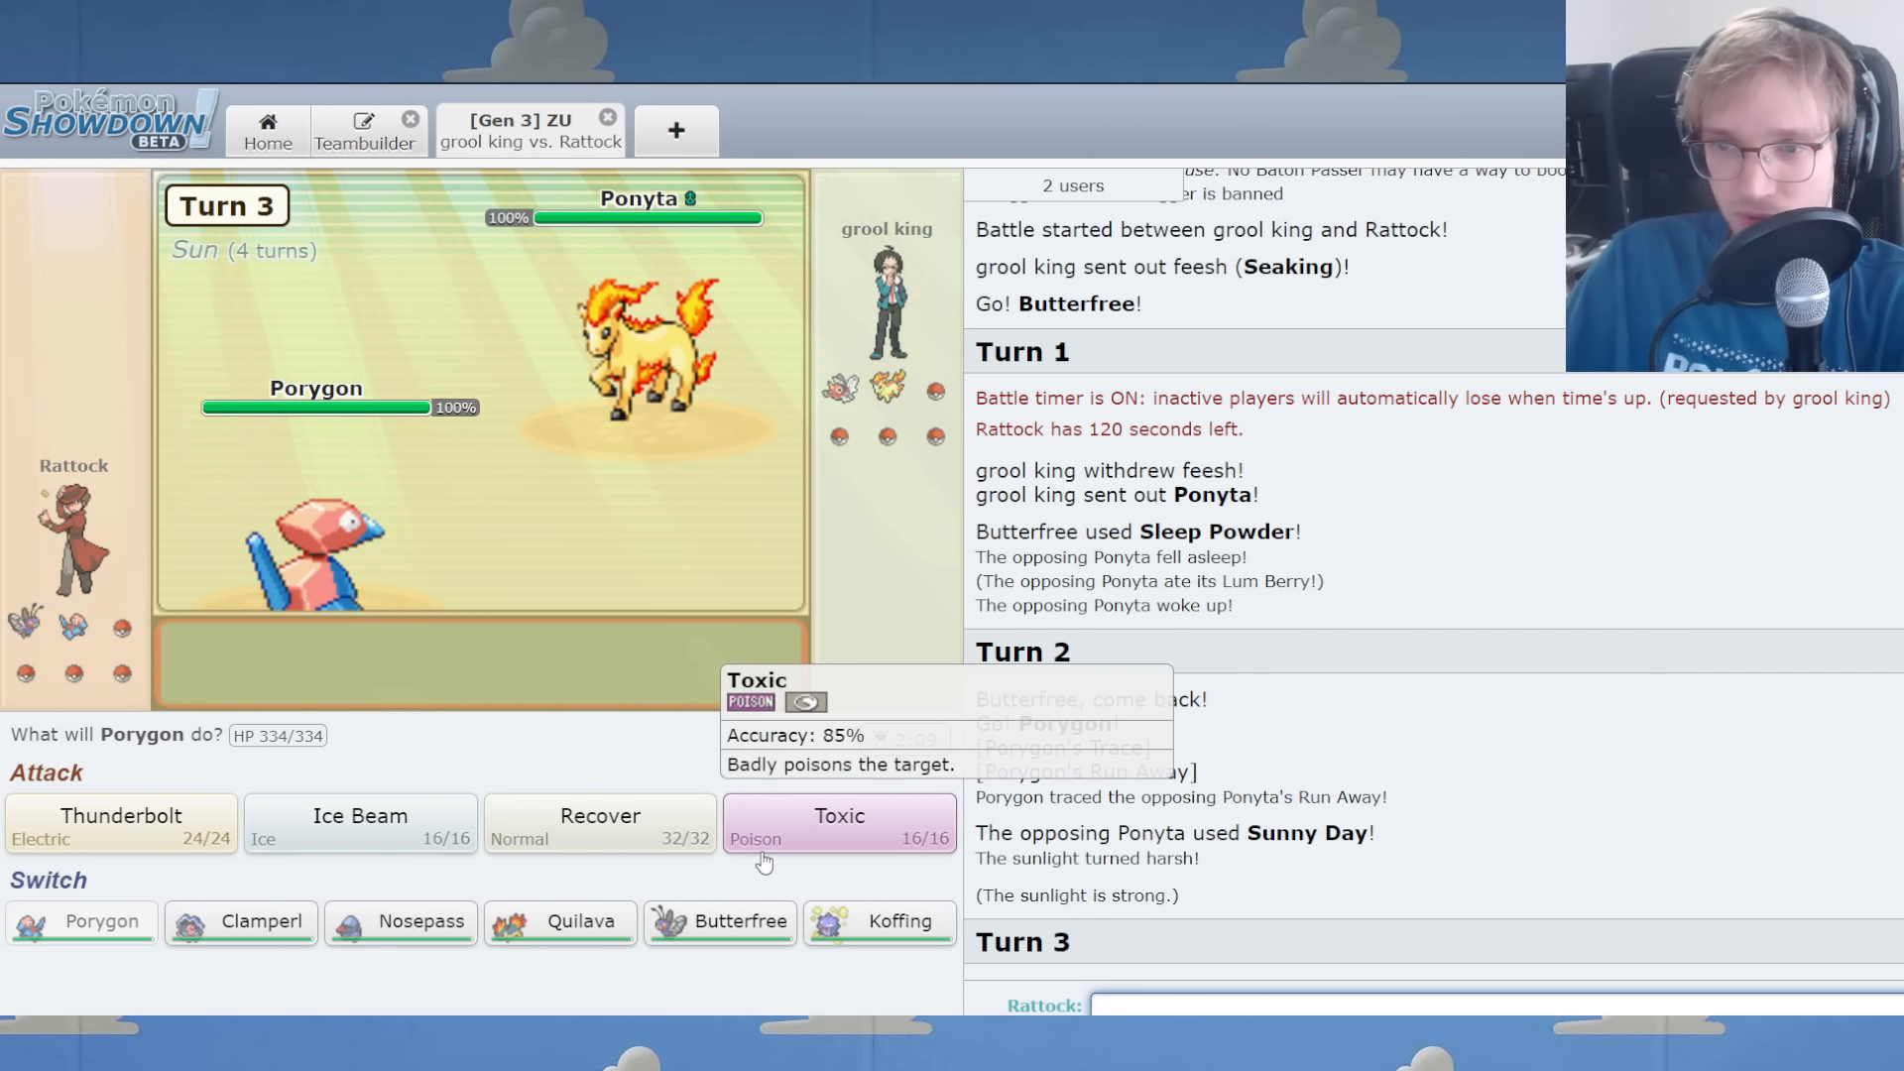
Have Porygon use Toxic on Koffing, then switch to Quilava.
{"action": "left_click", "coordinate": [837, 823]}
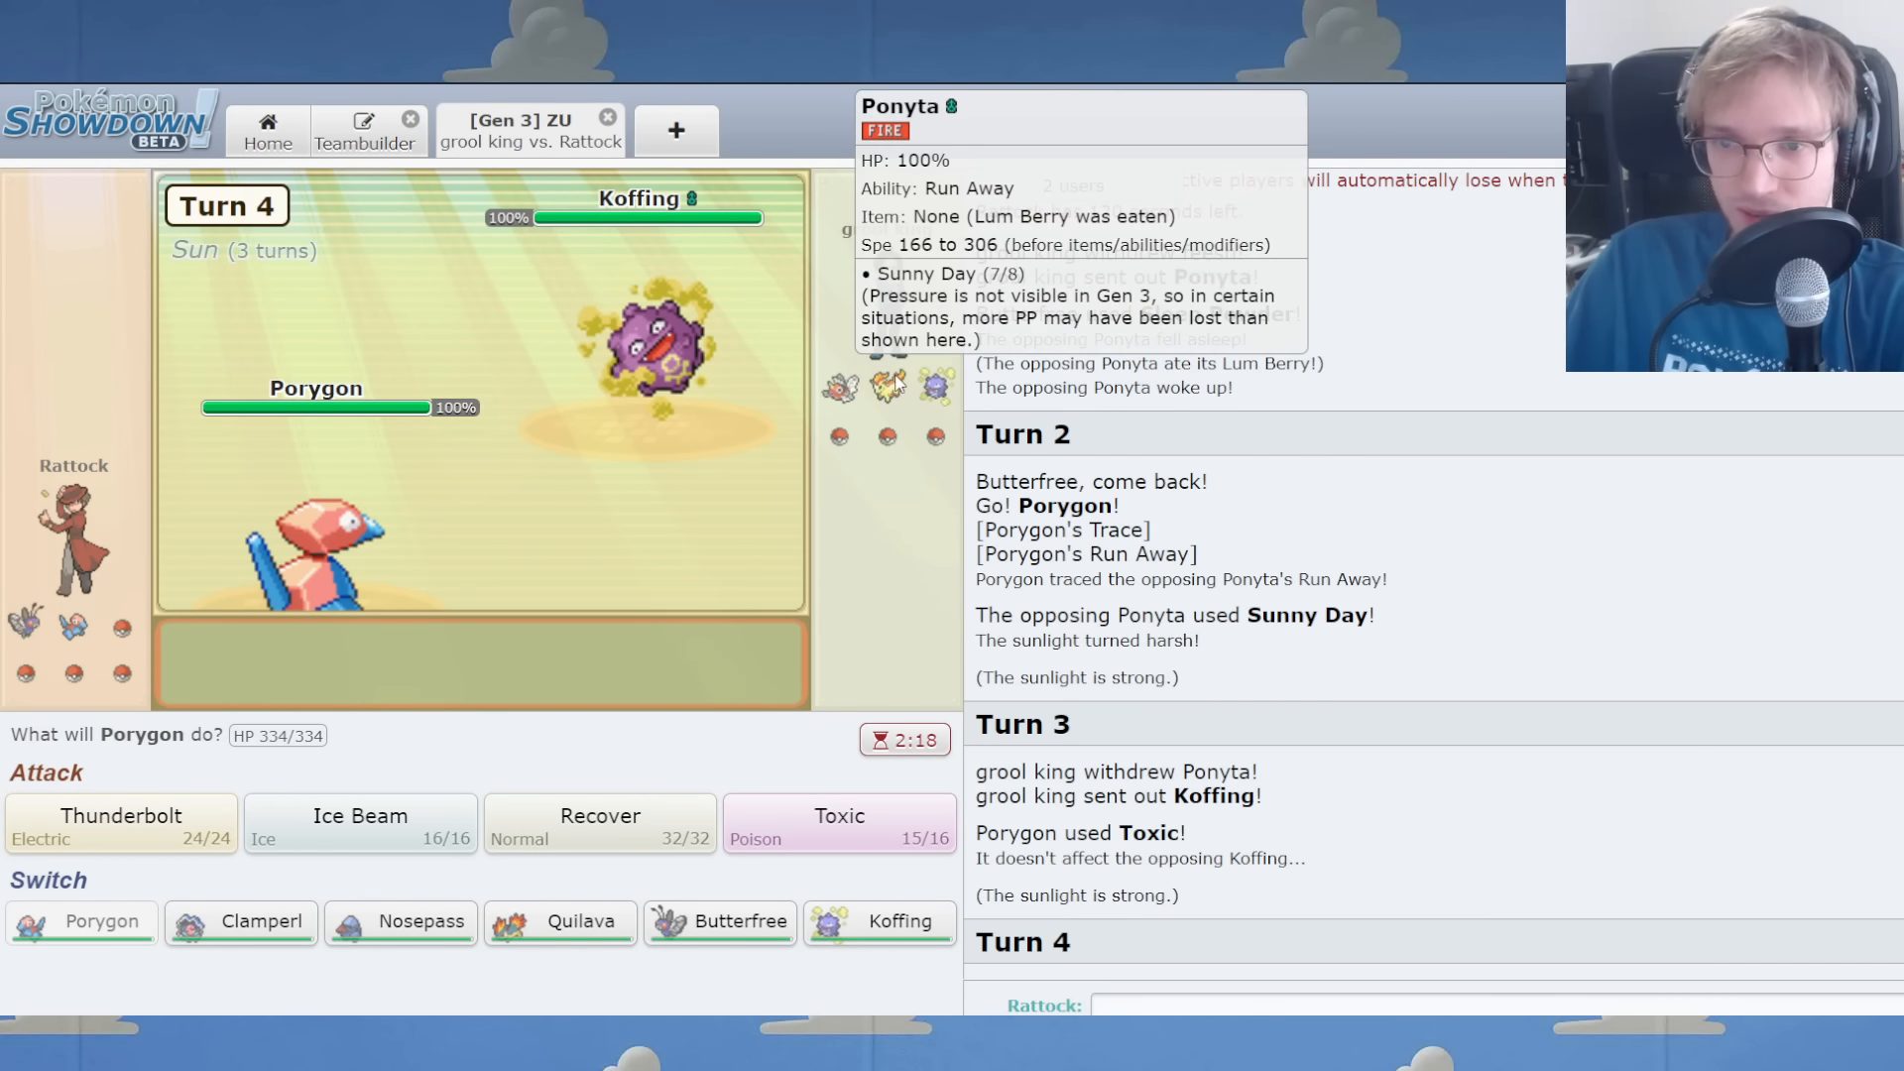
{"action": "mouse_move", "coordinate": [880, 921]}
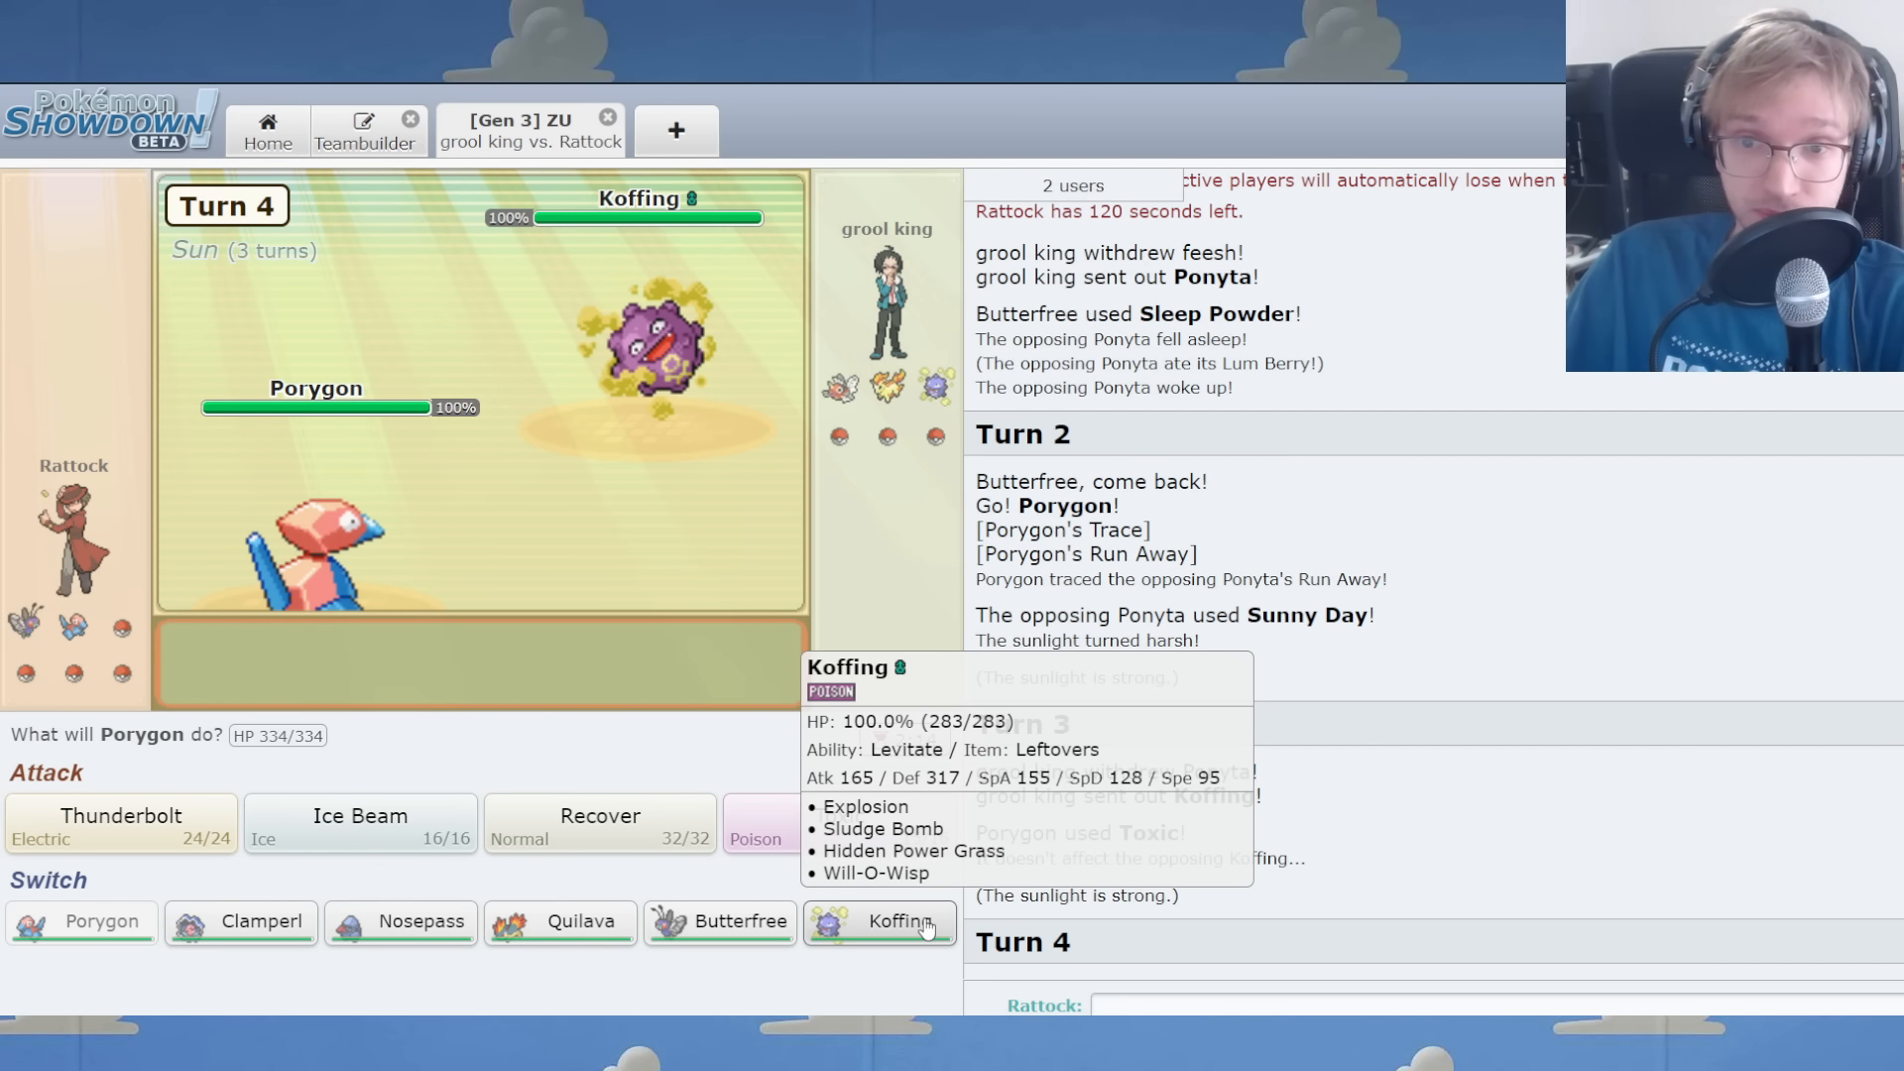
{"action": "mouse_move", "coordinate": [559, 922]}
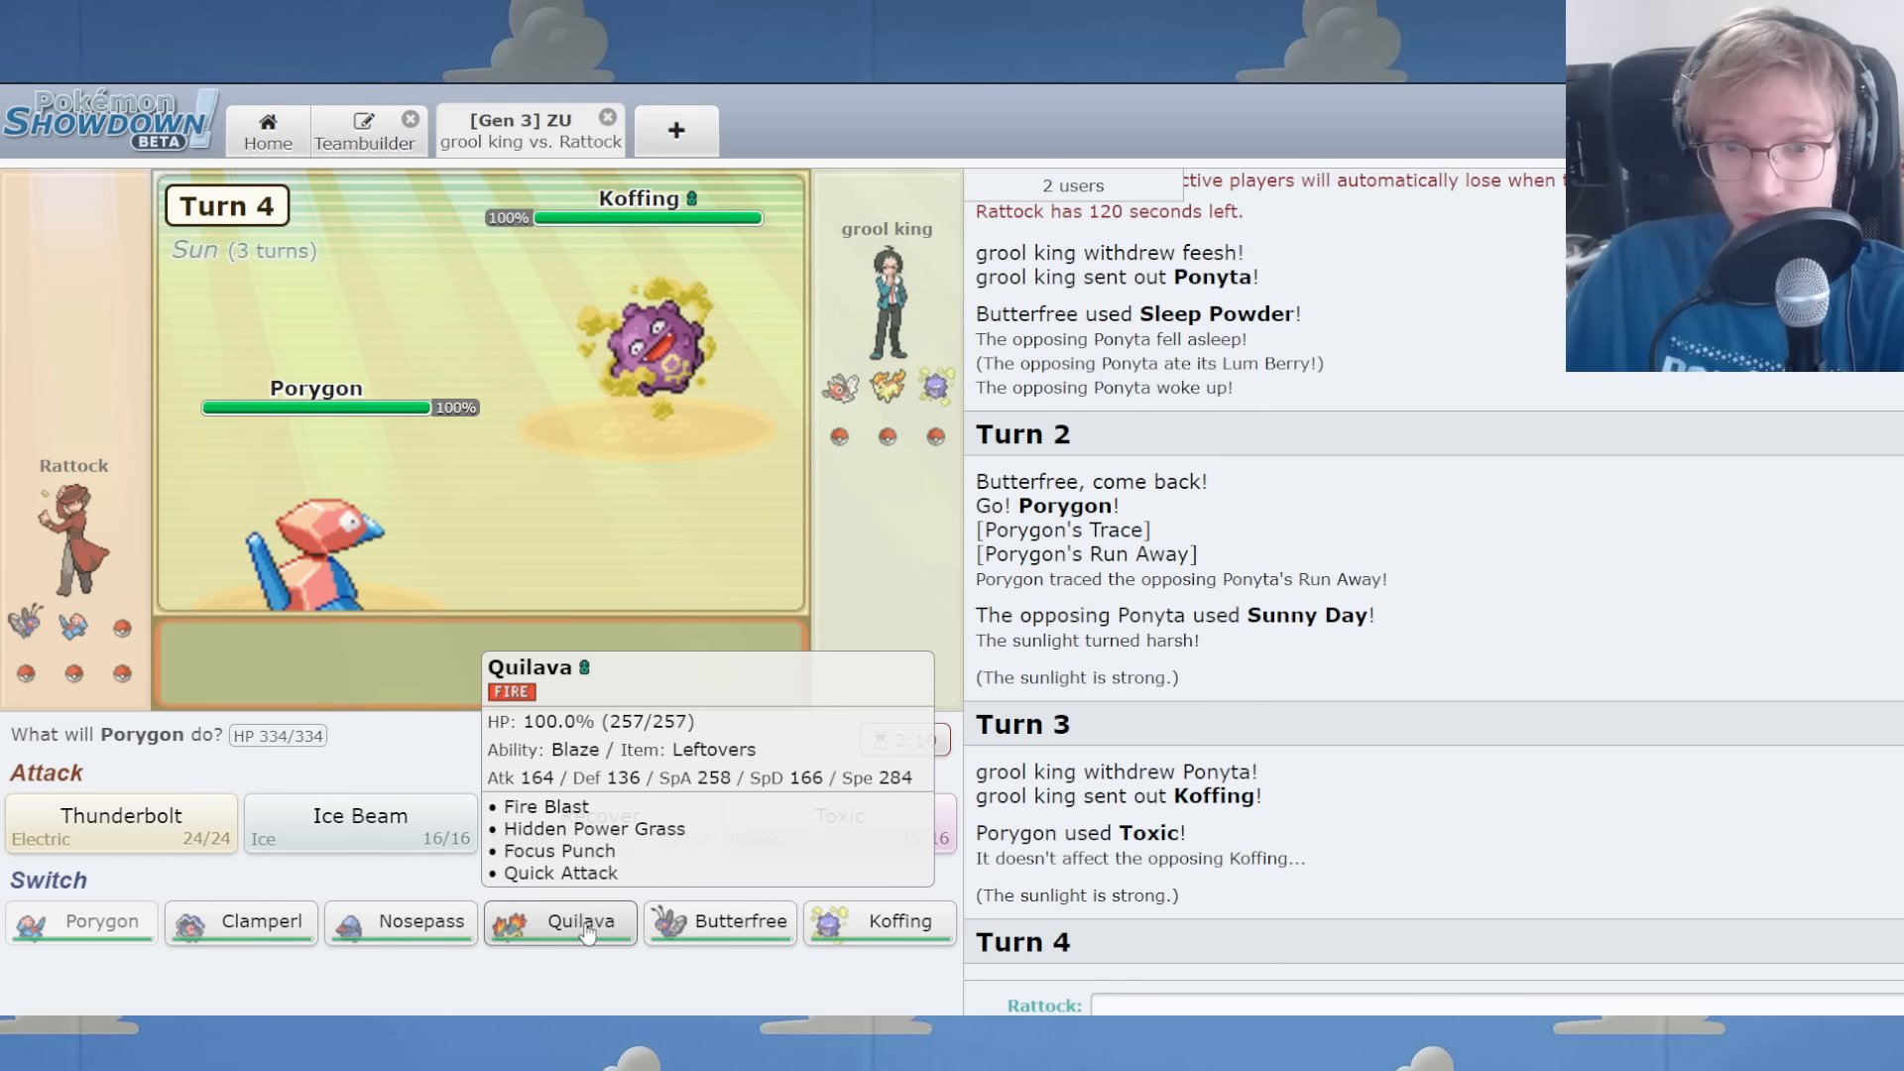
{"action": "left_click", "coordinate": [559, 921]}
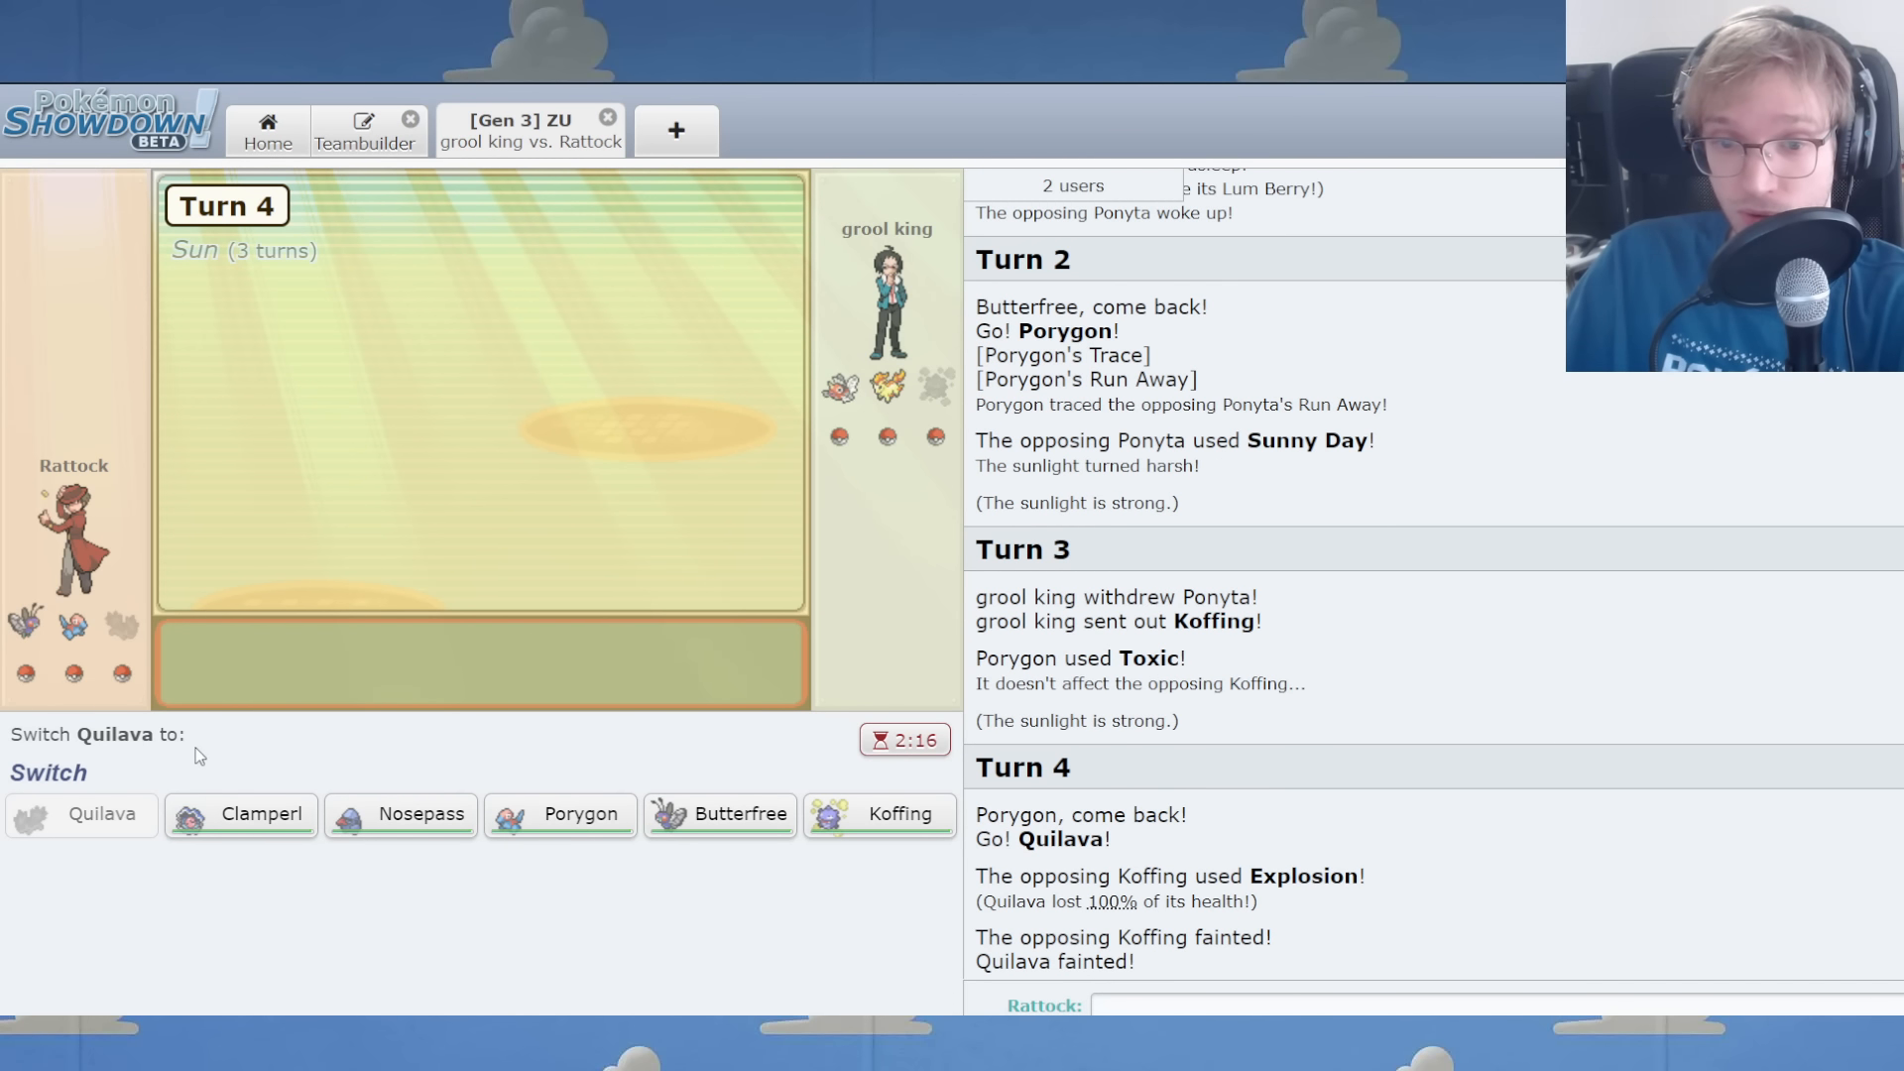
{"action": "mouse_move", "coordinate": [240, 813]}
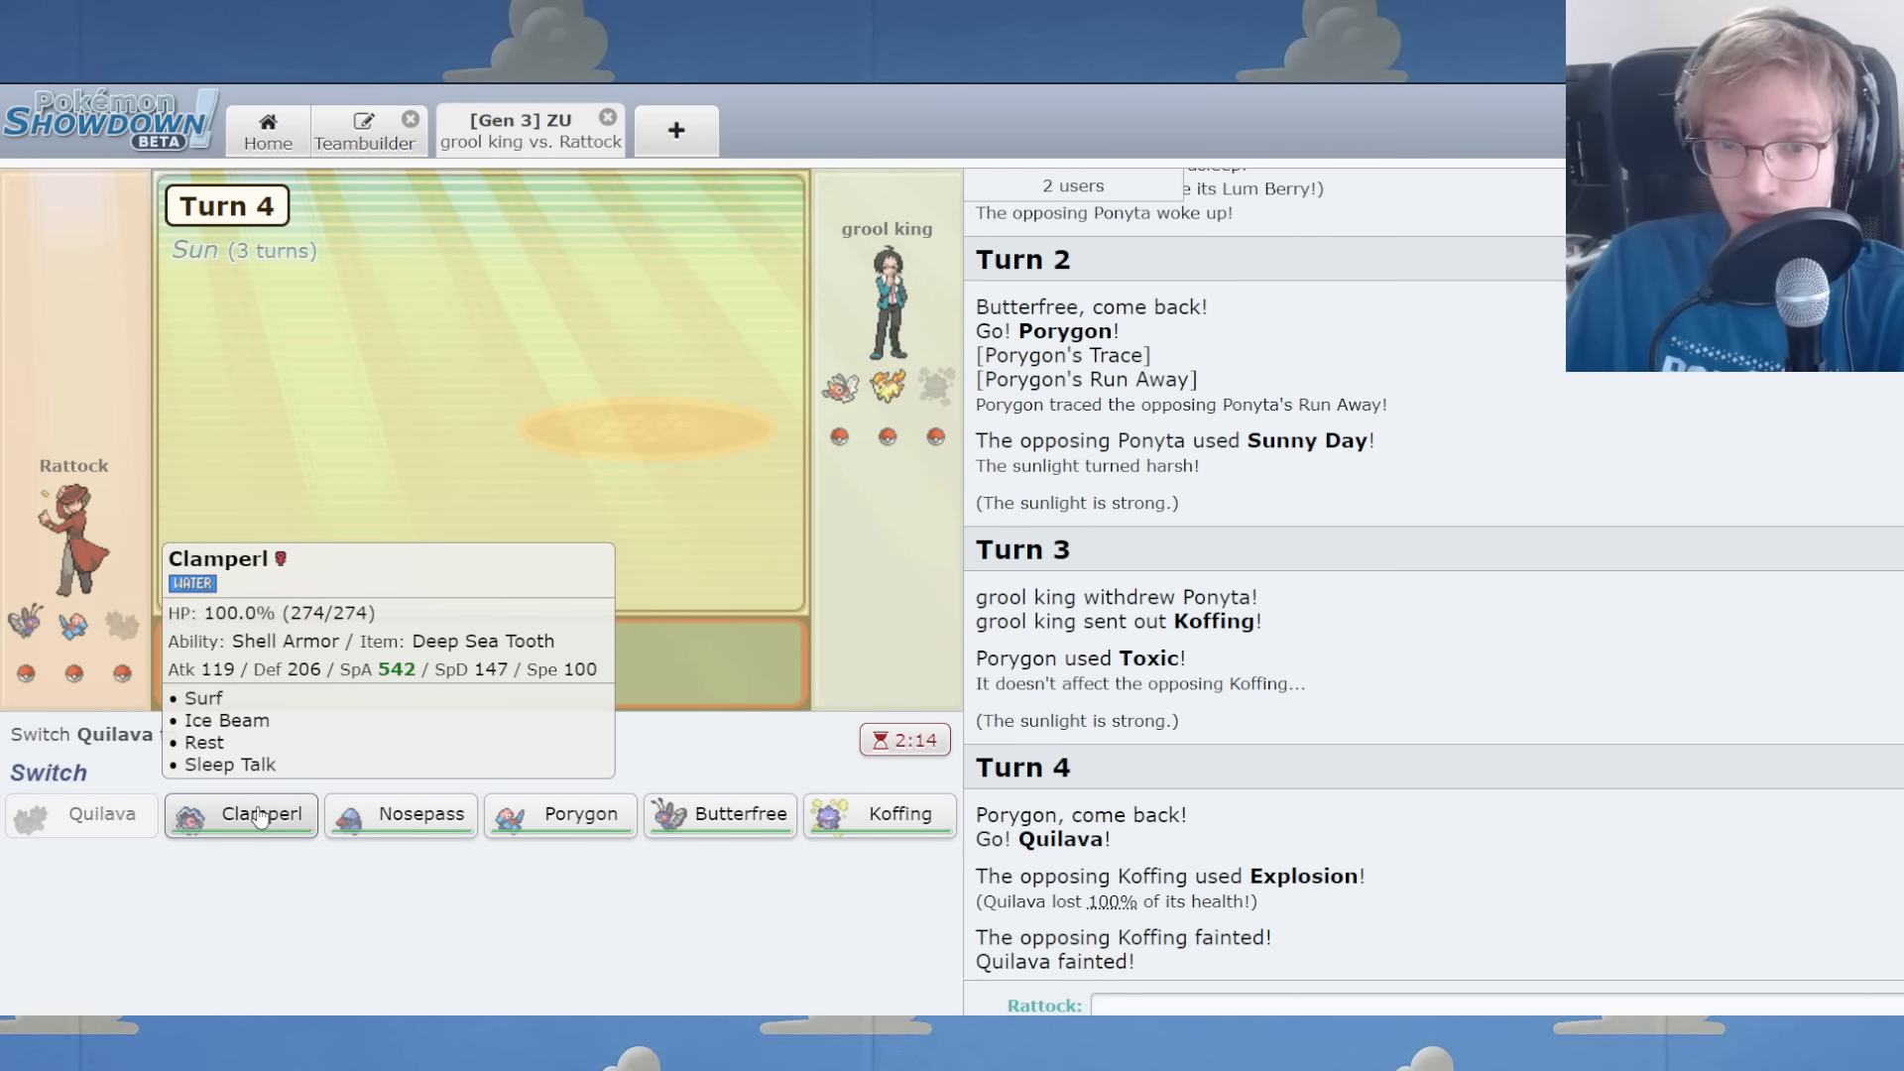
{"action": "mouse_move", "coordinate": [301, 820]}
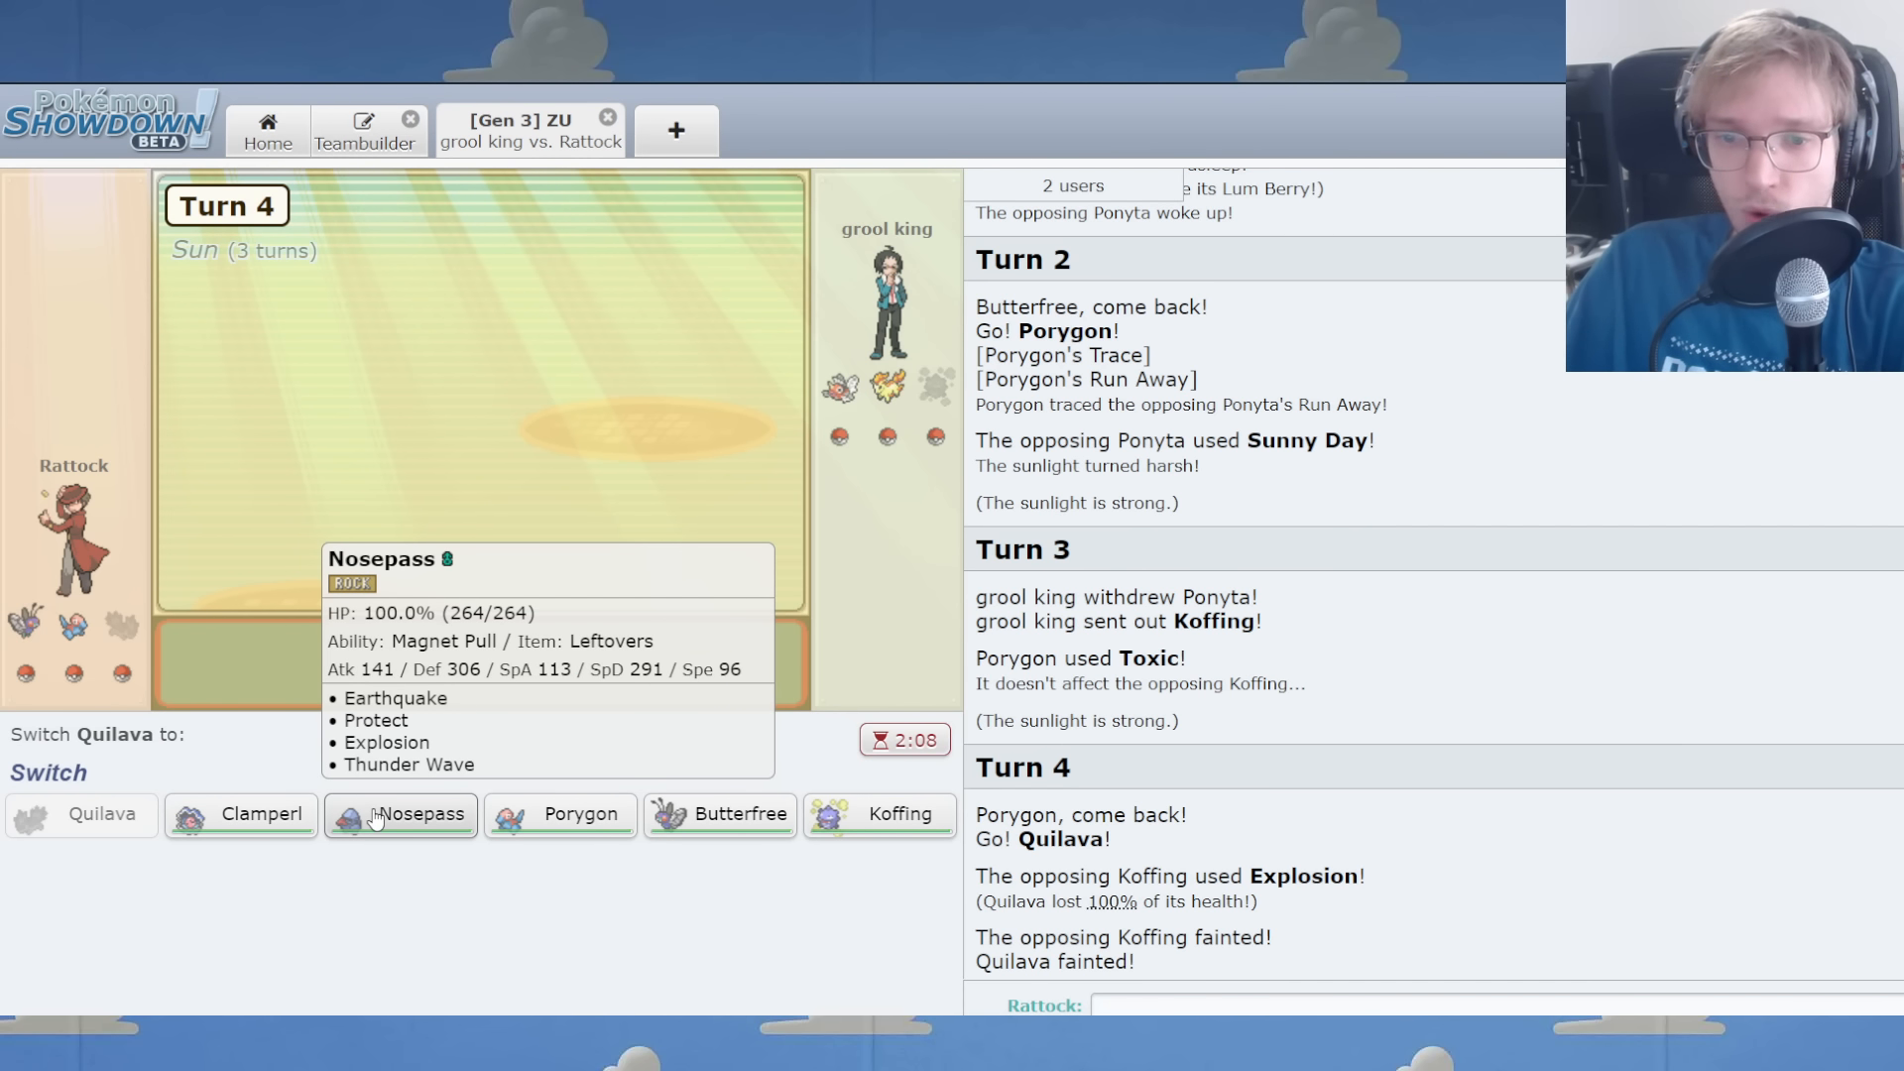
Send Nosepass in for fainted Quilava, switch to Butterfree, and Sleep Powder Gloom.
{"action": "left_click", "coordinate": [400, 813]}
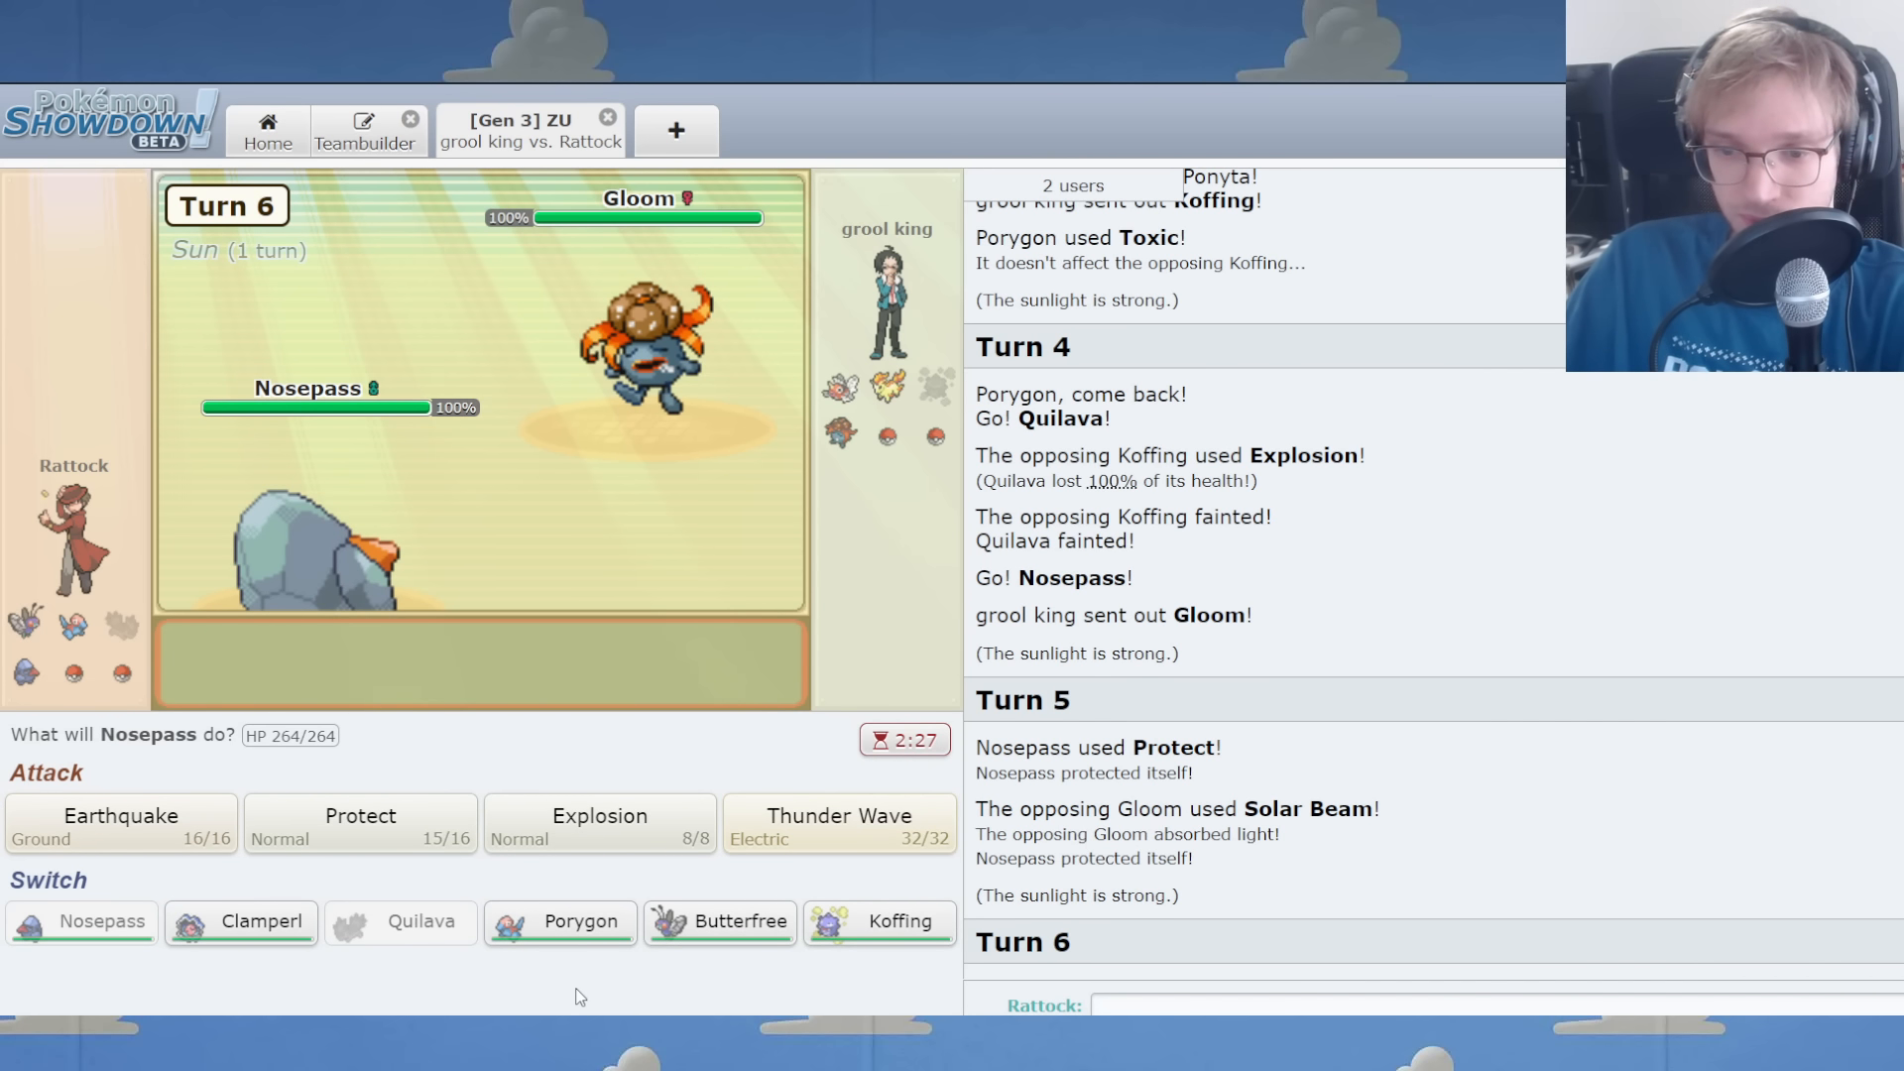
{"action": "mouse_move", "coordinate": [881, 921]}
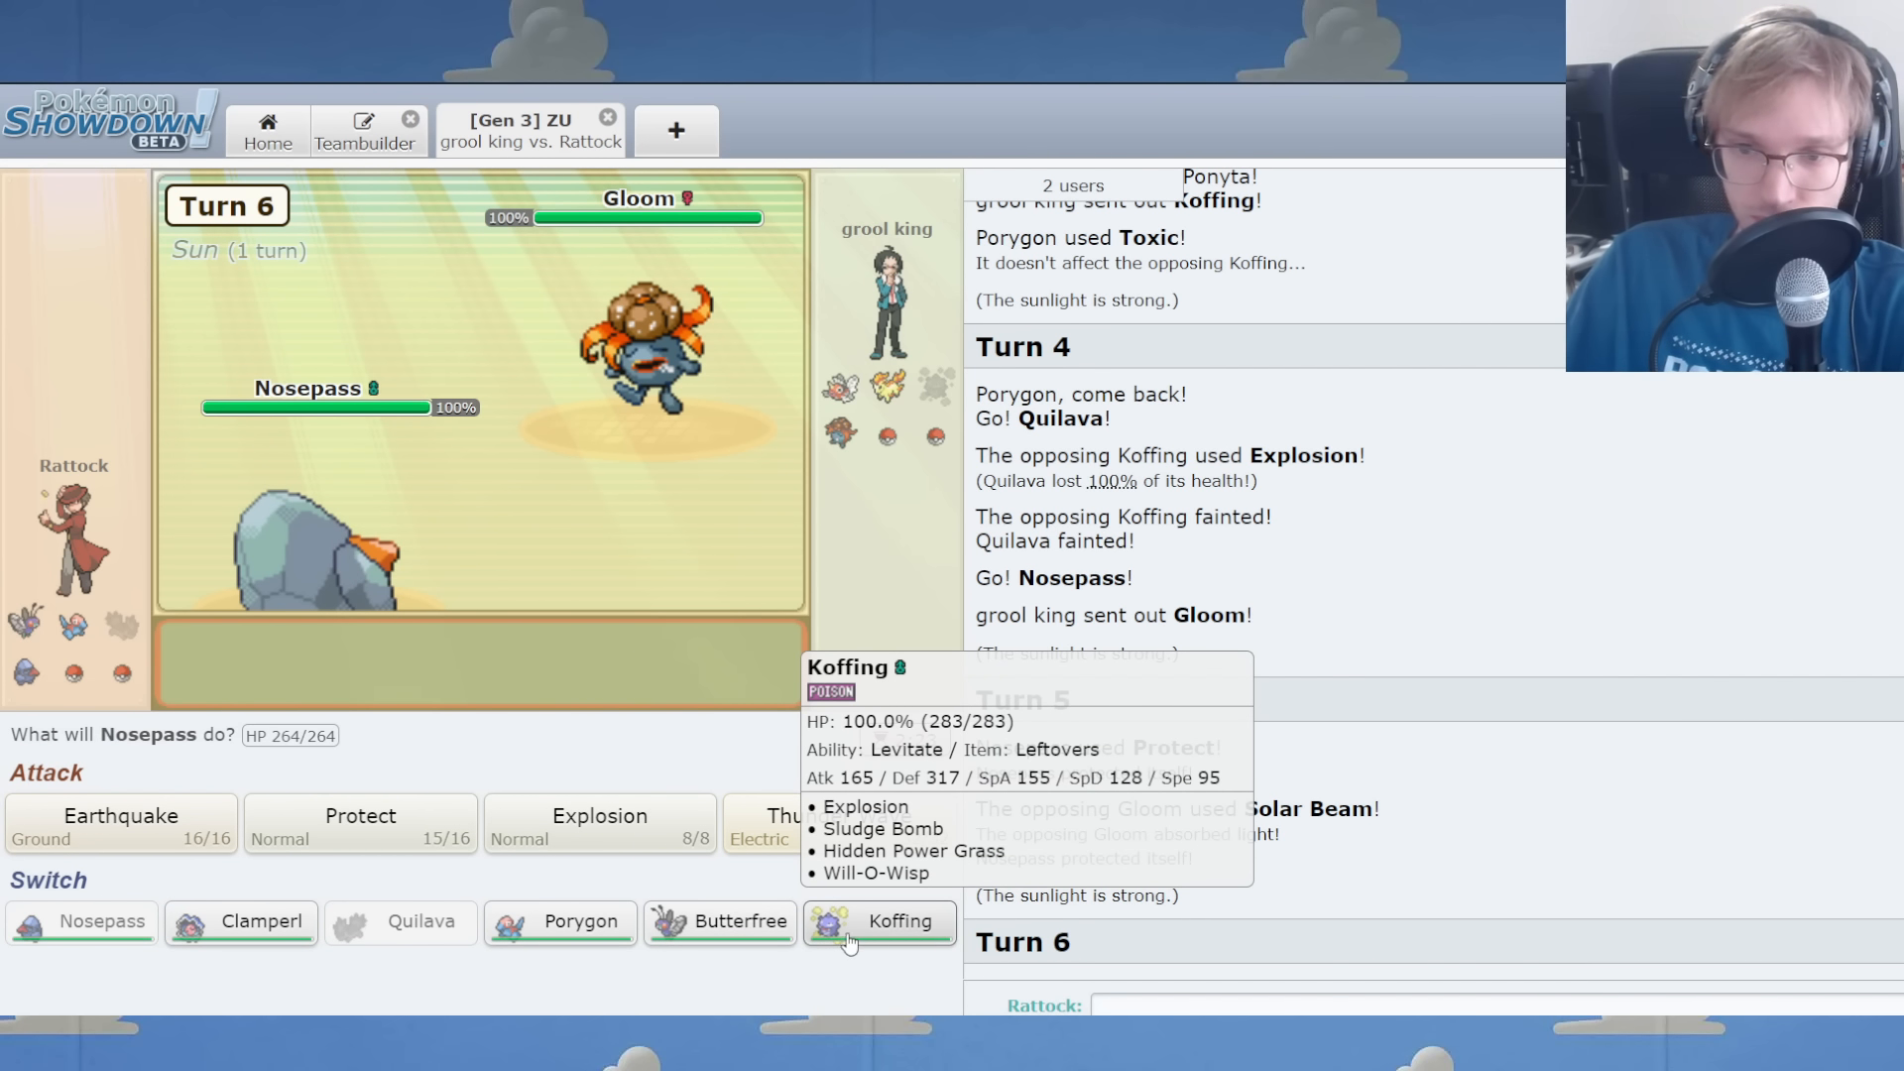
{"action": "mouse_move", "coordinate": [720, 921]}
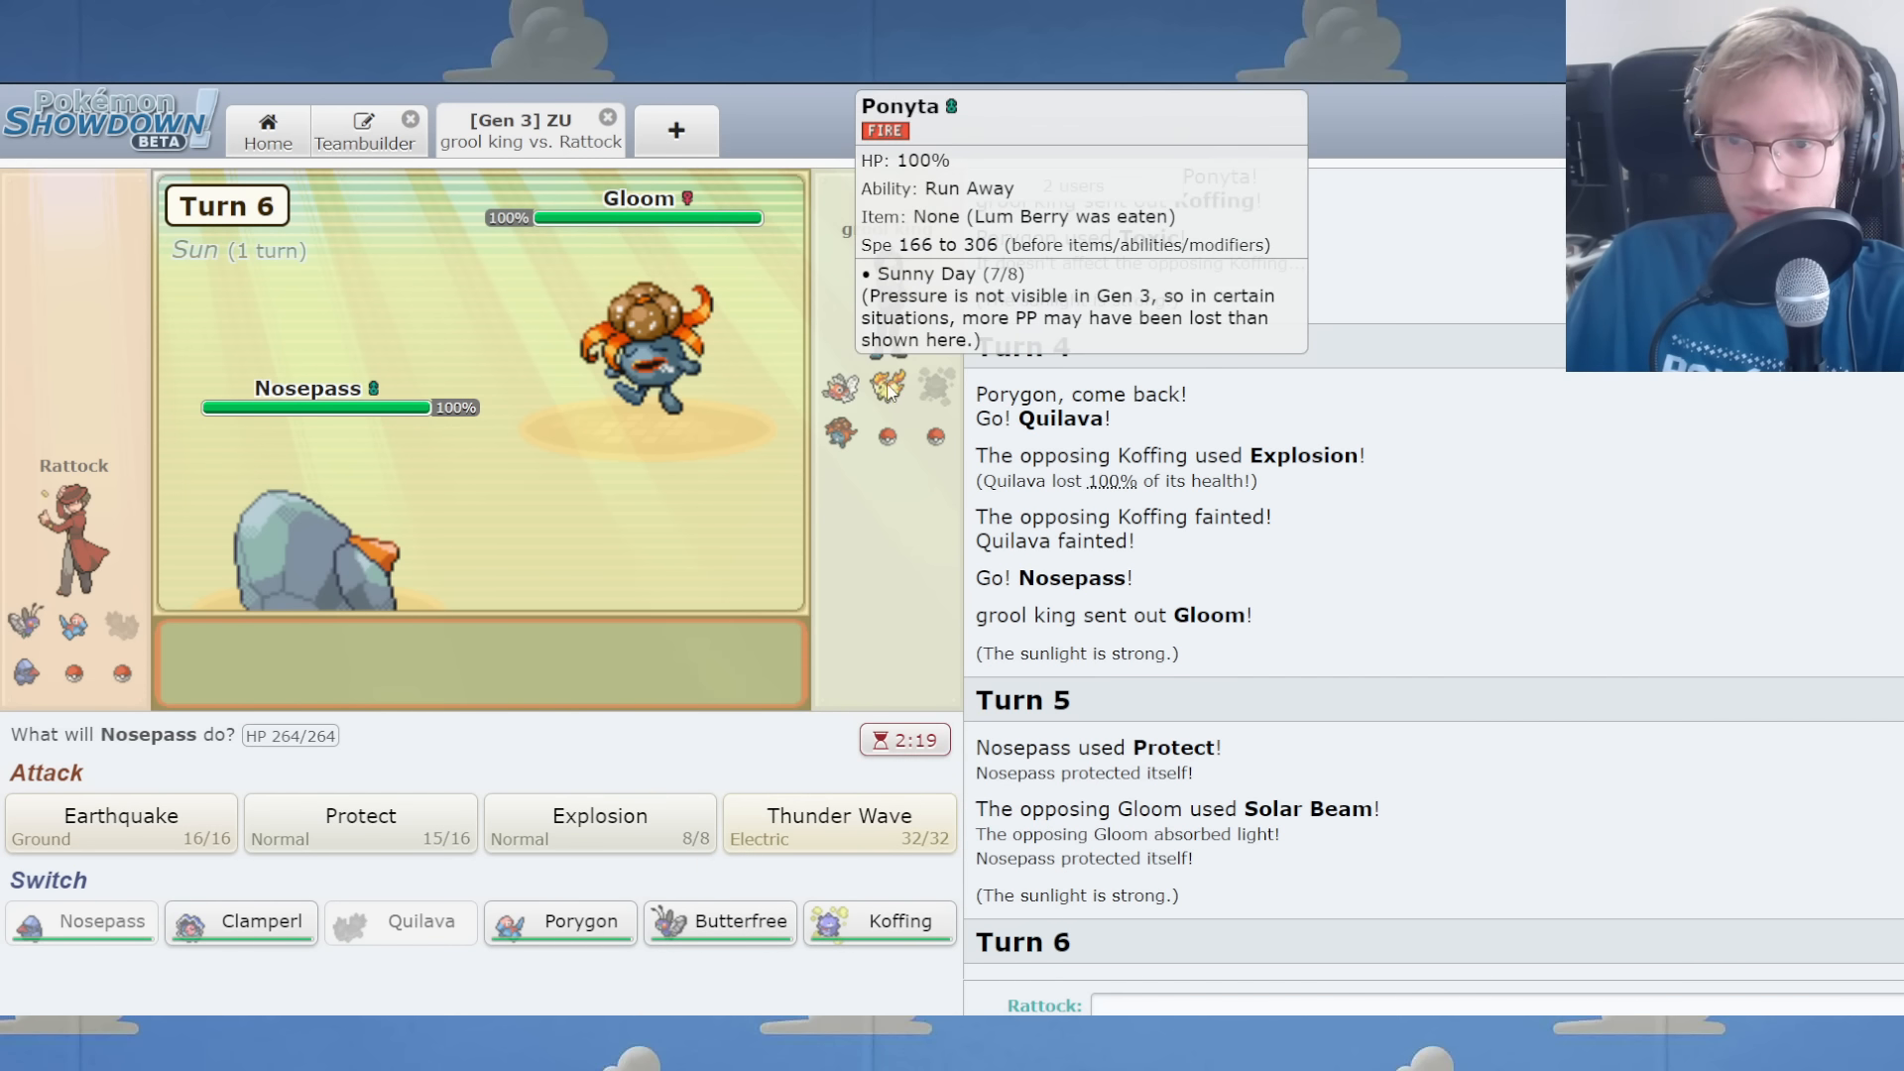
{"action": "left_click", "coordinate": [719, 921]}
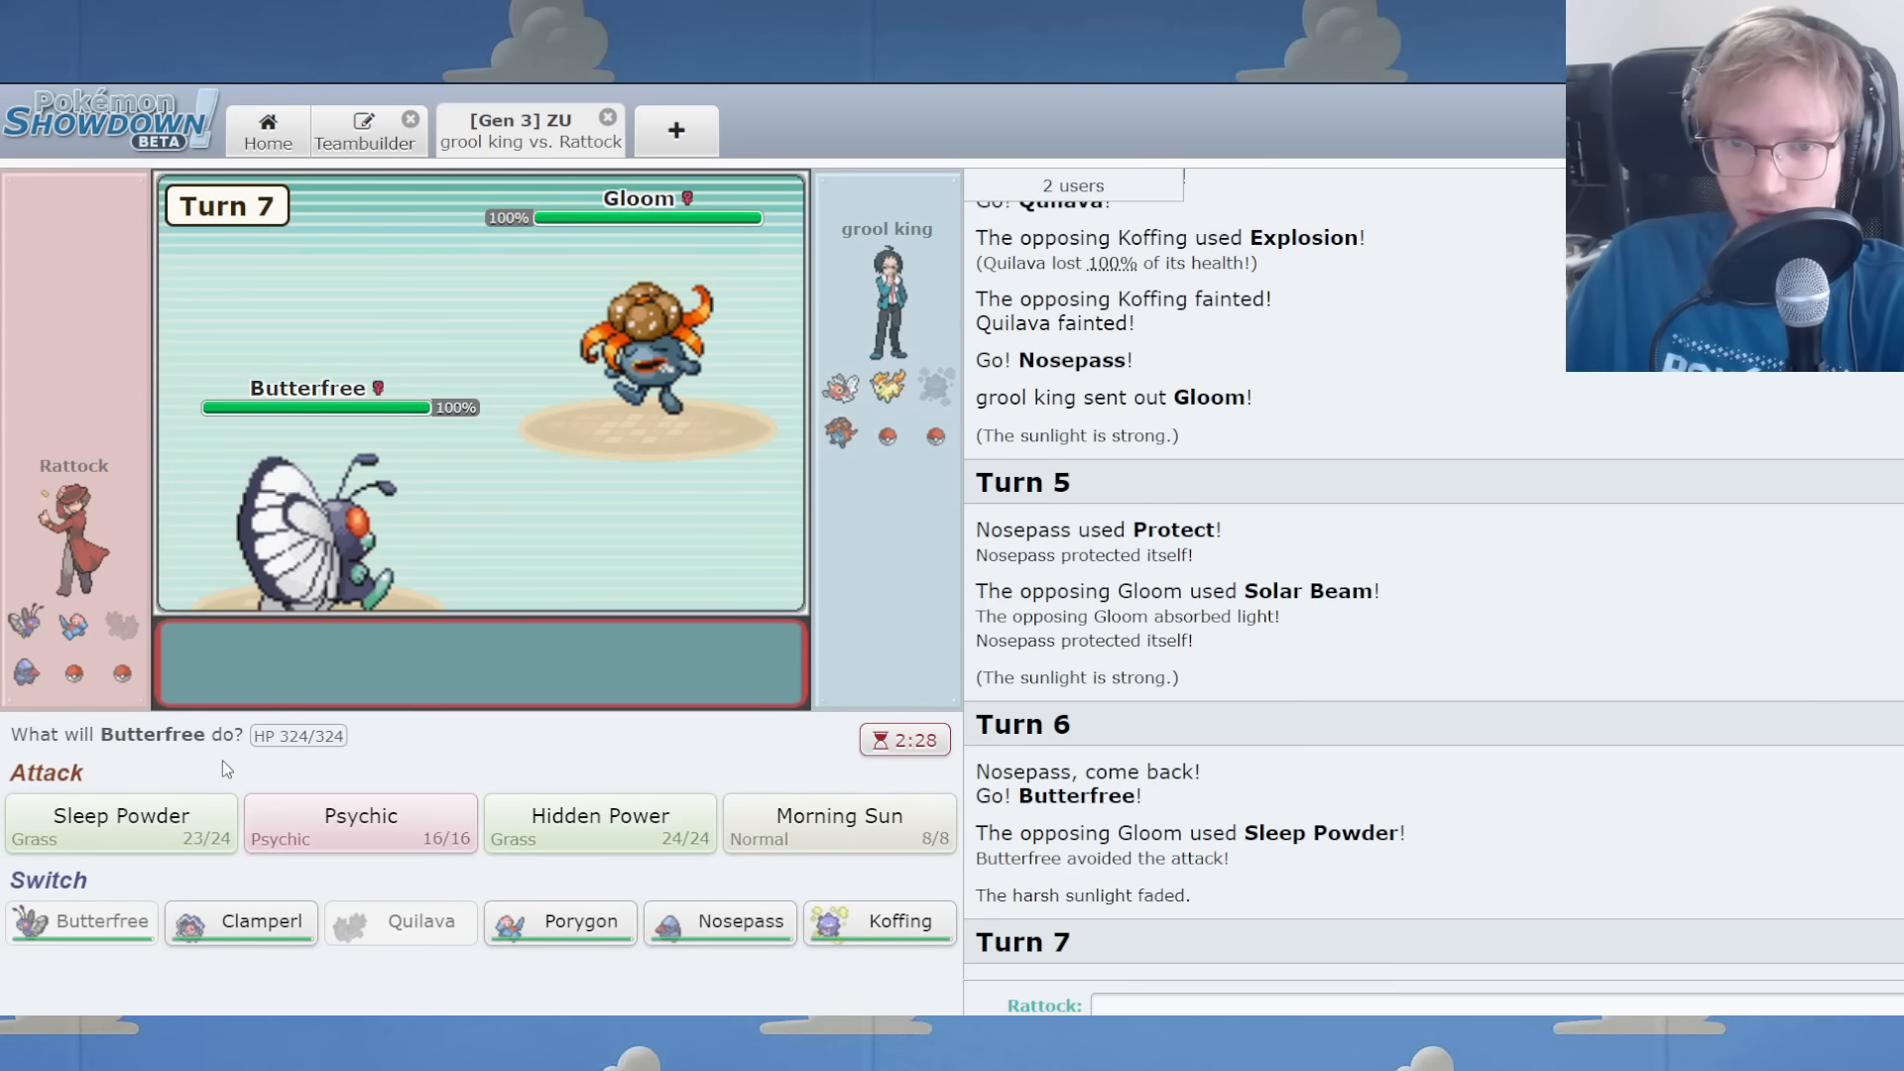
{"action": "mouse_move", "coordinate": [636, 364]}
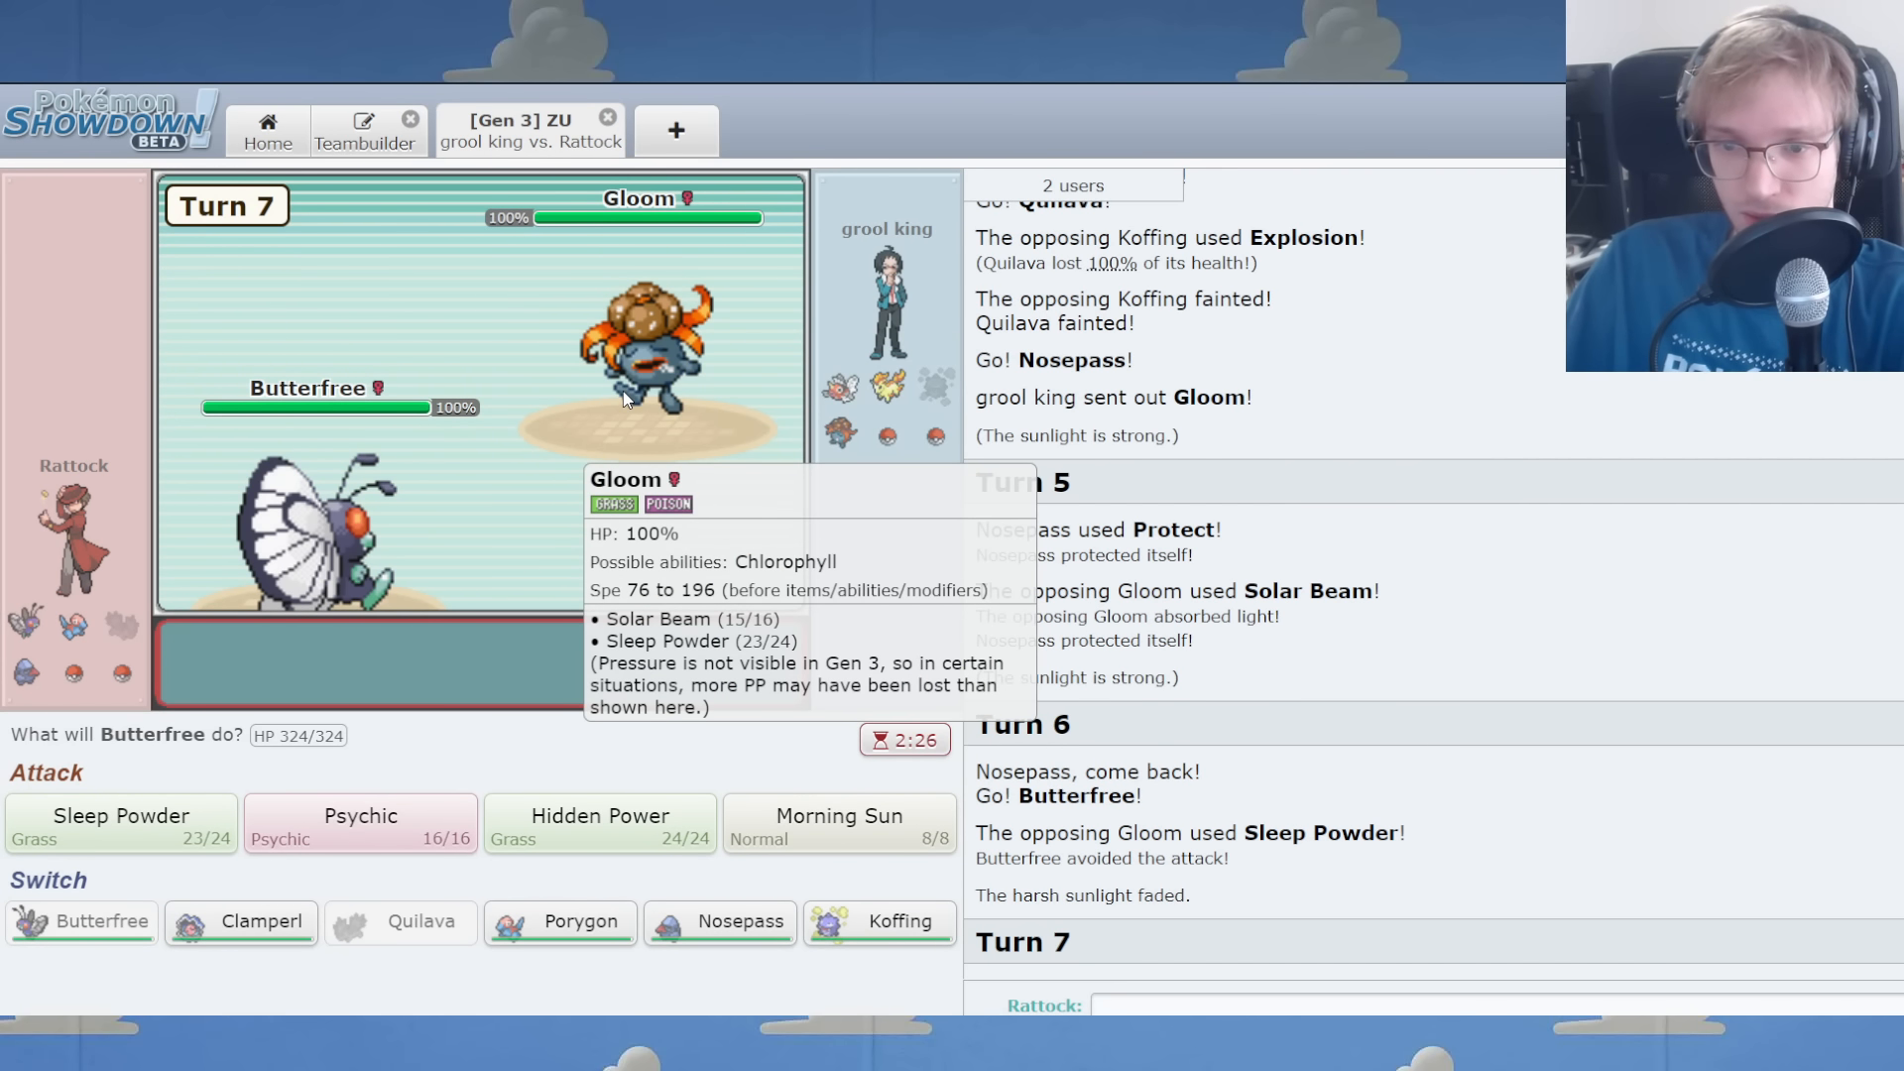
{"action": "left_click", "coordinate": [119, 823]}
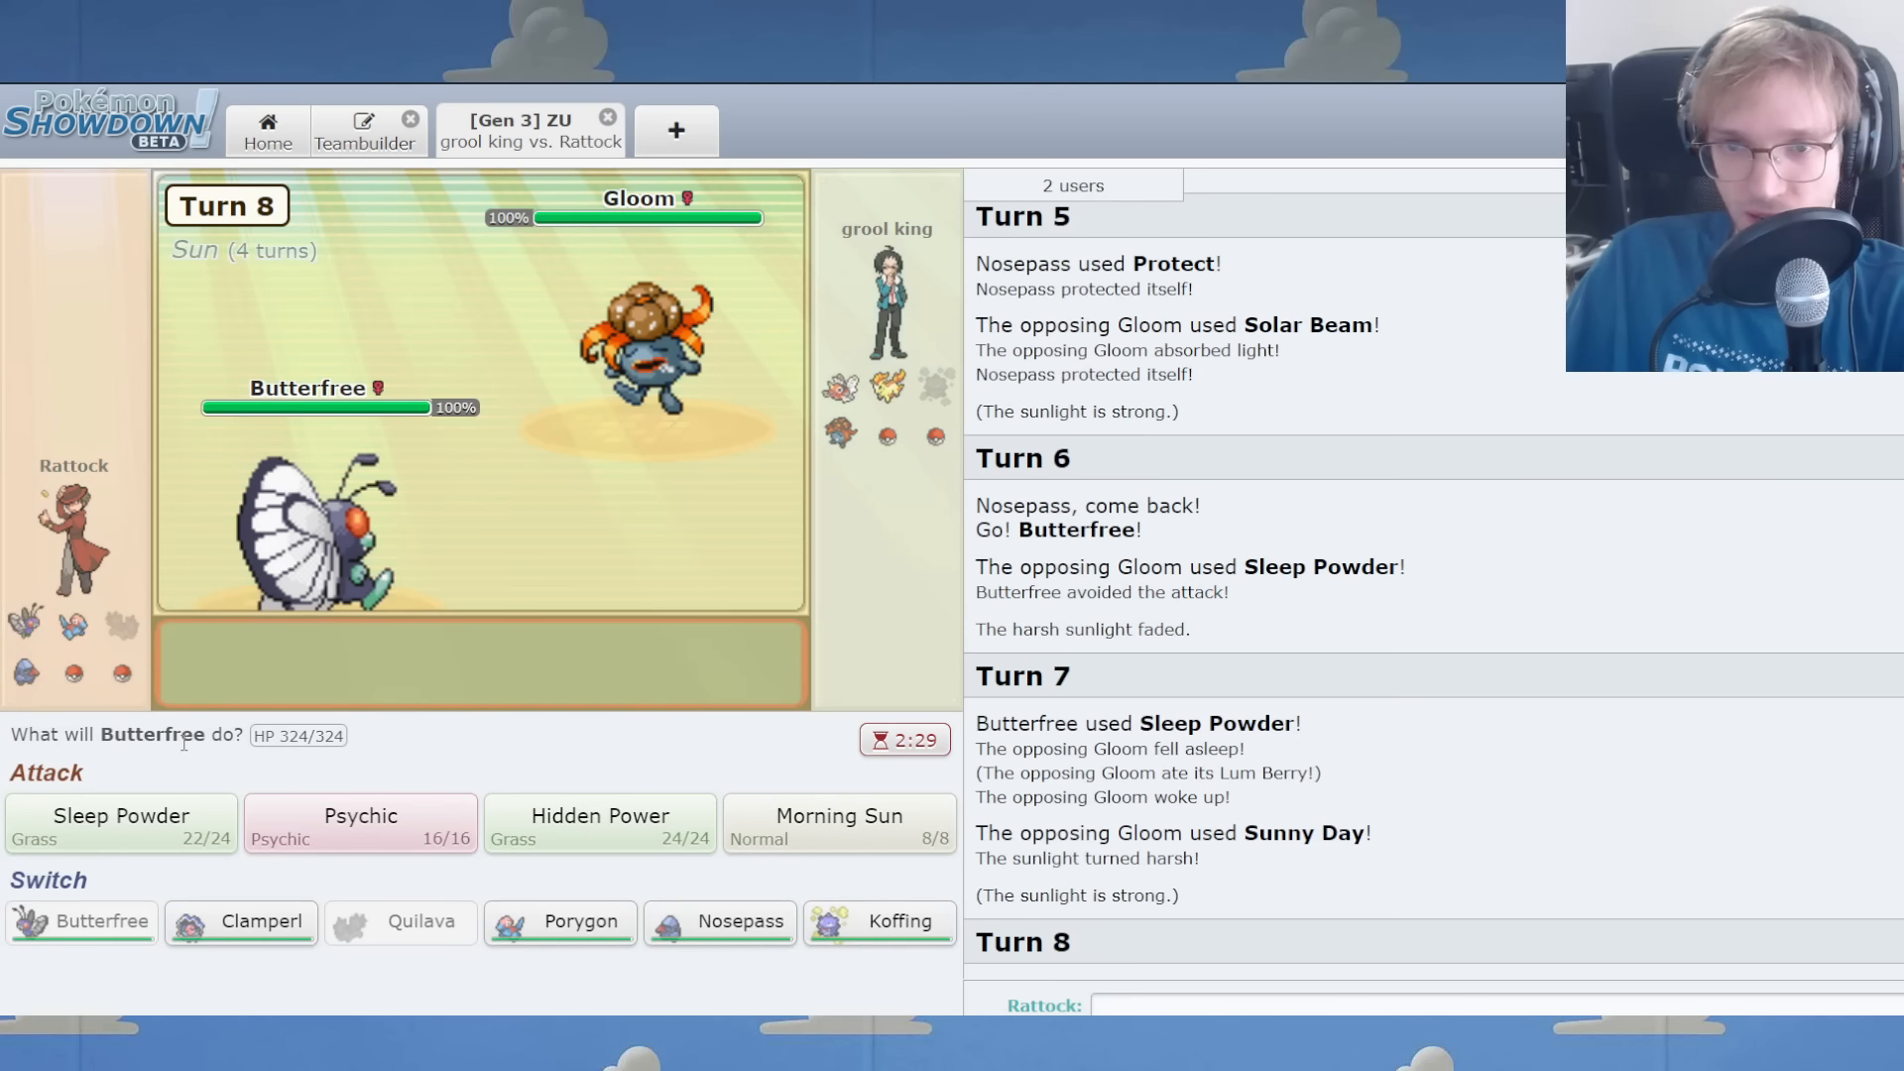
{"action": "mouse_move", "coordinate": [644, 352]}
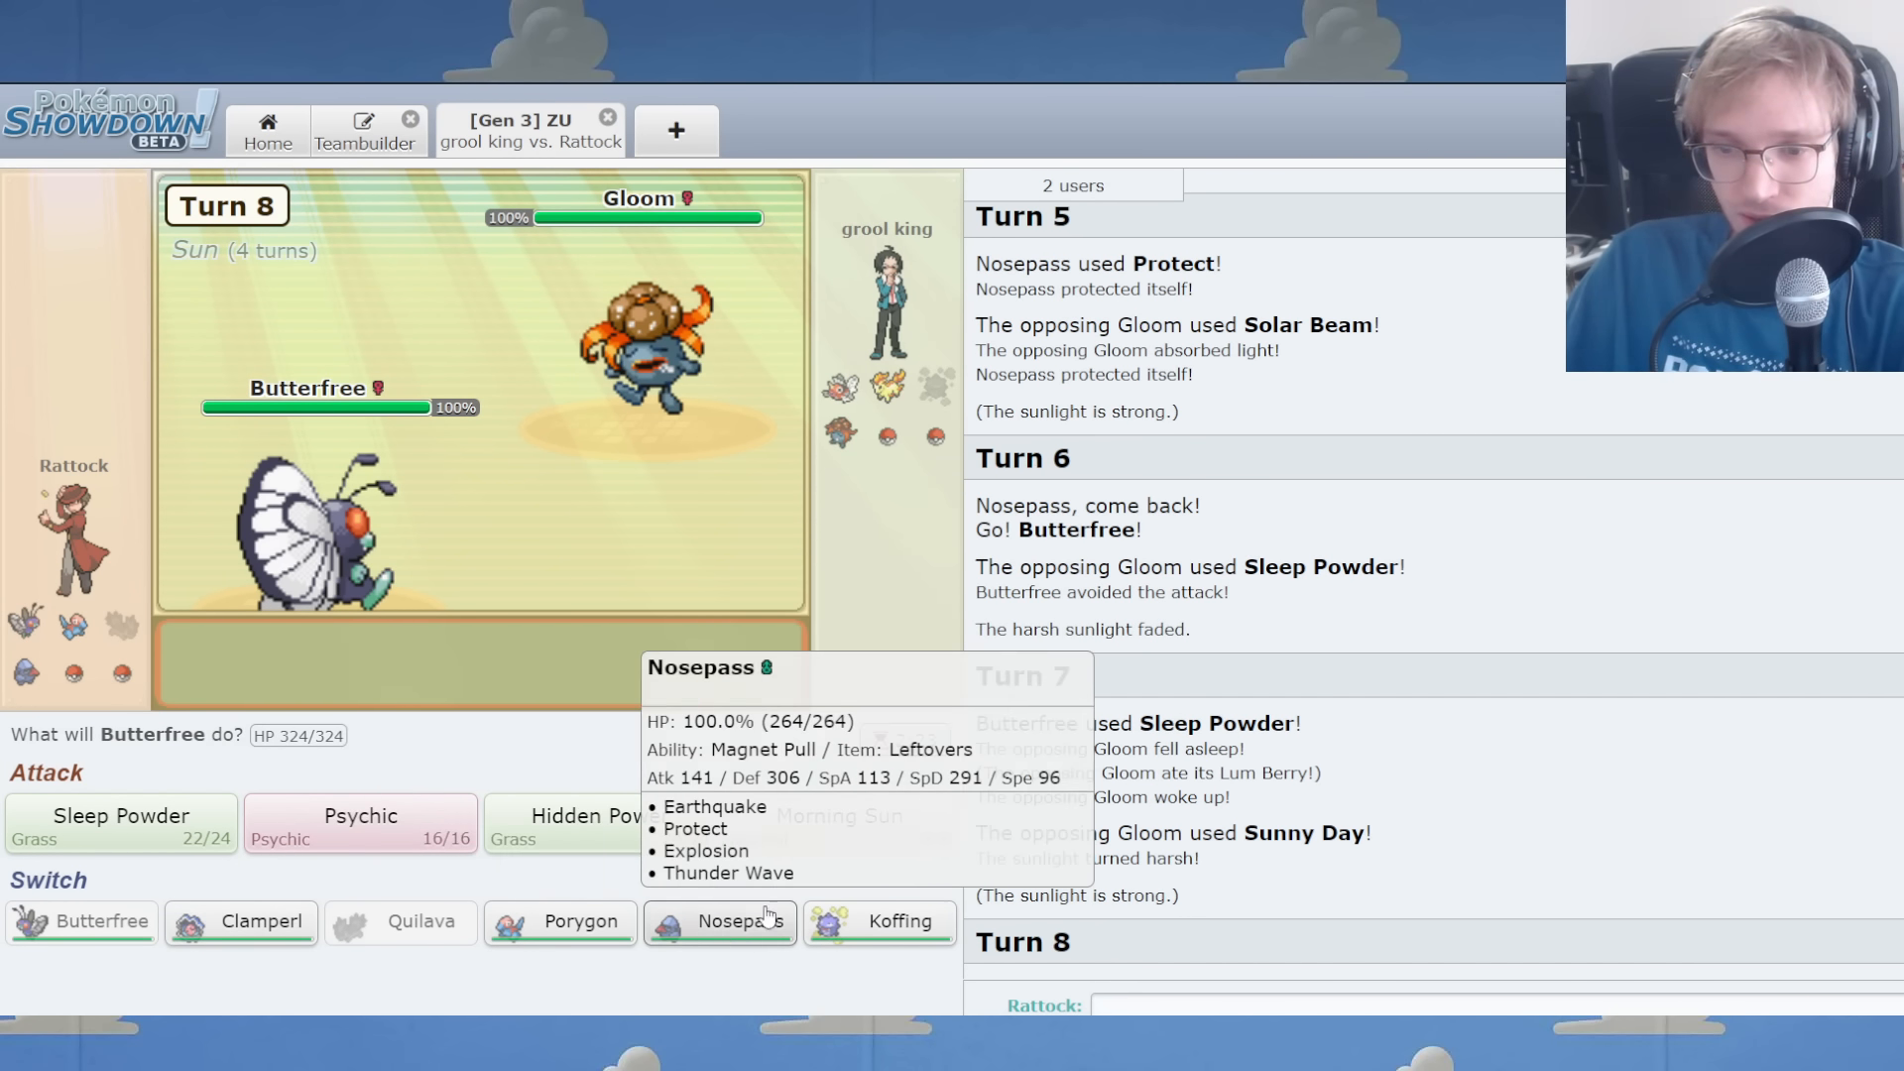
{"action": "mouse_move", "coordinate": [559, 922]}
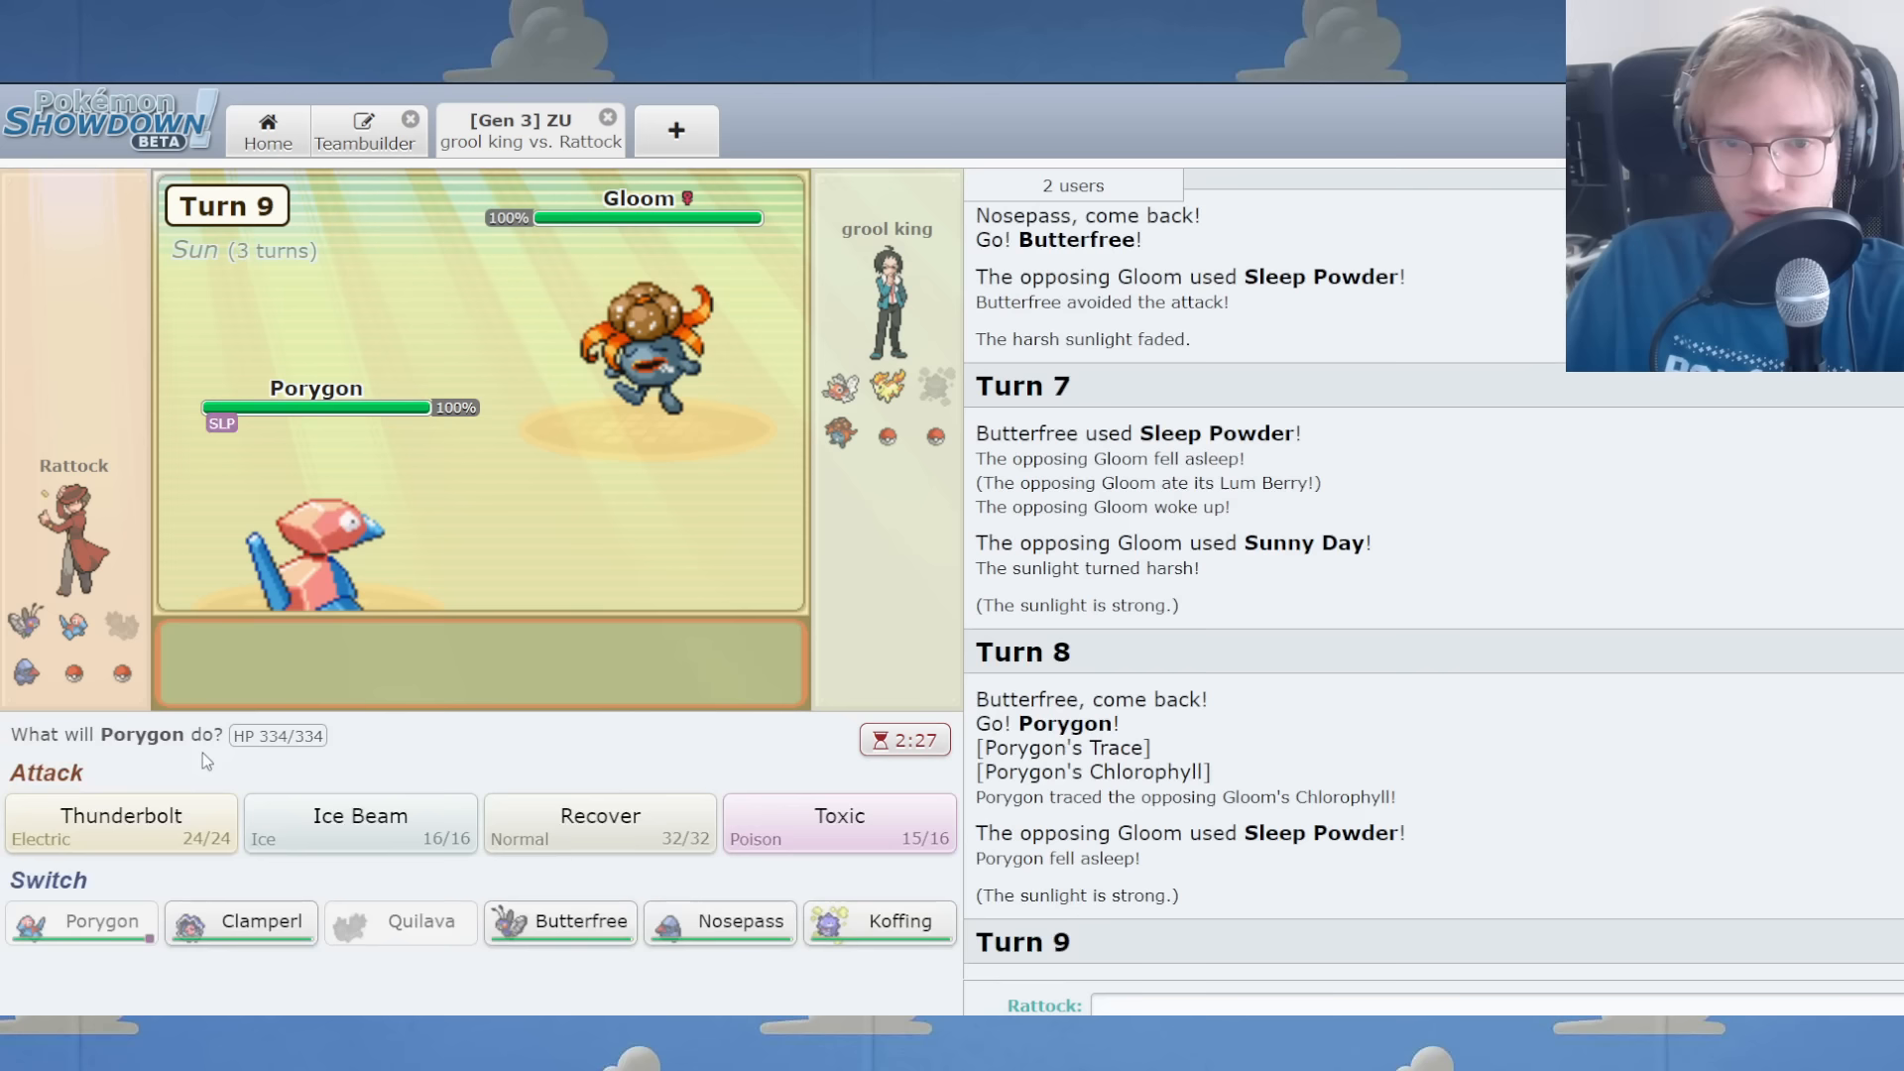
{"action": "mouse_move", "coordinate": [656, 340]}
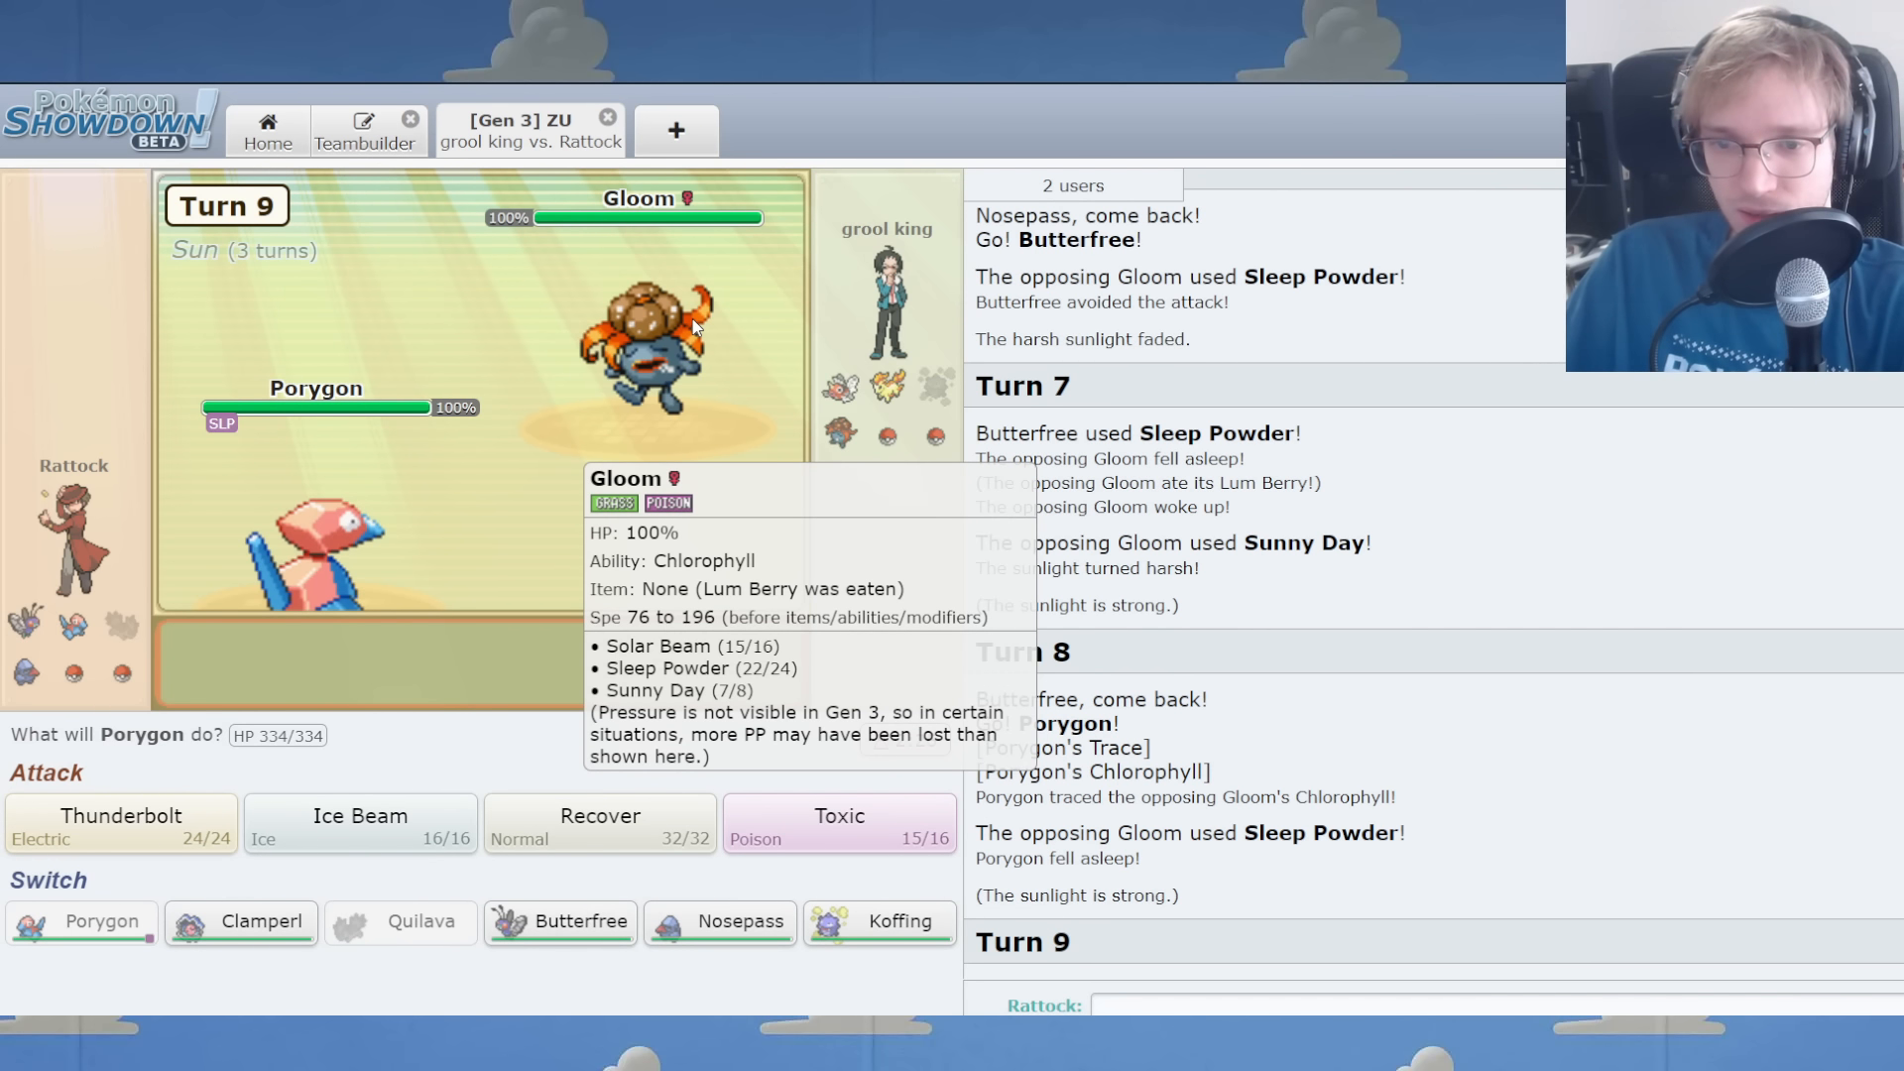
{"action": "mouse_move", "coordinate": [559, 921]}
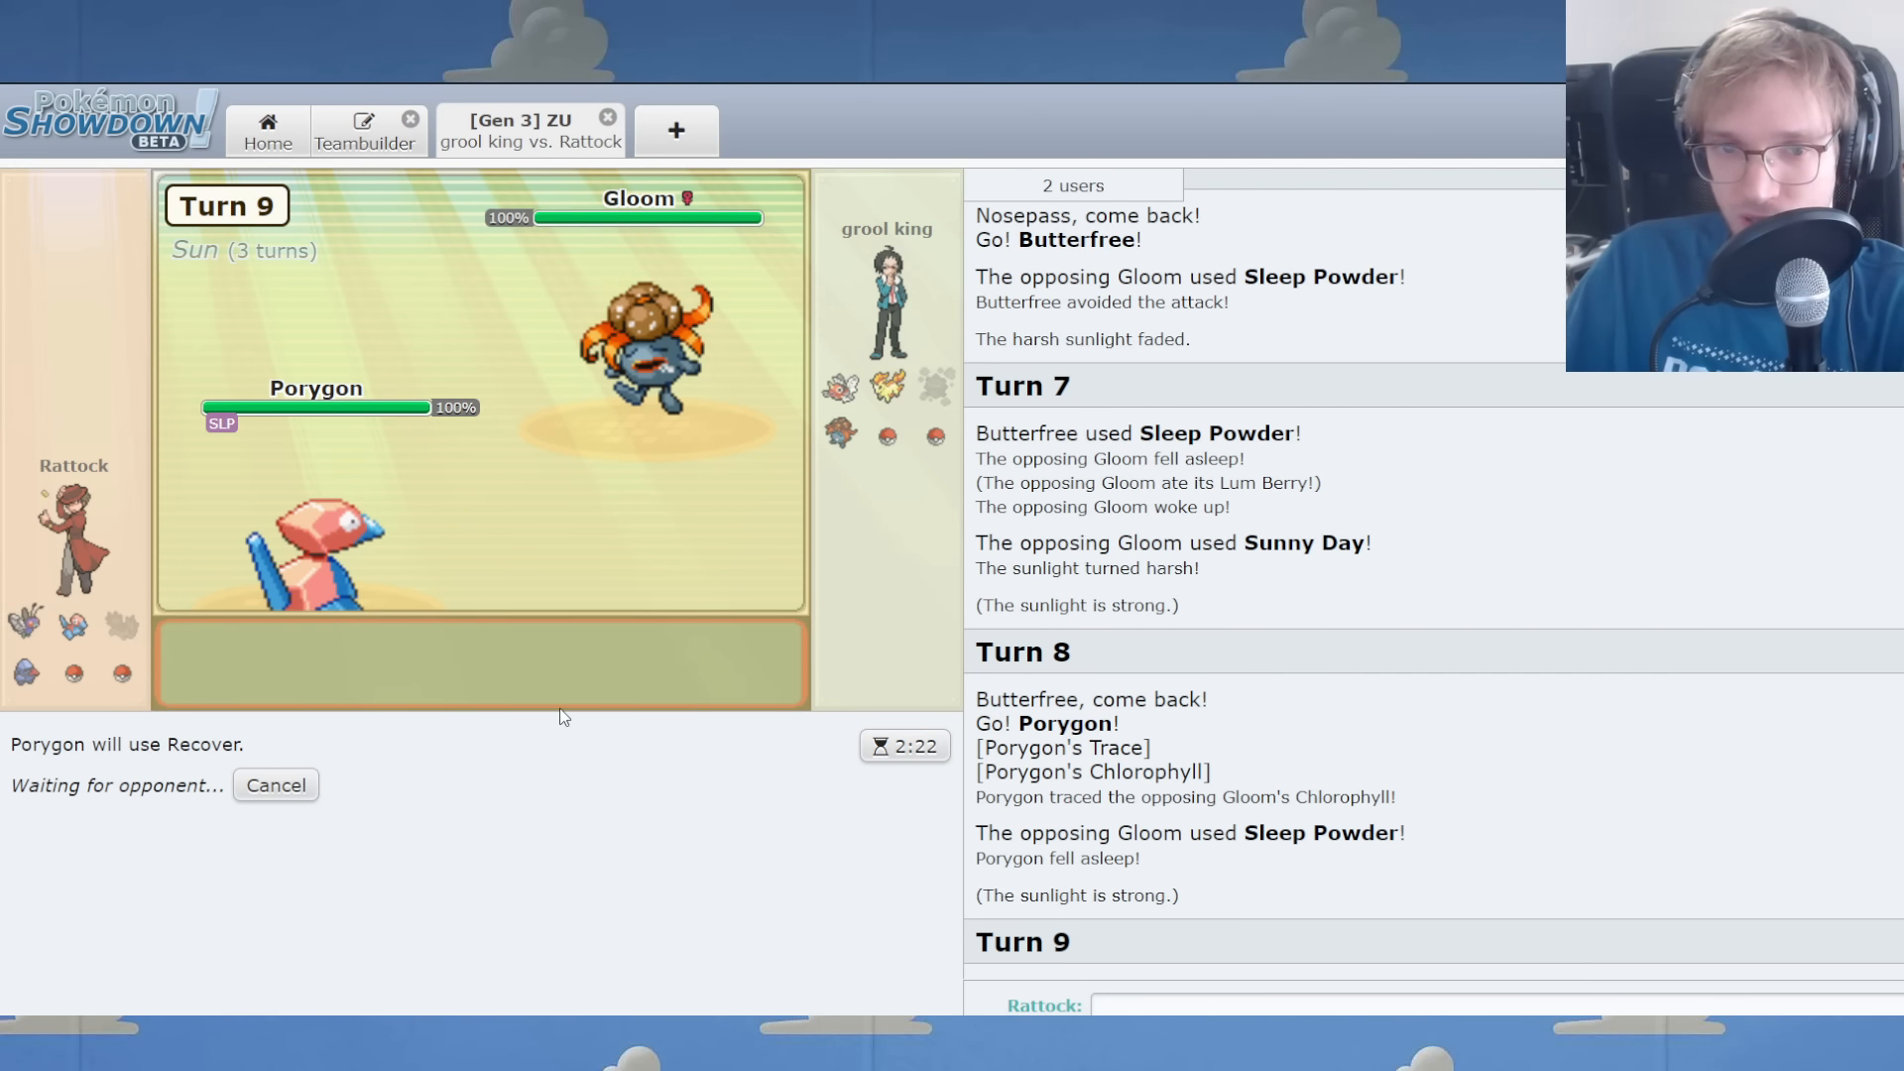
{"action": "mouse_move", "coordinate": [548, 723]}
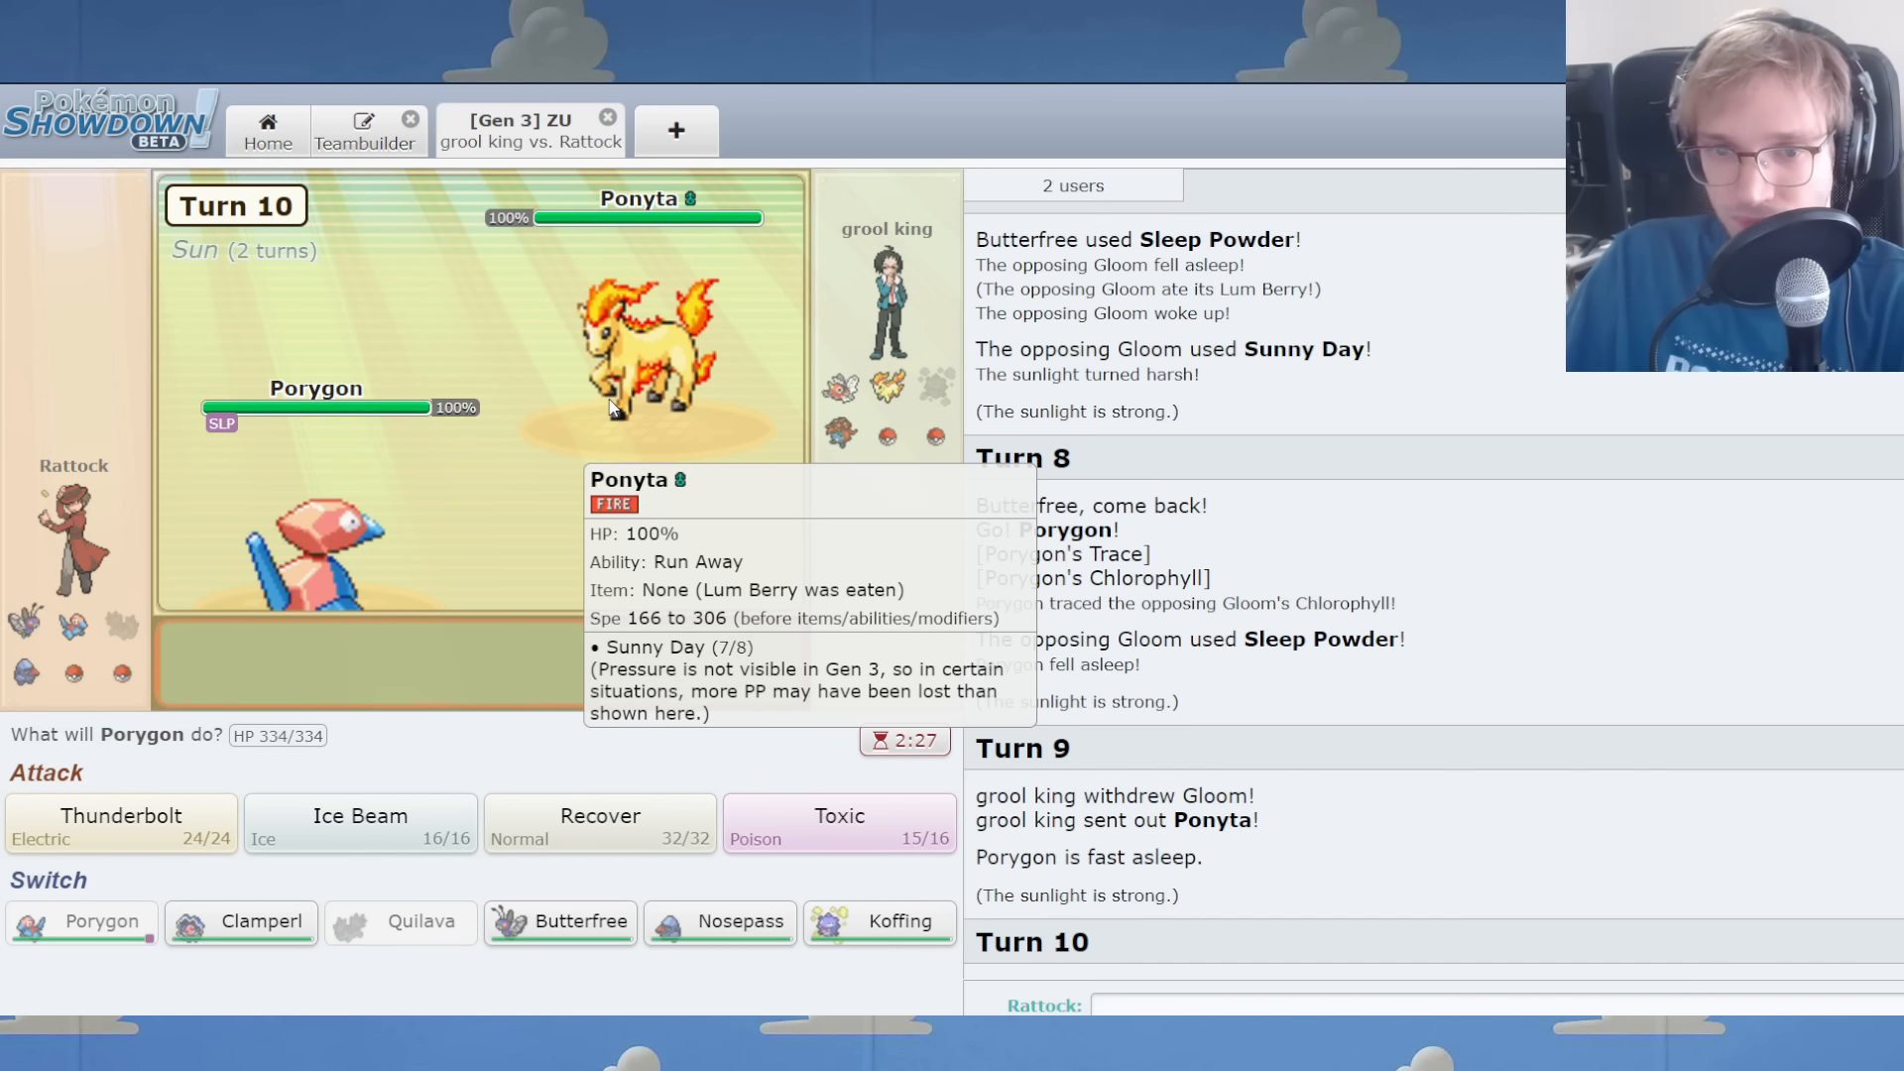
{"action": "mouse_move", "coordinate": [599, 815]}
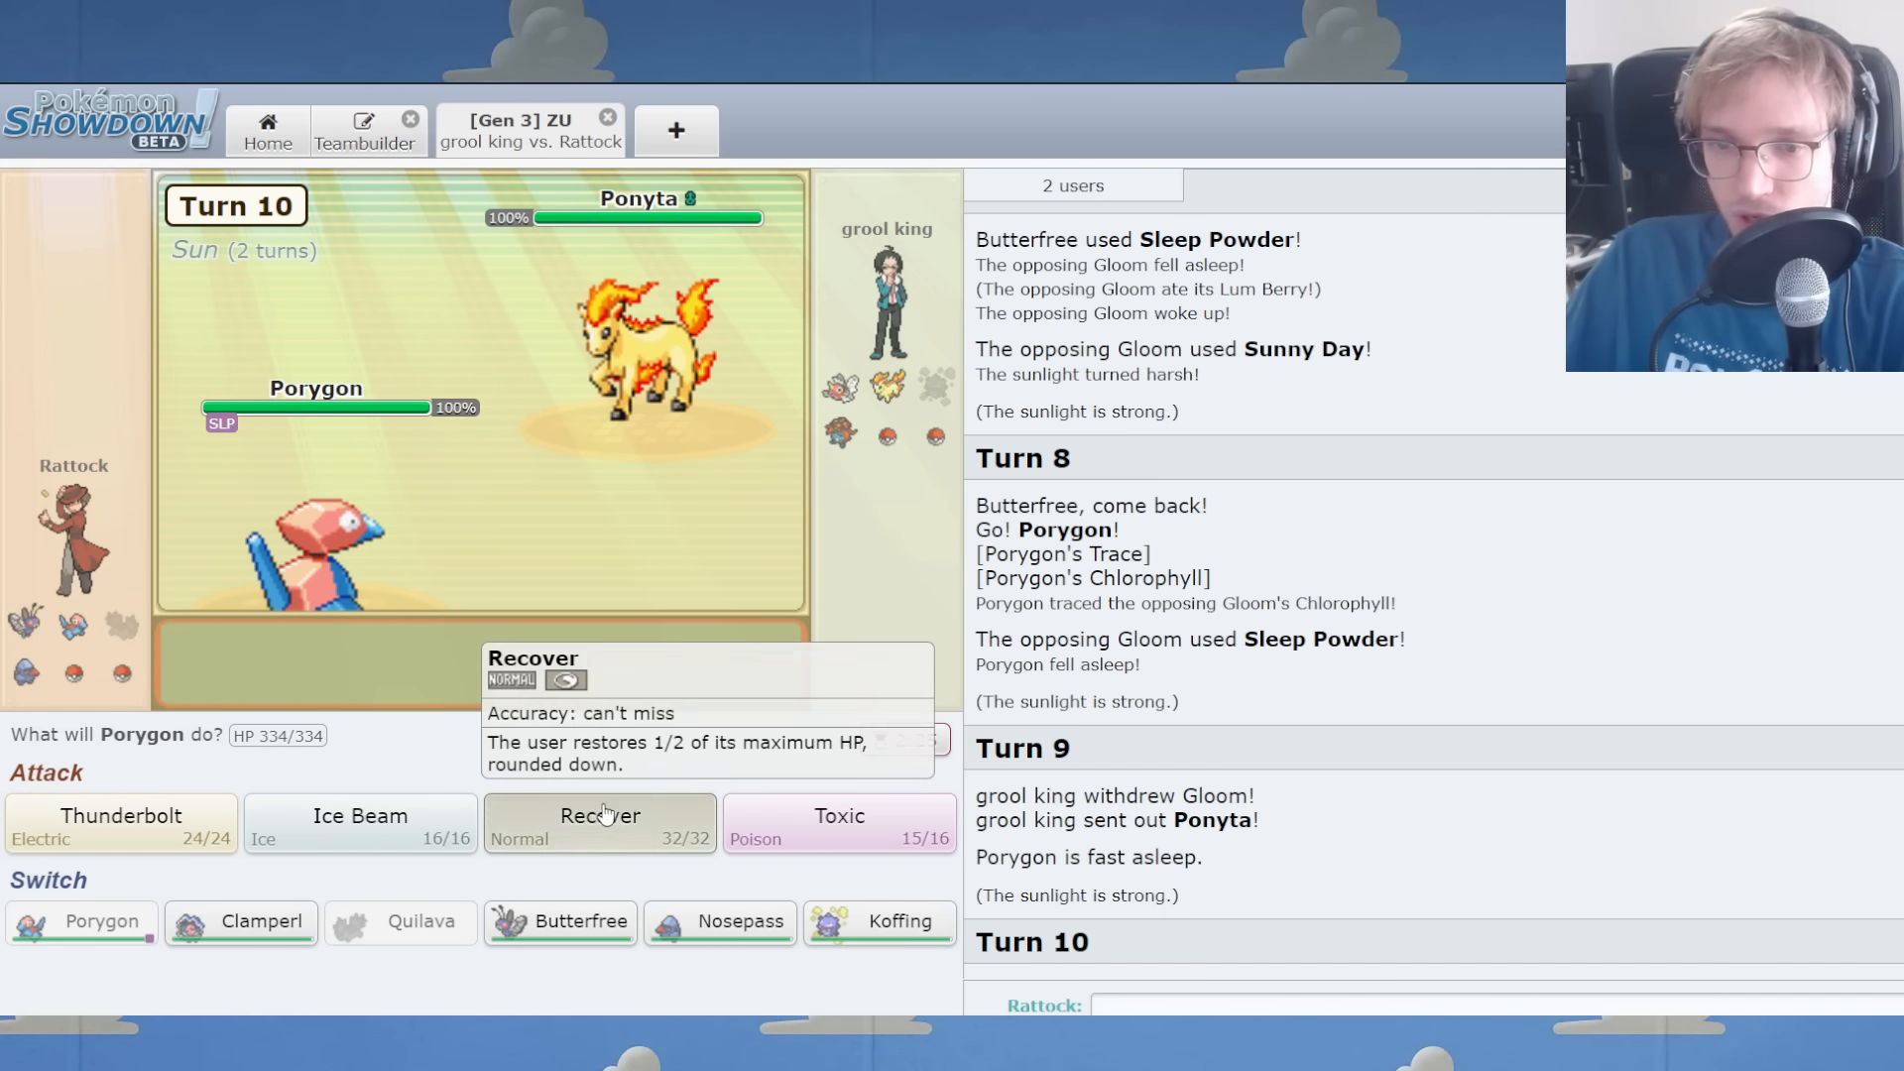
Choose Recover for the sleeping Porygon.
{"action": "left_click", "coordinate": [599, 823]}
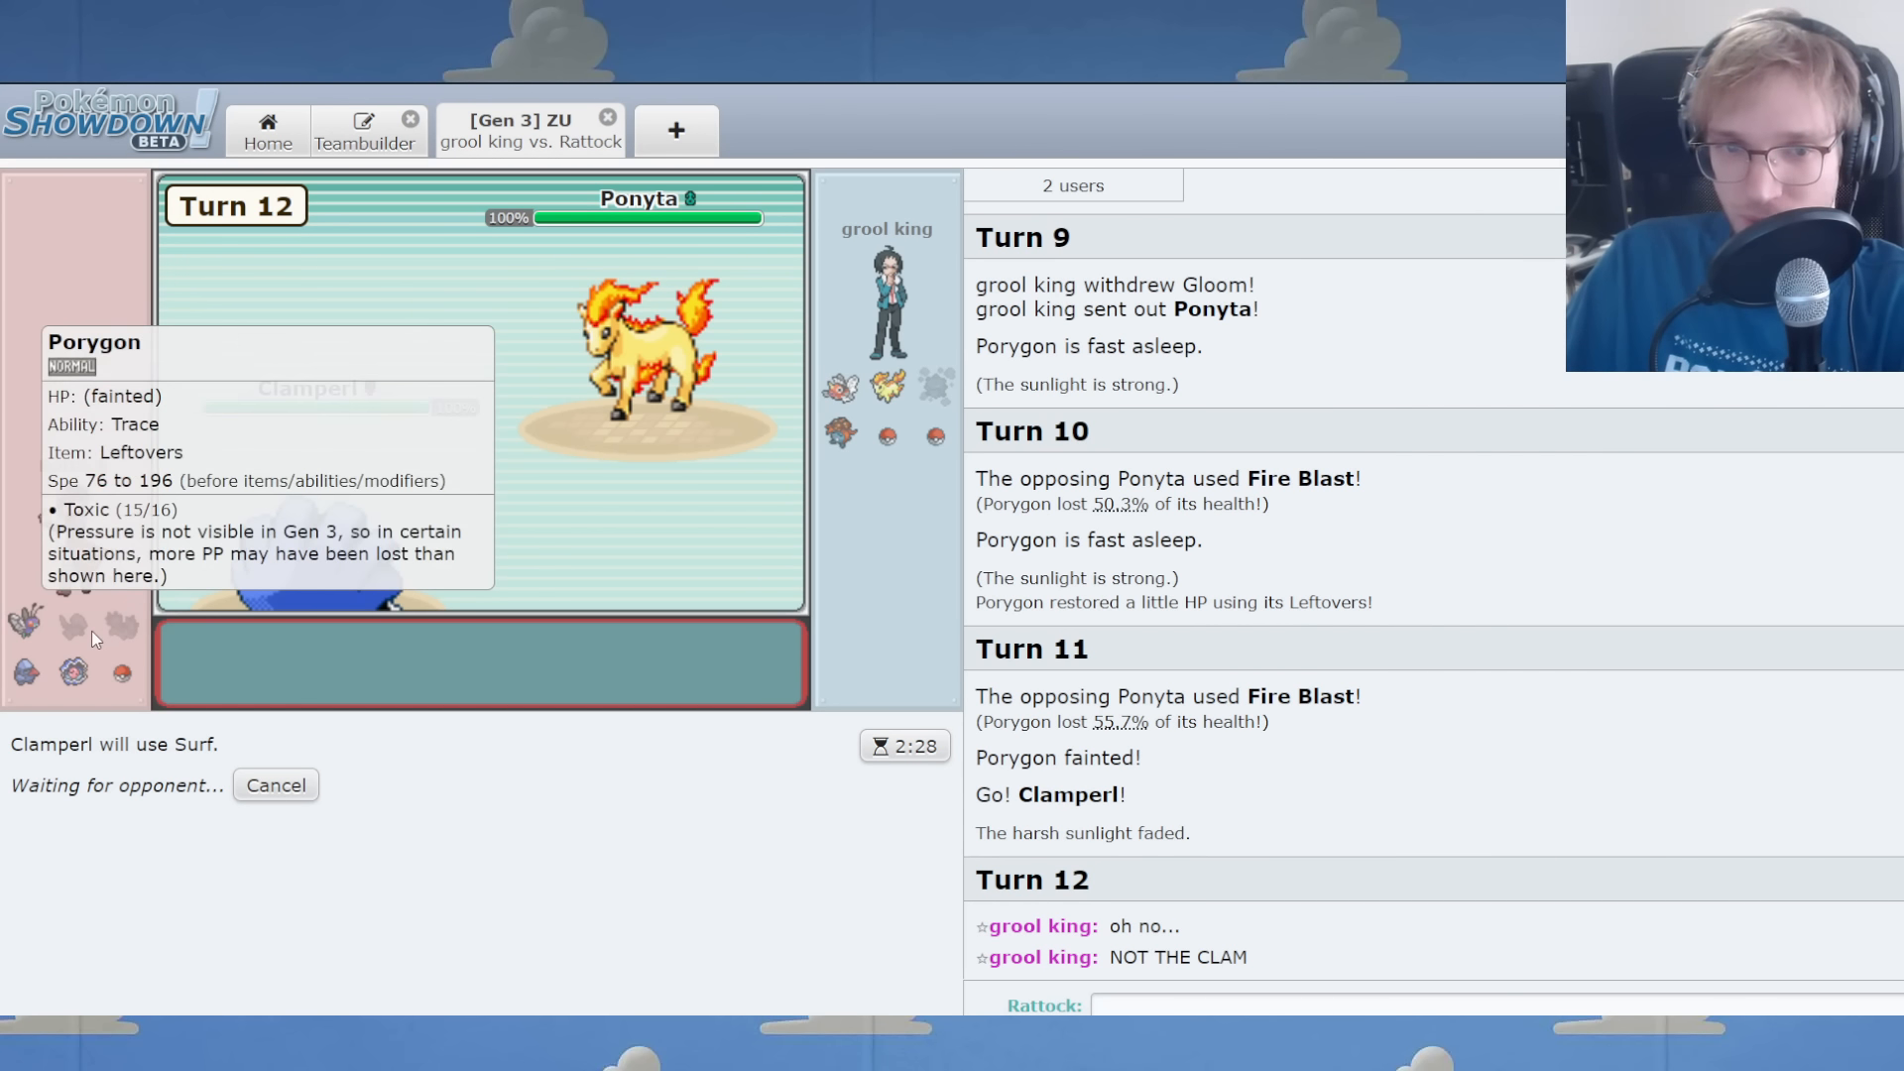
{"action": "mouse_move", "coordinate": [756, 811]}
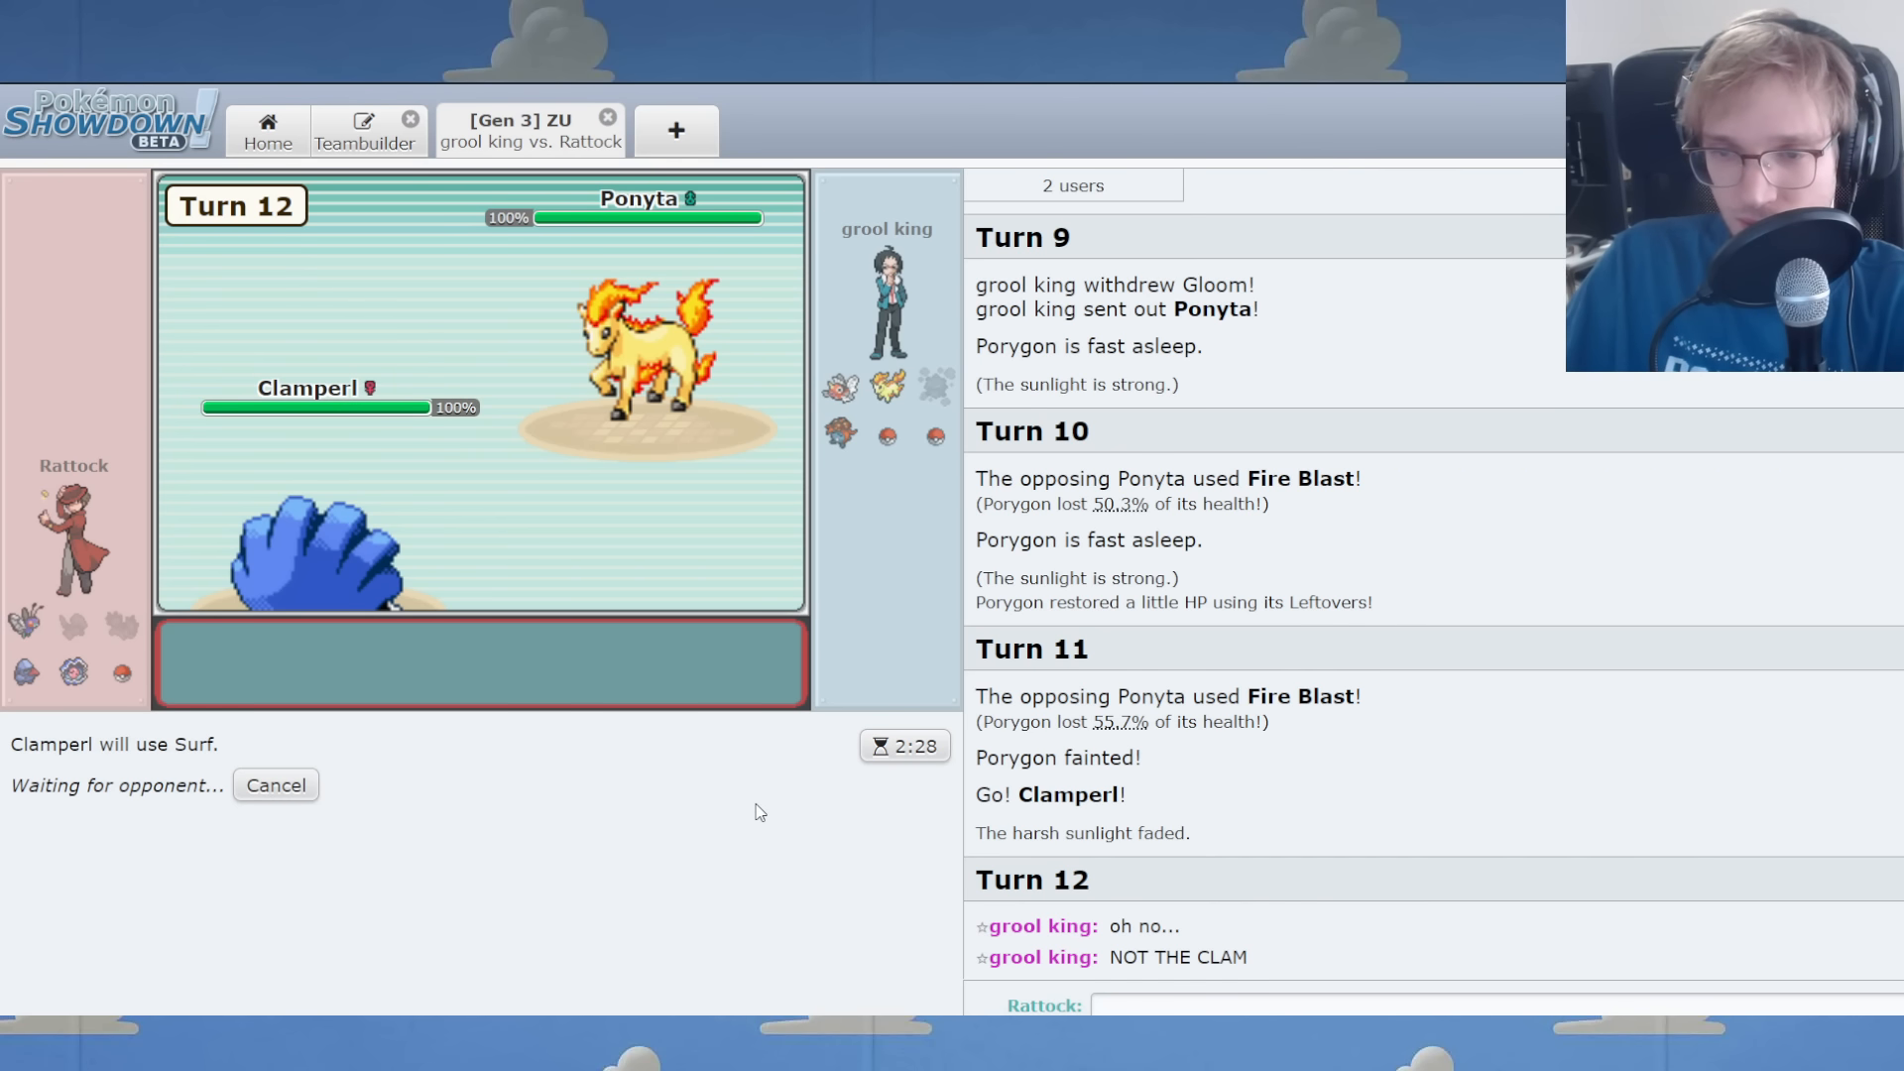
{"action": "mouse_move", "coordinate": [763, 795]}
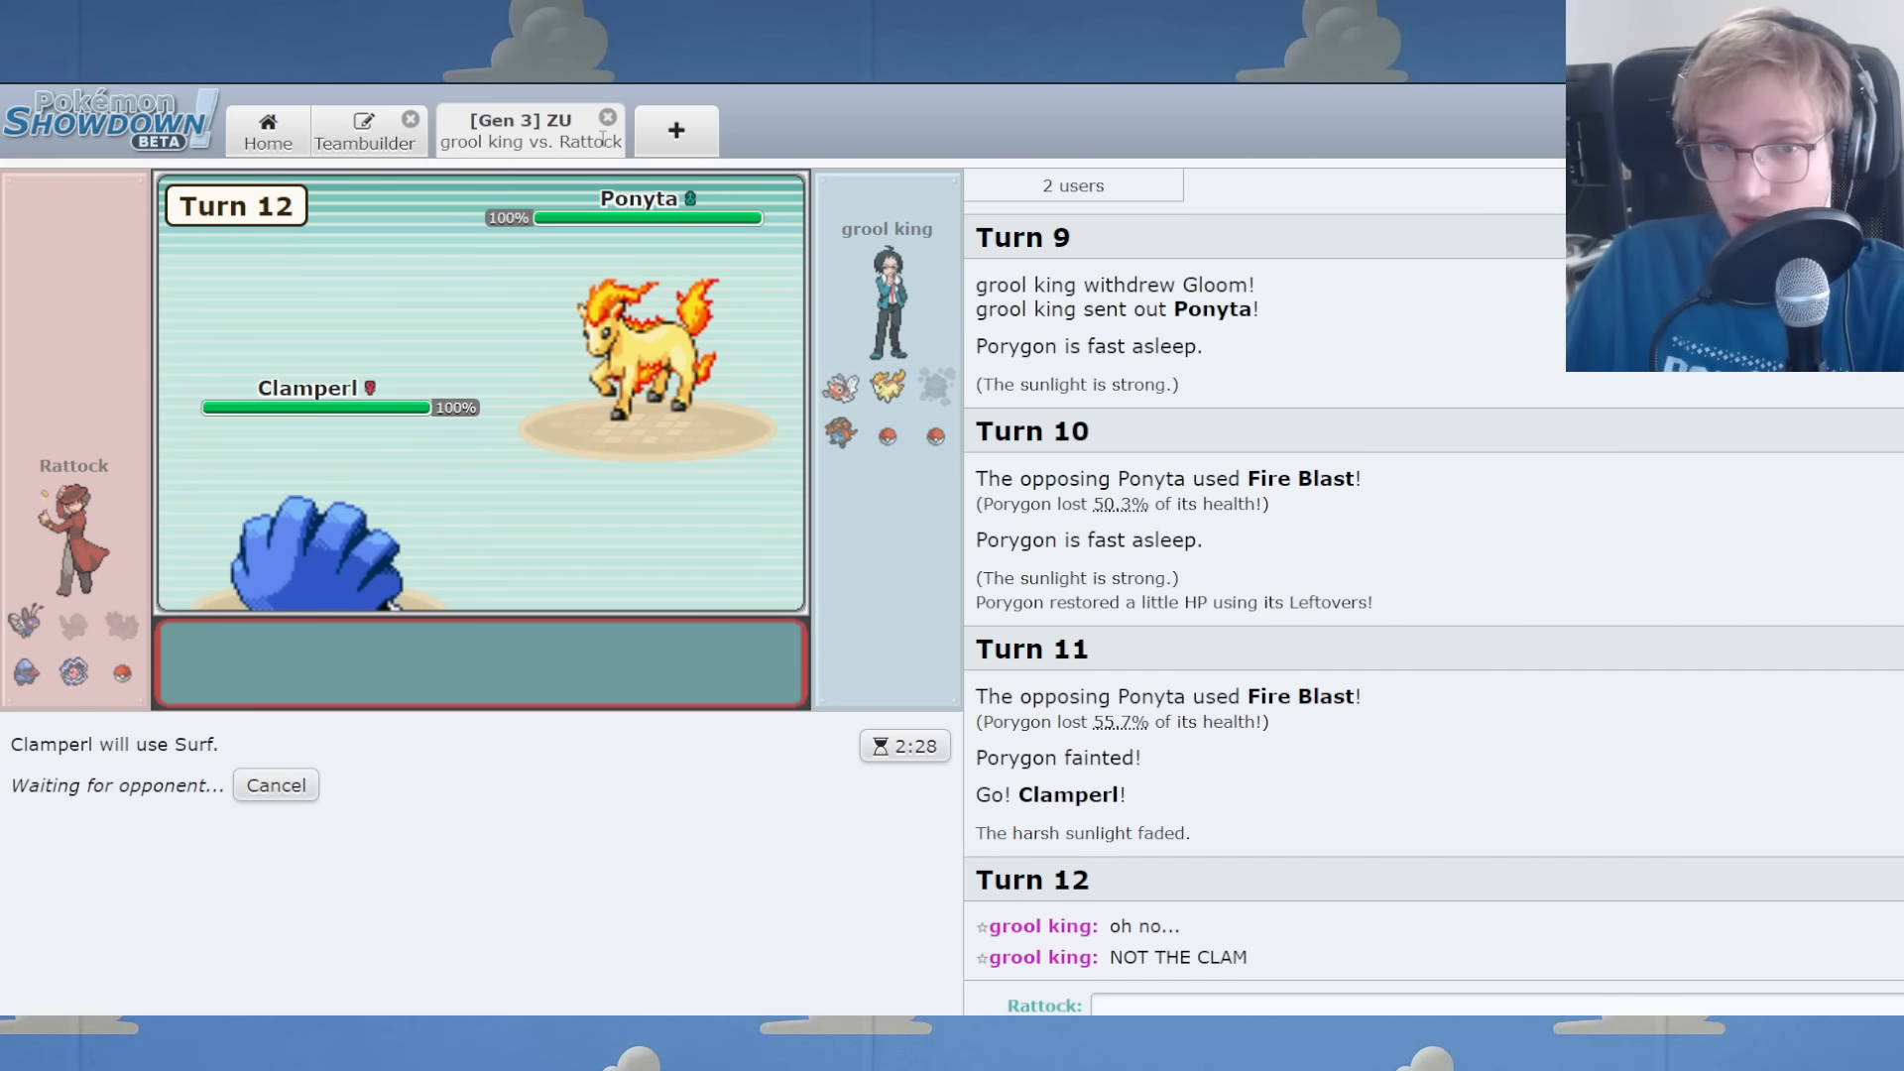
{"action": "left_click", "coordinate": [362, 129]}
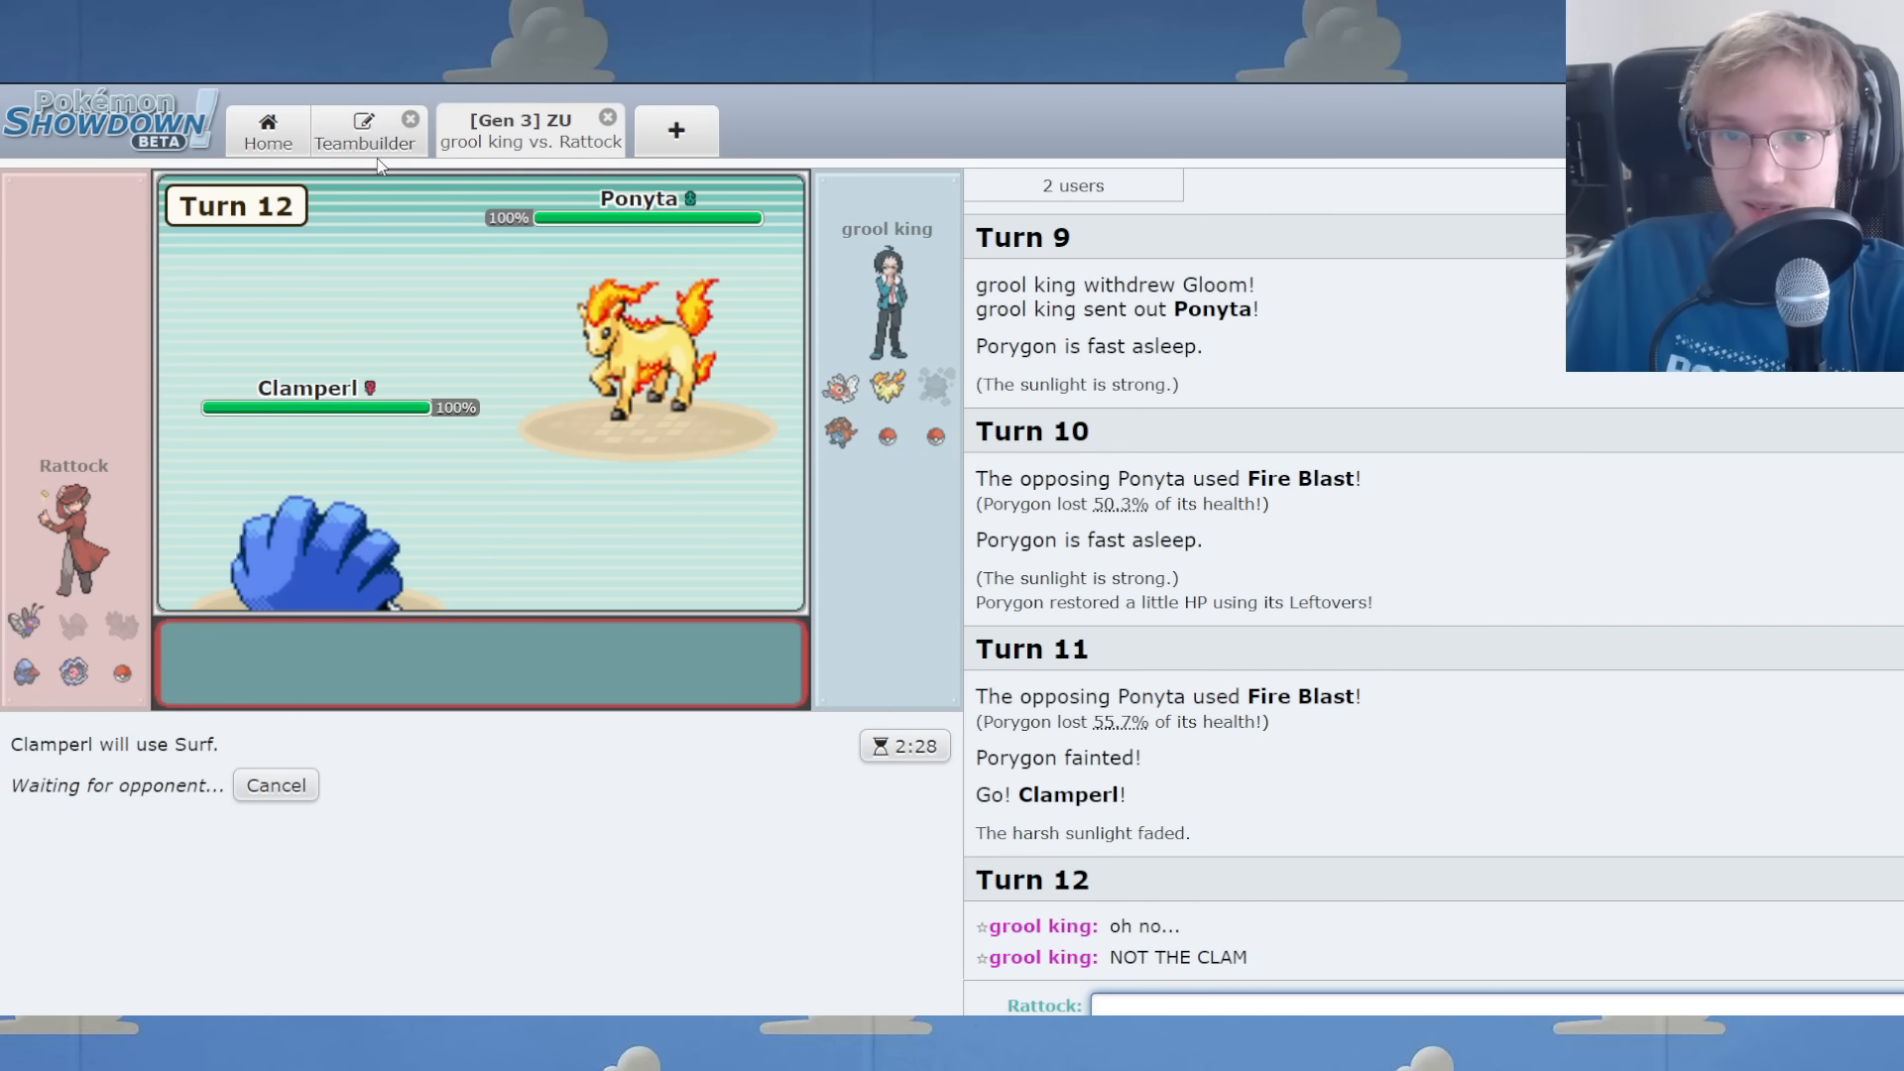
{"action": "left_click", "coordinate": [363, 130]}
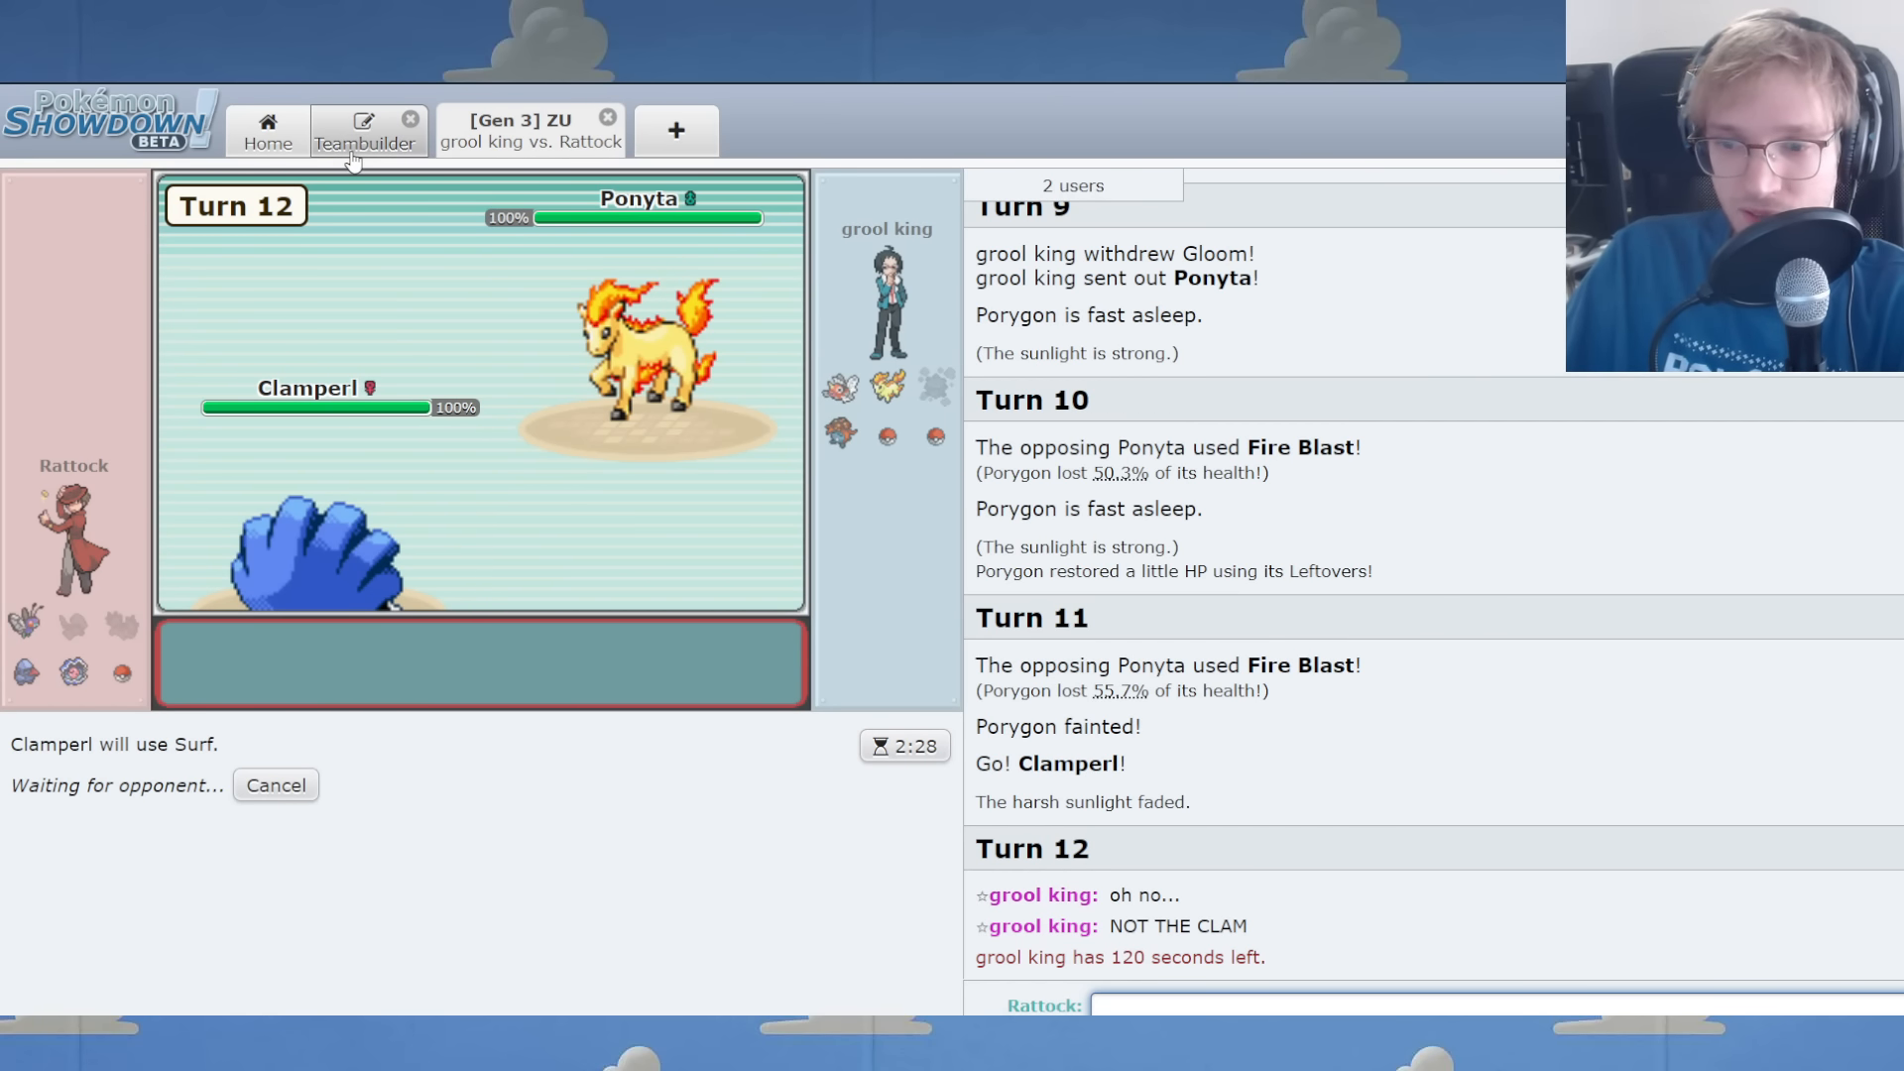
Check Ponyta in the battle, then review Clamperl's and Koffing's sets in the team editor.
{"action": "left_click", "coordinate": [363, 129]}
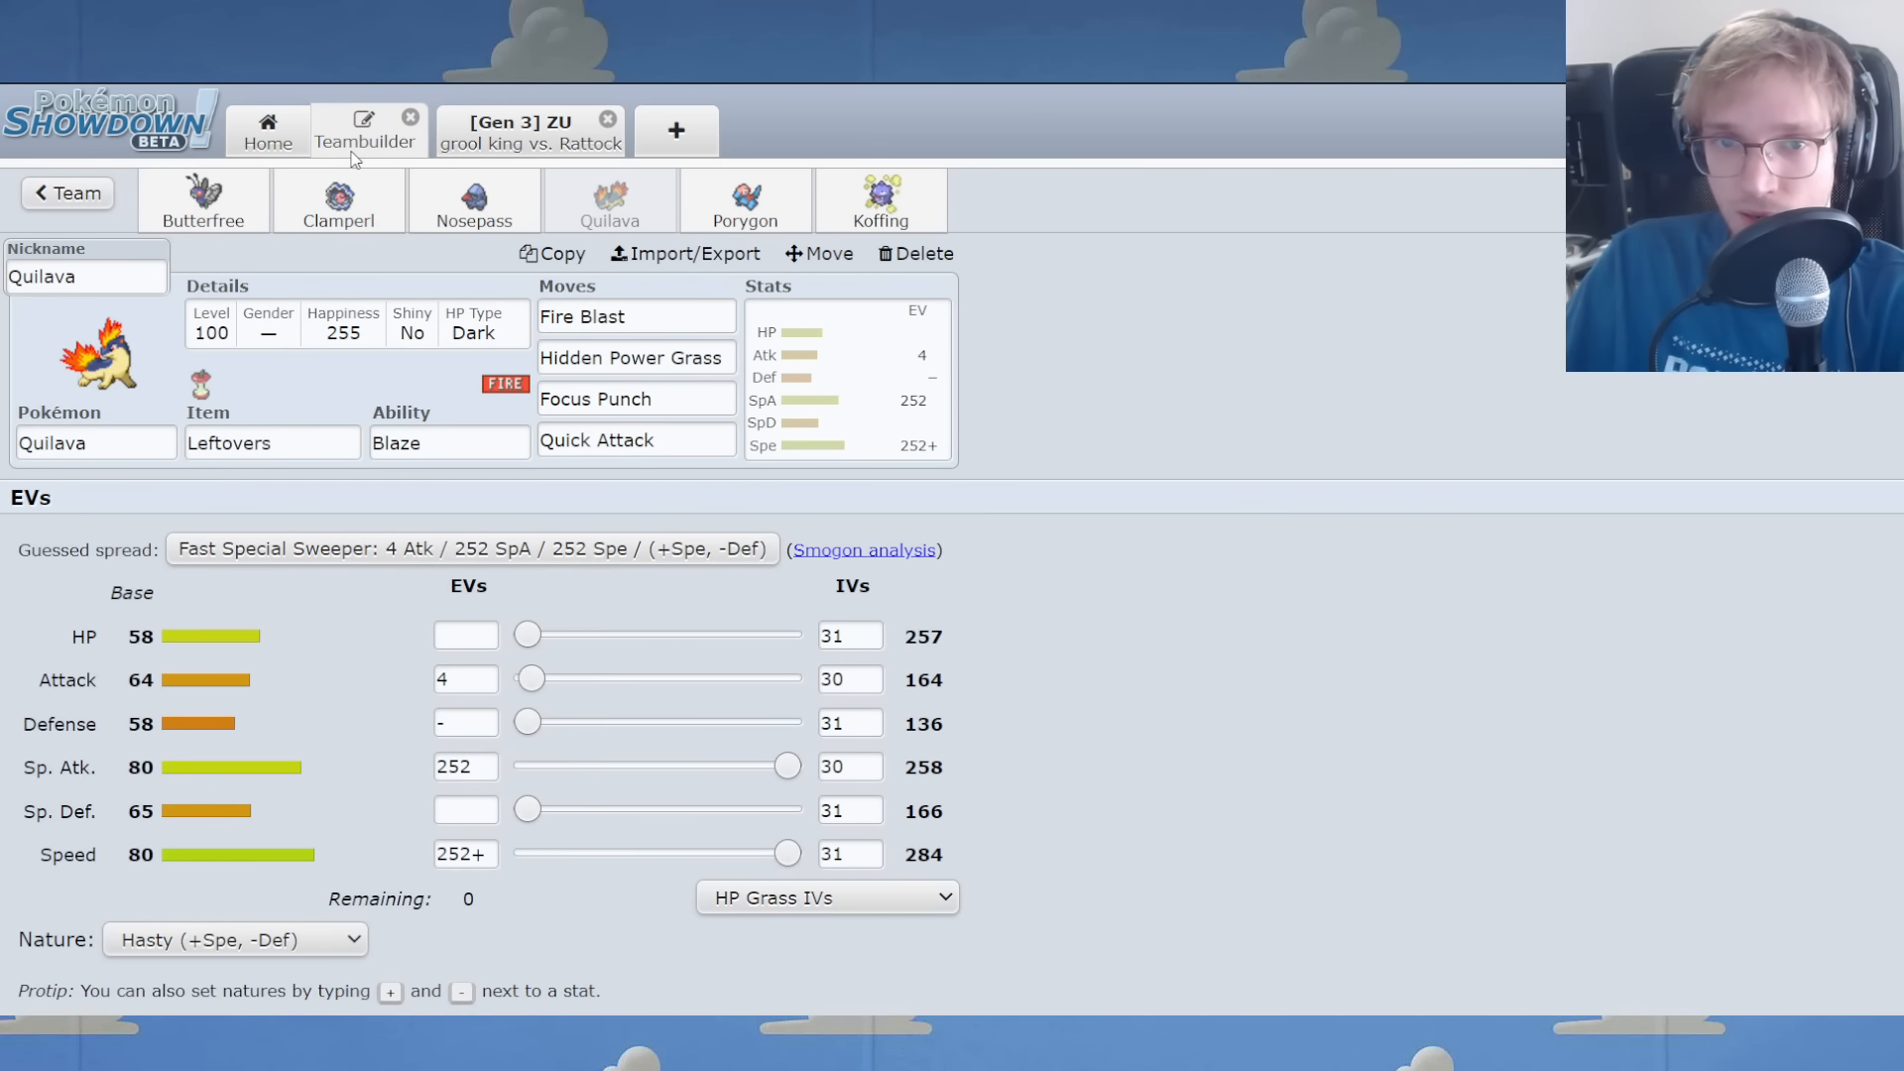
{"action": "left_click", "coordinate": [529, 130]}
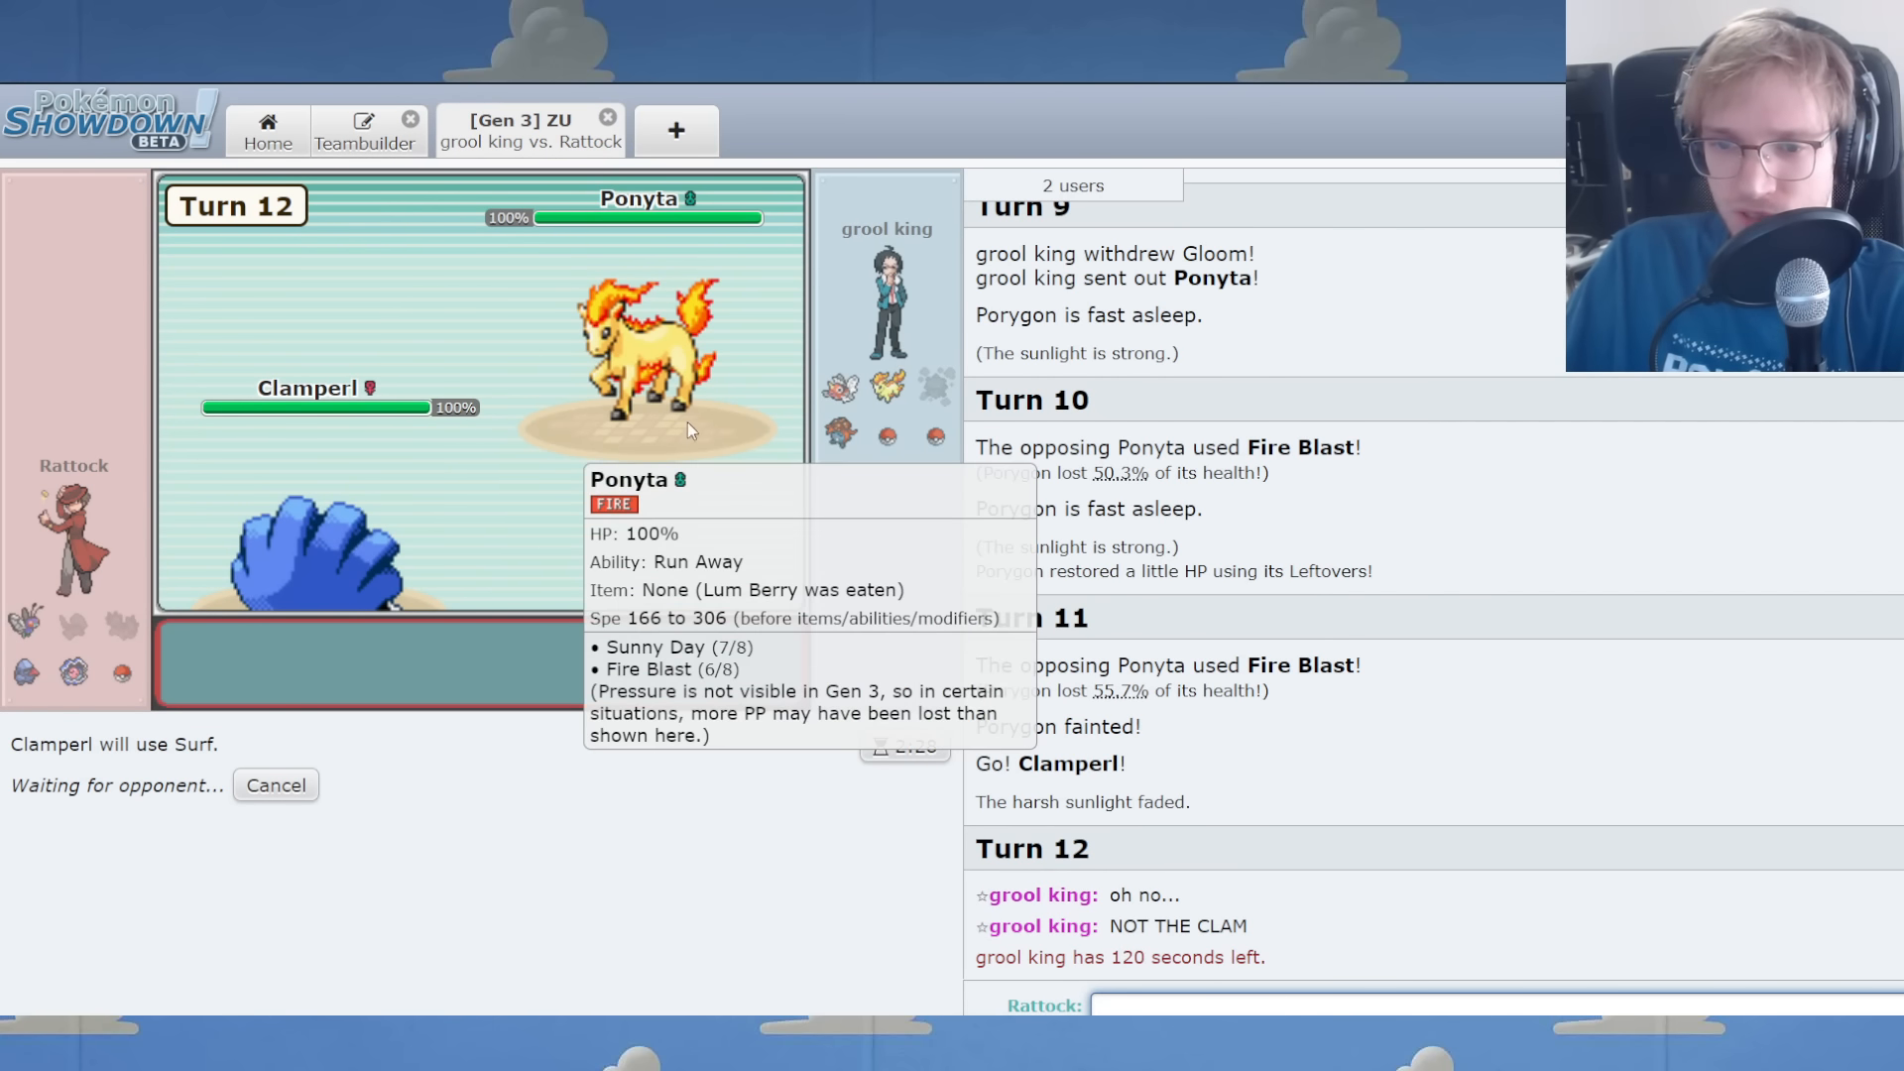
{"action": "left_click", "coordinate": [364, 130]}
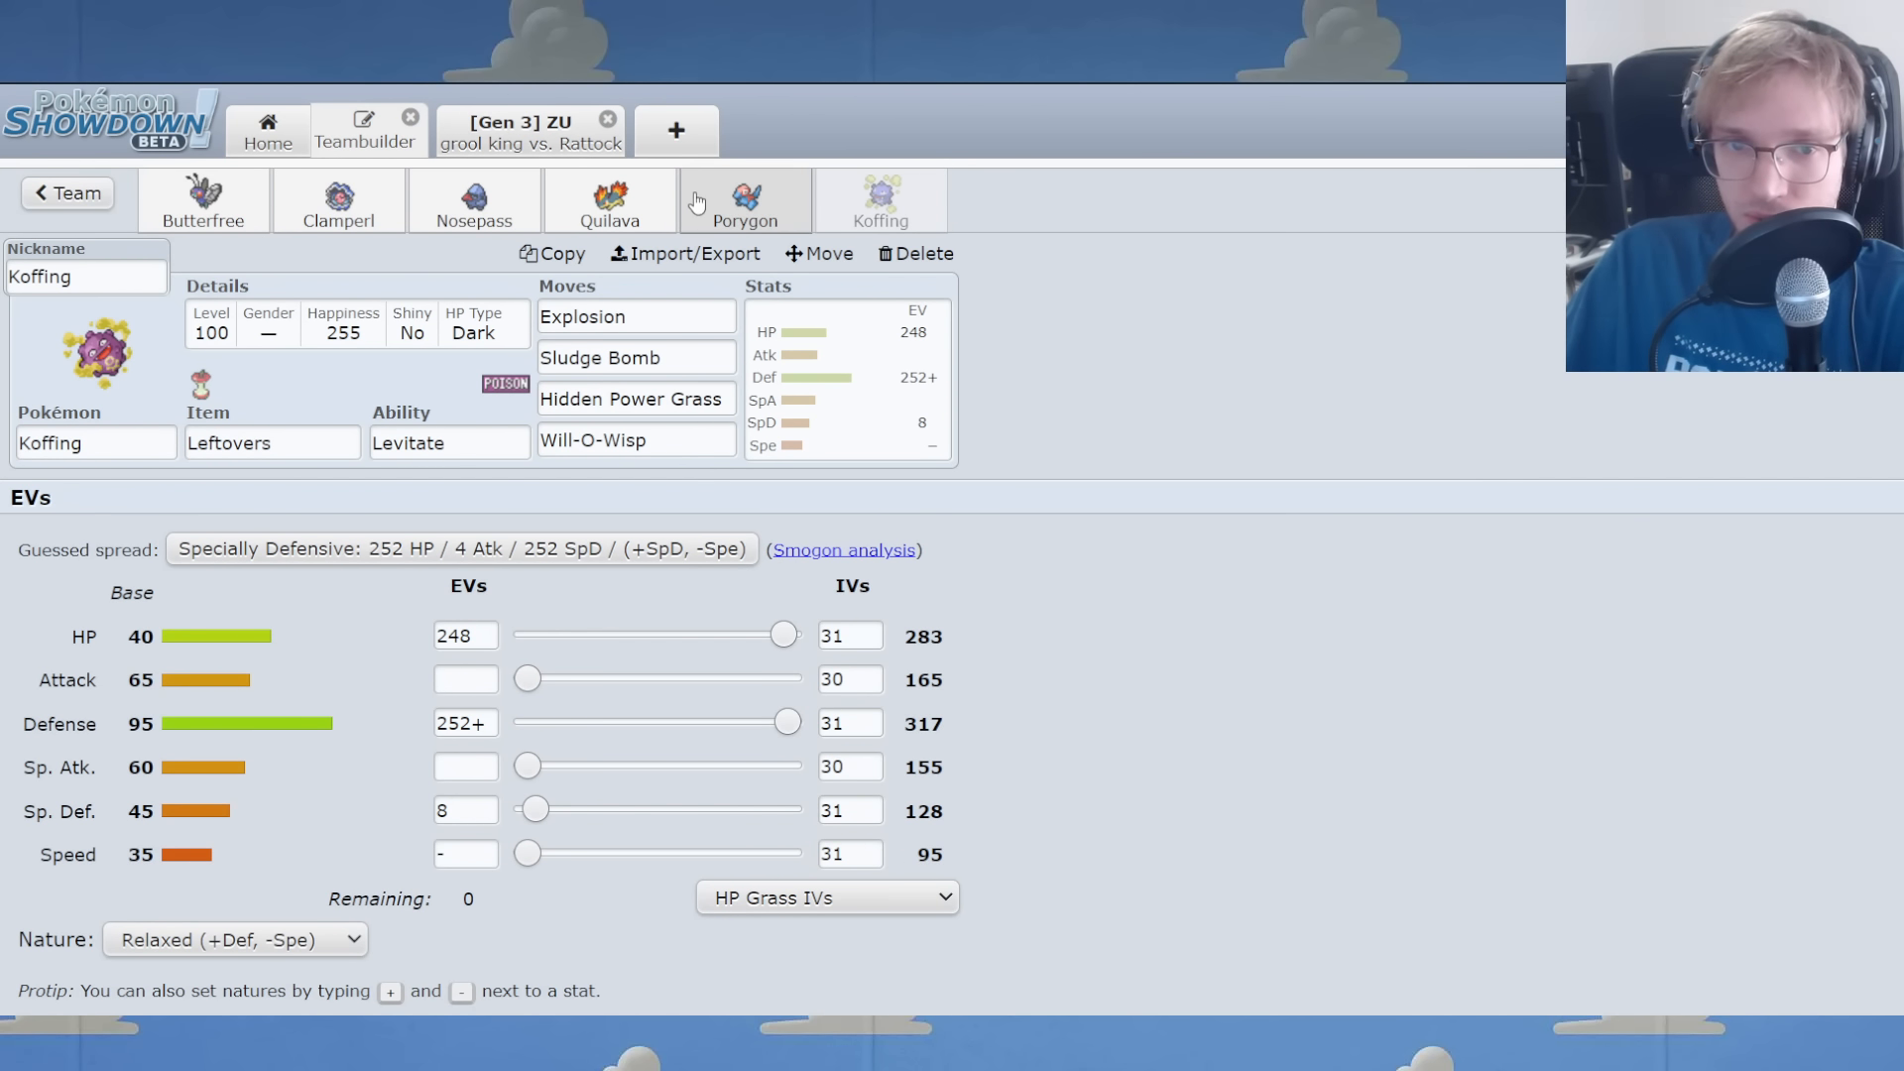
{"action": "left_click", "coordinate": [337, 200]}
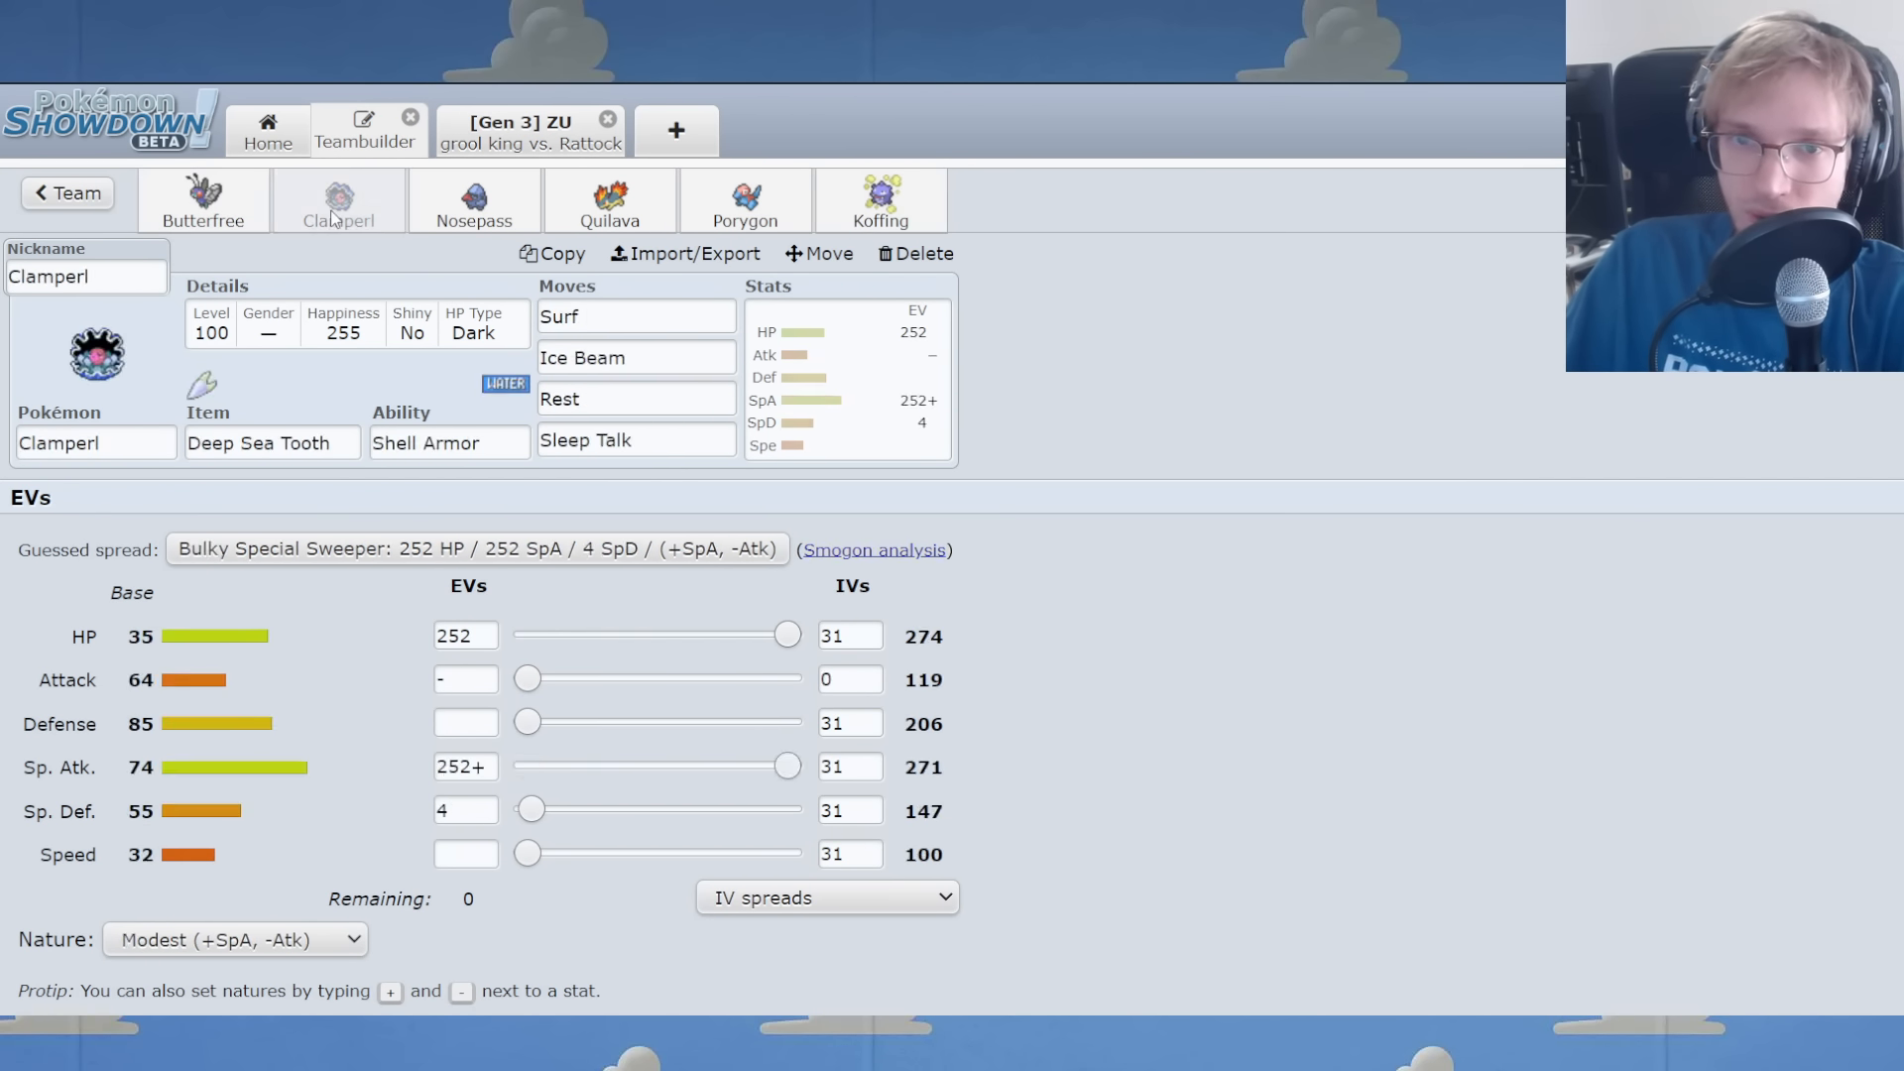
{"action": "left_click", "coordinate": [880, 200]}
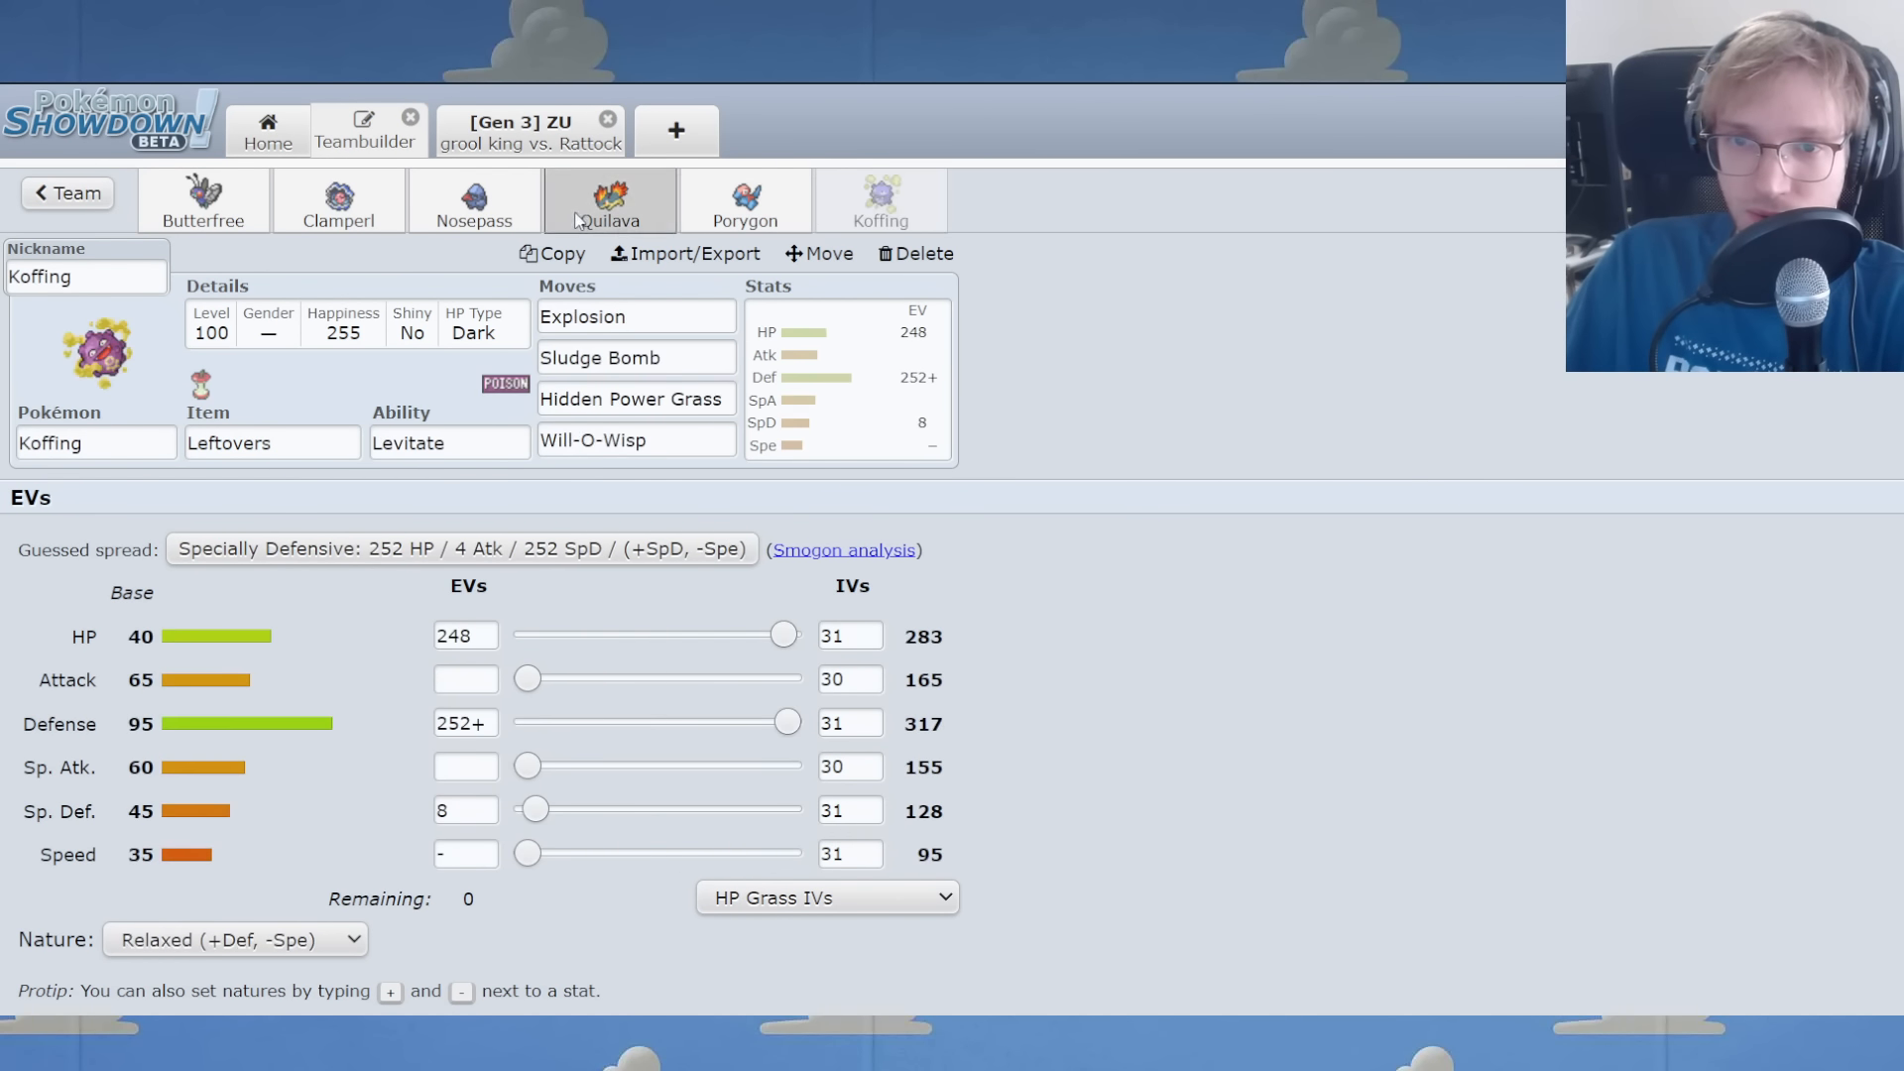
Change Quilava's species to Ponyta, reopen the ZU team, and review Ponyta's moves.
{"action": "left_click", "coordinate": [610, 200]}
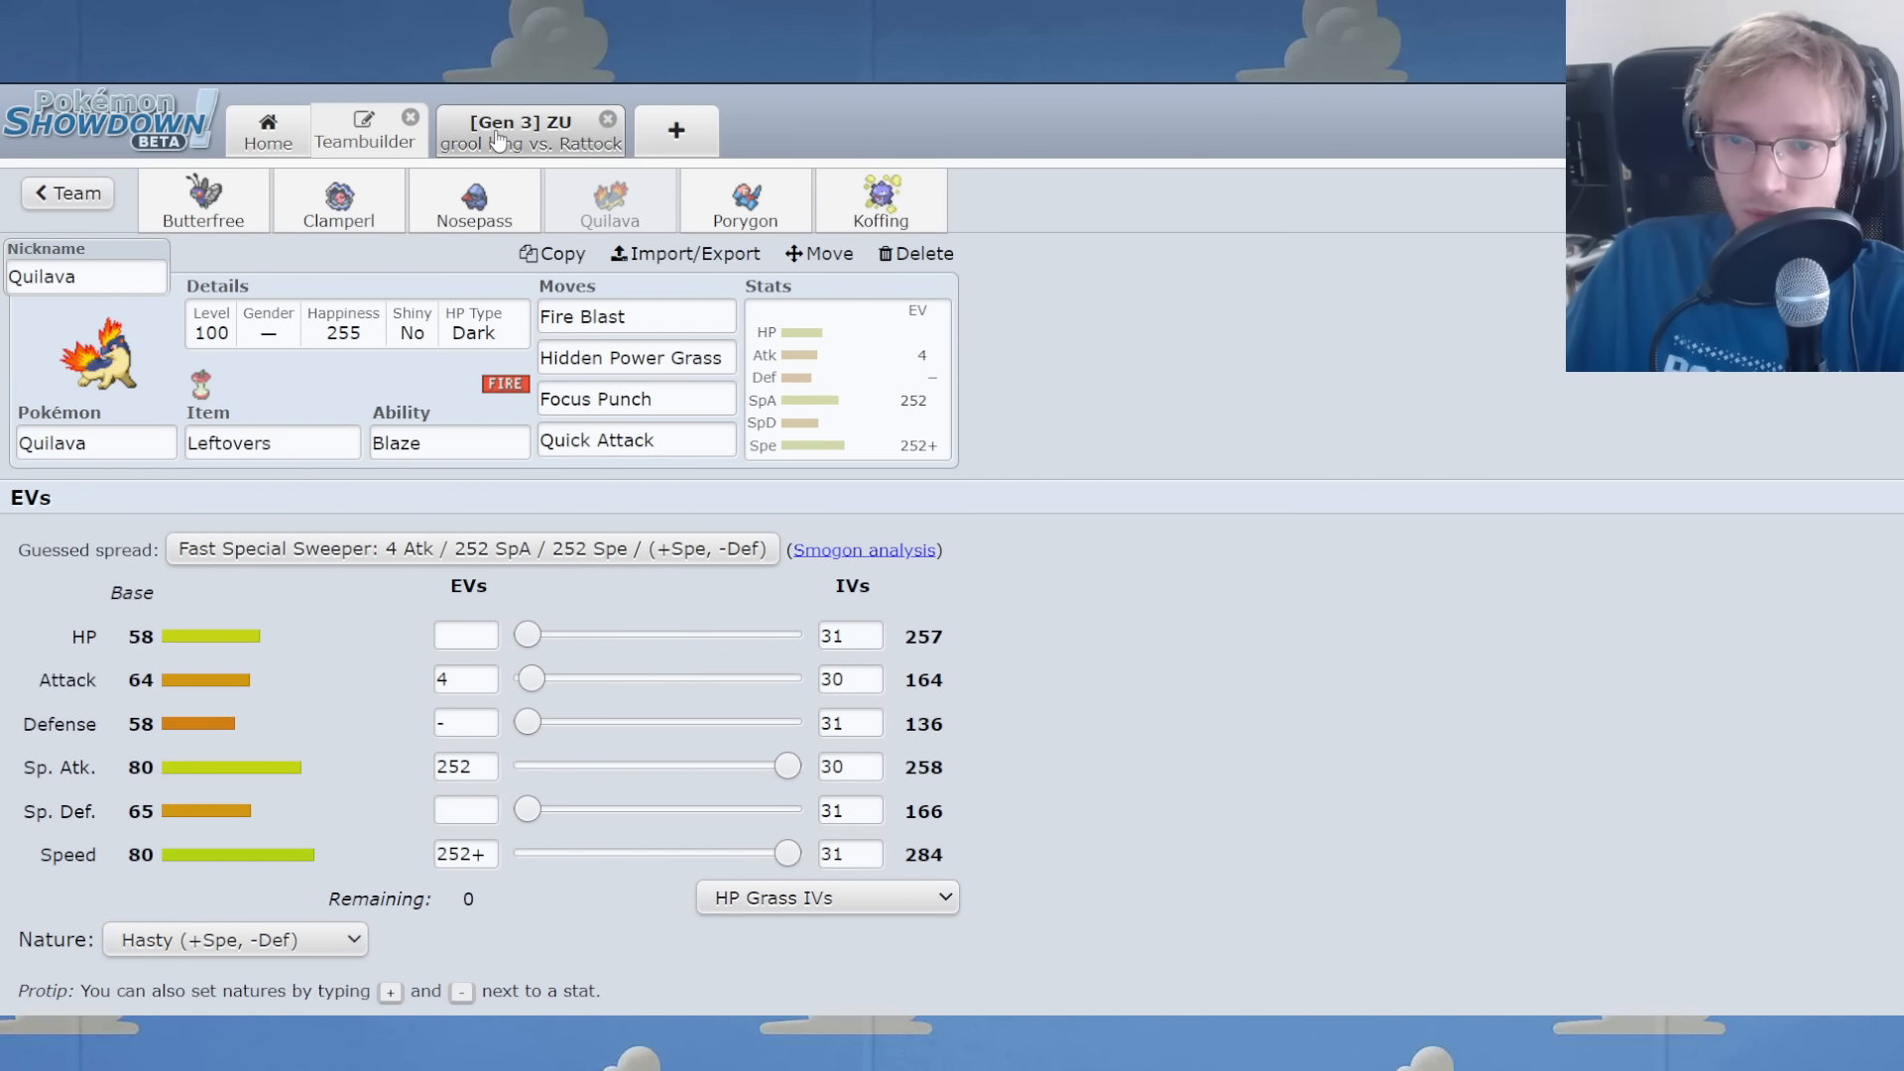
{"action": "left_click", "coordinate": [95, 443]}
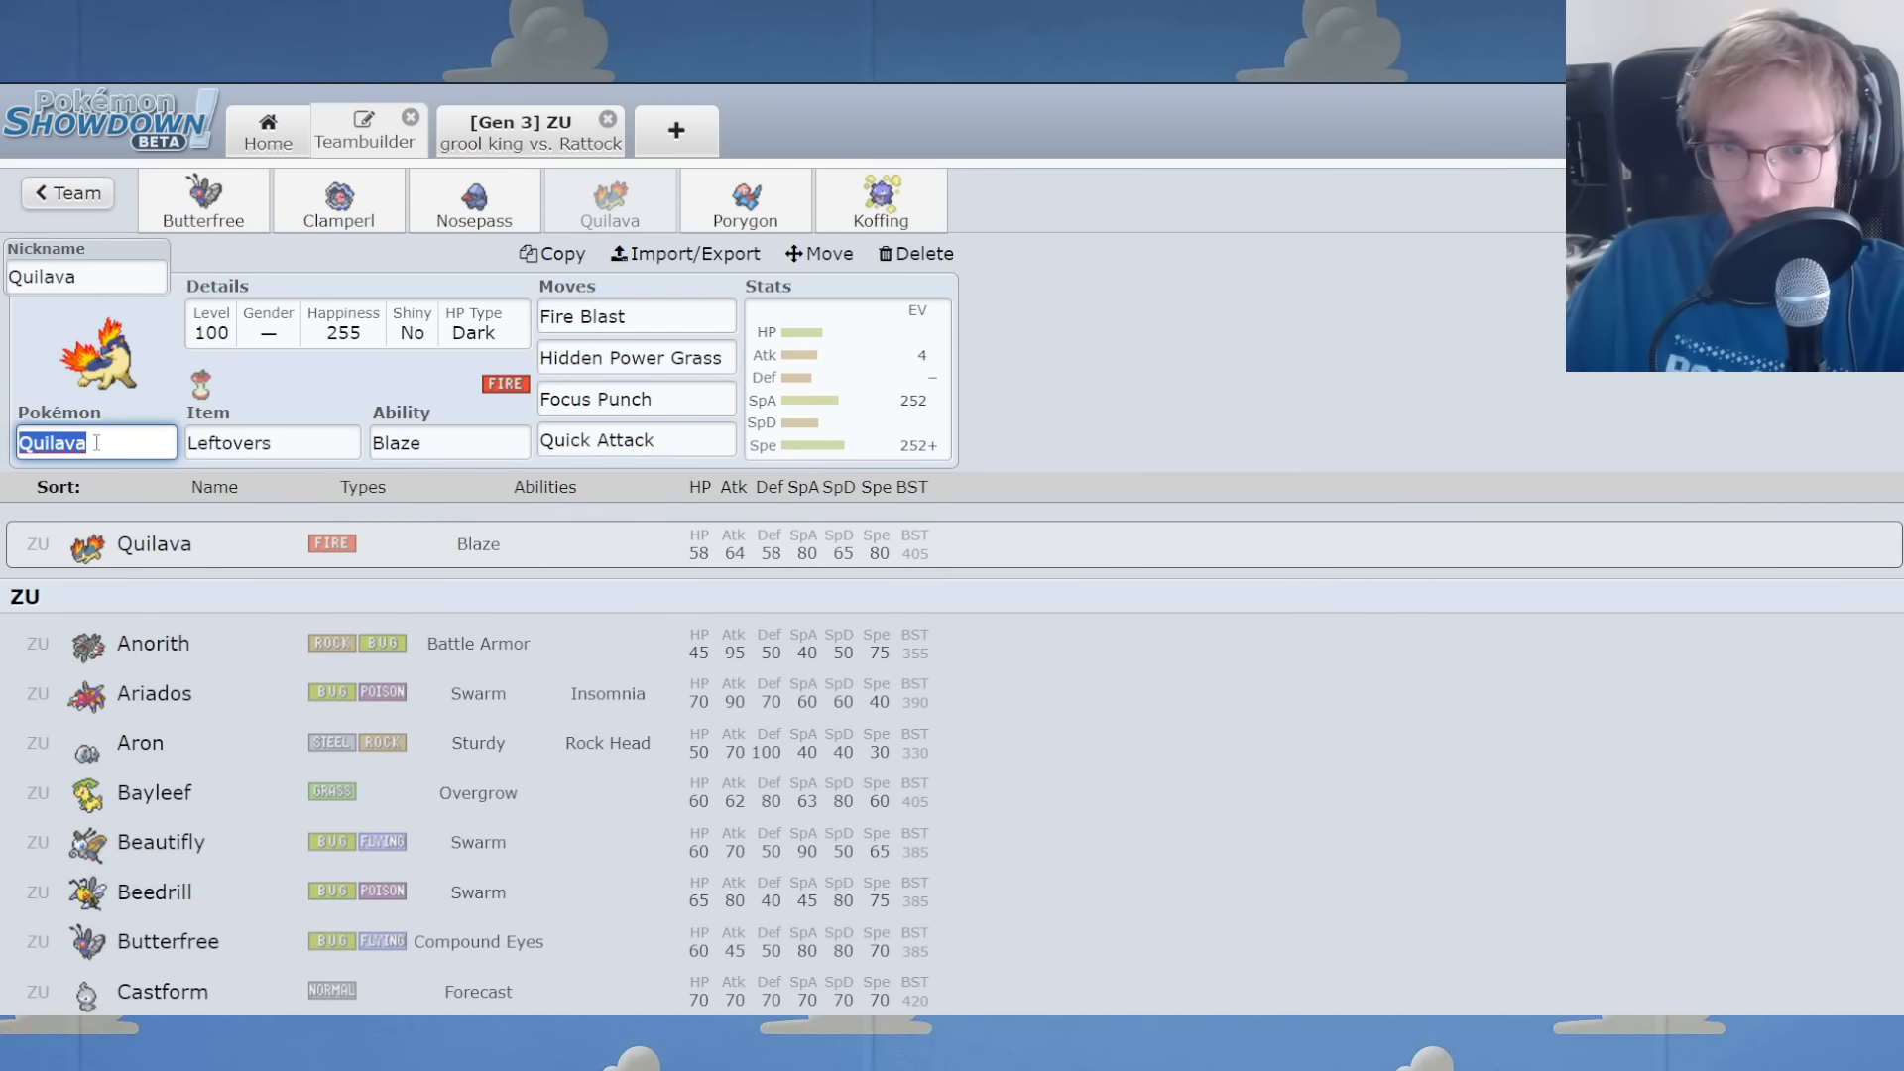
{"action": "type", "text": "pony"}
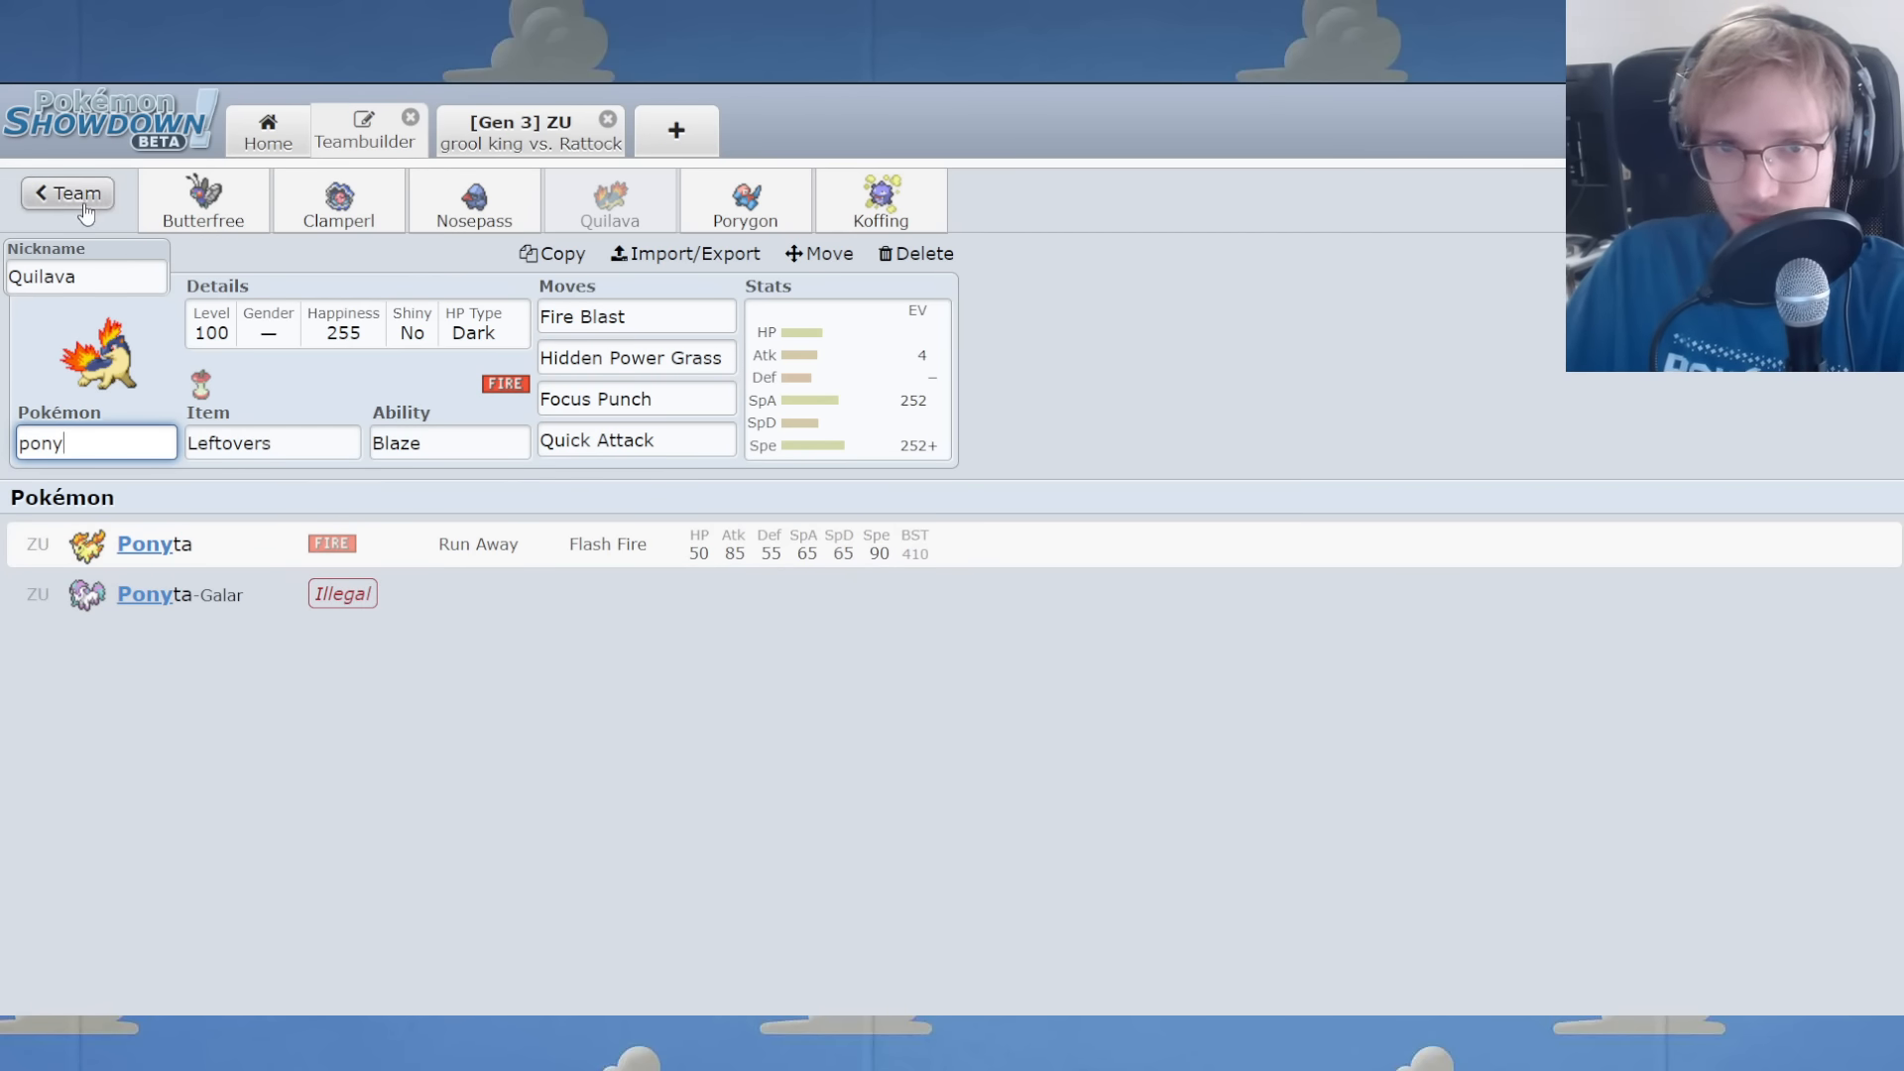
{"action": "left_click", "coordinate": [66, 193]}
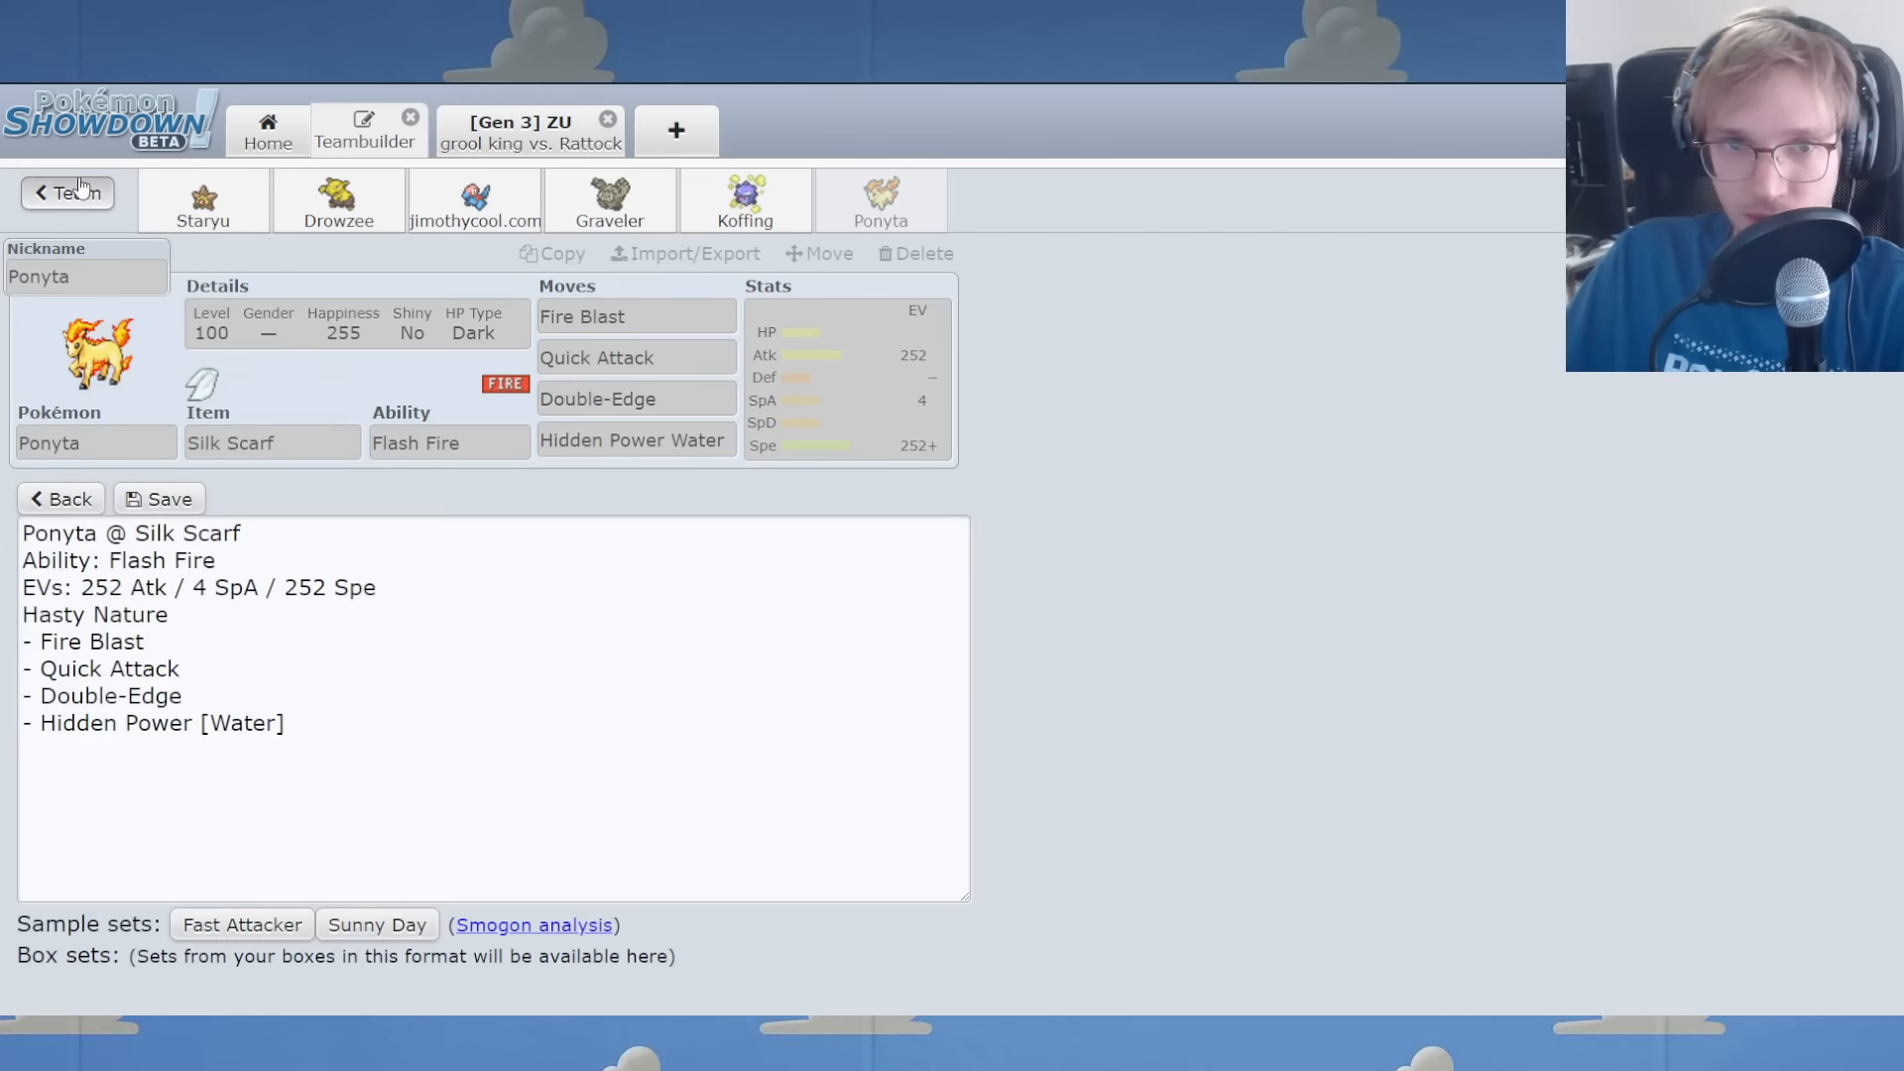
{"action": "left_click", "coordinate": [67, 193]}
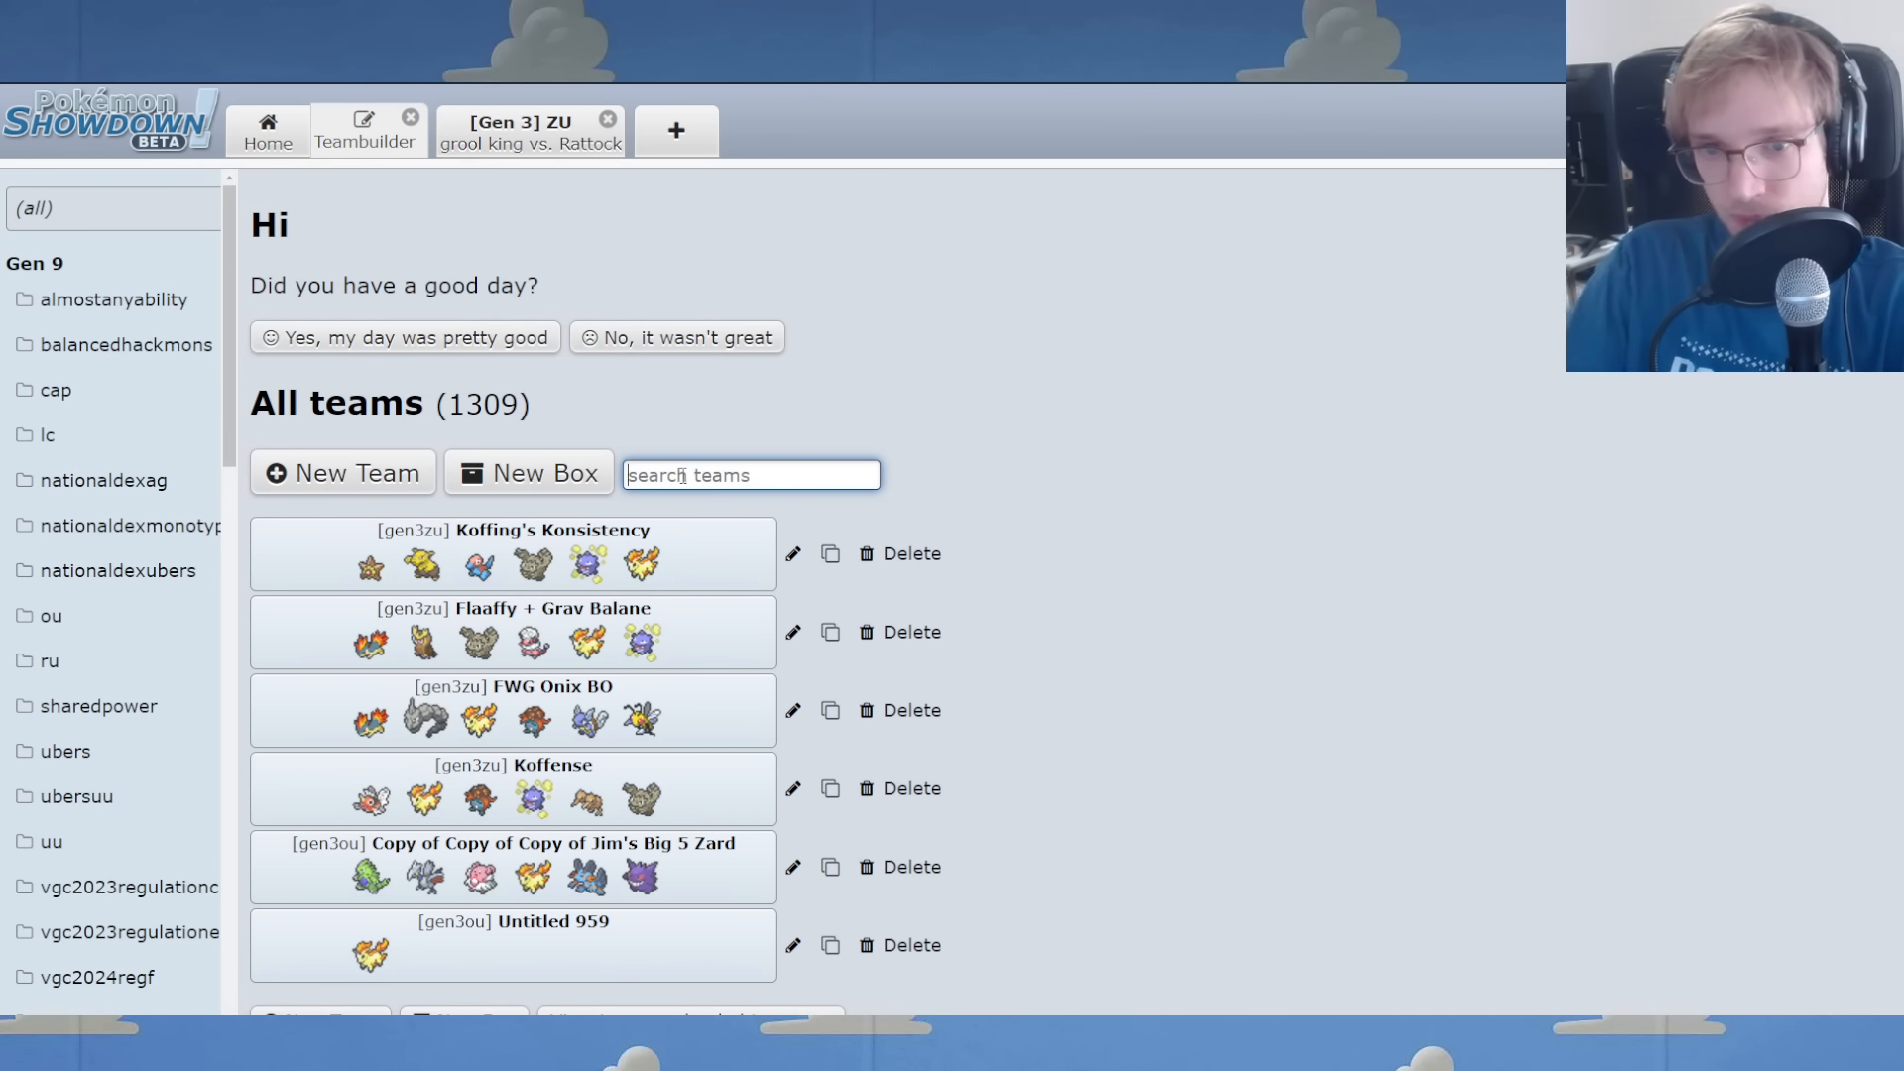
{"action": "left_click", "coordinate": [510, 553]}
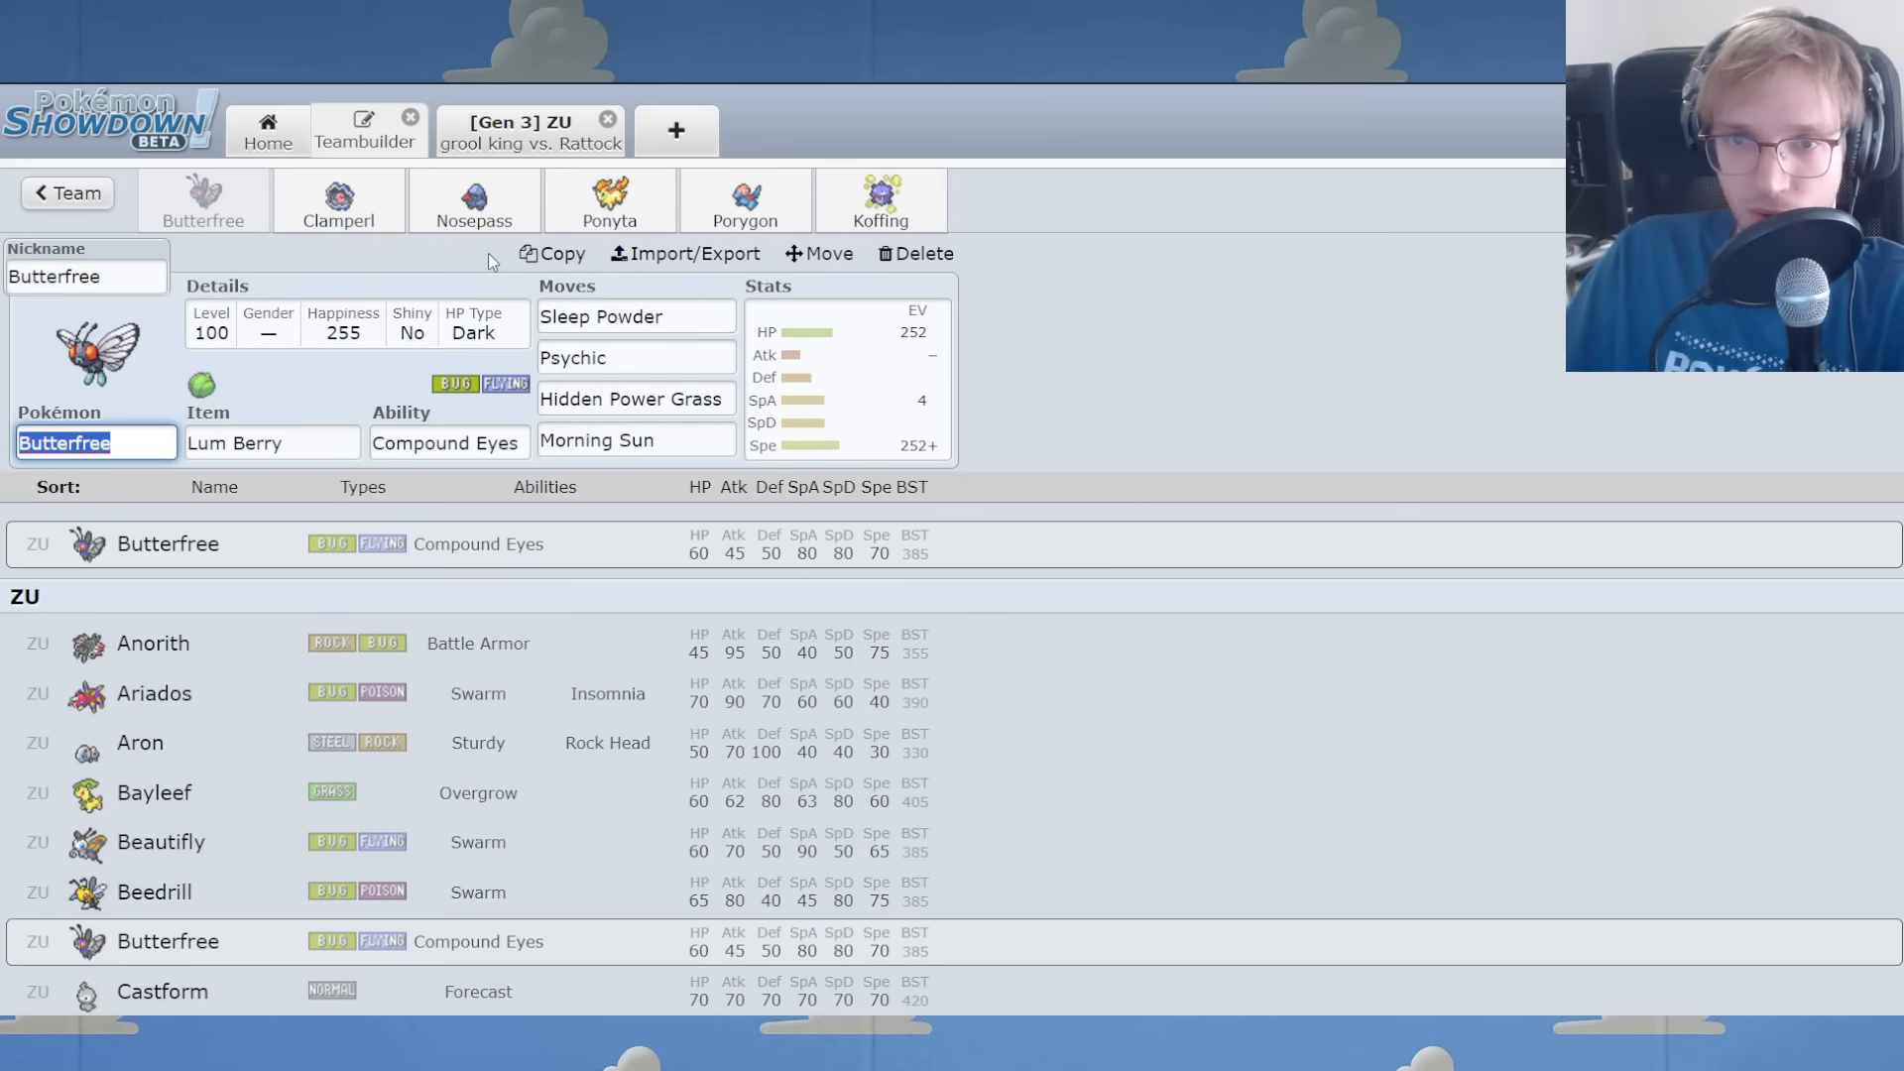
{"action": "left_click", "coordinate": [608, 201]}
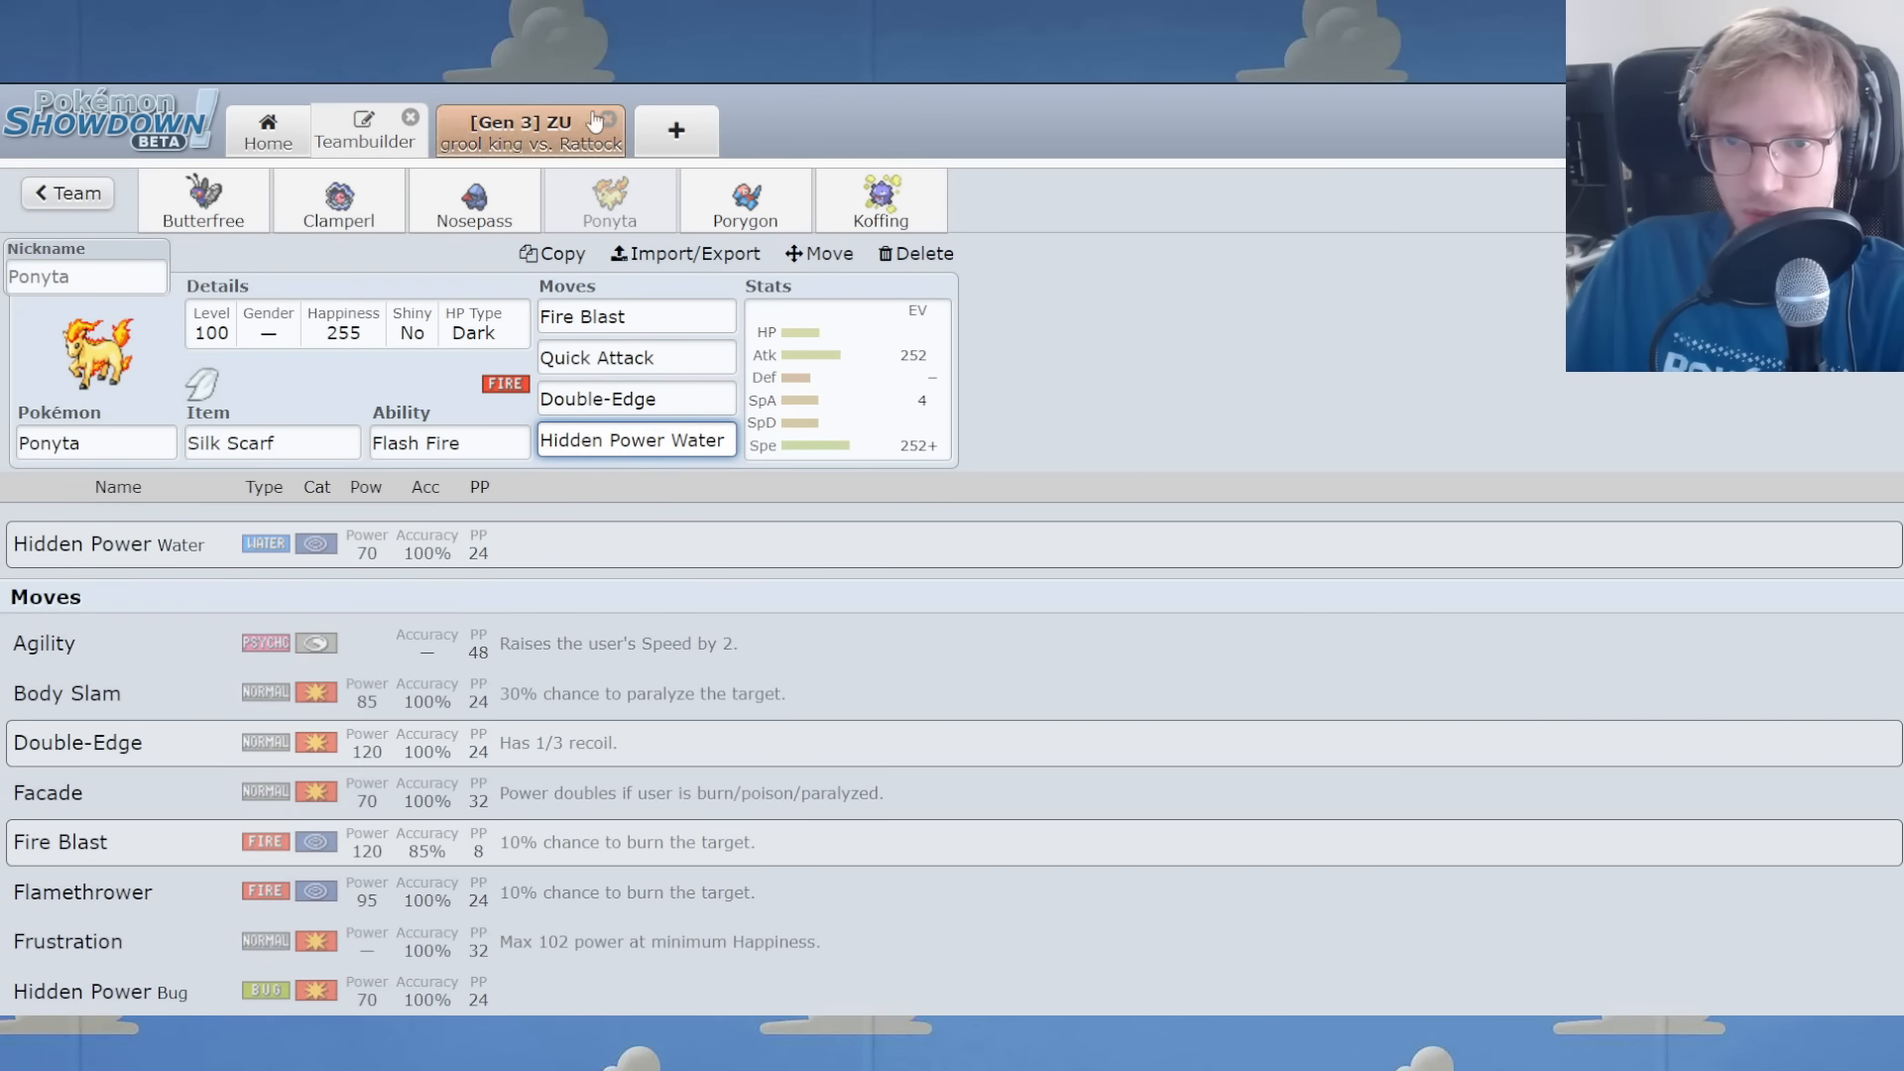
Back in battle, cycle Koffing and Nosepass into Butterfree, then Sleep Powder Graveler.
{"action": "left_click", "coordinate": [530, 130]}
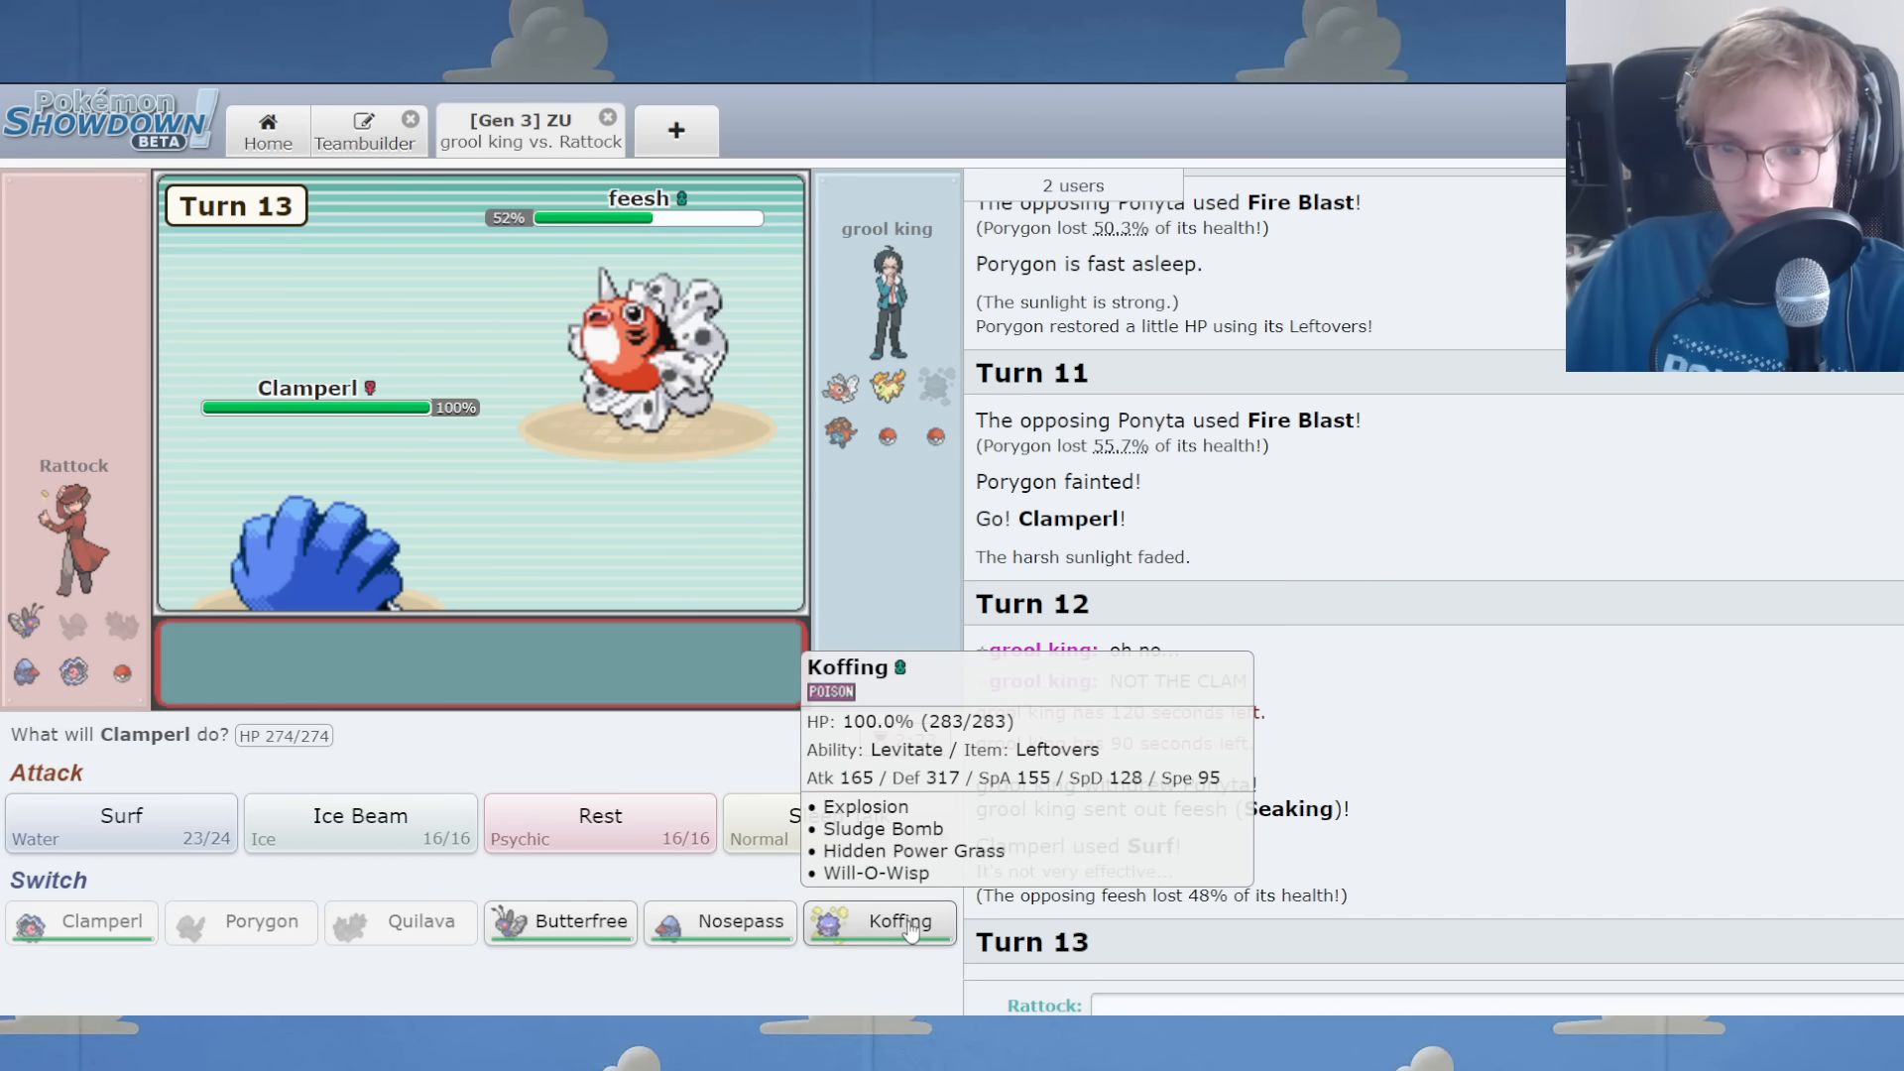
{"action": "left_click", "coordinate": [880, 921]}
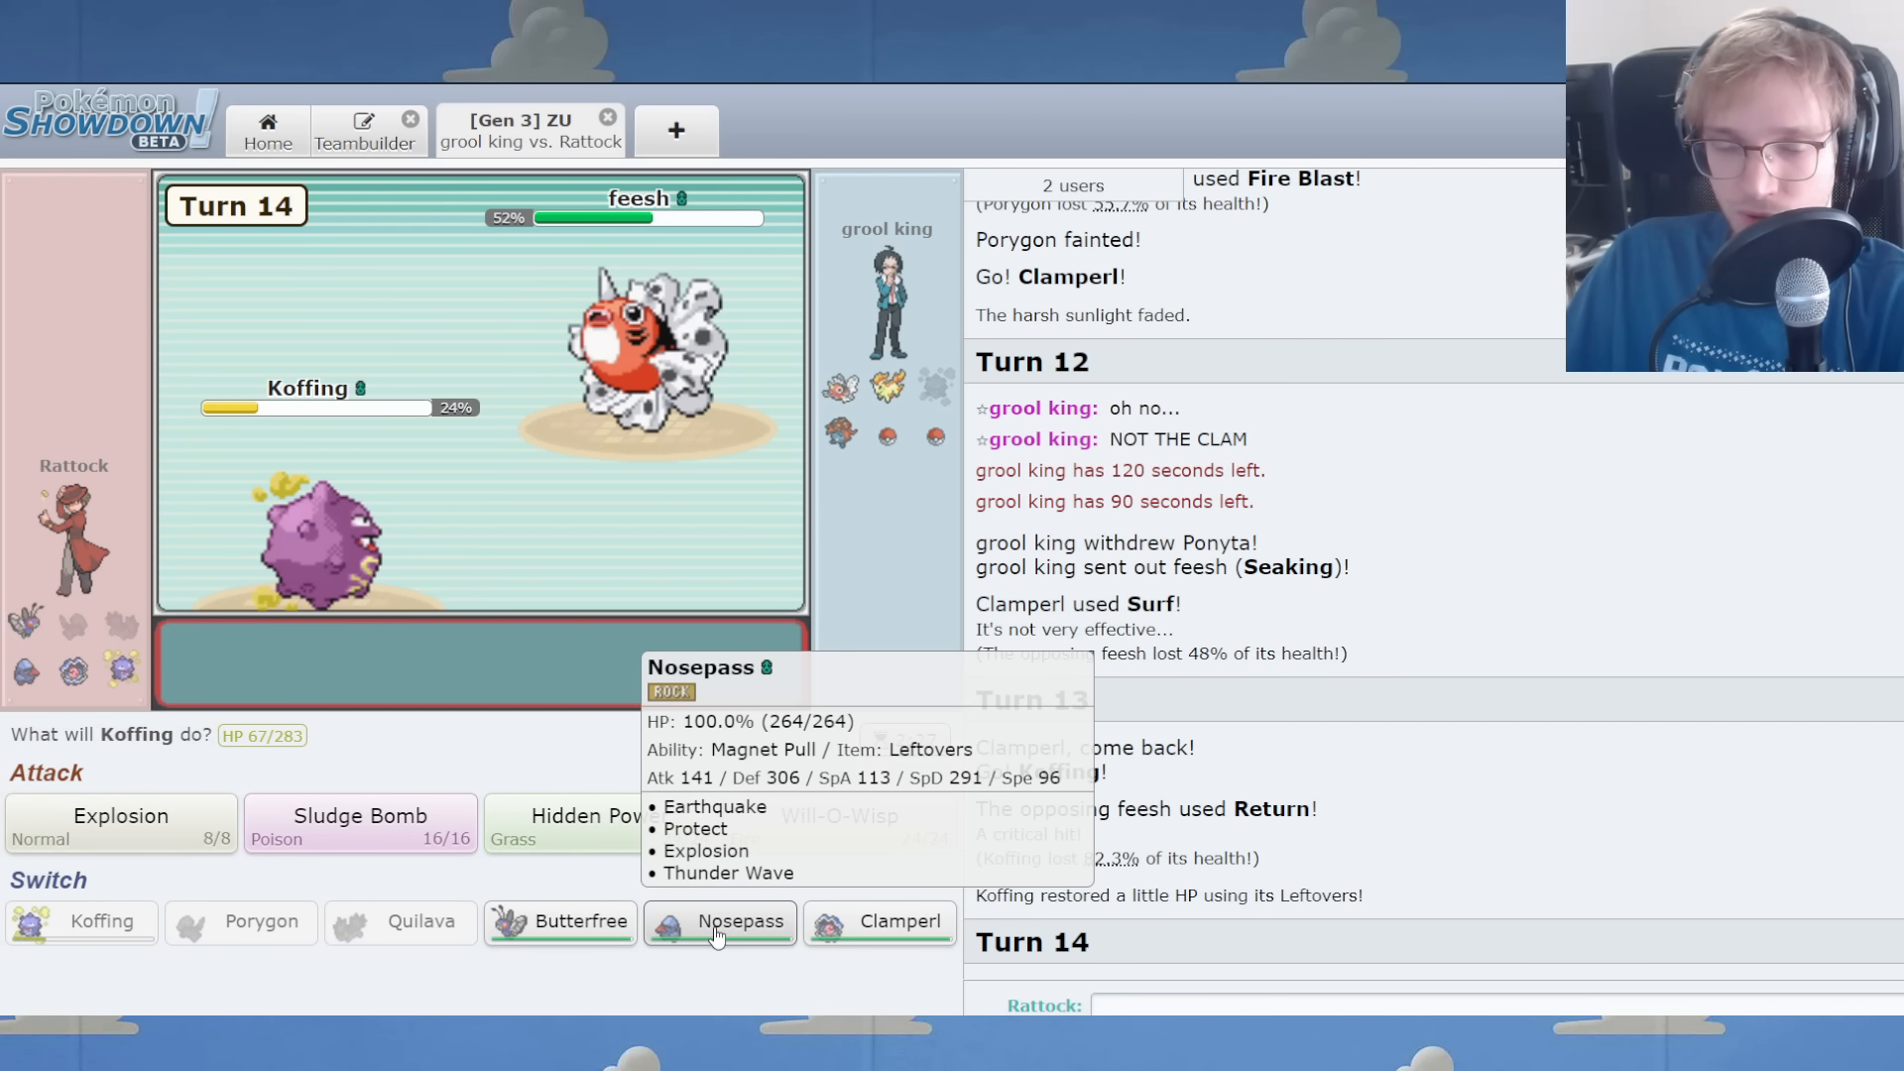
{"action": "left_click", "coordinate": [718, 921]}
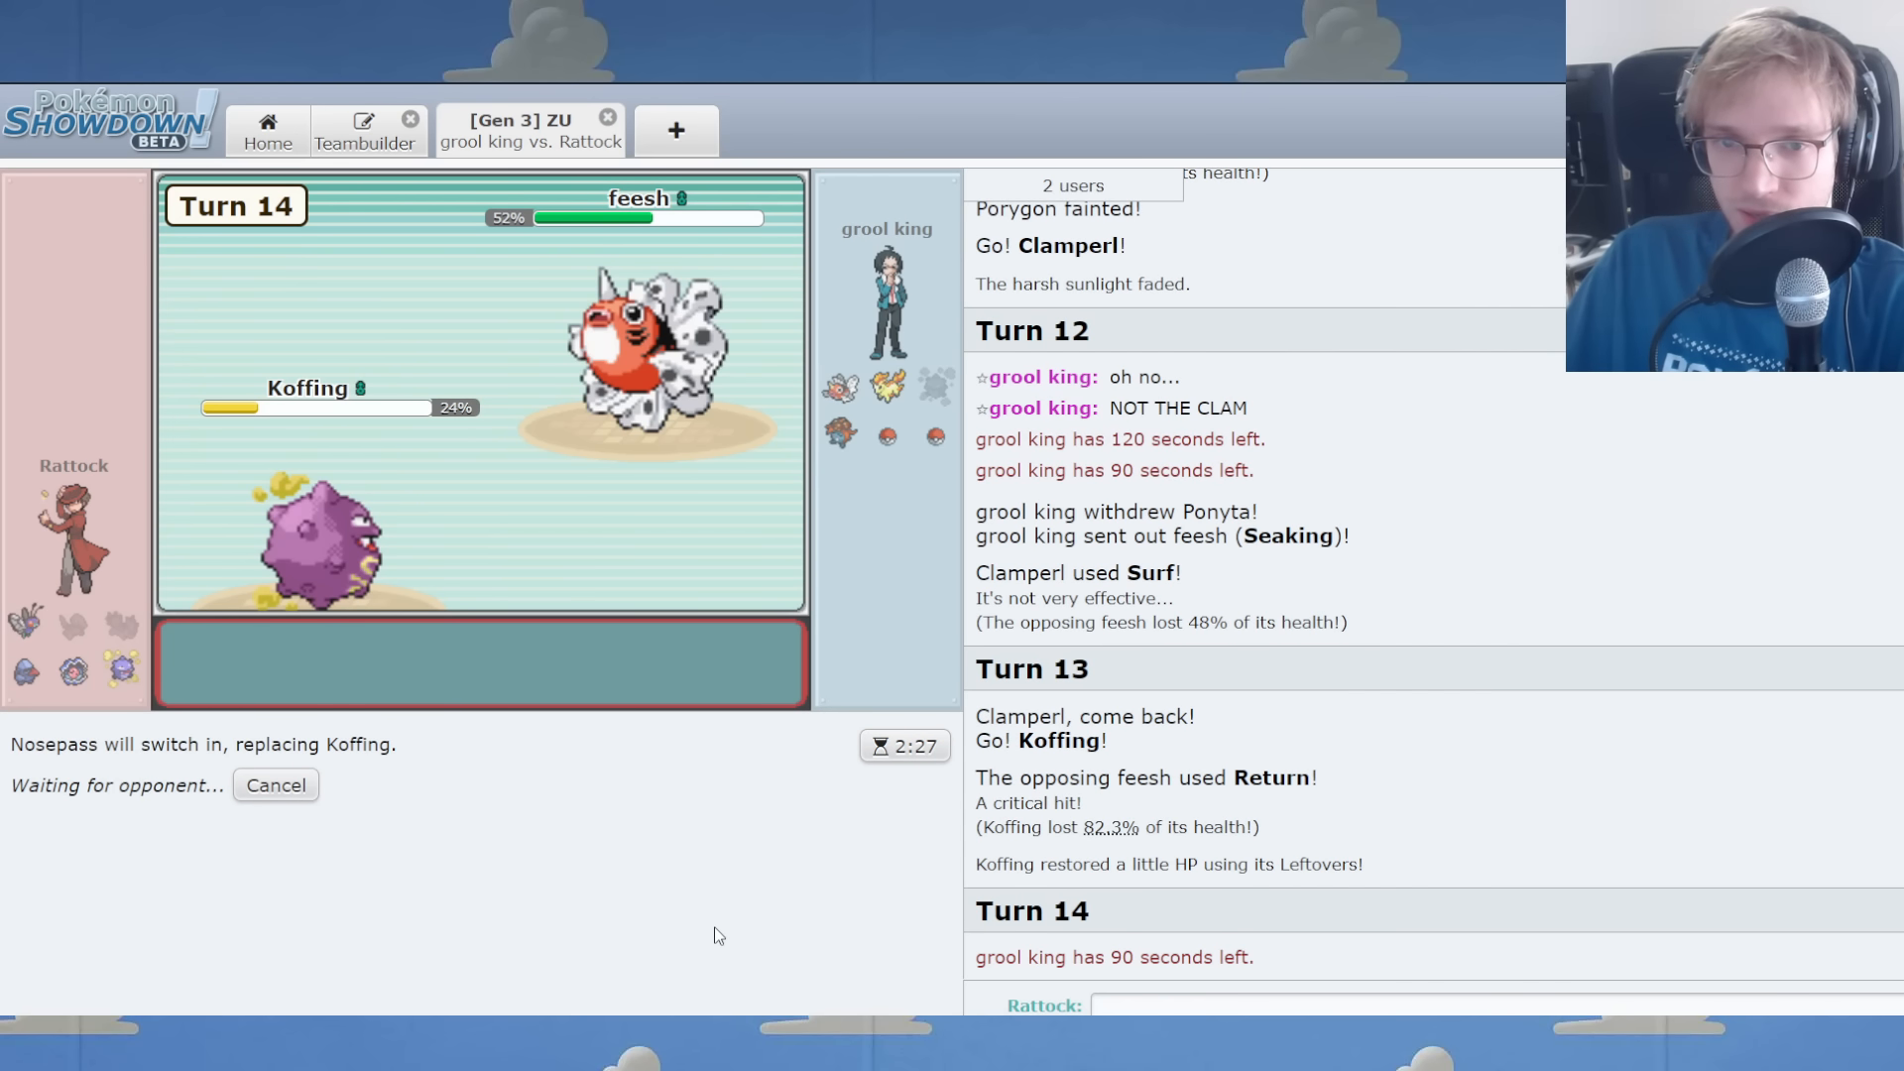
{"action": "mouse_move", "coordinate": [710, 930]}
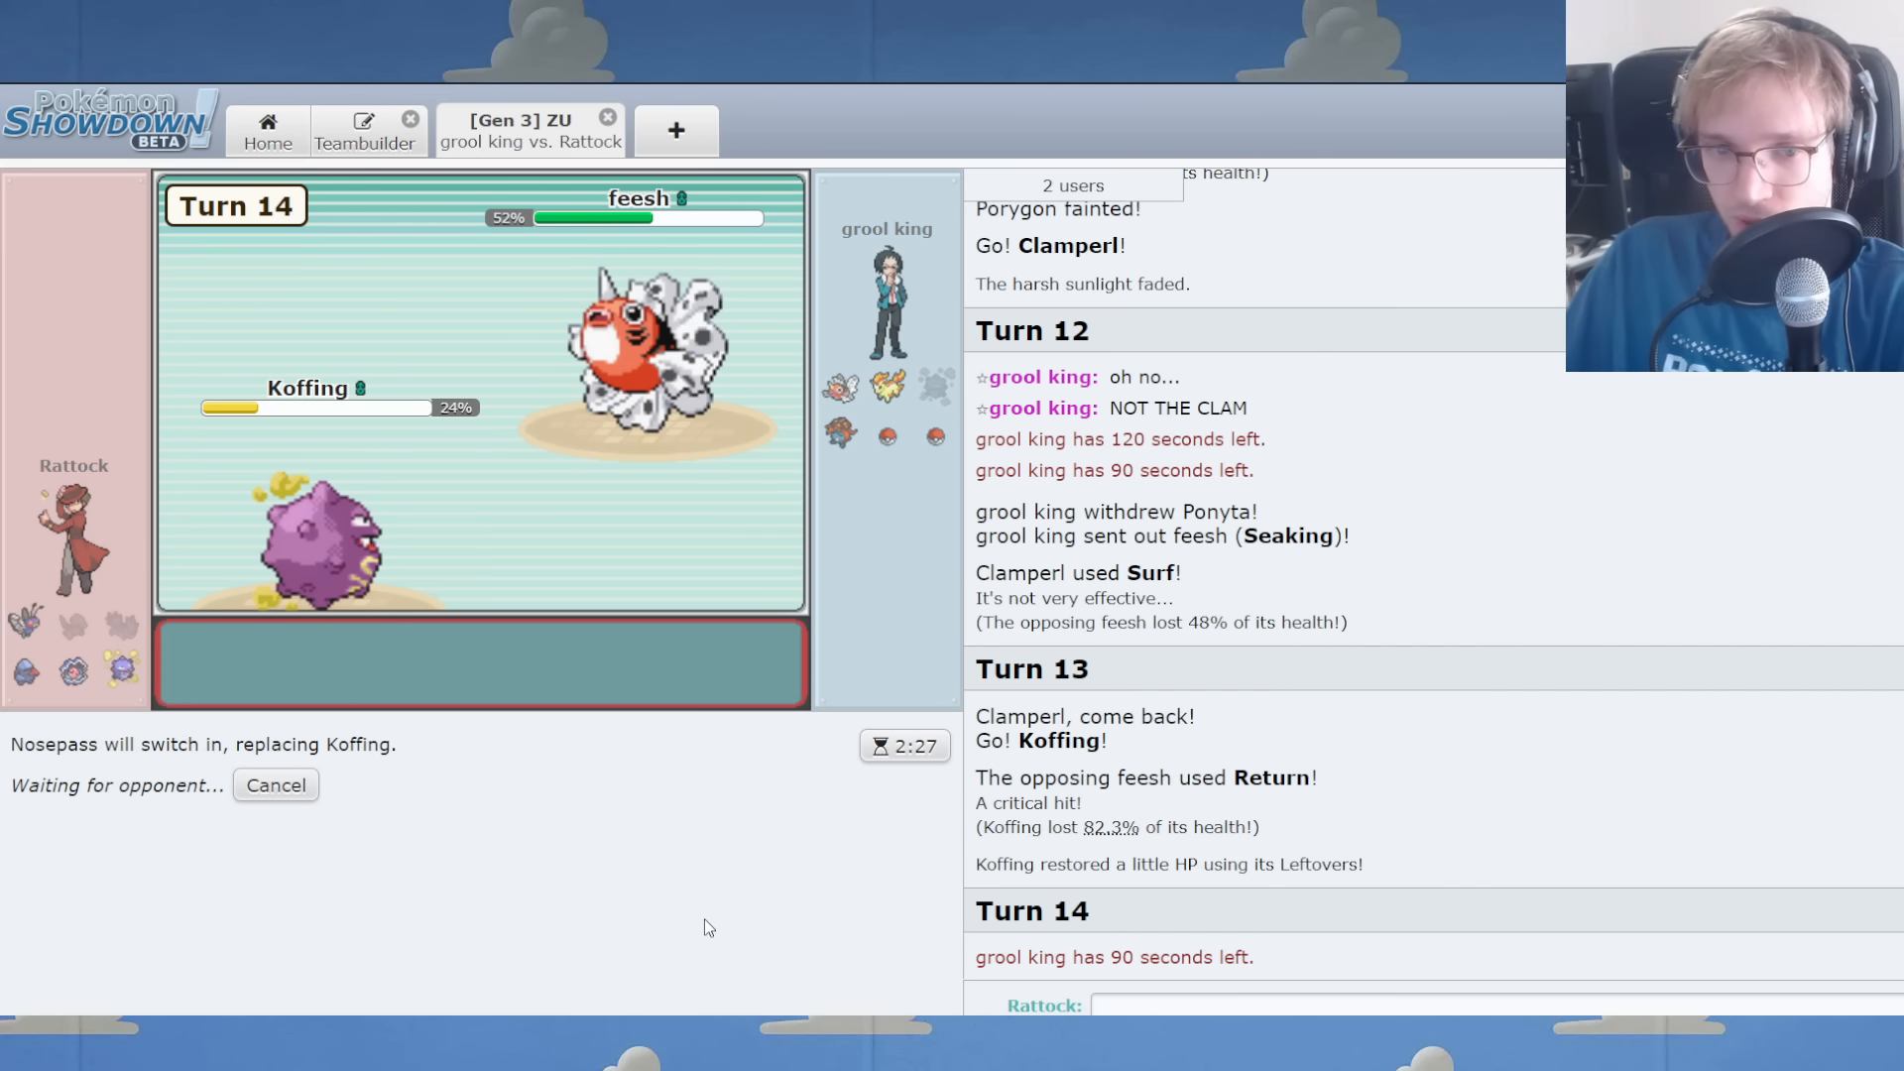
{"action": "mouse_move", "coordinate": [644, 352]}
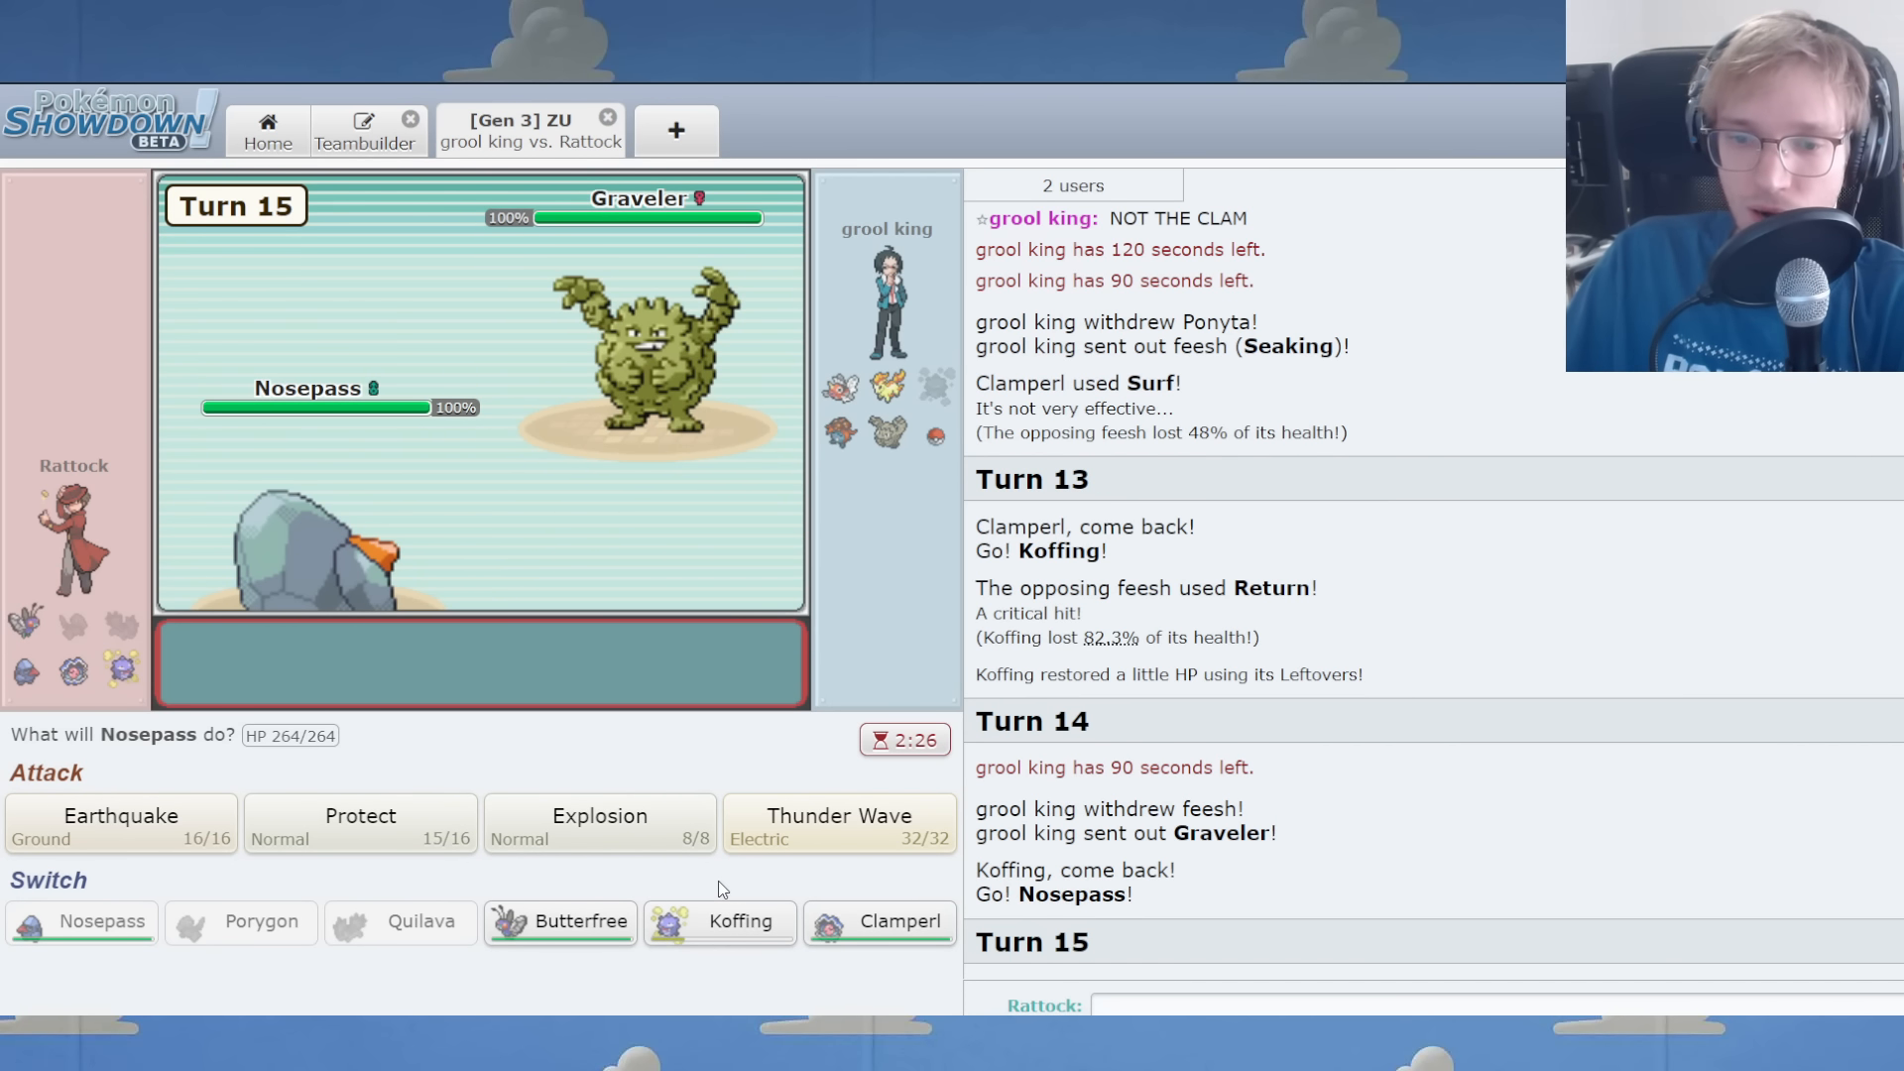
{"action": "mouse_move", "coordinate": [559, 921]}
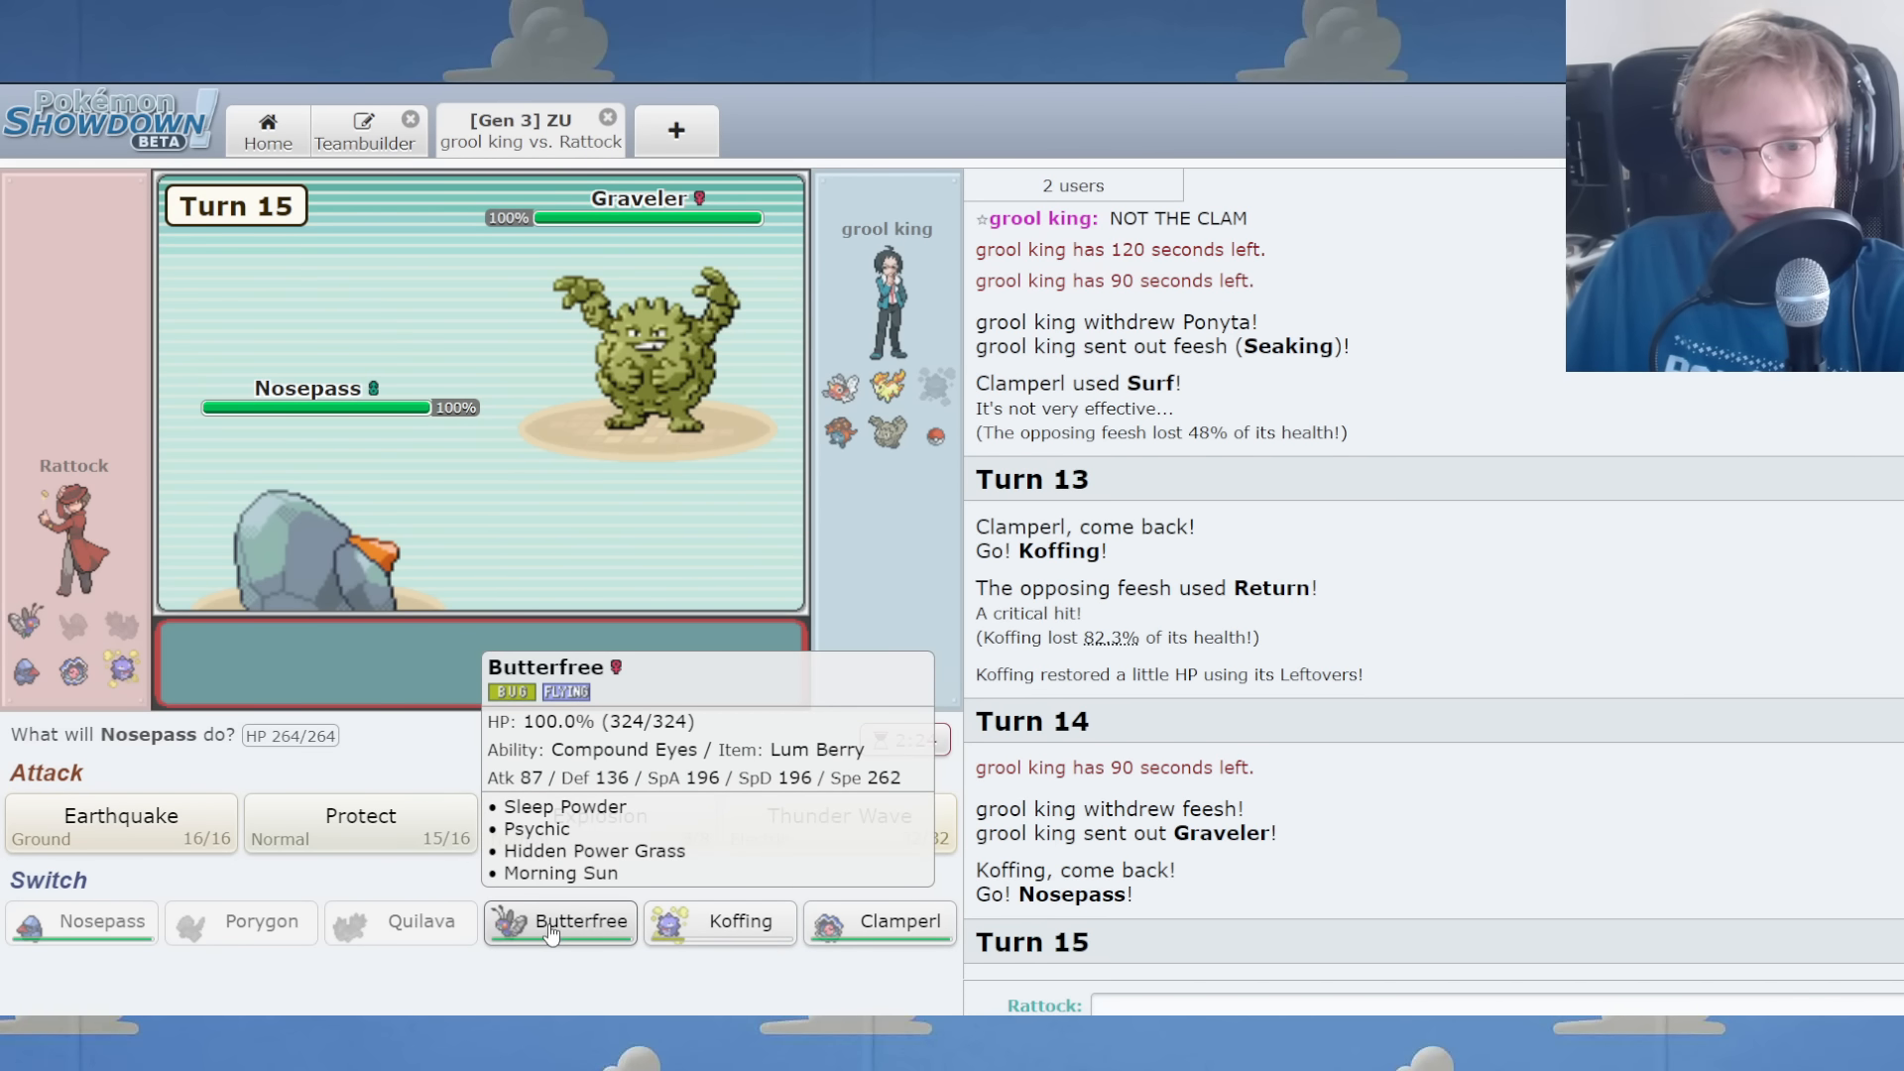
{"action": "left_click", "coordinate": [560, 921]}
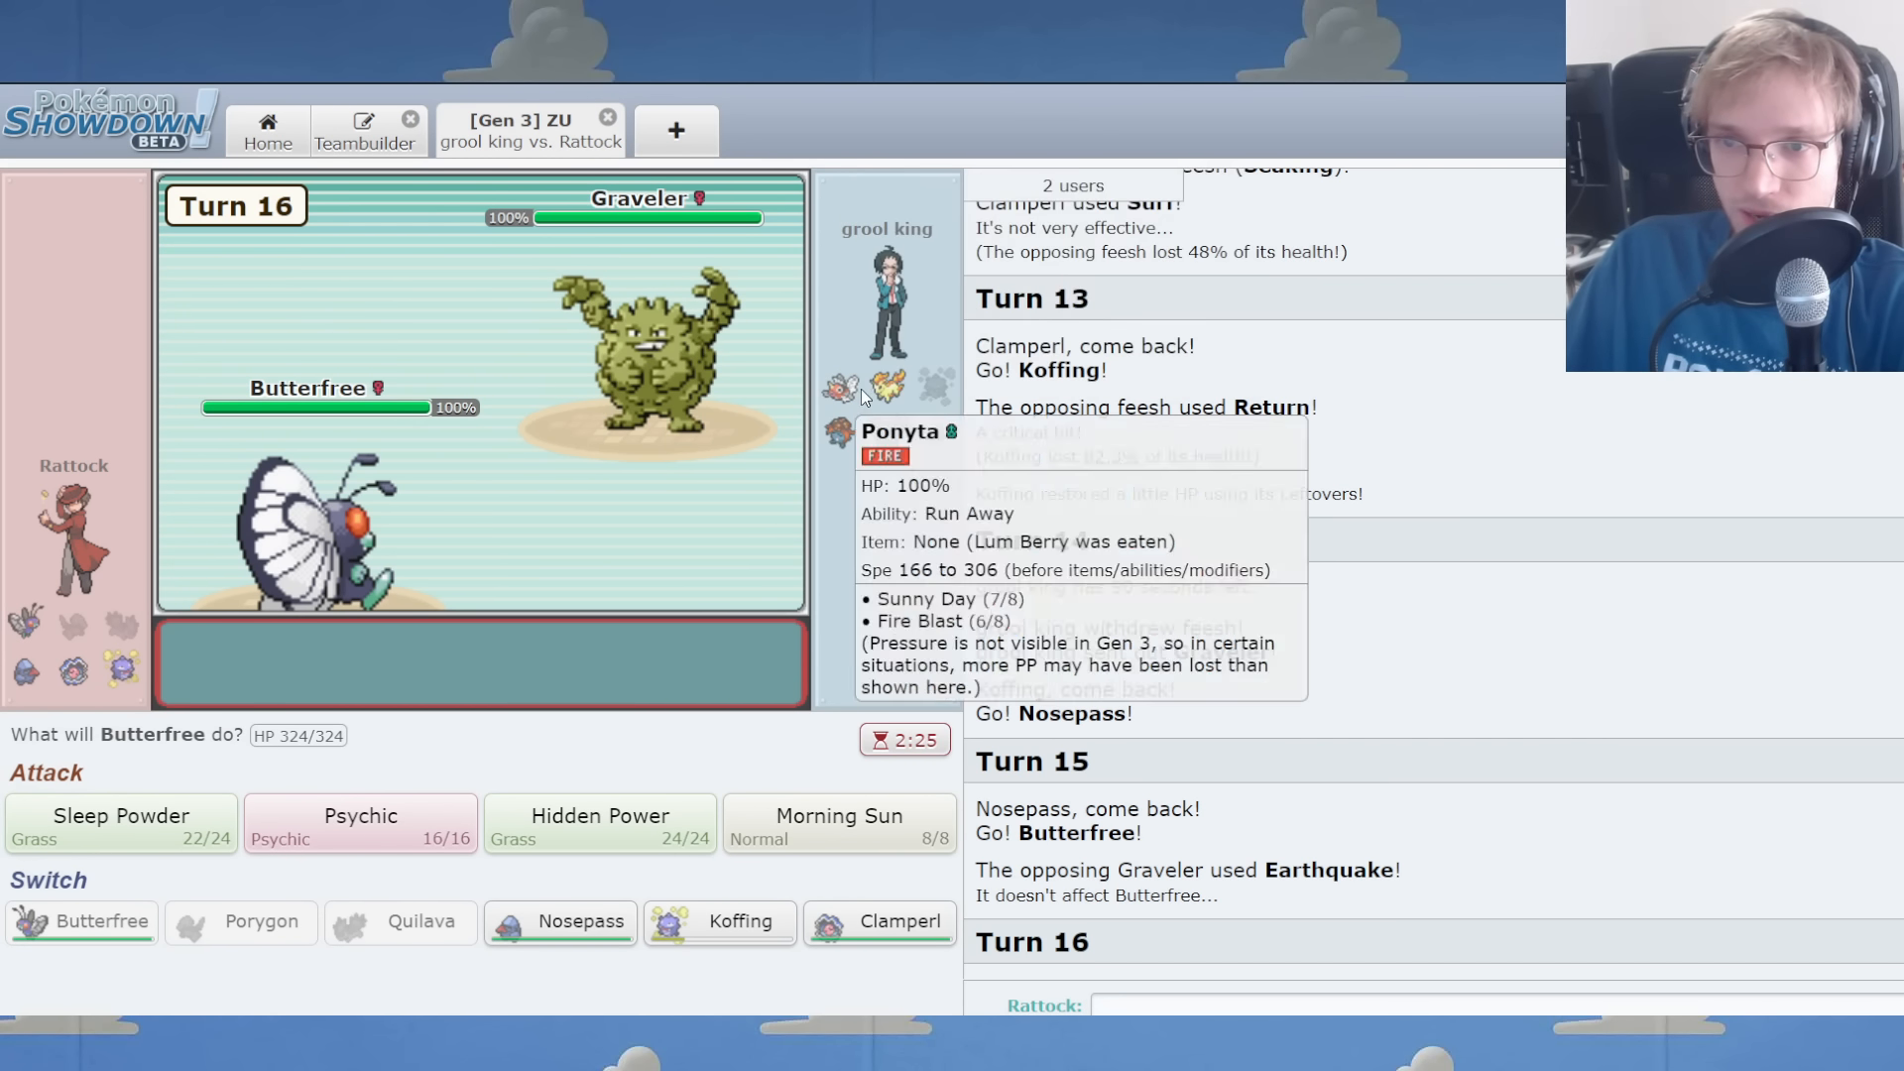
{"action": "left_click", "coordinate": [119, 826]}
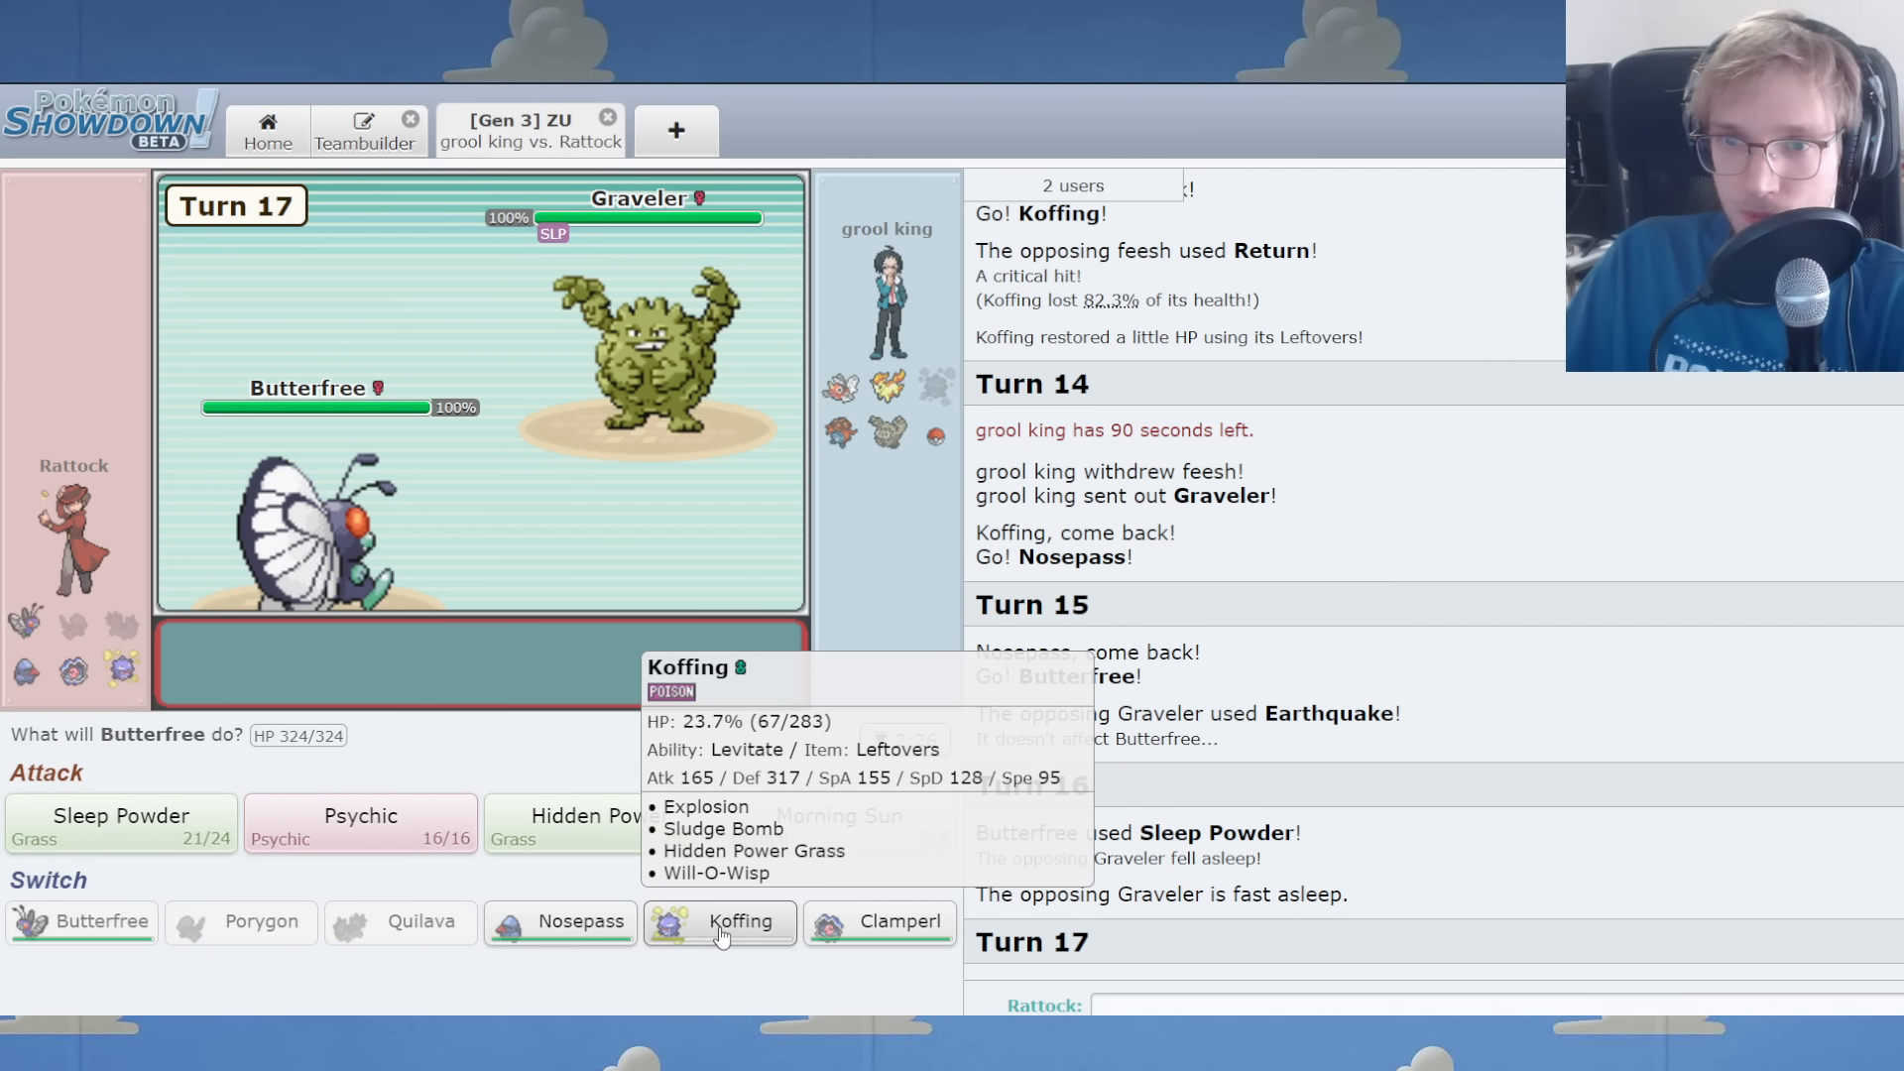
{"action": "mouse_move", "coordinate": [877, 921]}
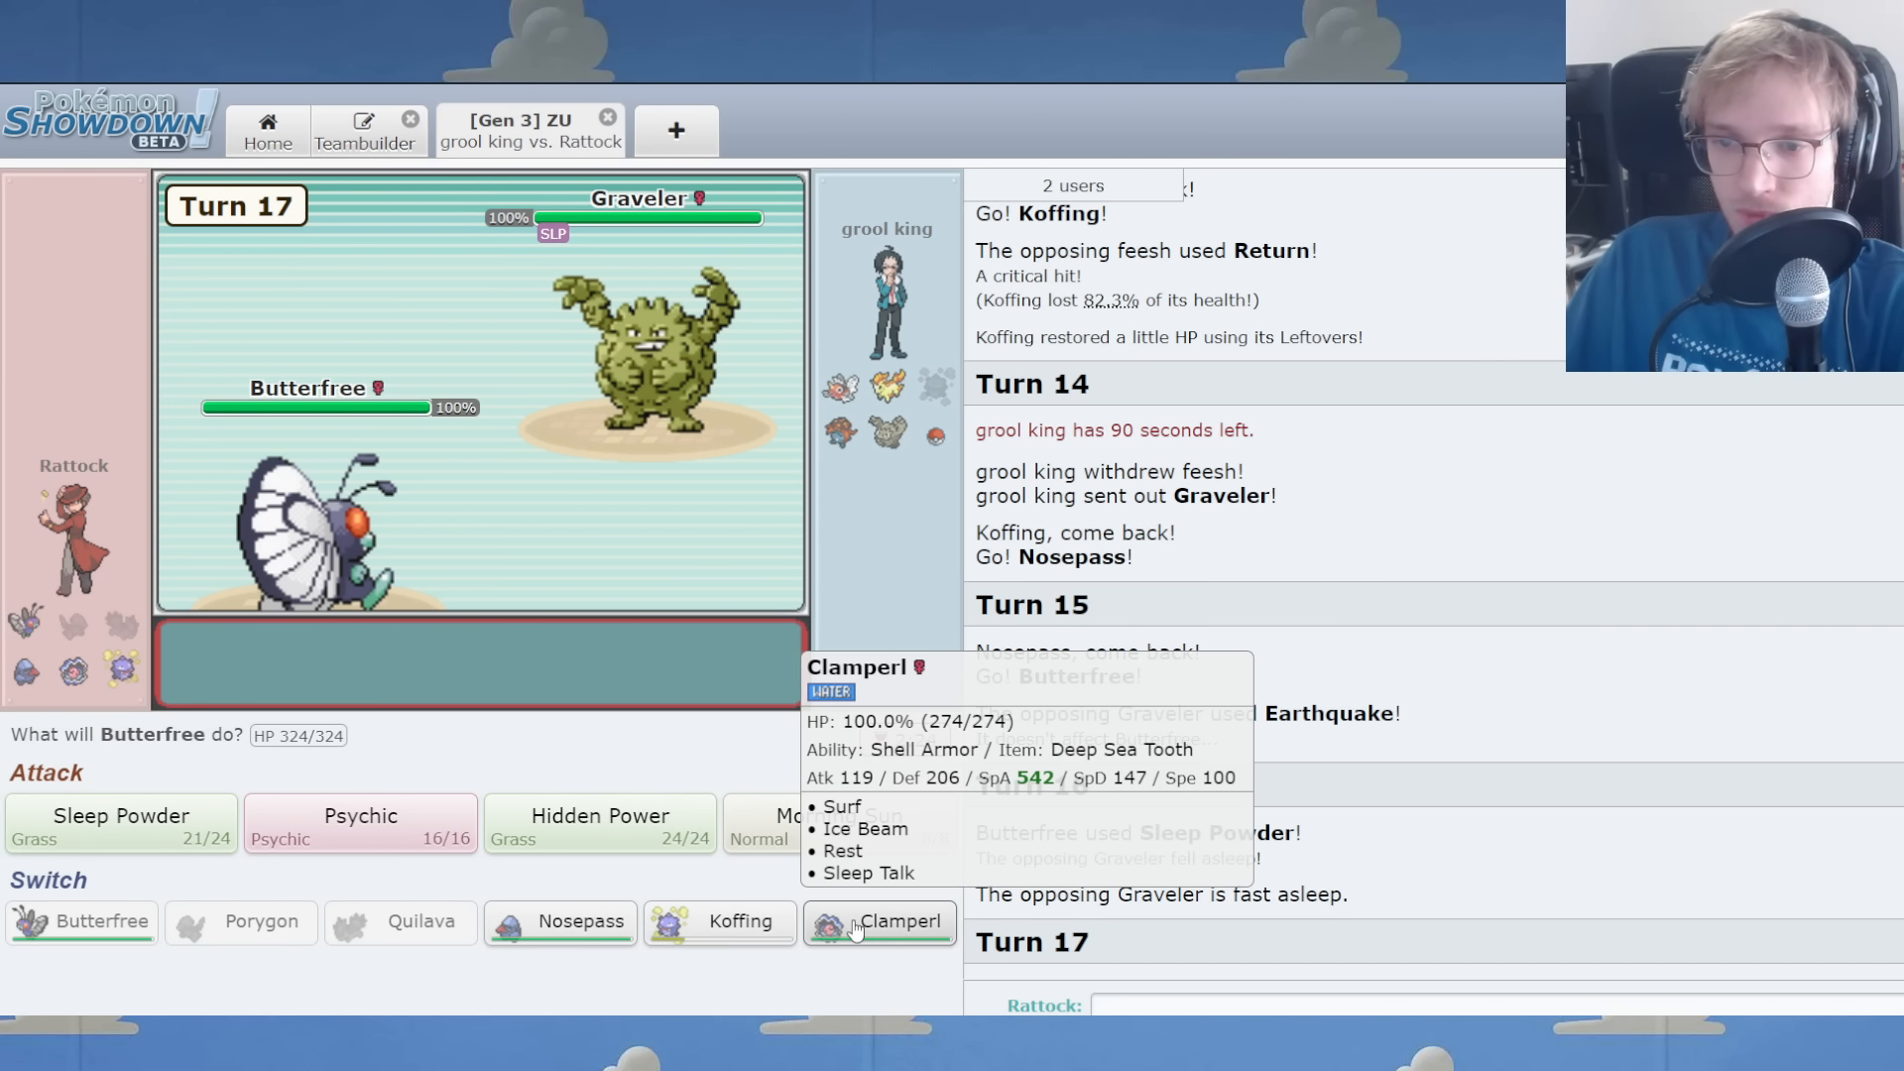
Surf Ponyta with Clamperl, switch to Koffing, then return Clamperl to Surf sleeping Graveler.
{"action": "left_click", "coordinate": [878, 921]}
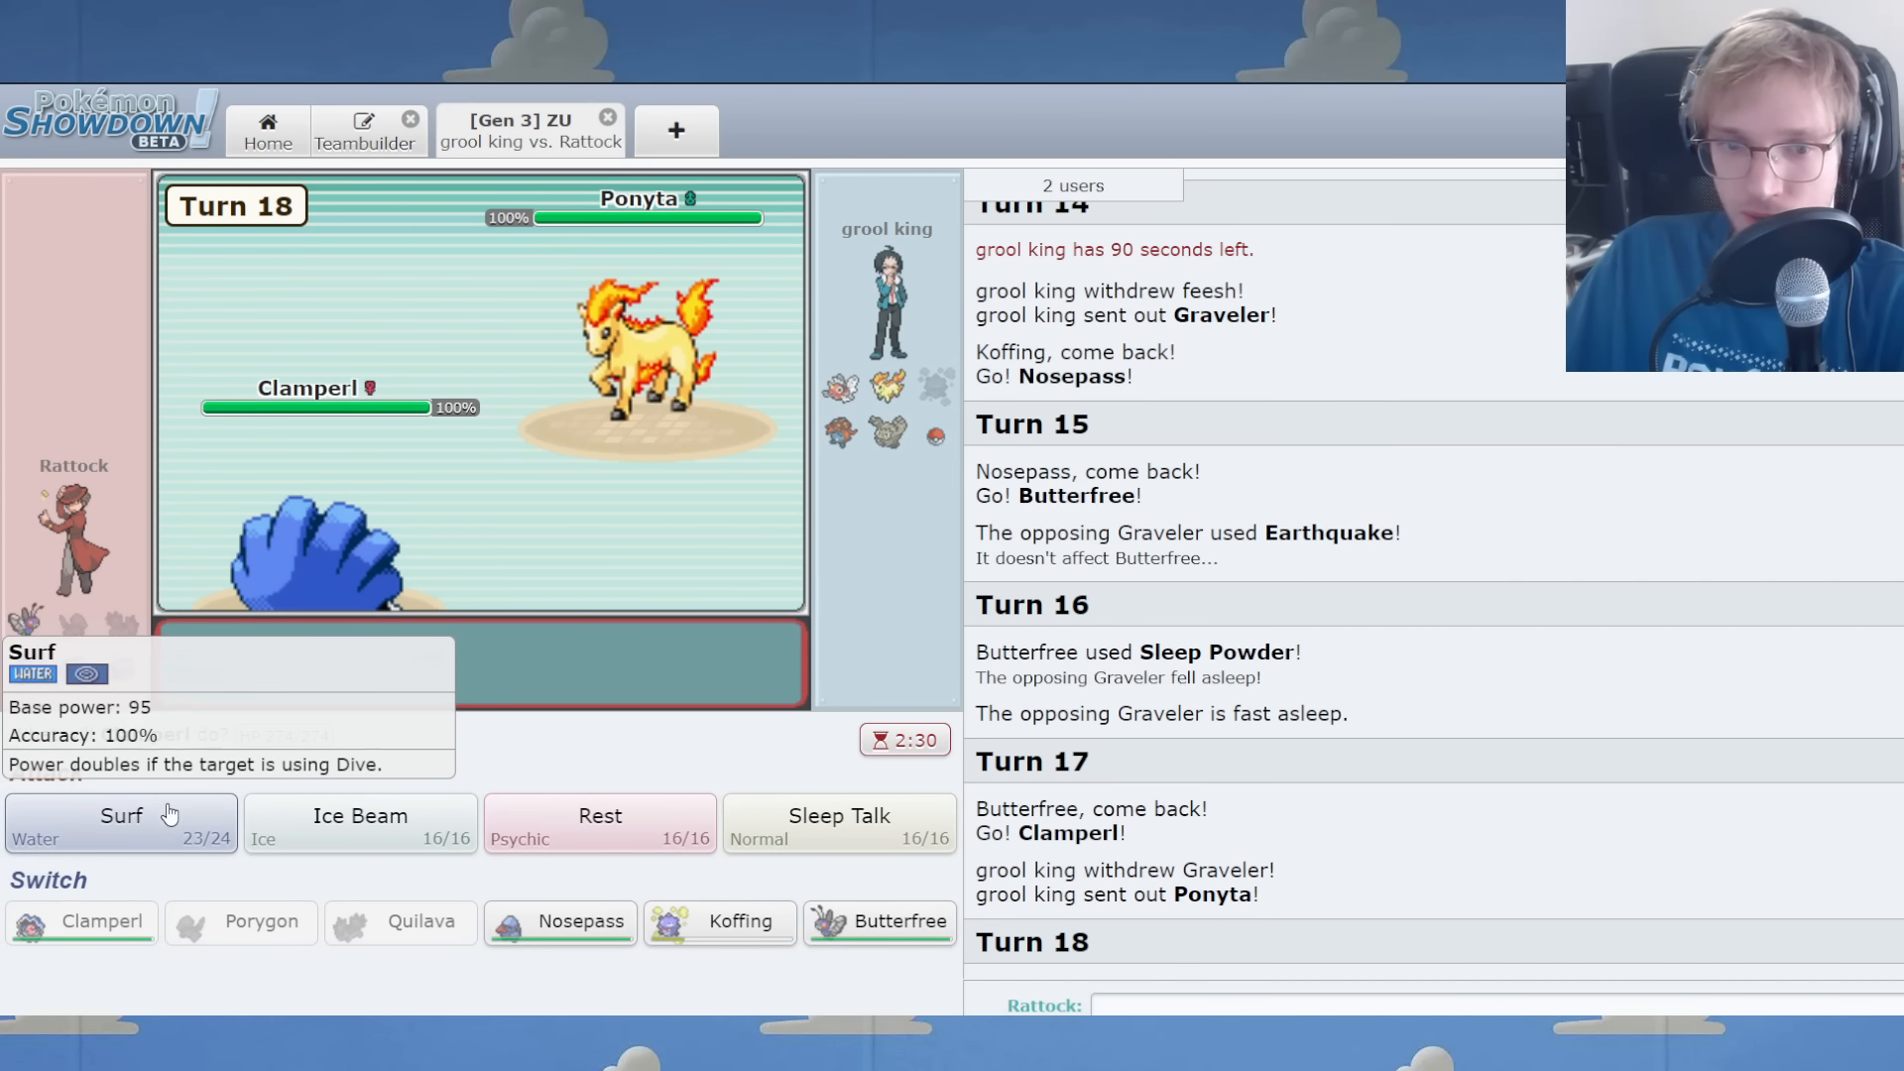
{"action": "left_click", "coordinate": [120, 823]}
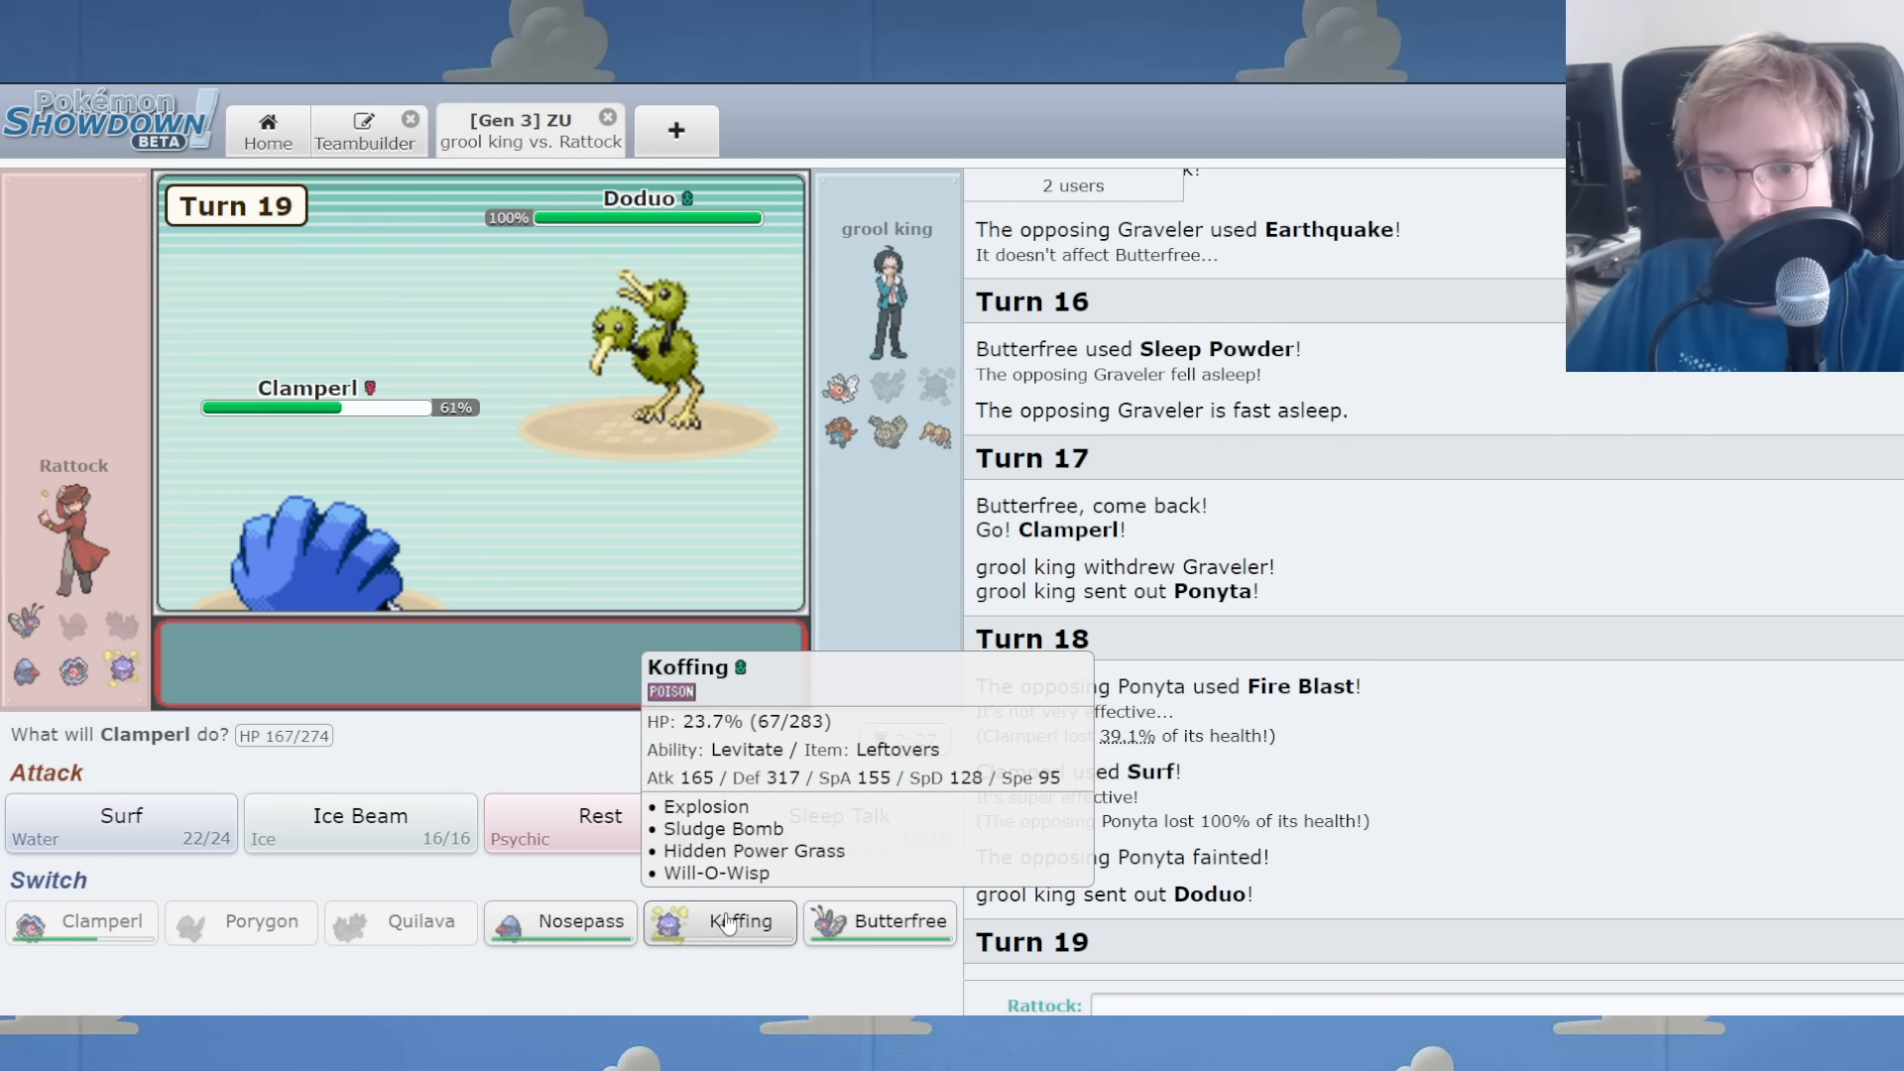
{"action": "left_click", "coordinate": [719, 921]}
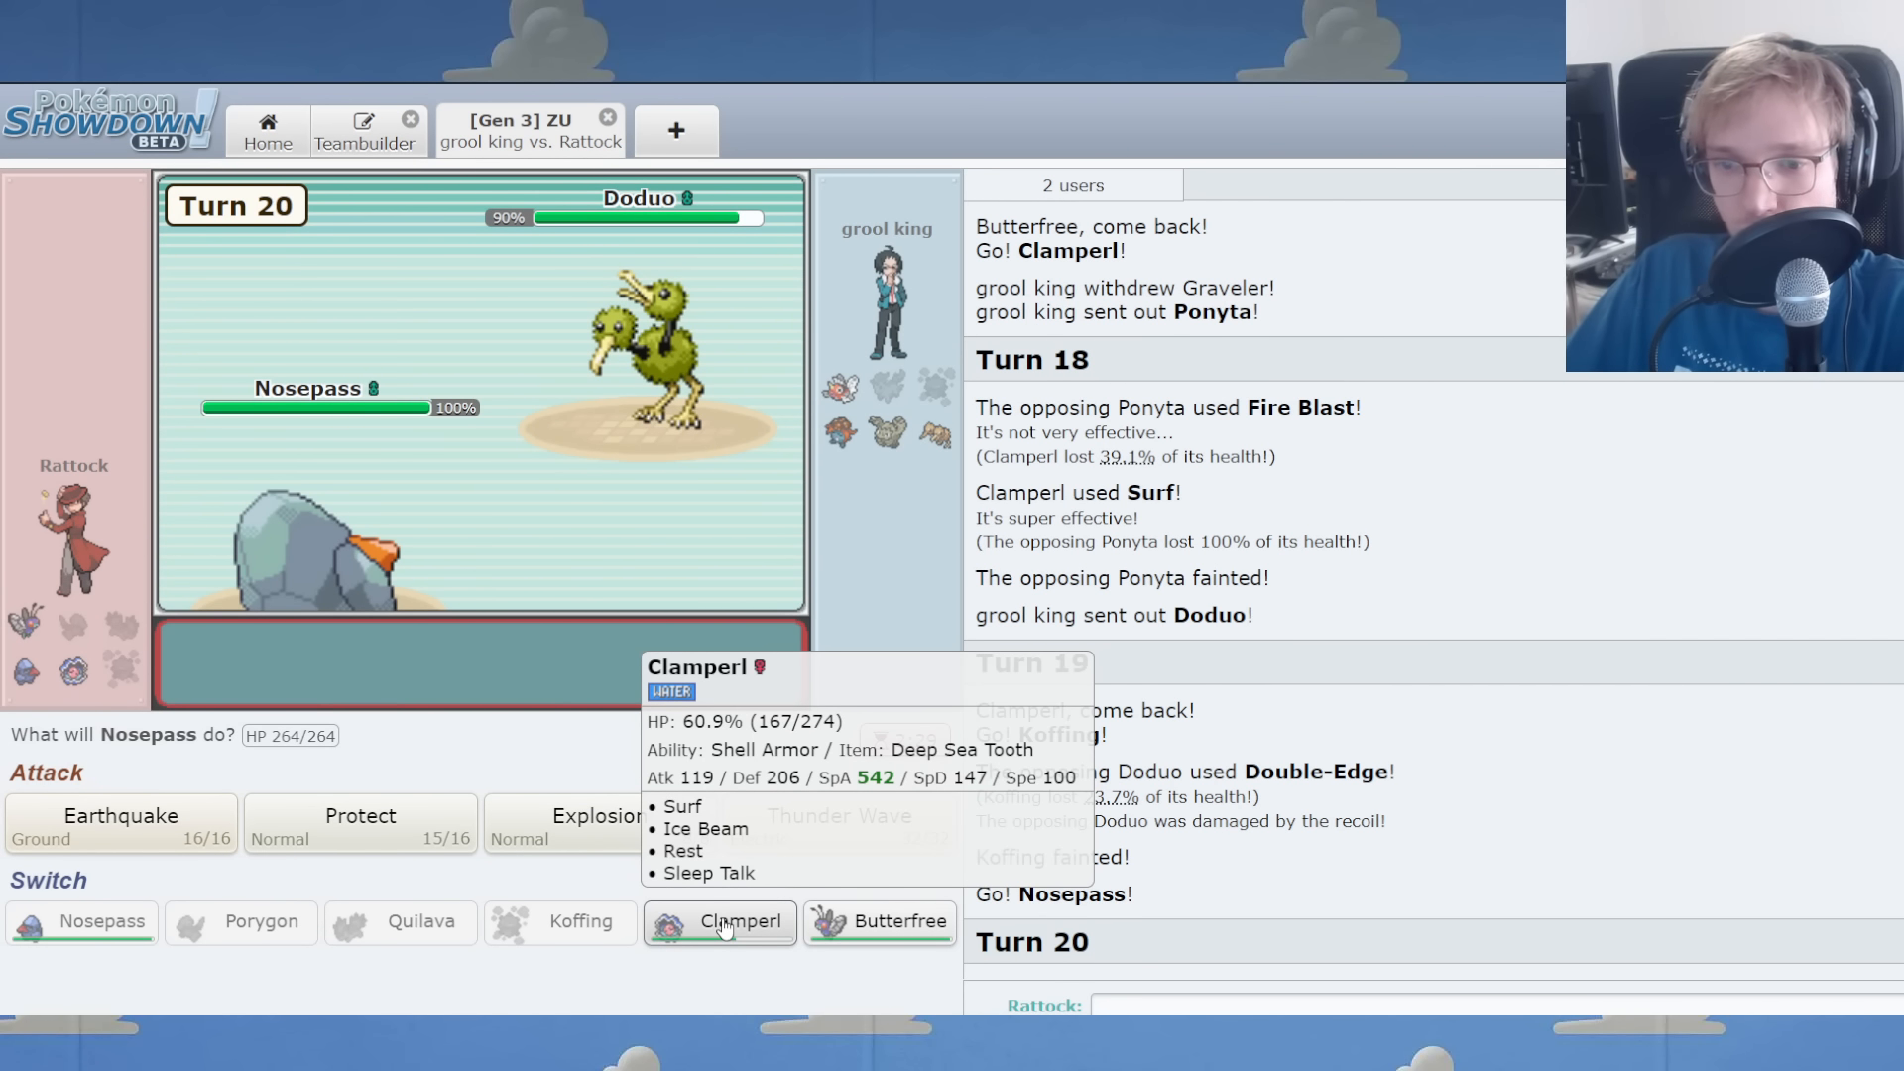
{"action": "mouse_move", "coordinate": [708, 935]}
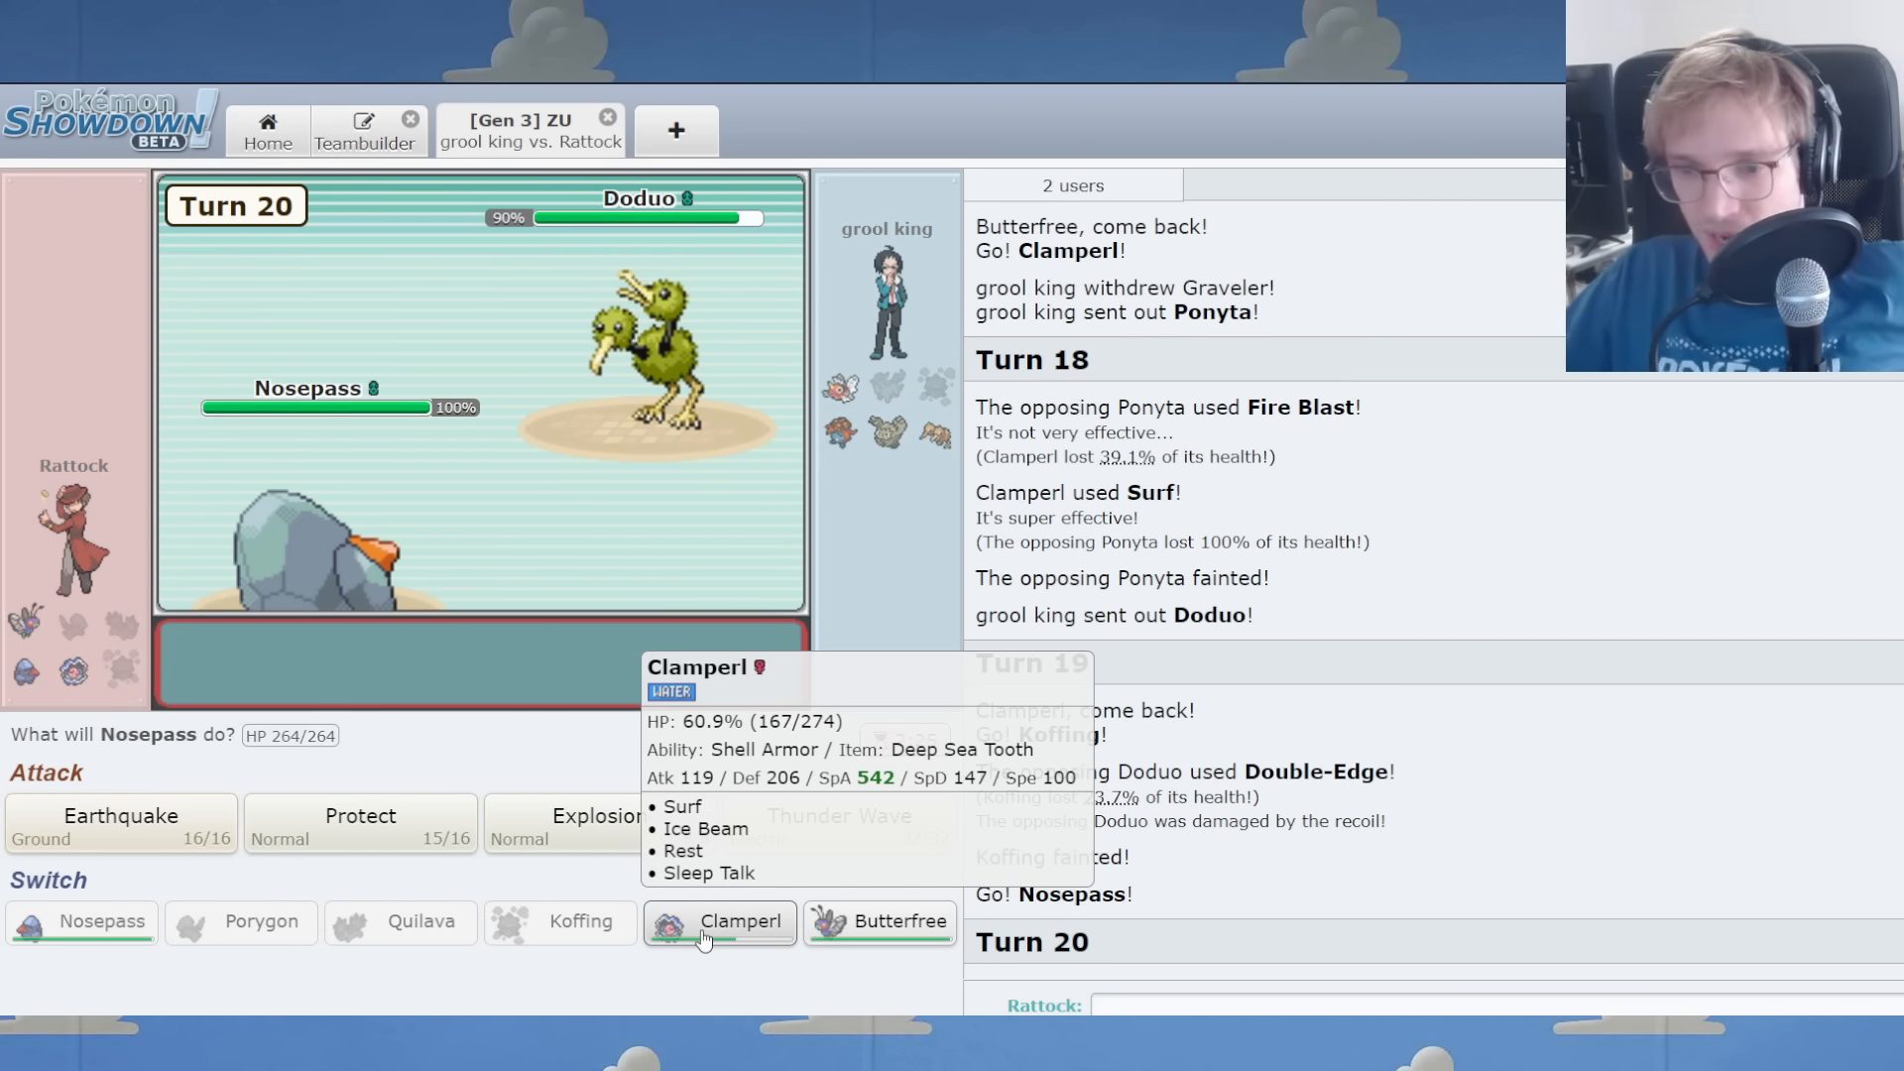
{"action": "left_click", "coordinate": [719, 921]}
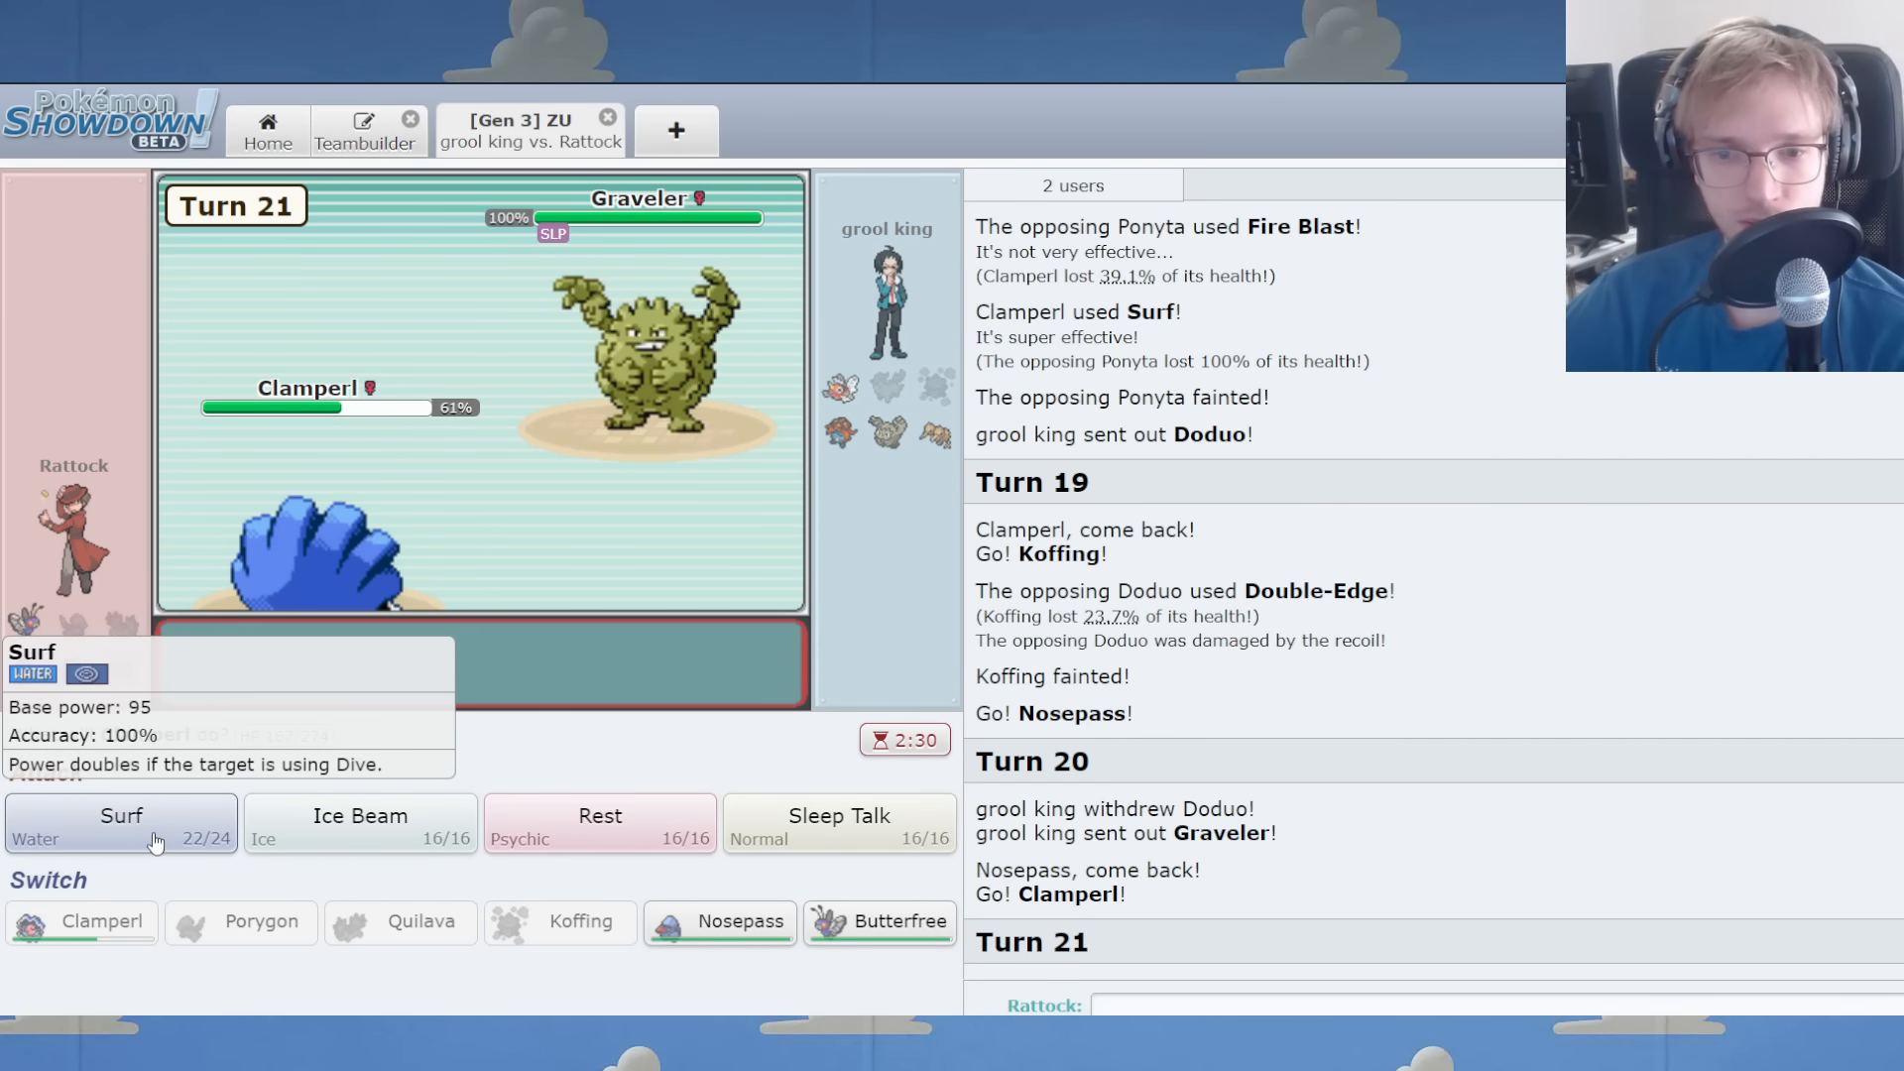
{"action": "left_click", "coordinate": [120, 825]}
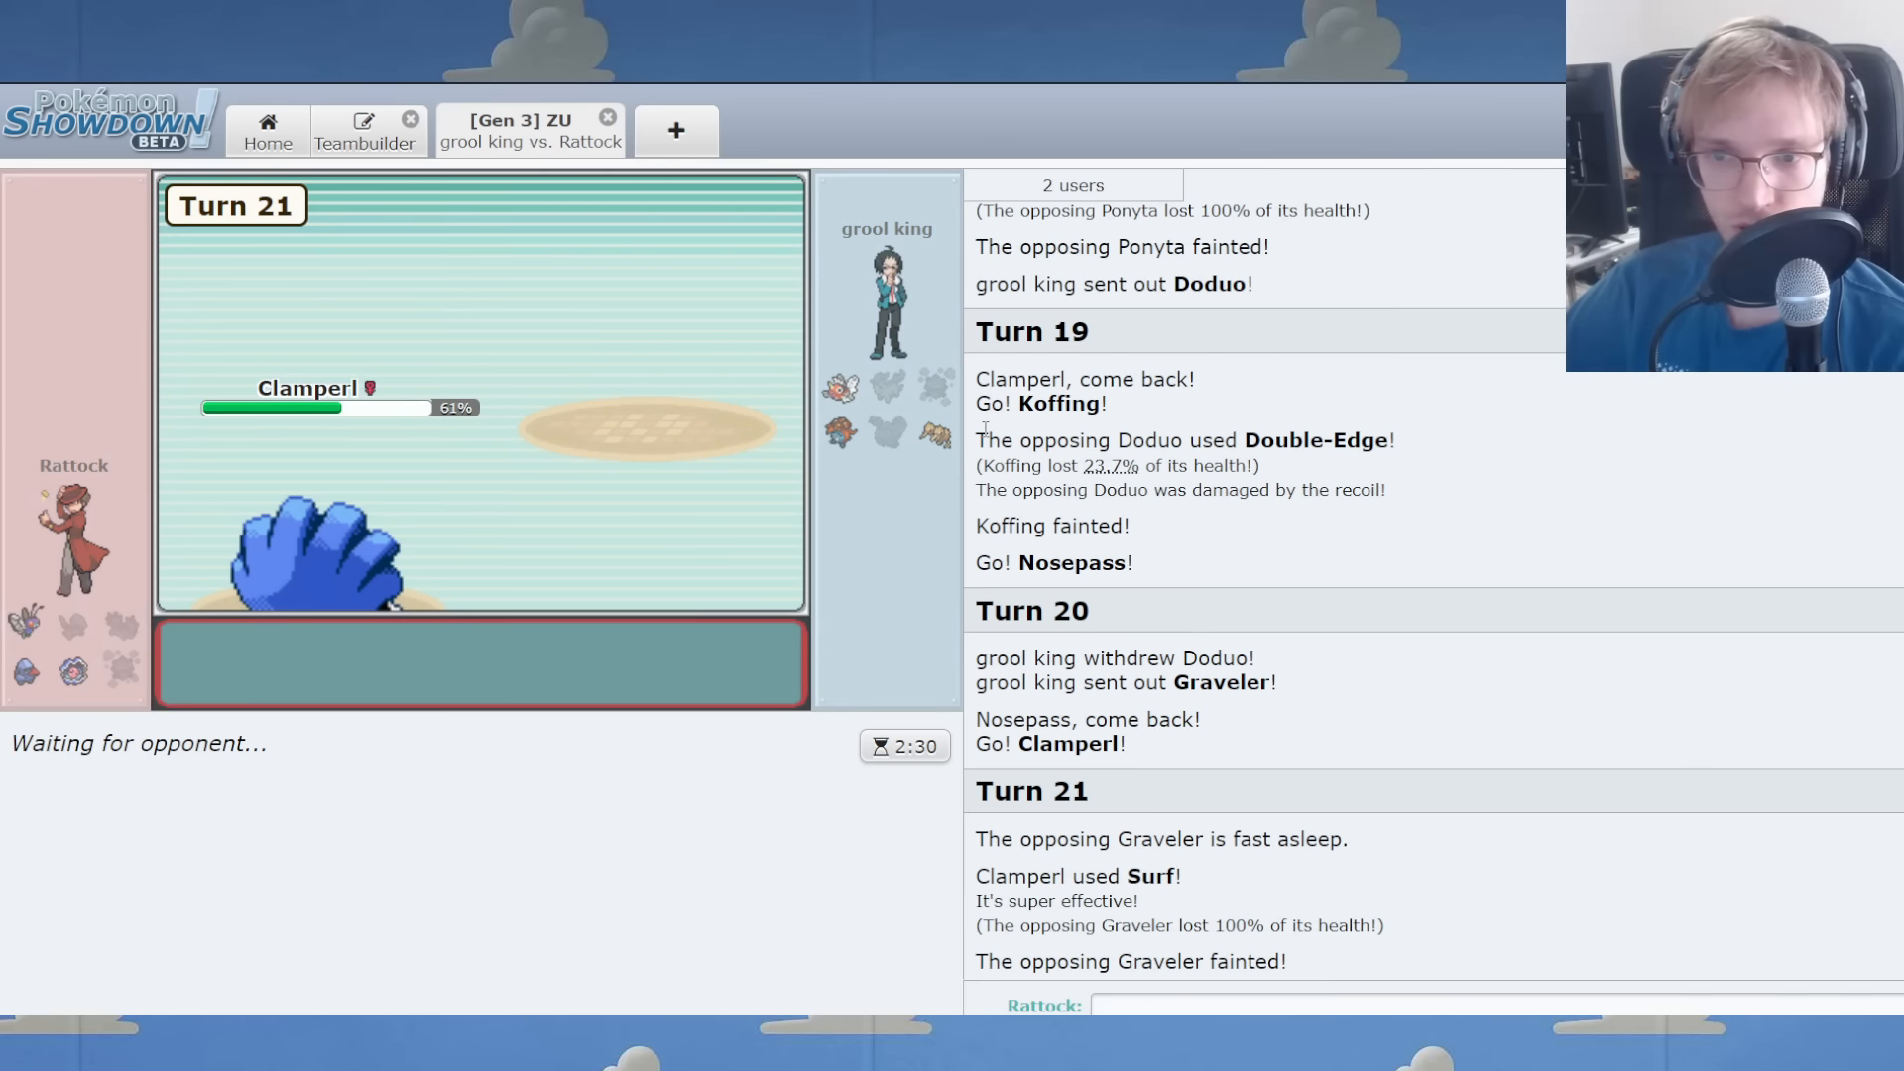
{"action": "mouse_move", "coordinate": [935, 433]}
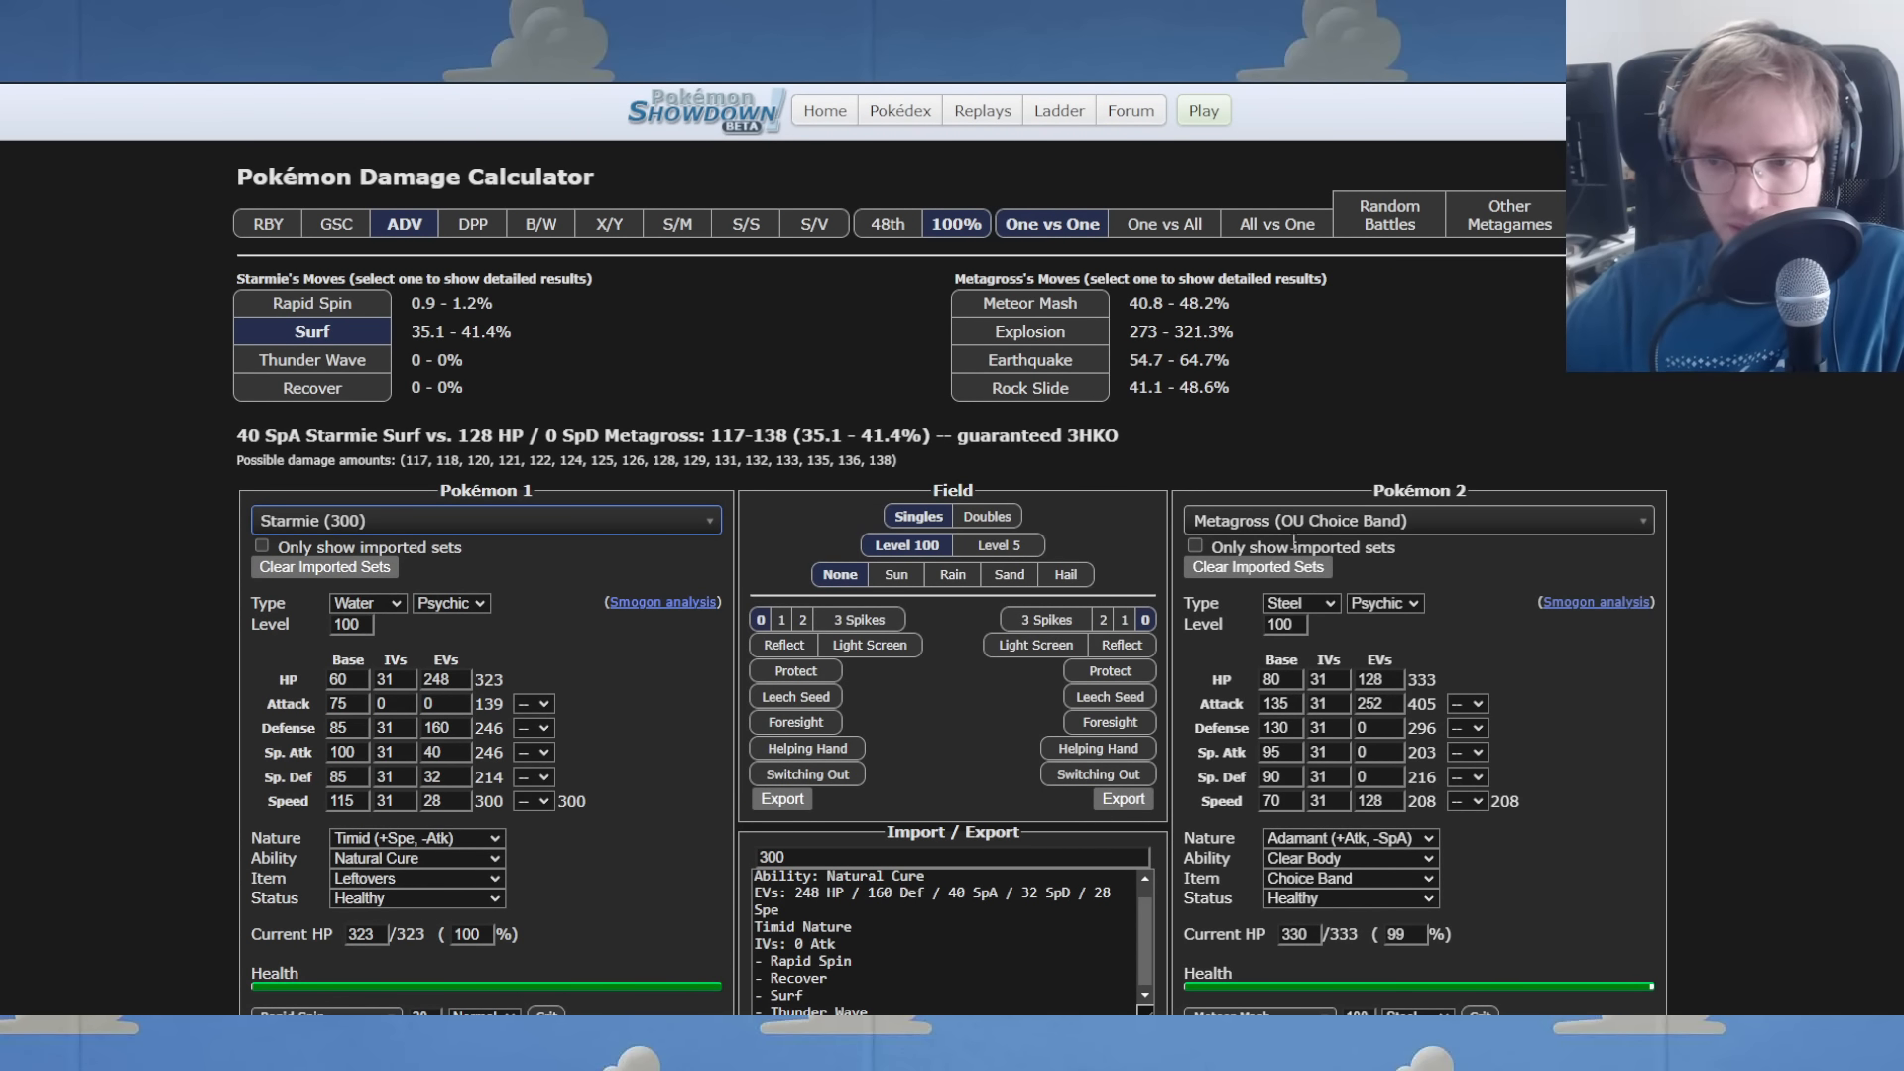
Set Choice Band Doduo as the defender to read Starmie's Surf damage.
{"action": "left_click", "coordinate": [1416, 519]}
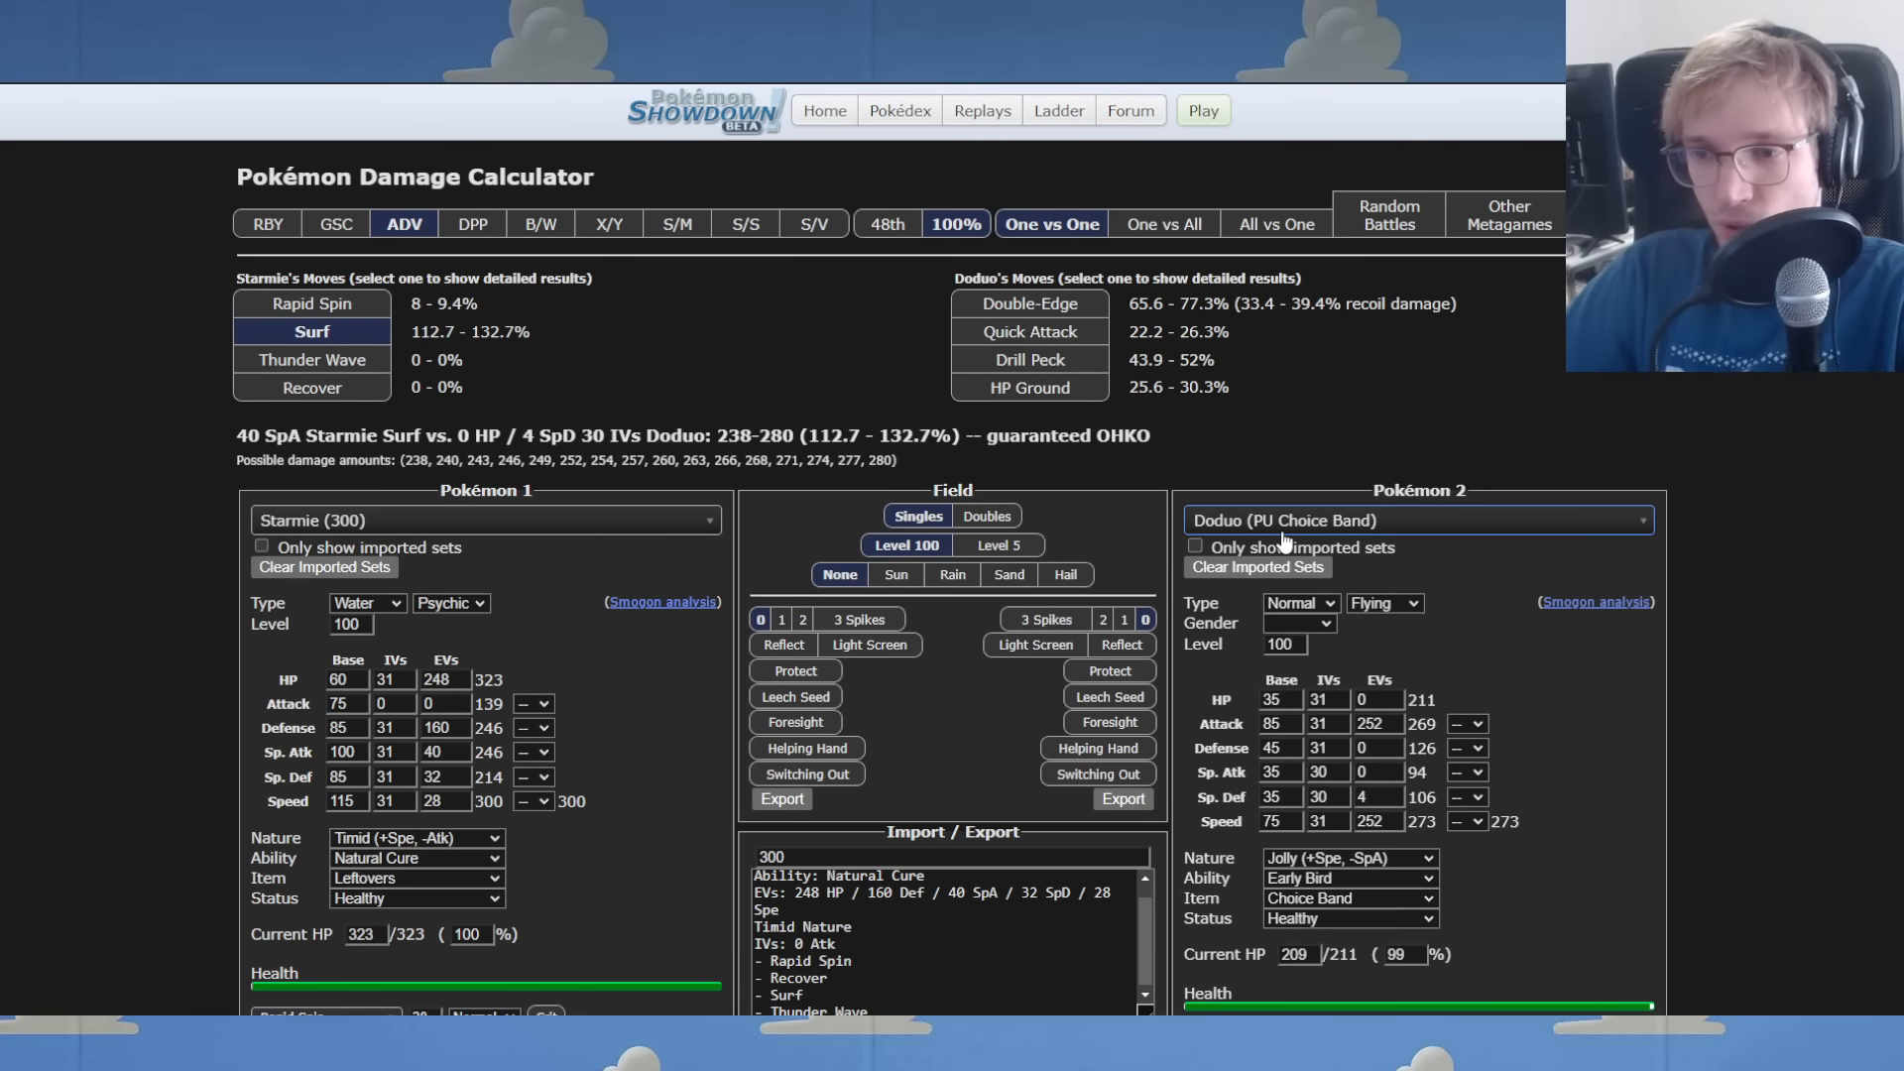
{"action": "mouse_move", "coordinate": [1285, 545]}
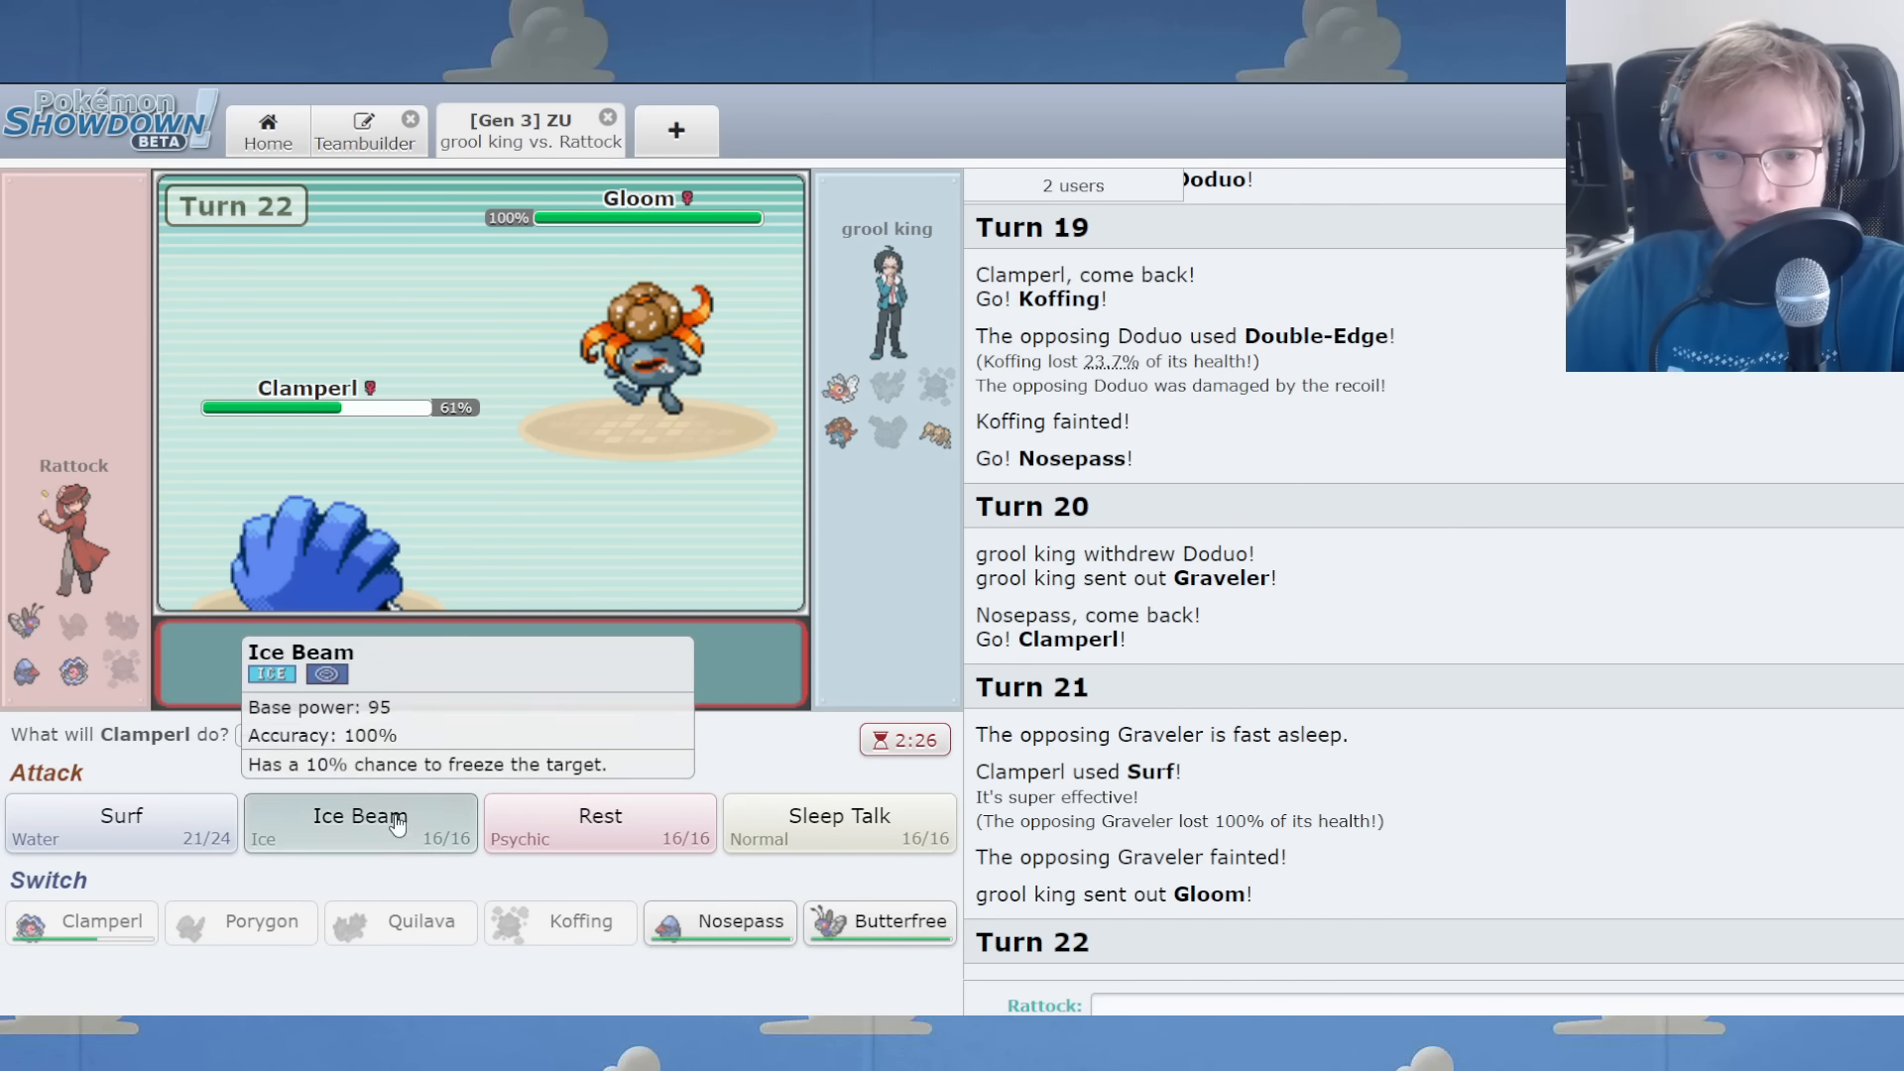
Use Clamperl's Ice Beam on Gloom, then lock in Nosepass's Thunder Wave after cancelling once.
{"action": "left_click", "coordinate": [359, 823]}
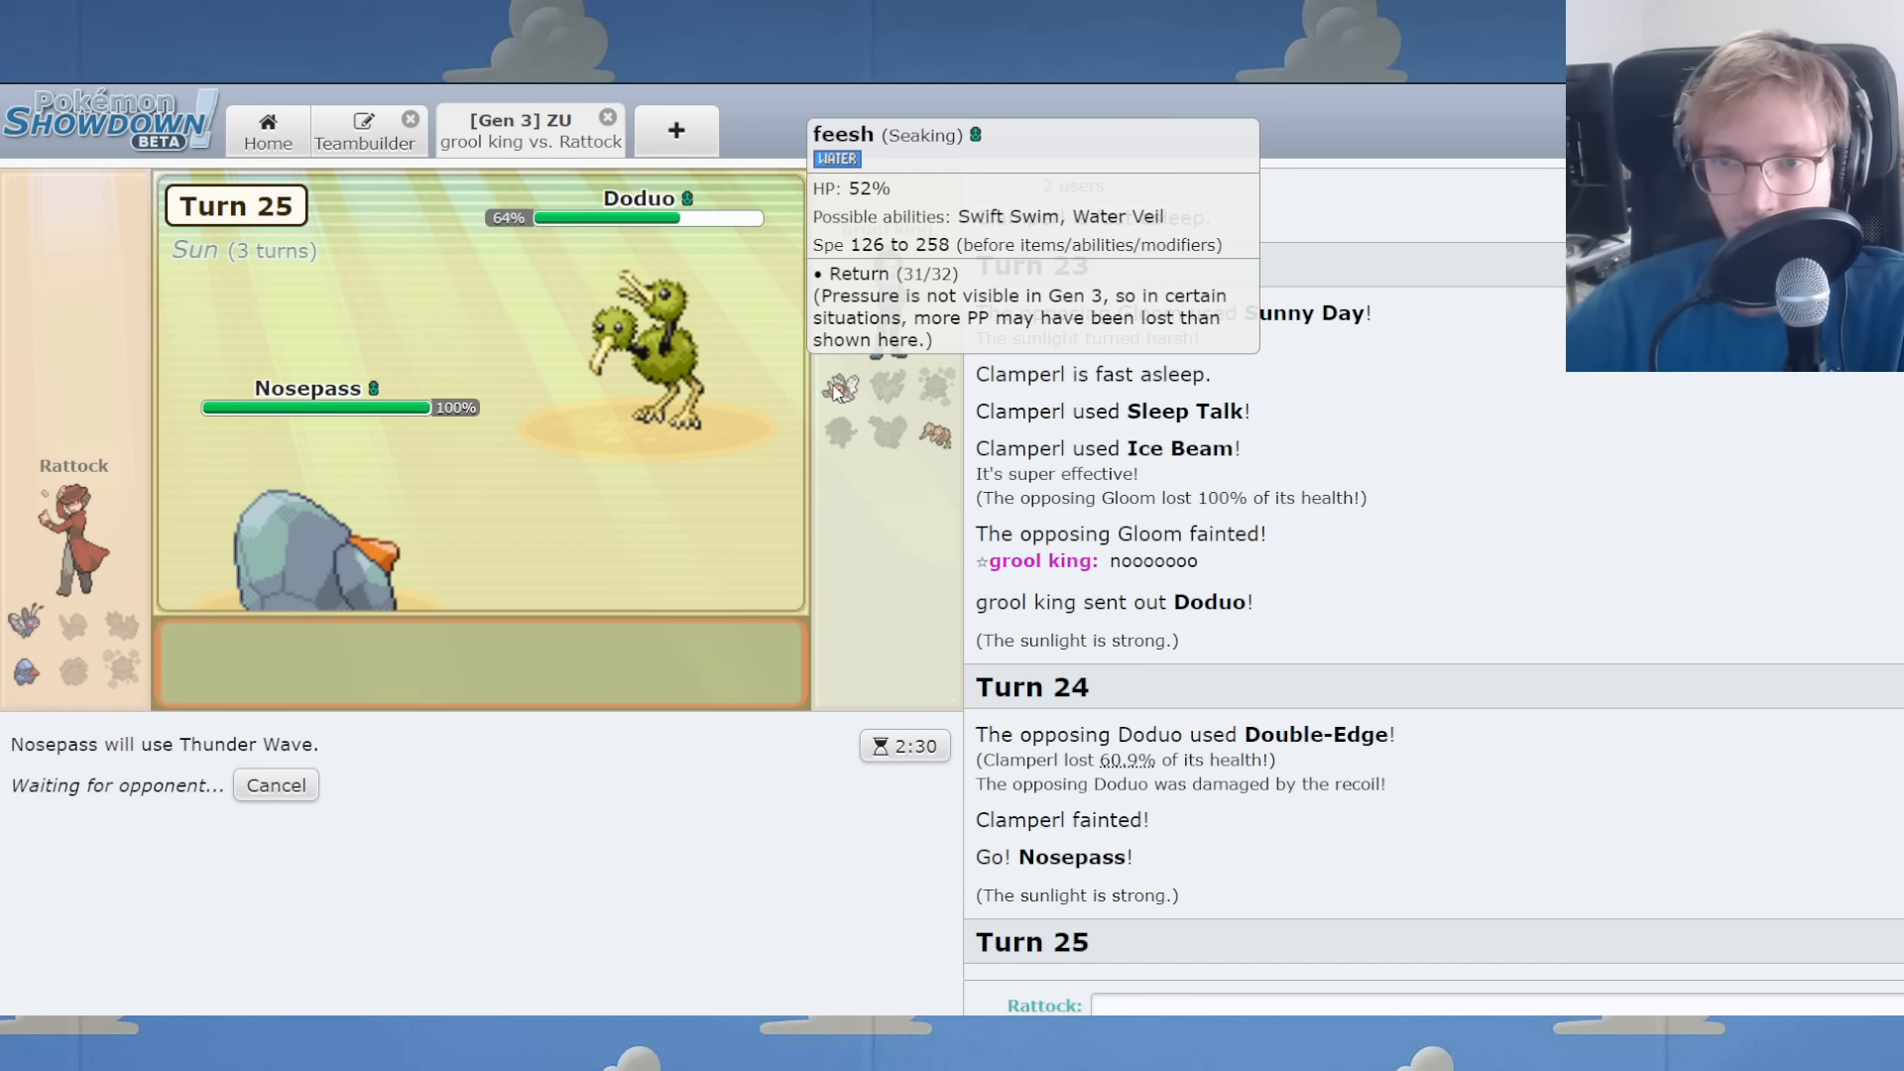
{"action": "mouse_move", "coordinate": [806, 665]}
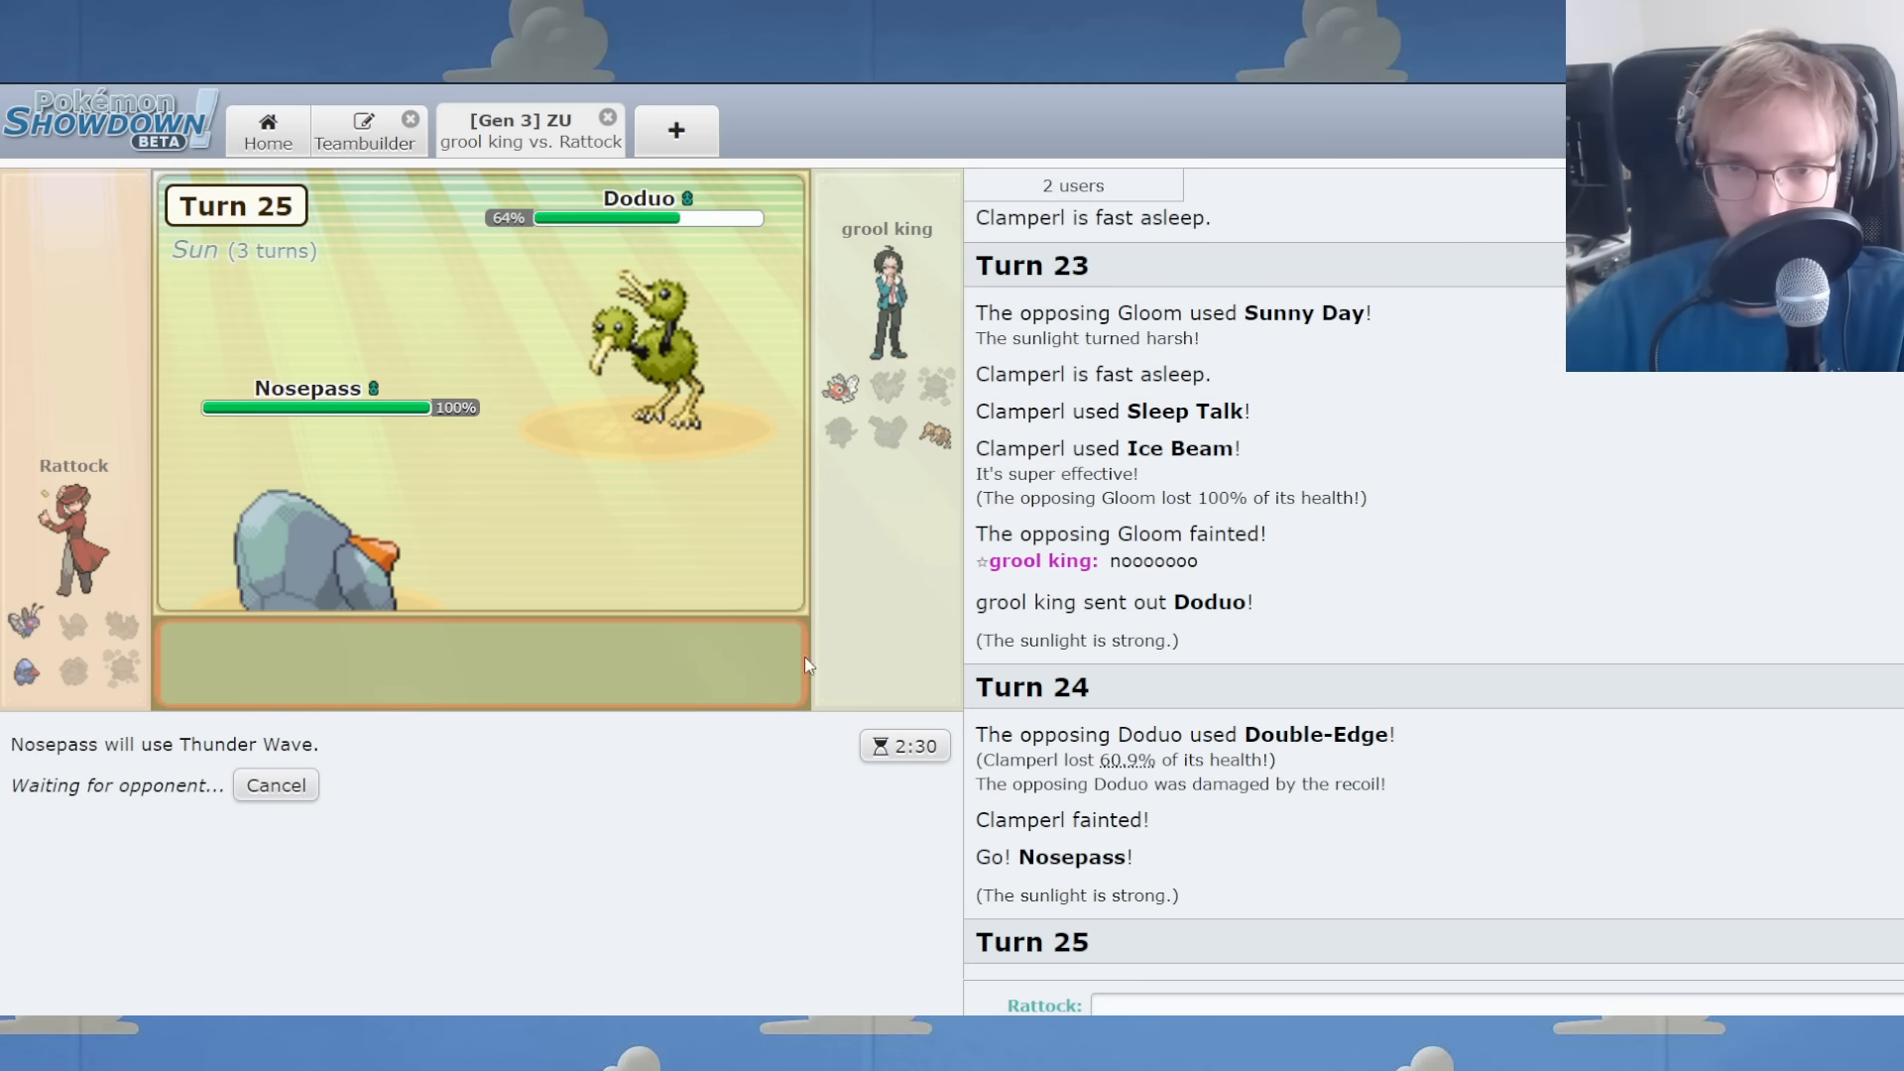
{"action": "left_click", "coordinate": [275, 785]}
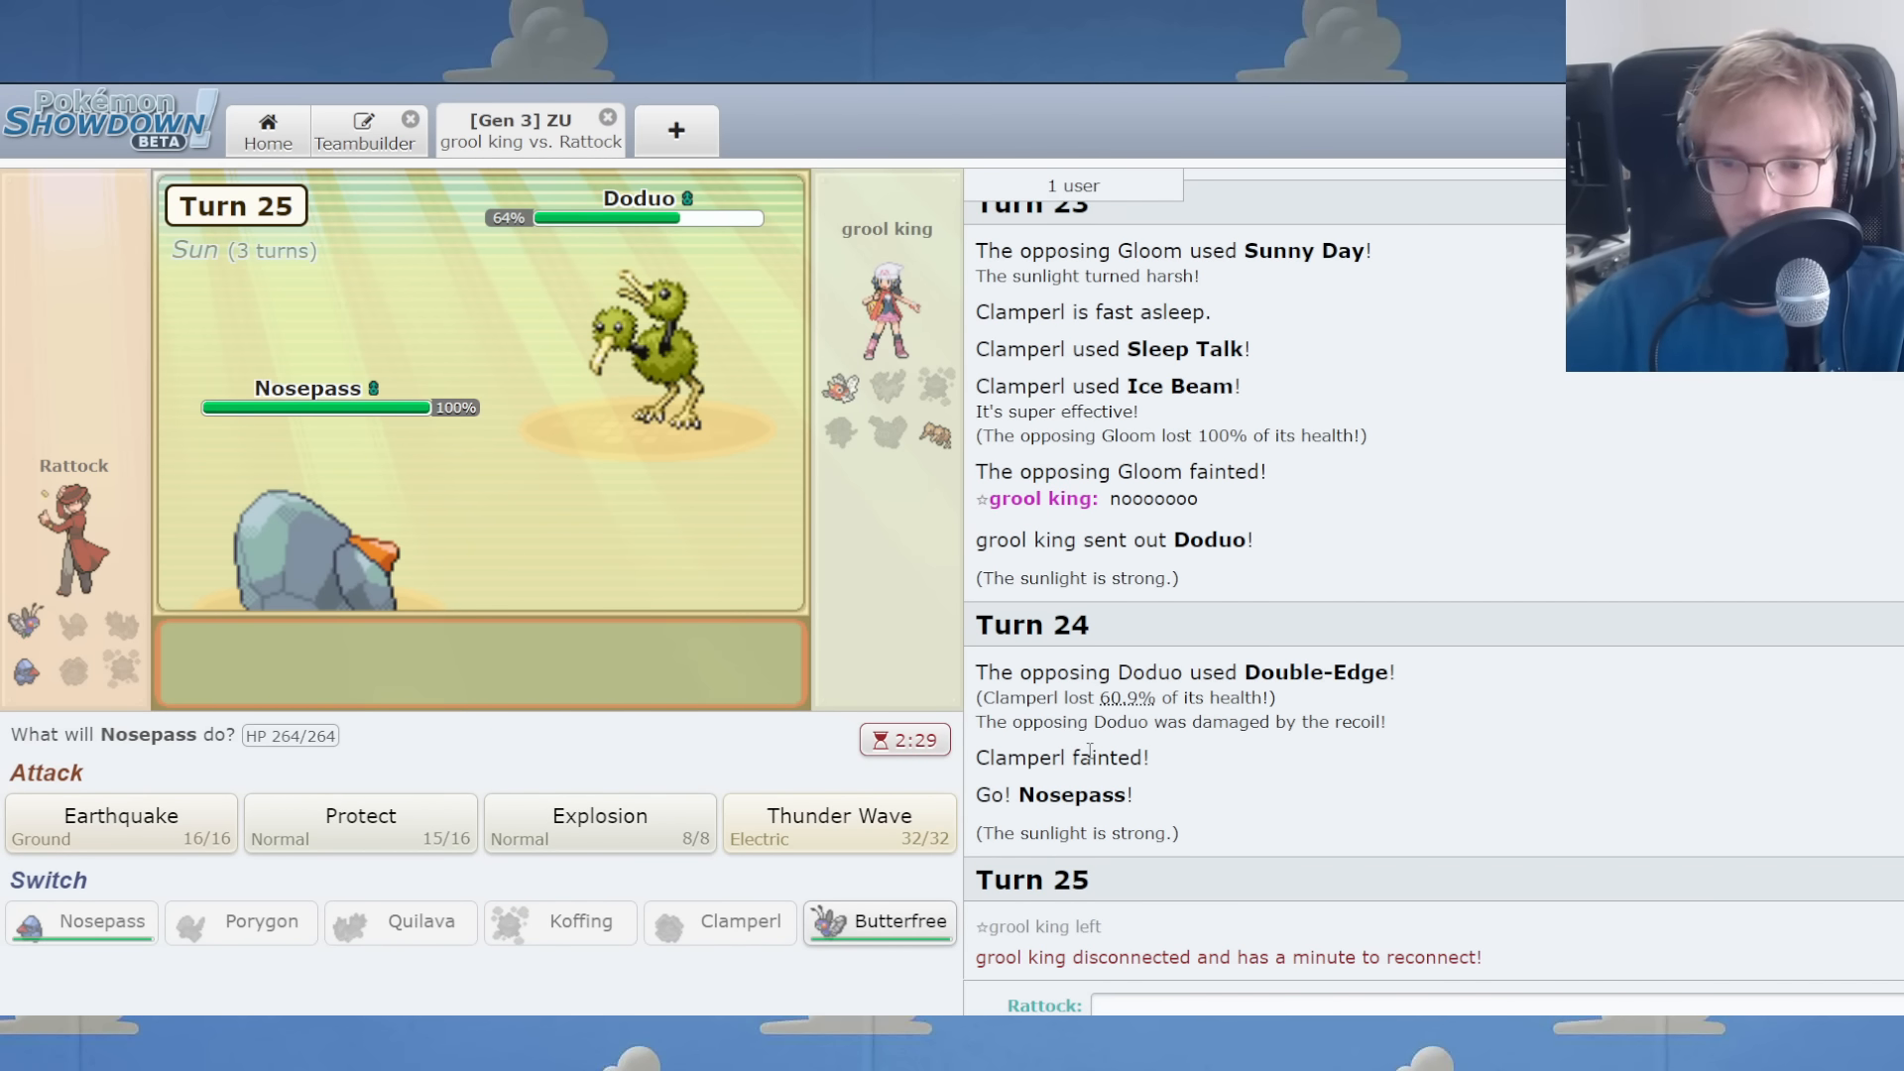
{"action": "left_click", "coordinate": [838, 823]}
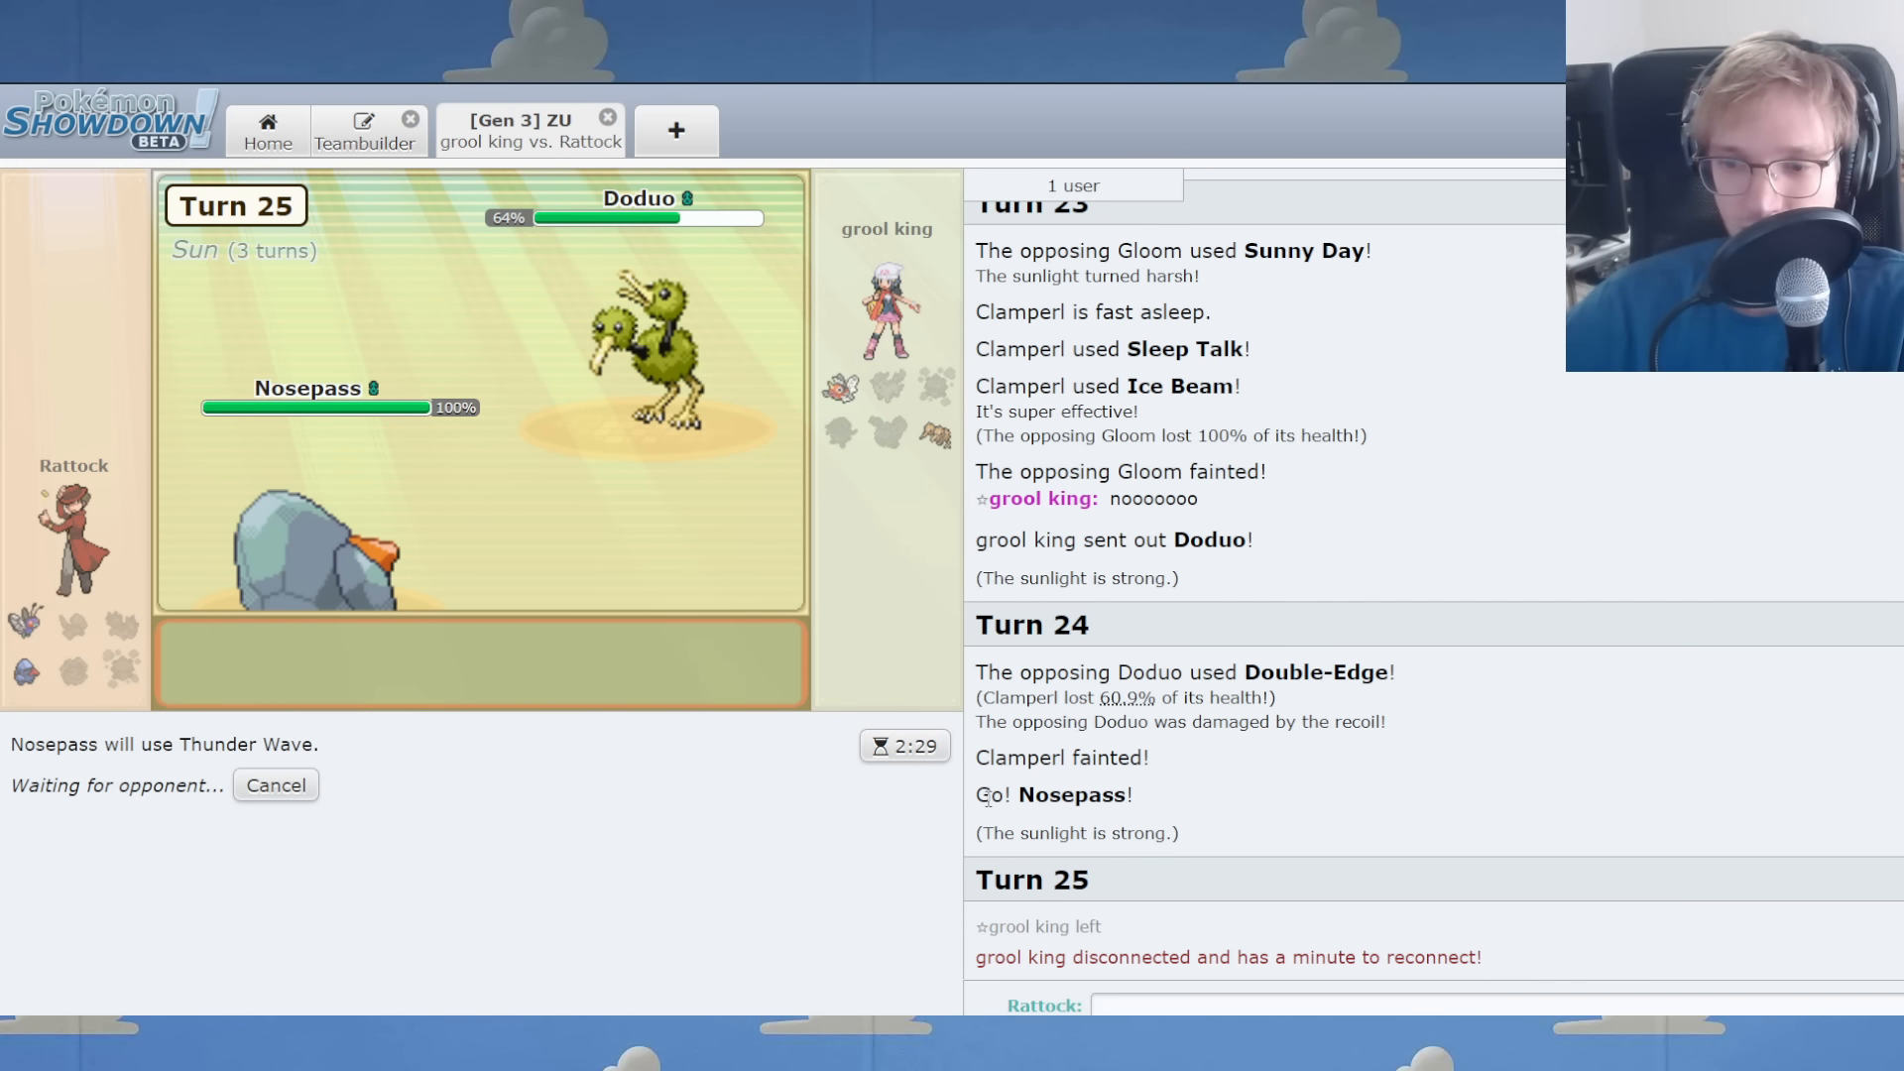
{"action": "mouse_move", "coordinate": [839, 388]}
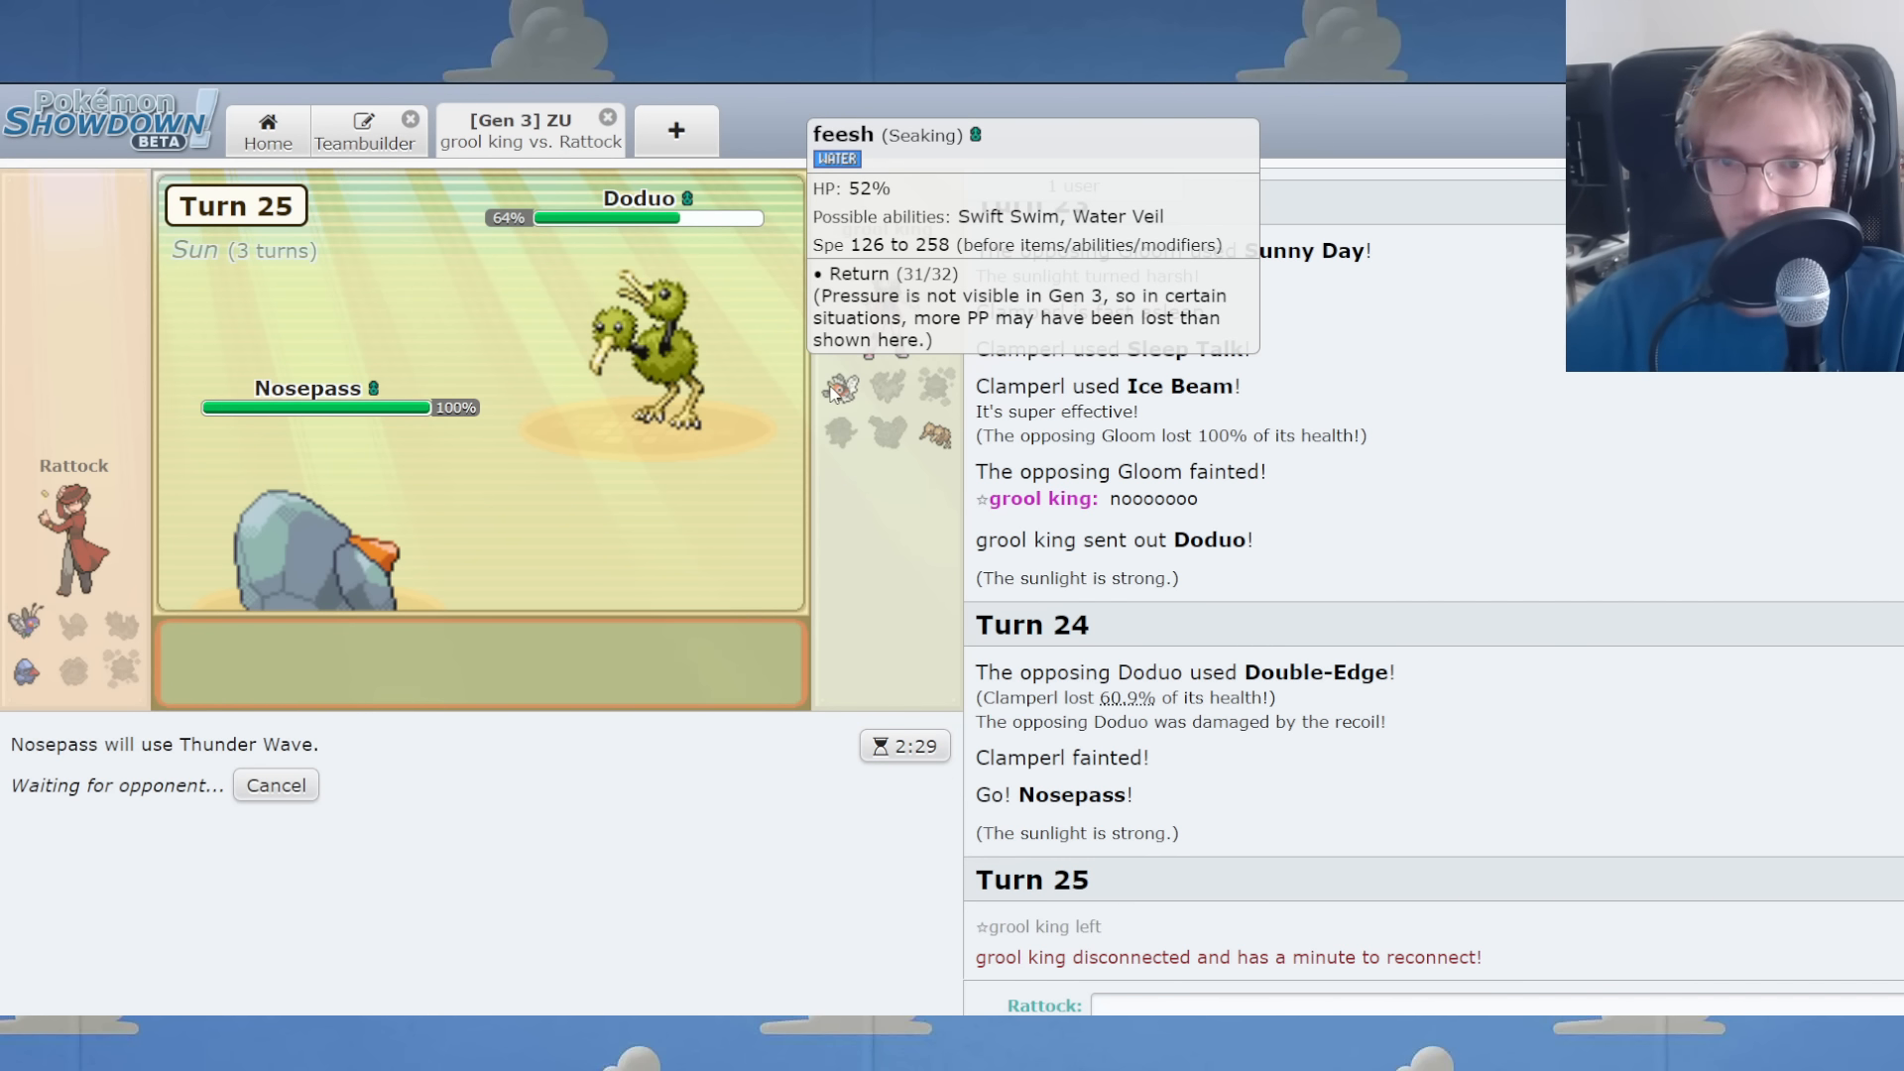
{"action": "left_click", "coordinate": [363, 129]}
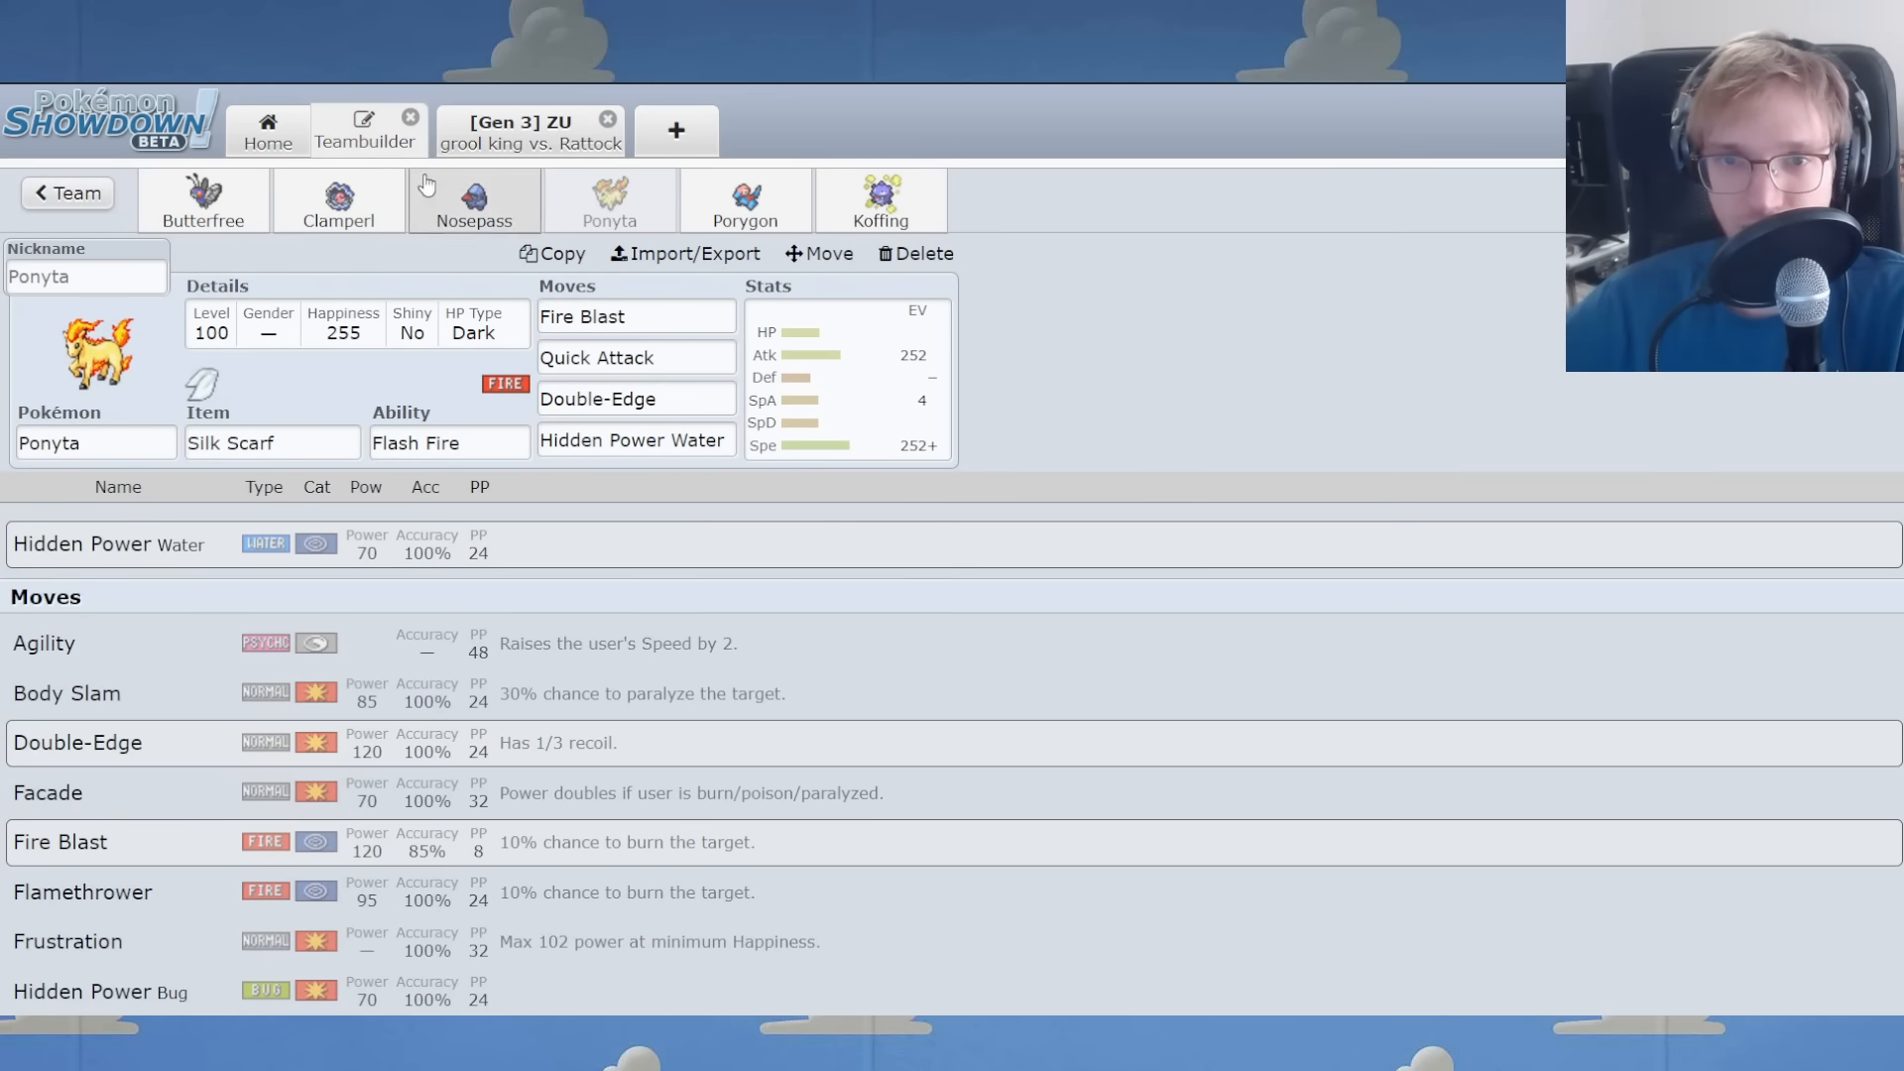
{"action": "left_click", "coordinate": [472, 201]}
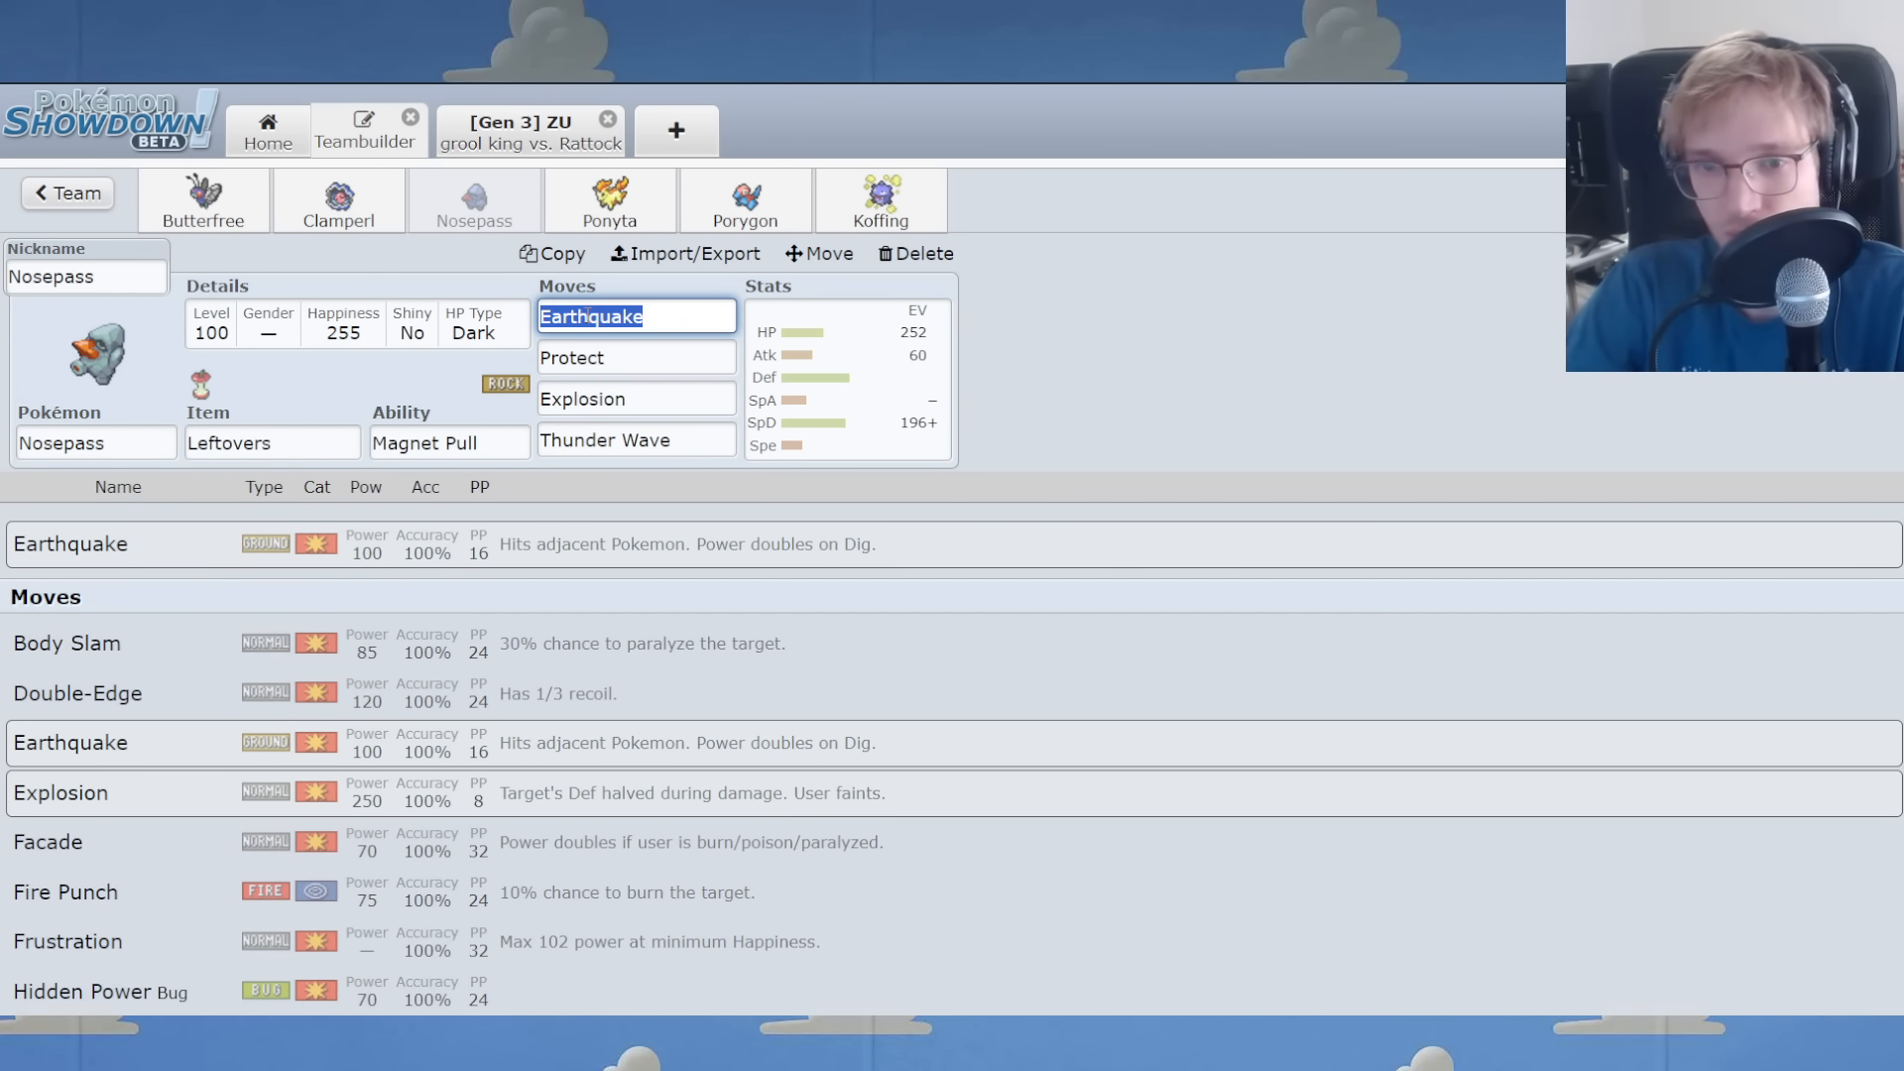
{"action": "type", "text": "ro"}
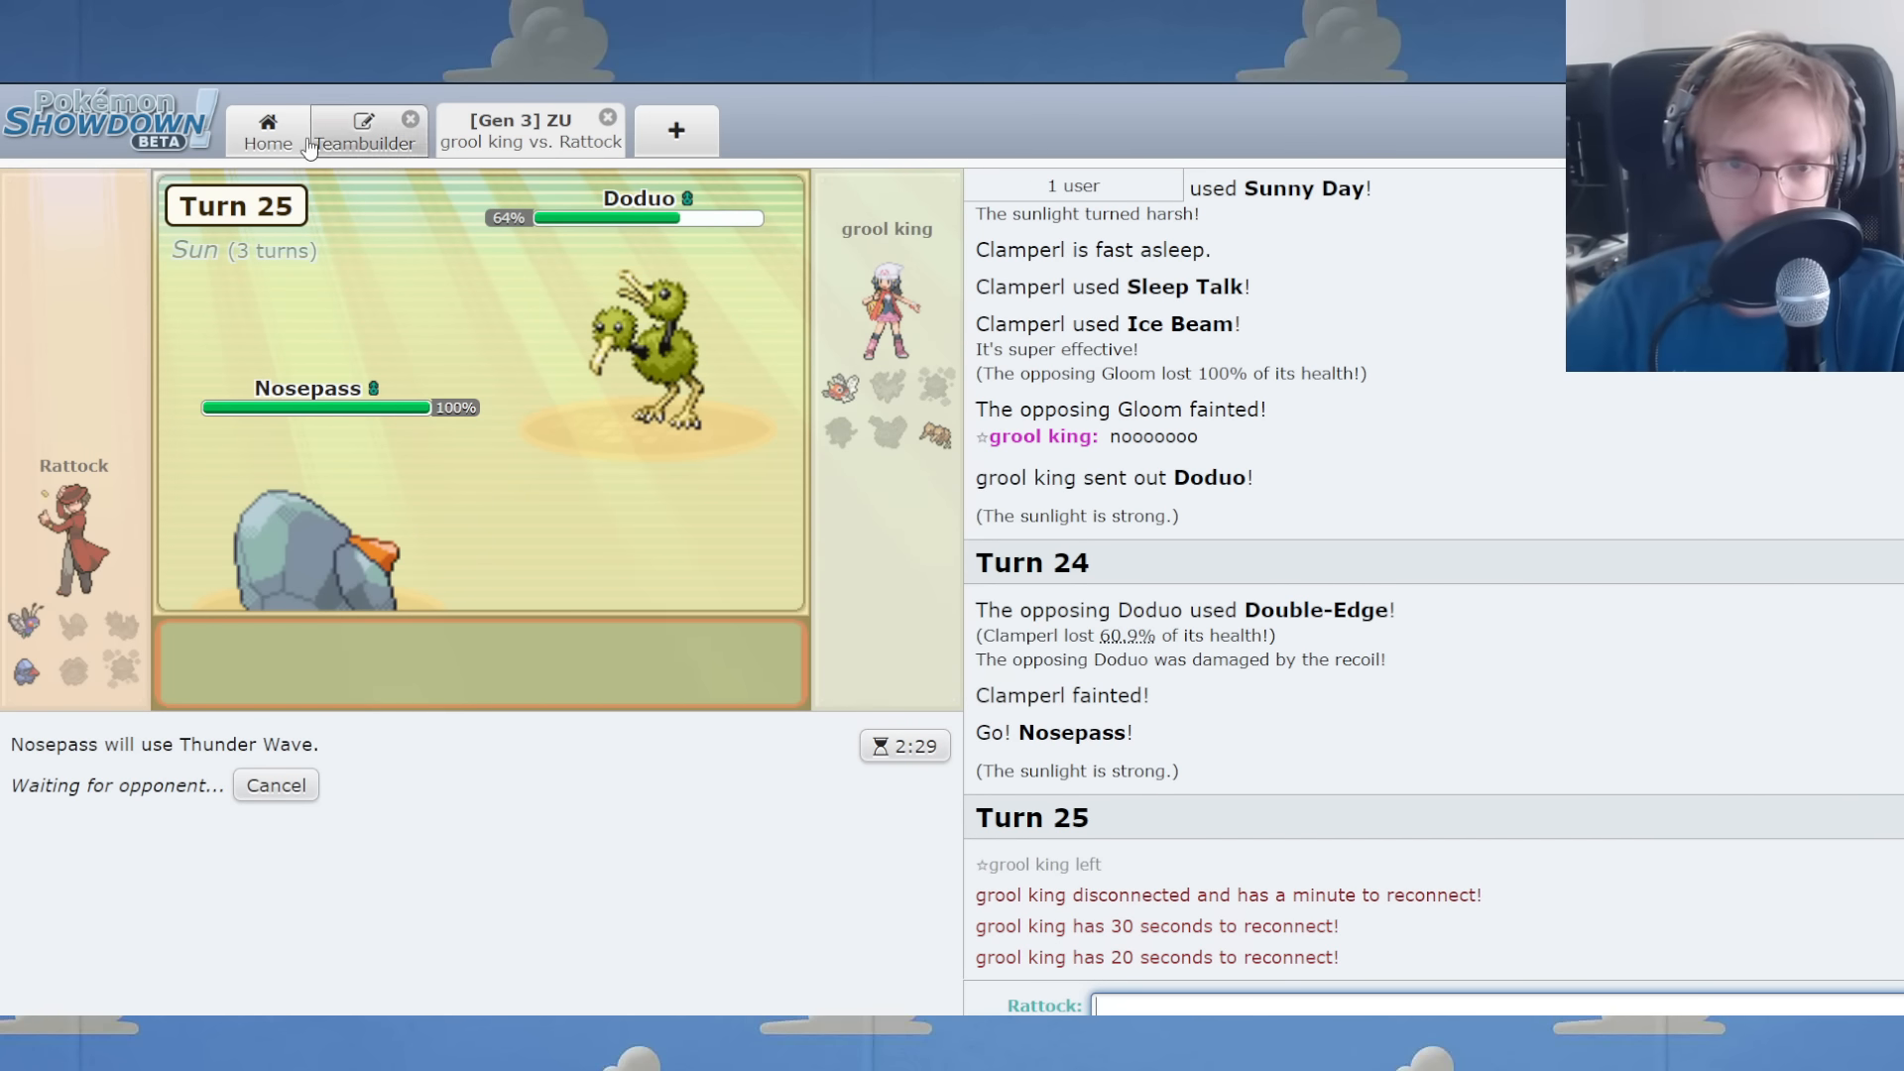
Return home, queue a new rated Gen 3 ZU battle, and switch lead Butterfree to Clamperl.
{"action": "left_click", "coordinate": [364, 130]}
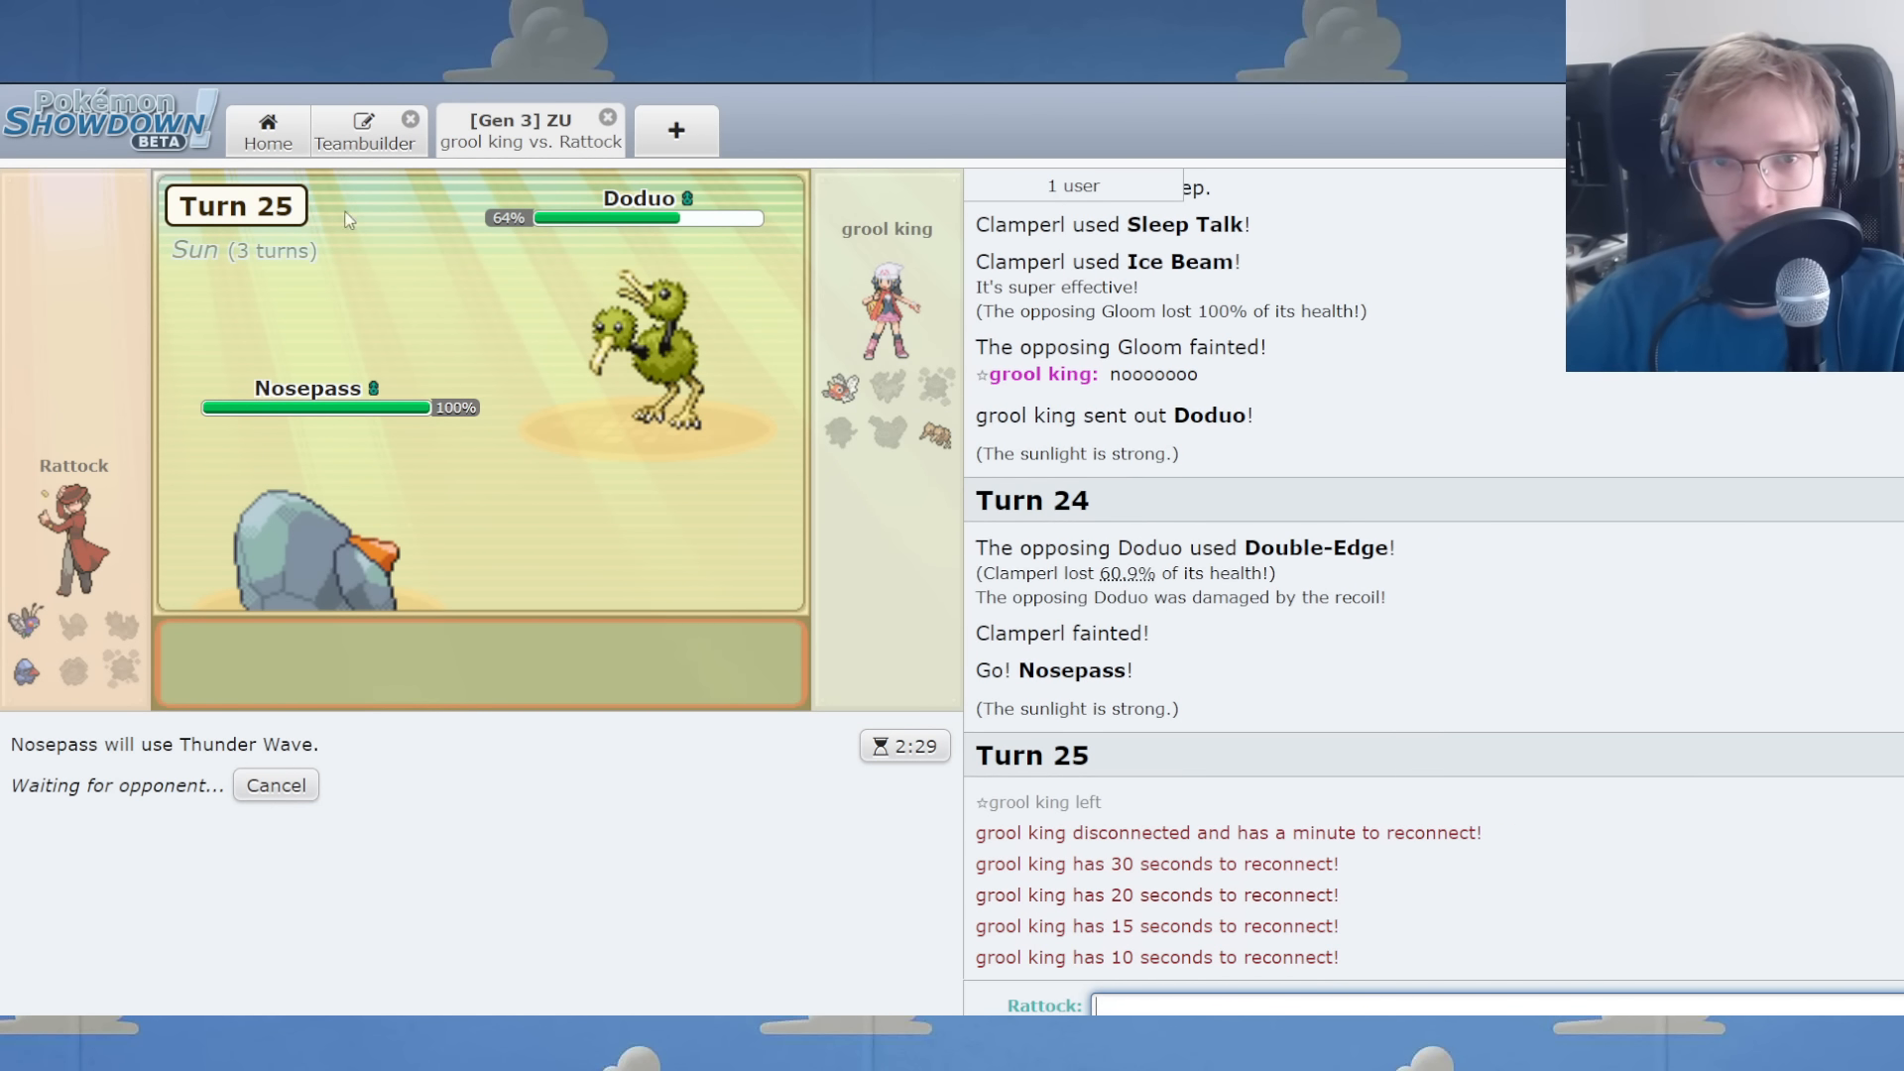
{"action": "left_click", "coordinate": [266, 130]}
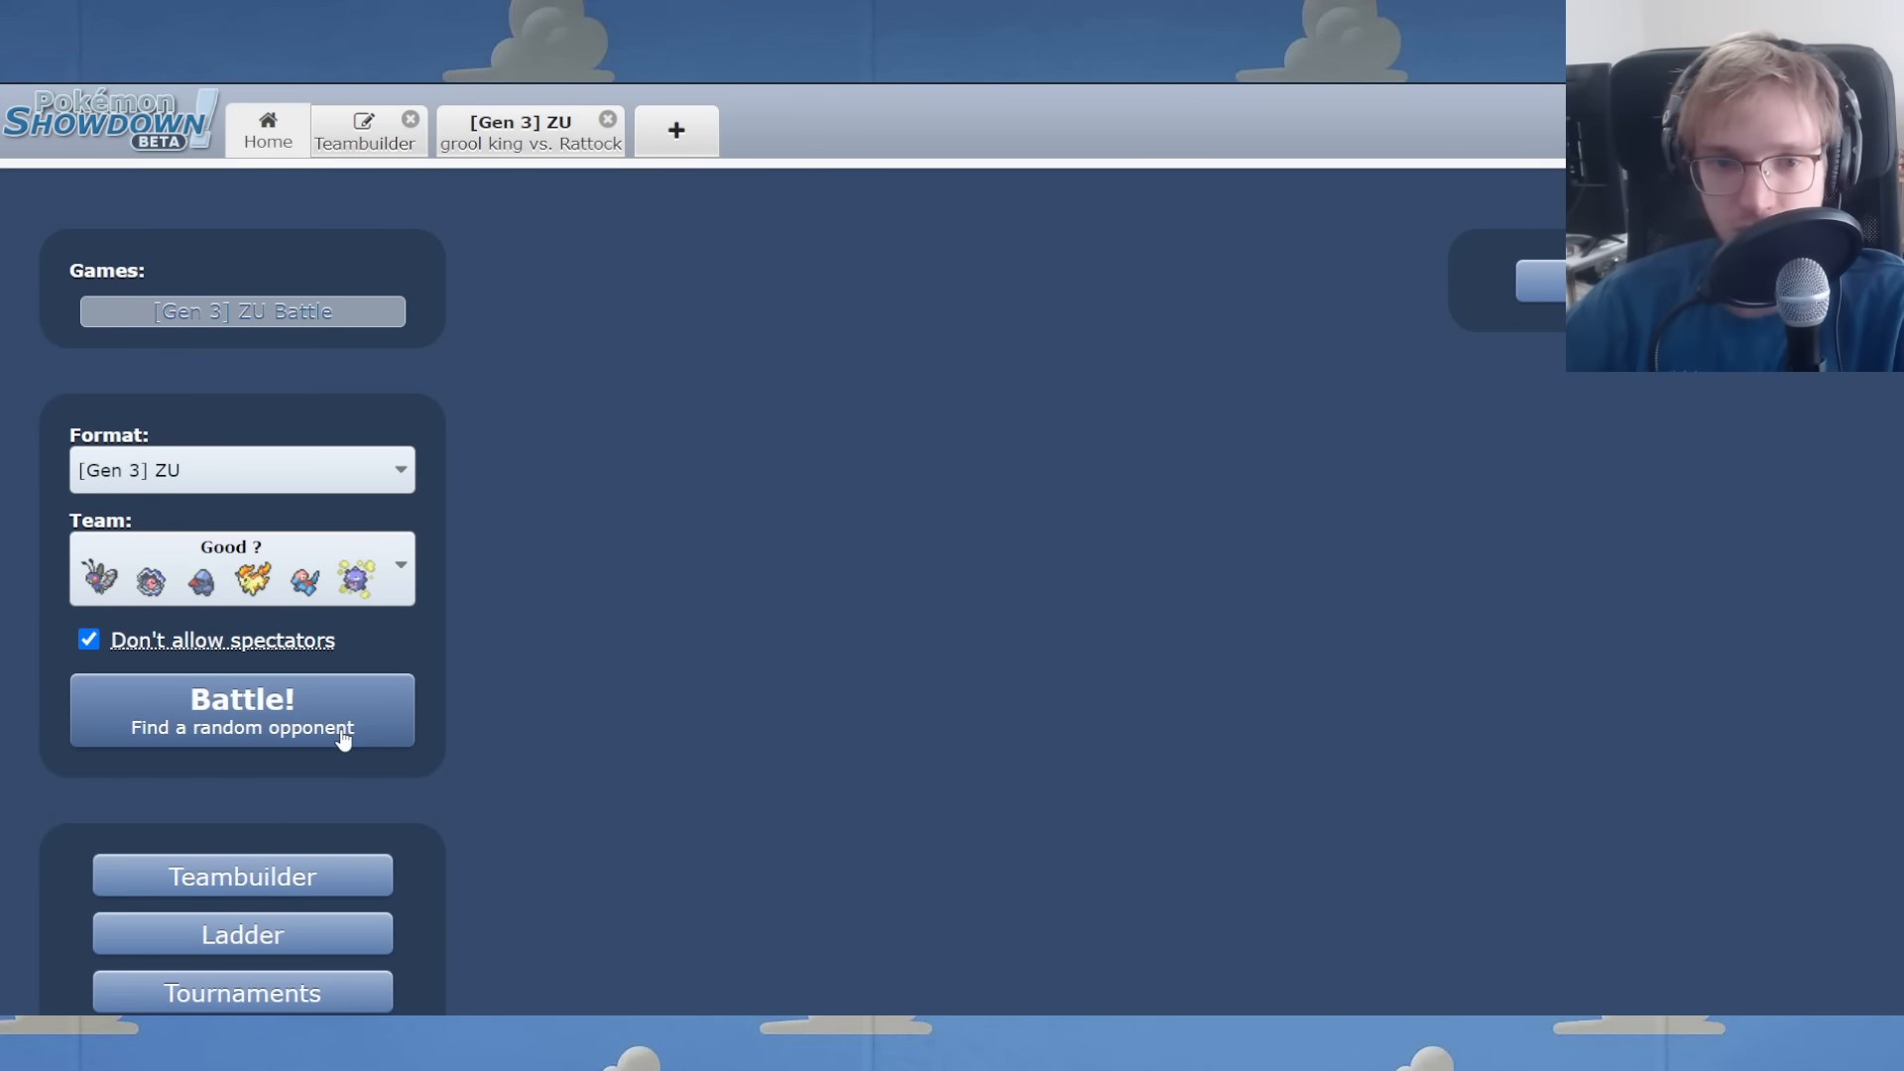
{"action": "left_click", "coordinate": [529, 130]}
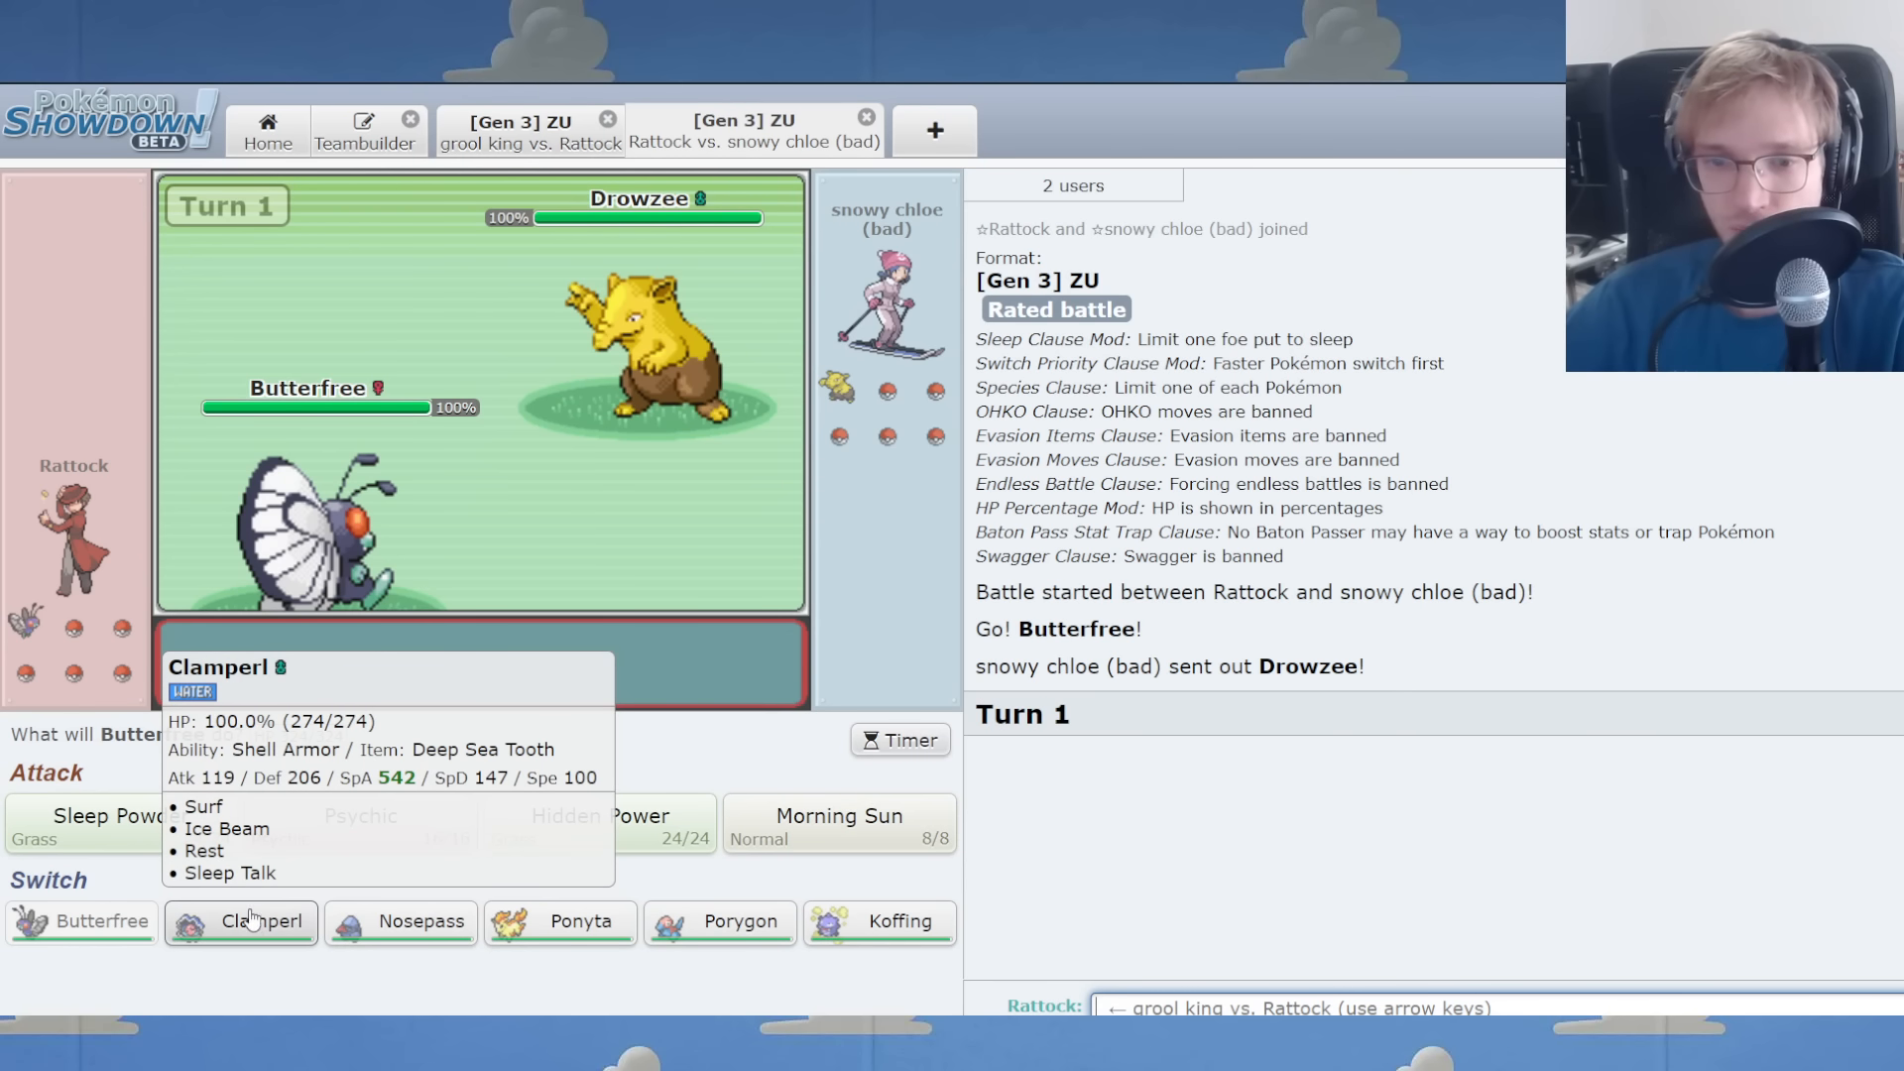
{"action": "mouse_move", "coordinate": [720, 922]}
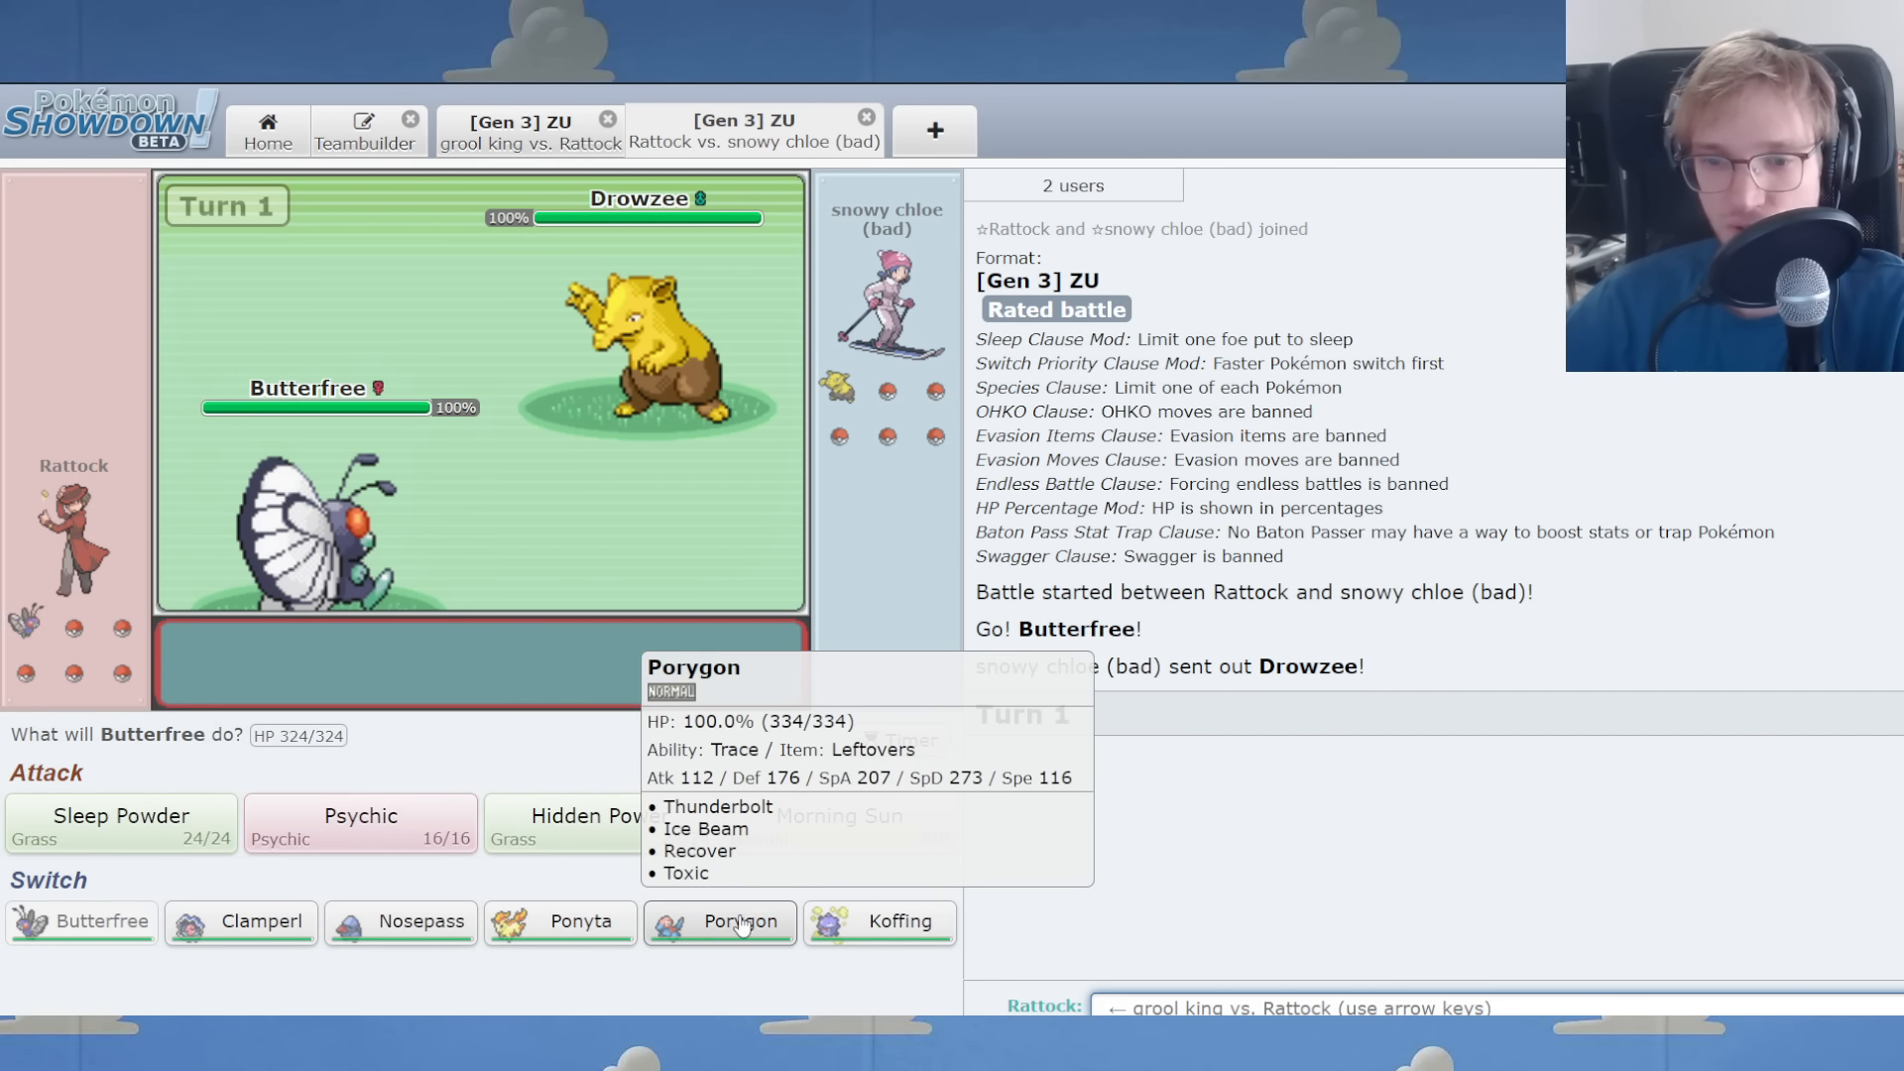
{"action": "mouse_move", "coordinate": [877, 922]}
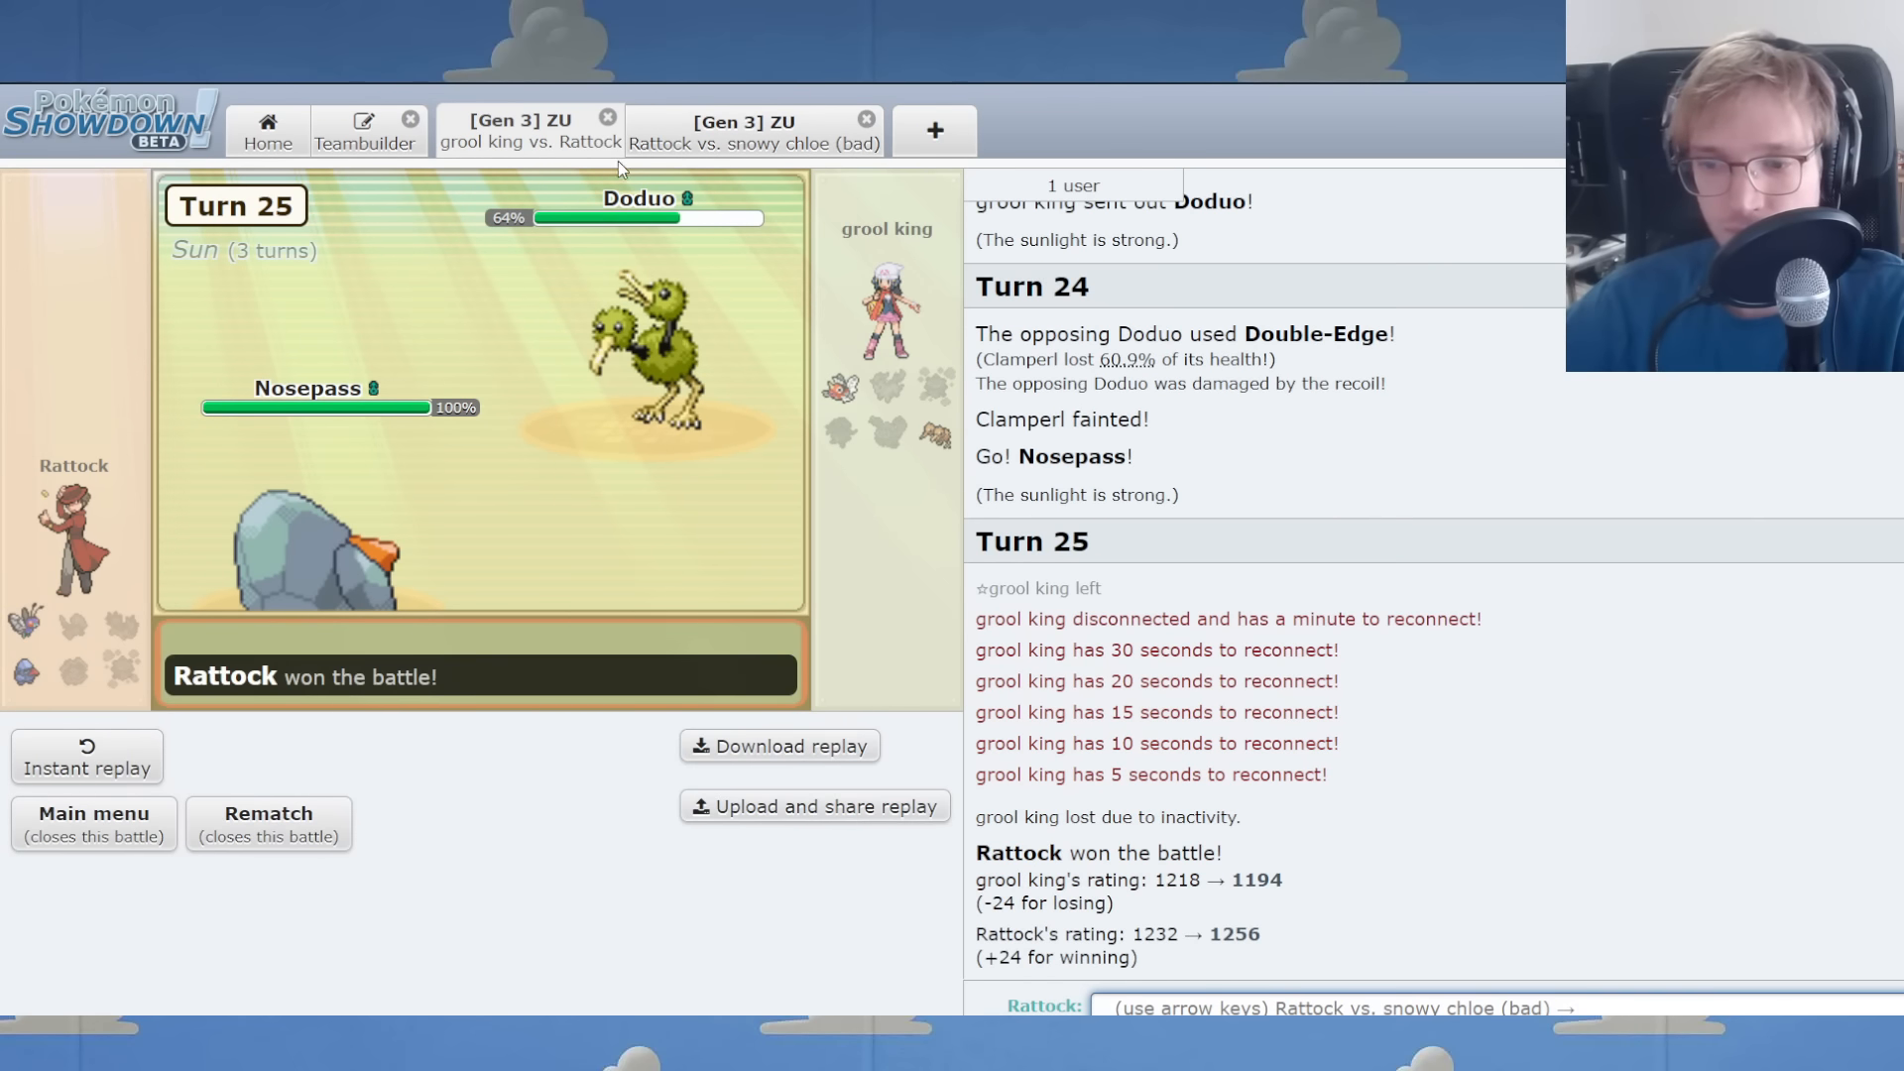
{"action": "left_click", "coordinate": [608, 118]}
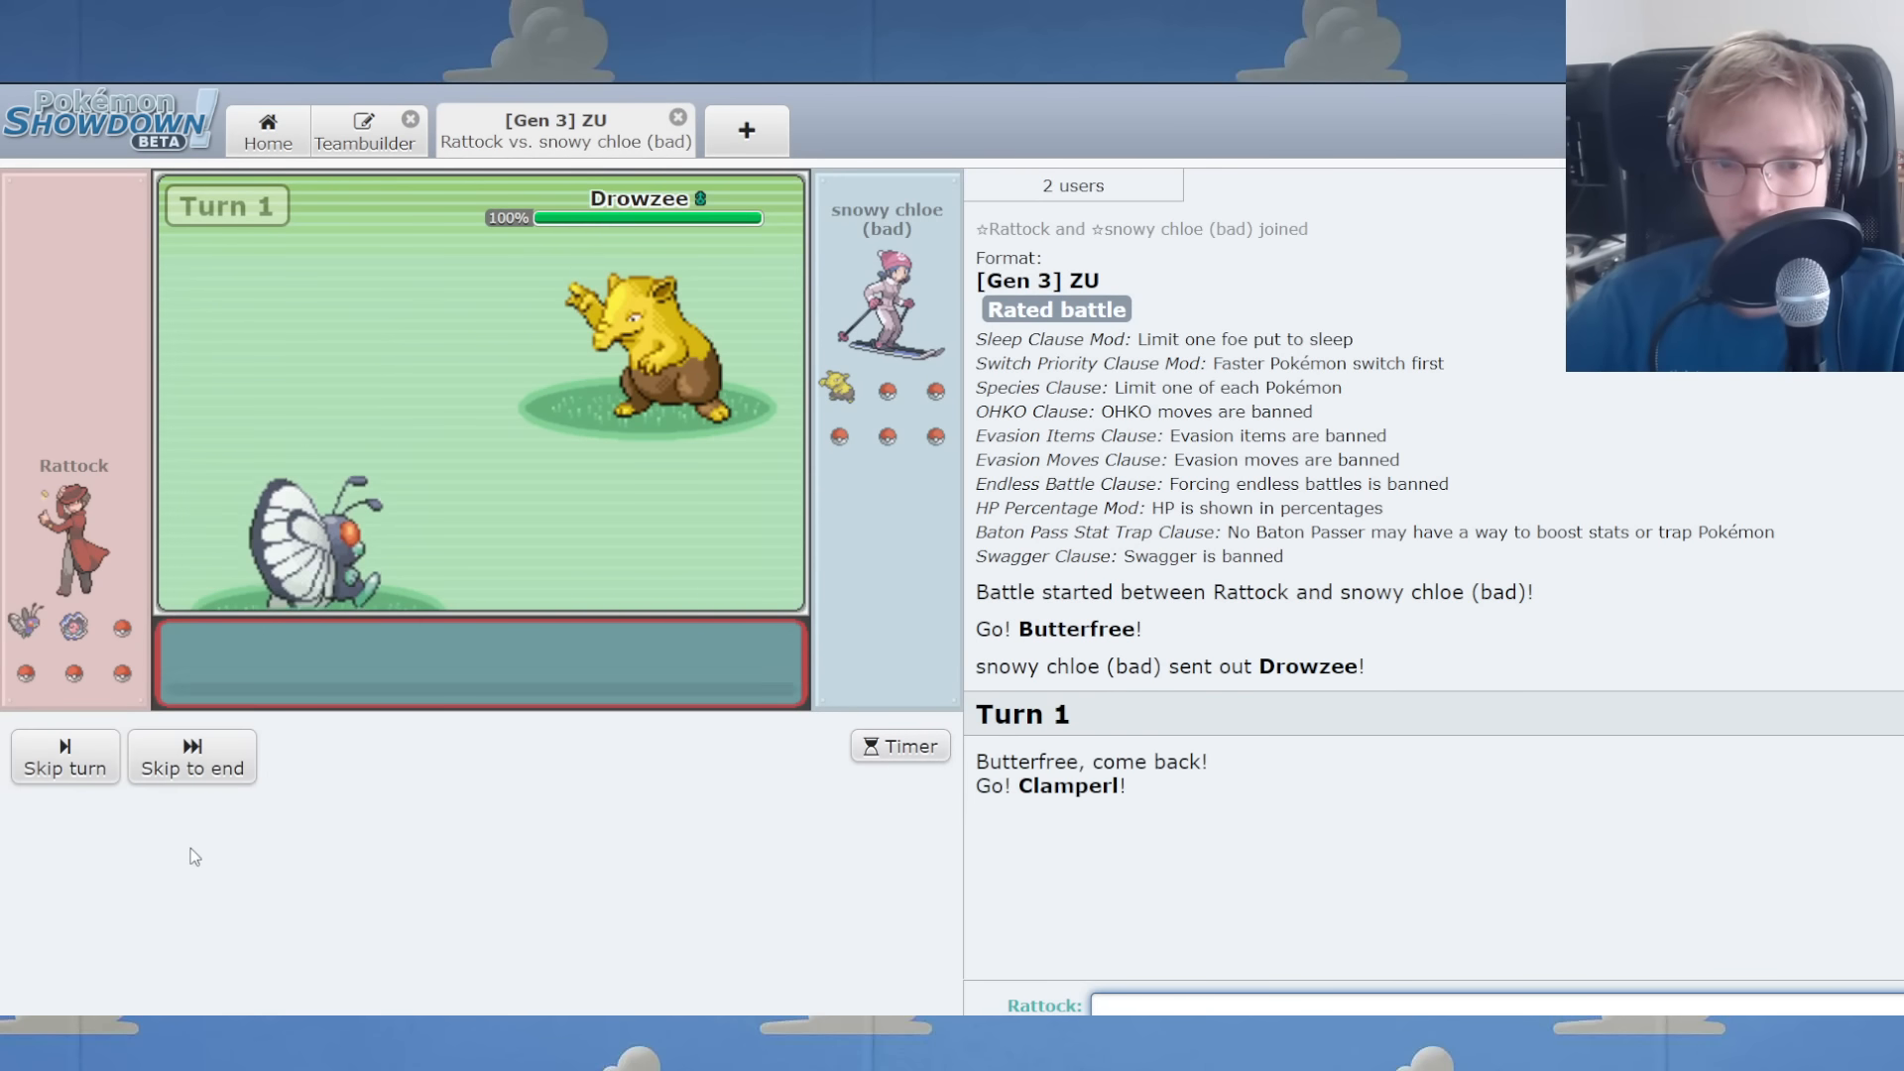
Badly poison Delcatty with Porygon's Toxic, then switch Porygon out for Clamperl.
{"action": "left_click", "coordinate": [191, 768]}
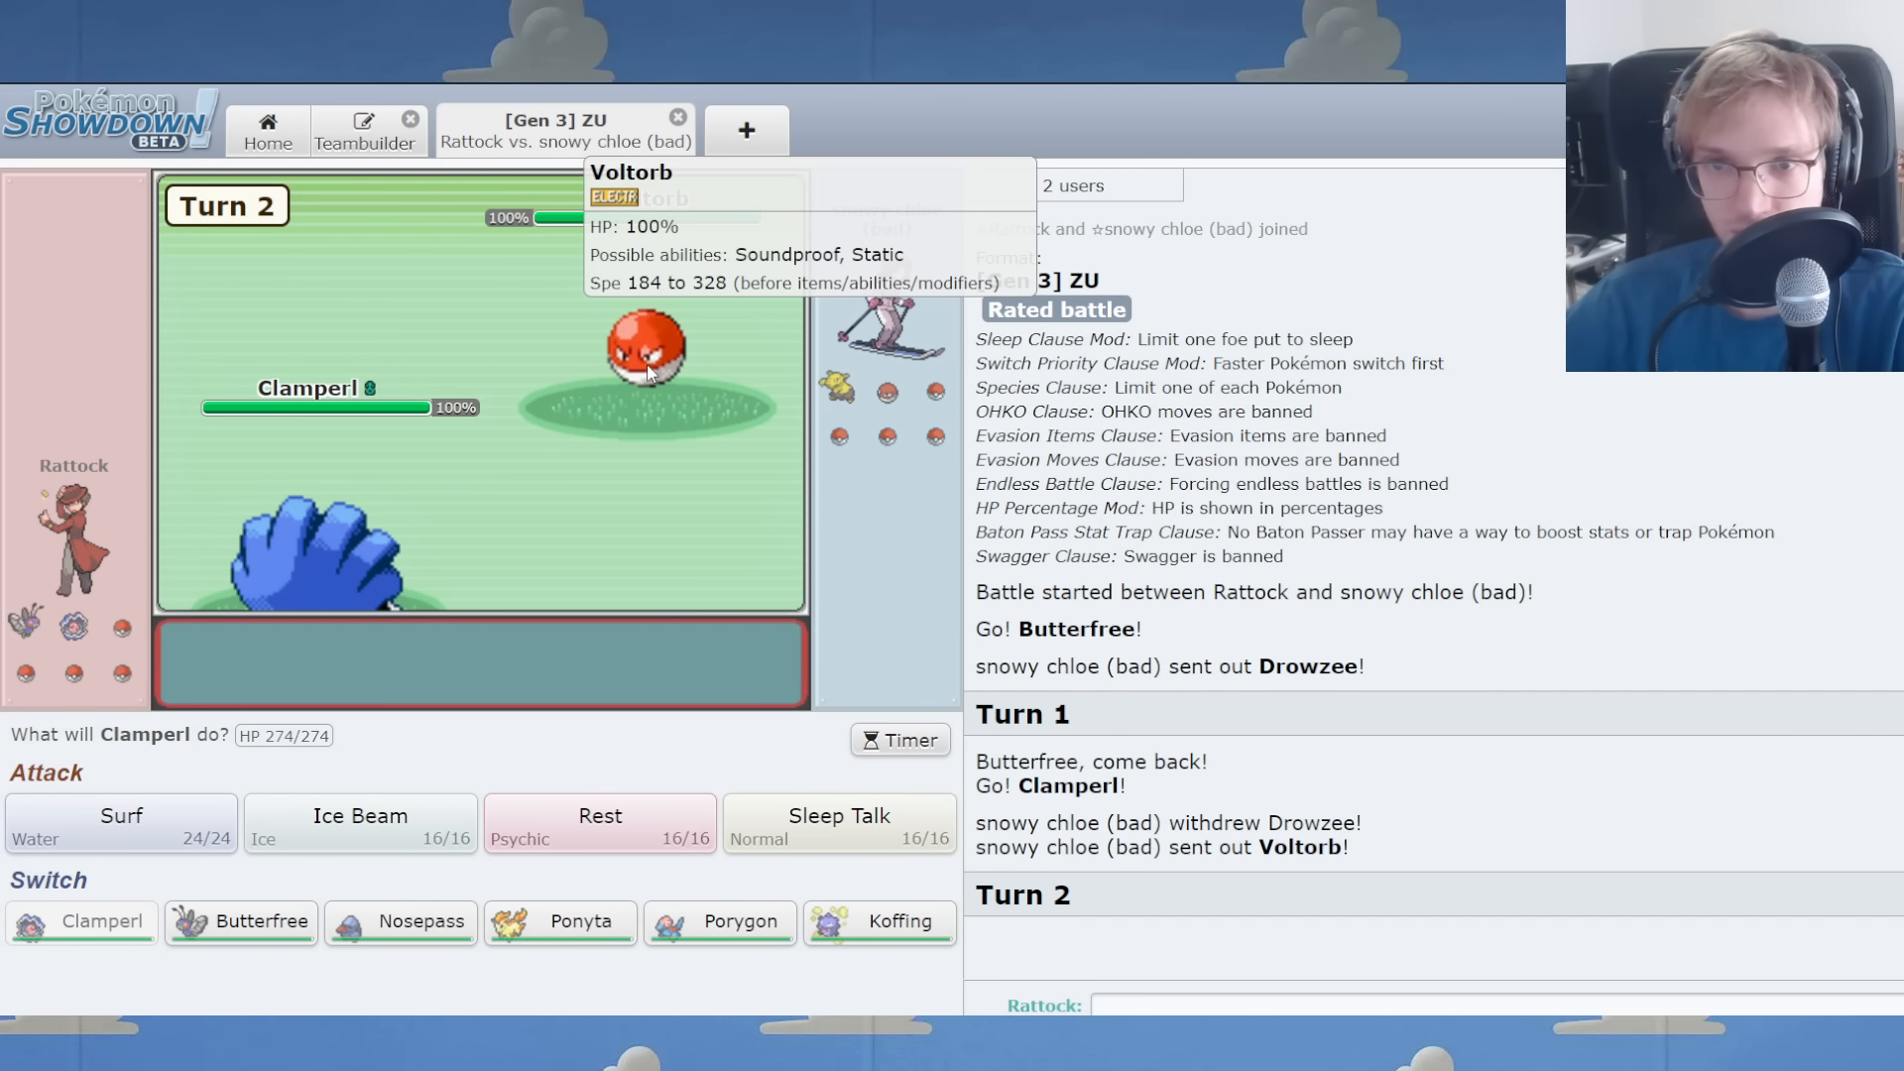
{"action": "mouse_move", "coordinate": [415, 967]}
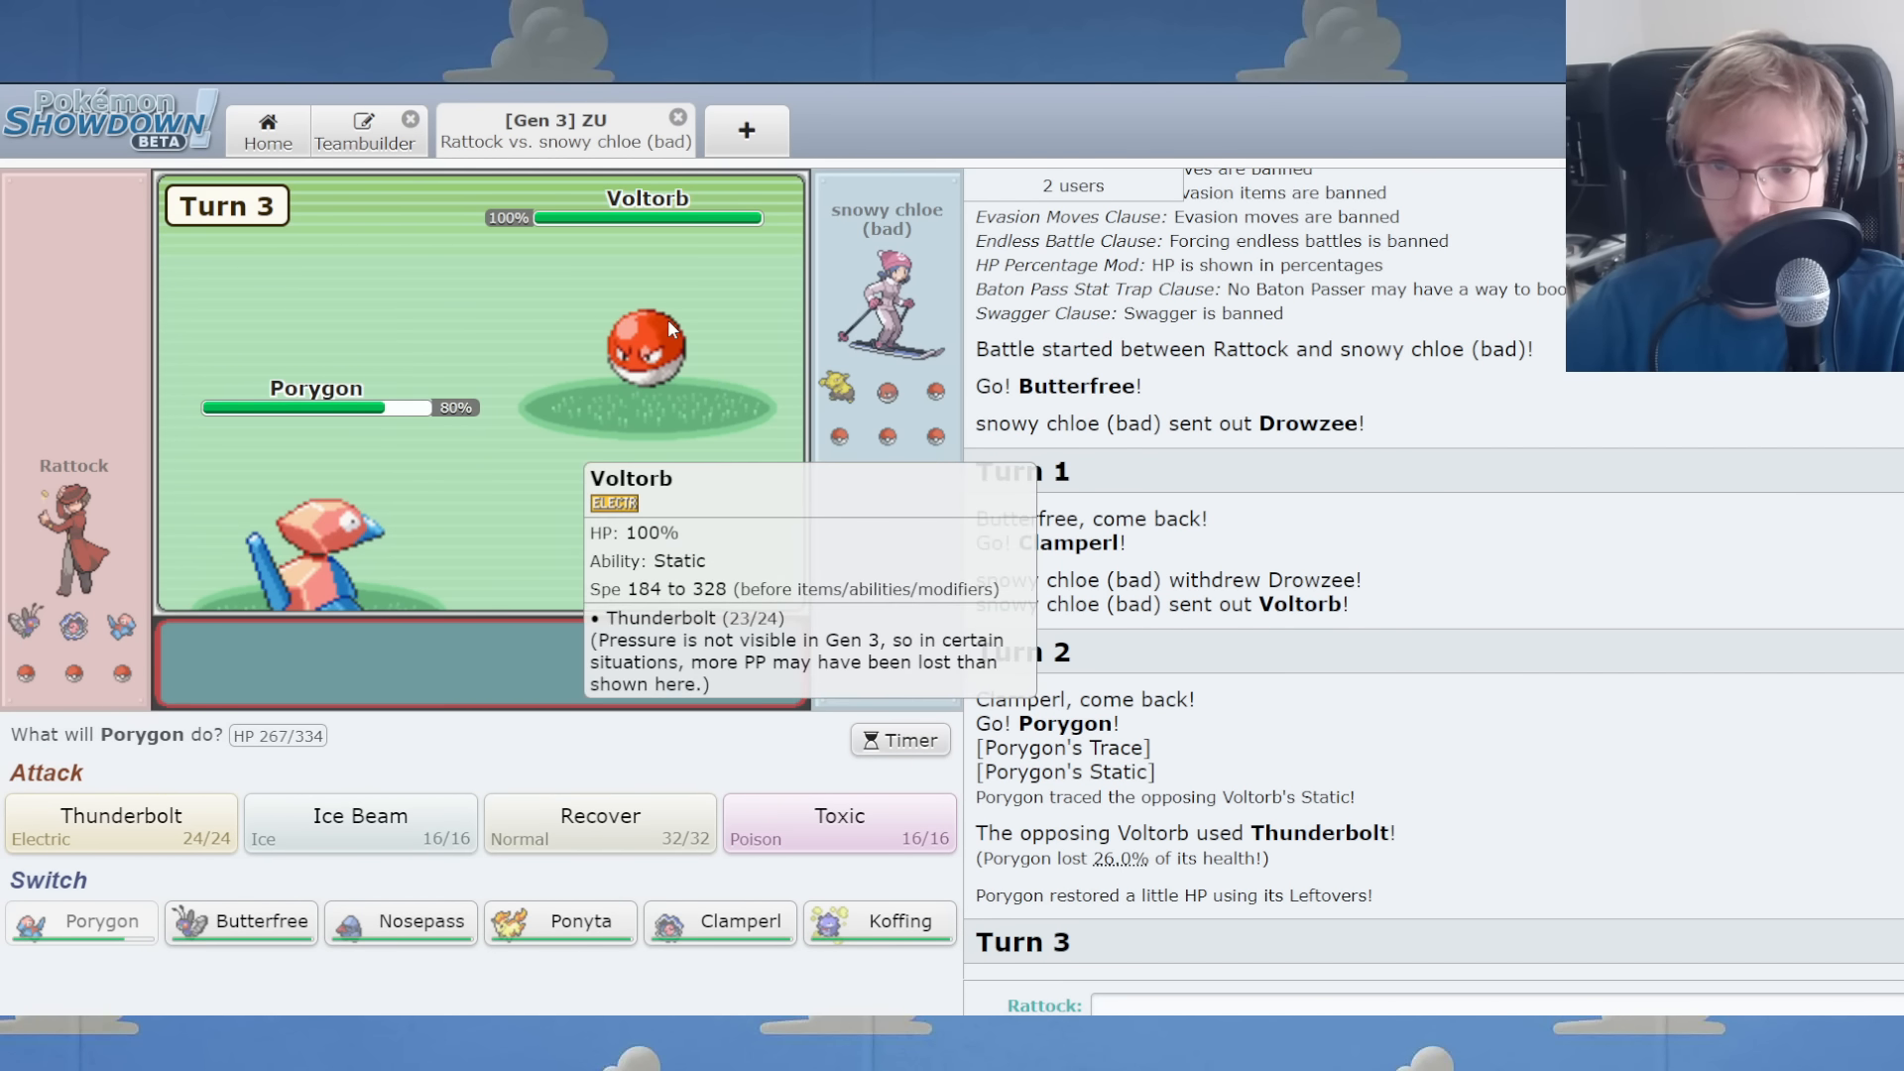
{"action": "left_click", "coordinate": [837, 823]}
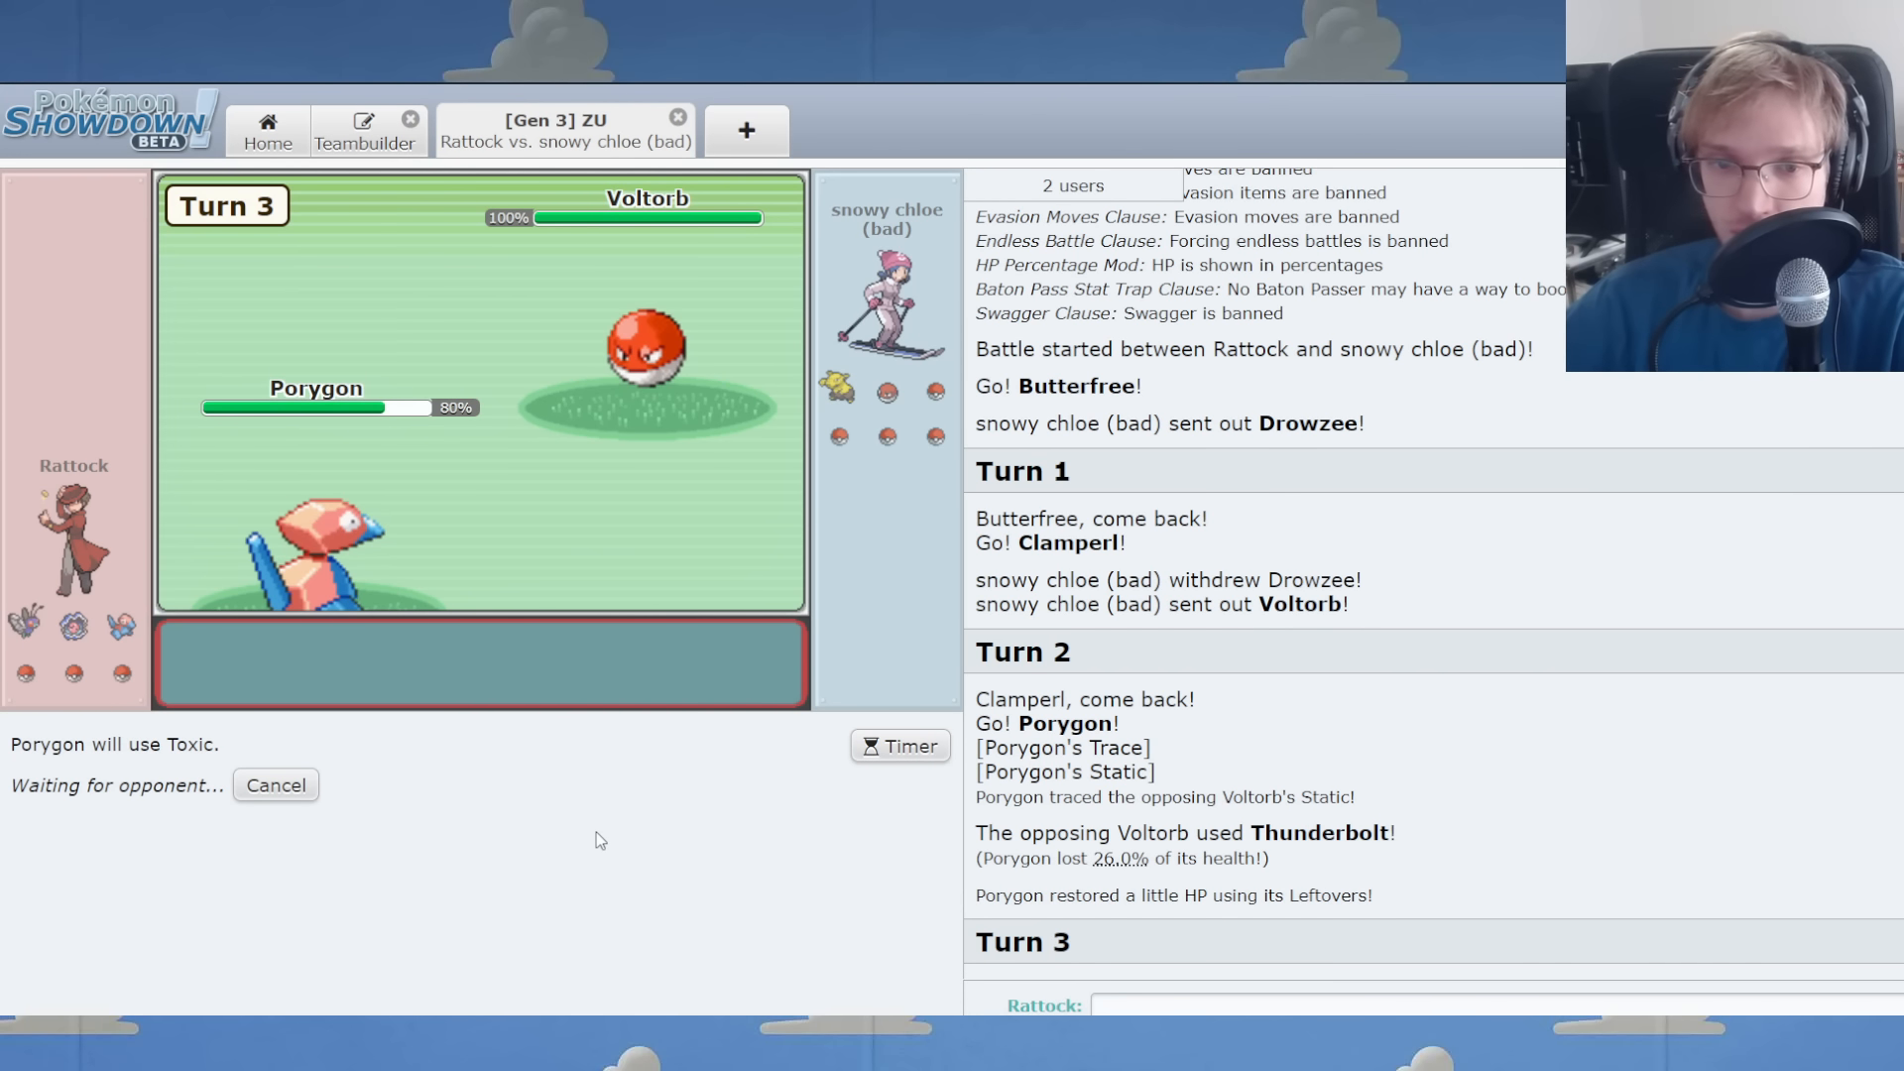
{"action": "mouse_move", "coordinate": [617, 846]}
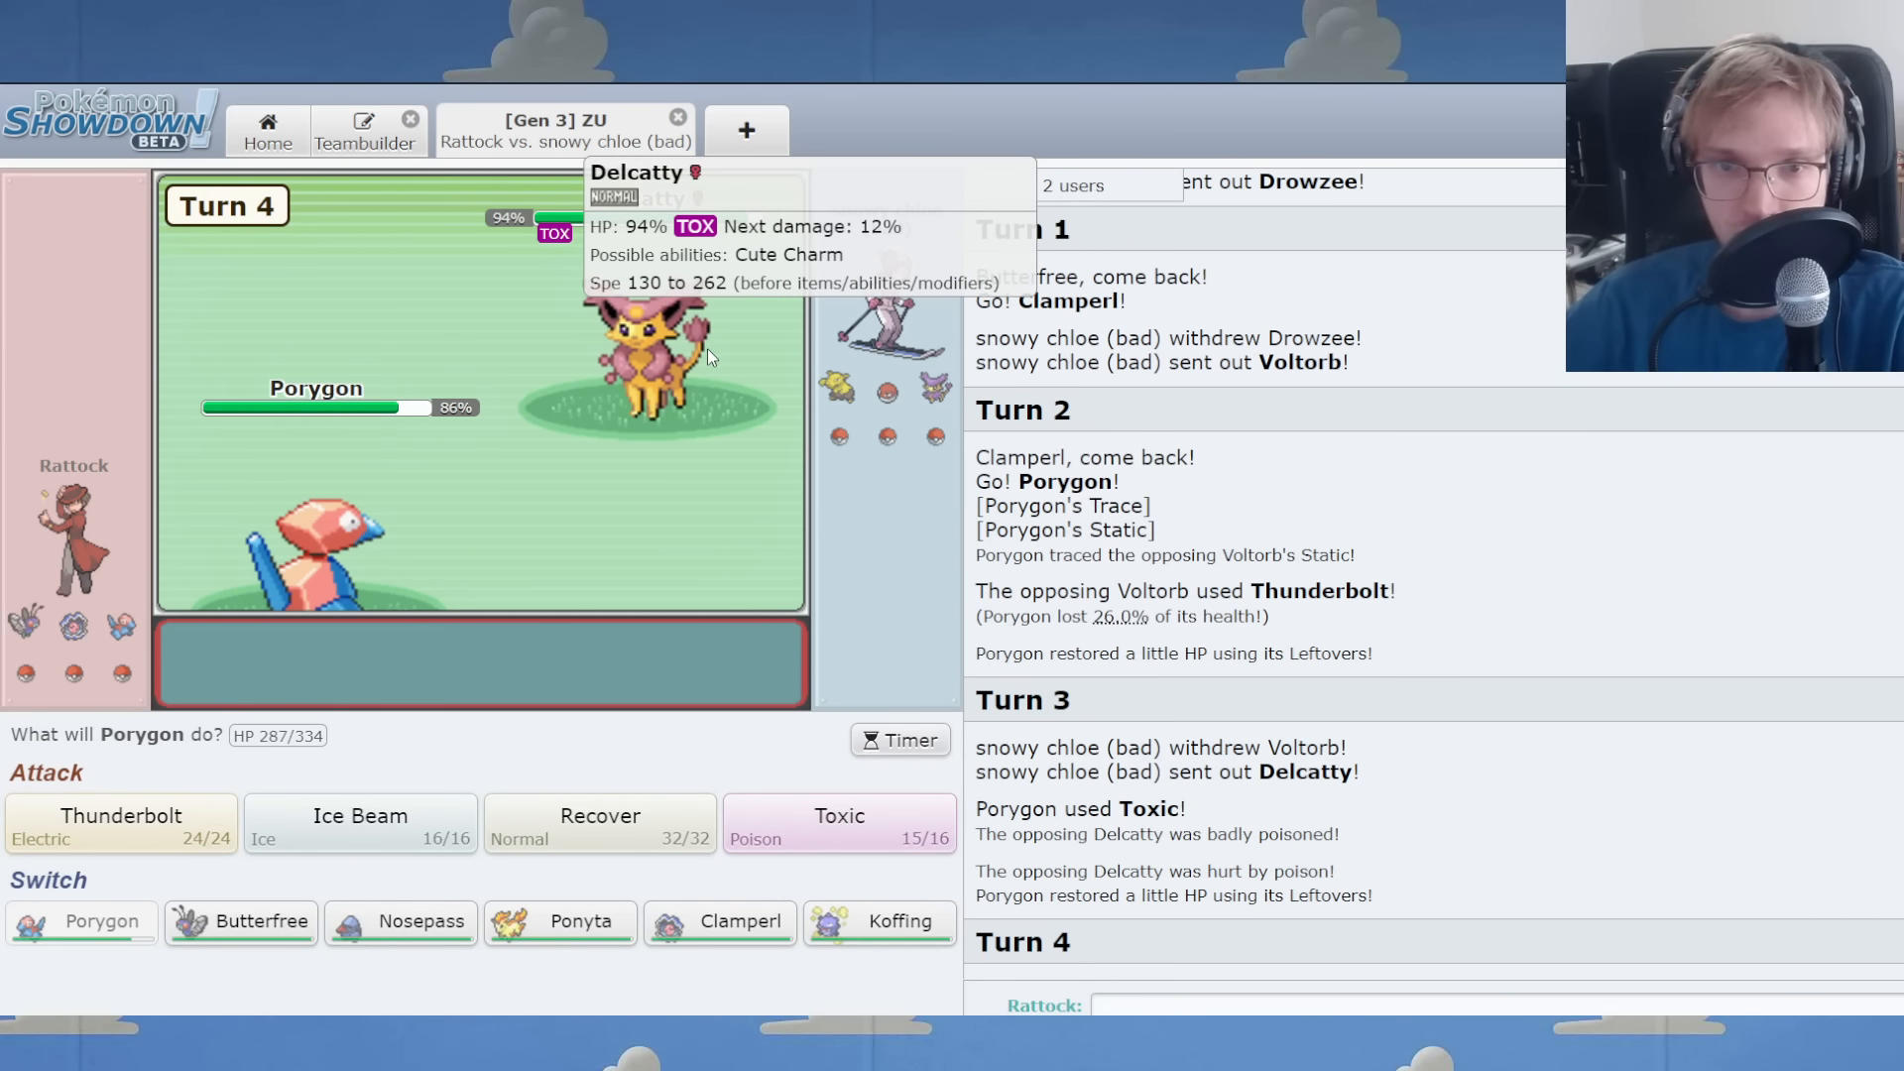
{"action": "mouse_move", "coordinate": [390, 1007]}
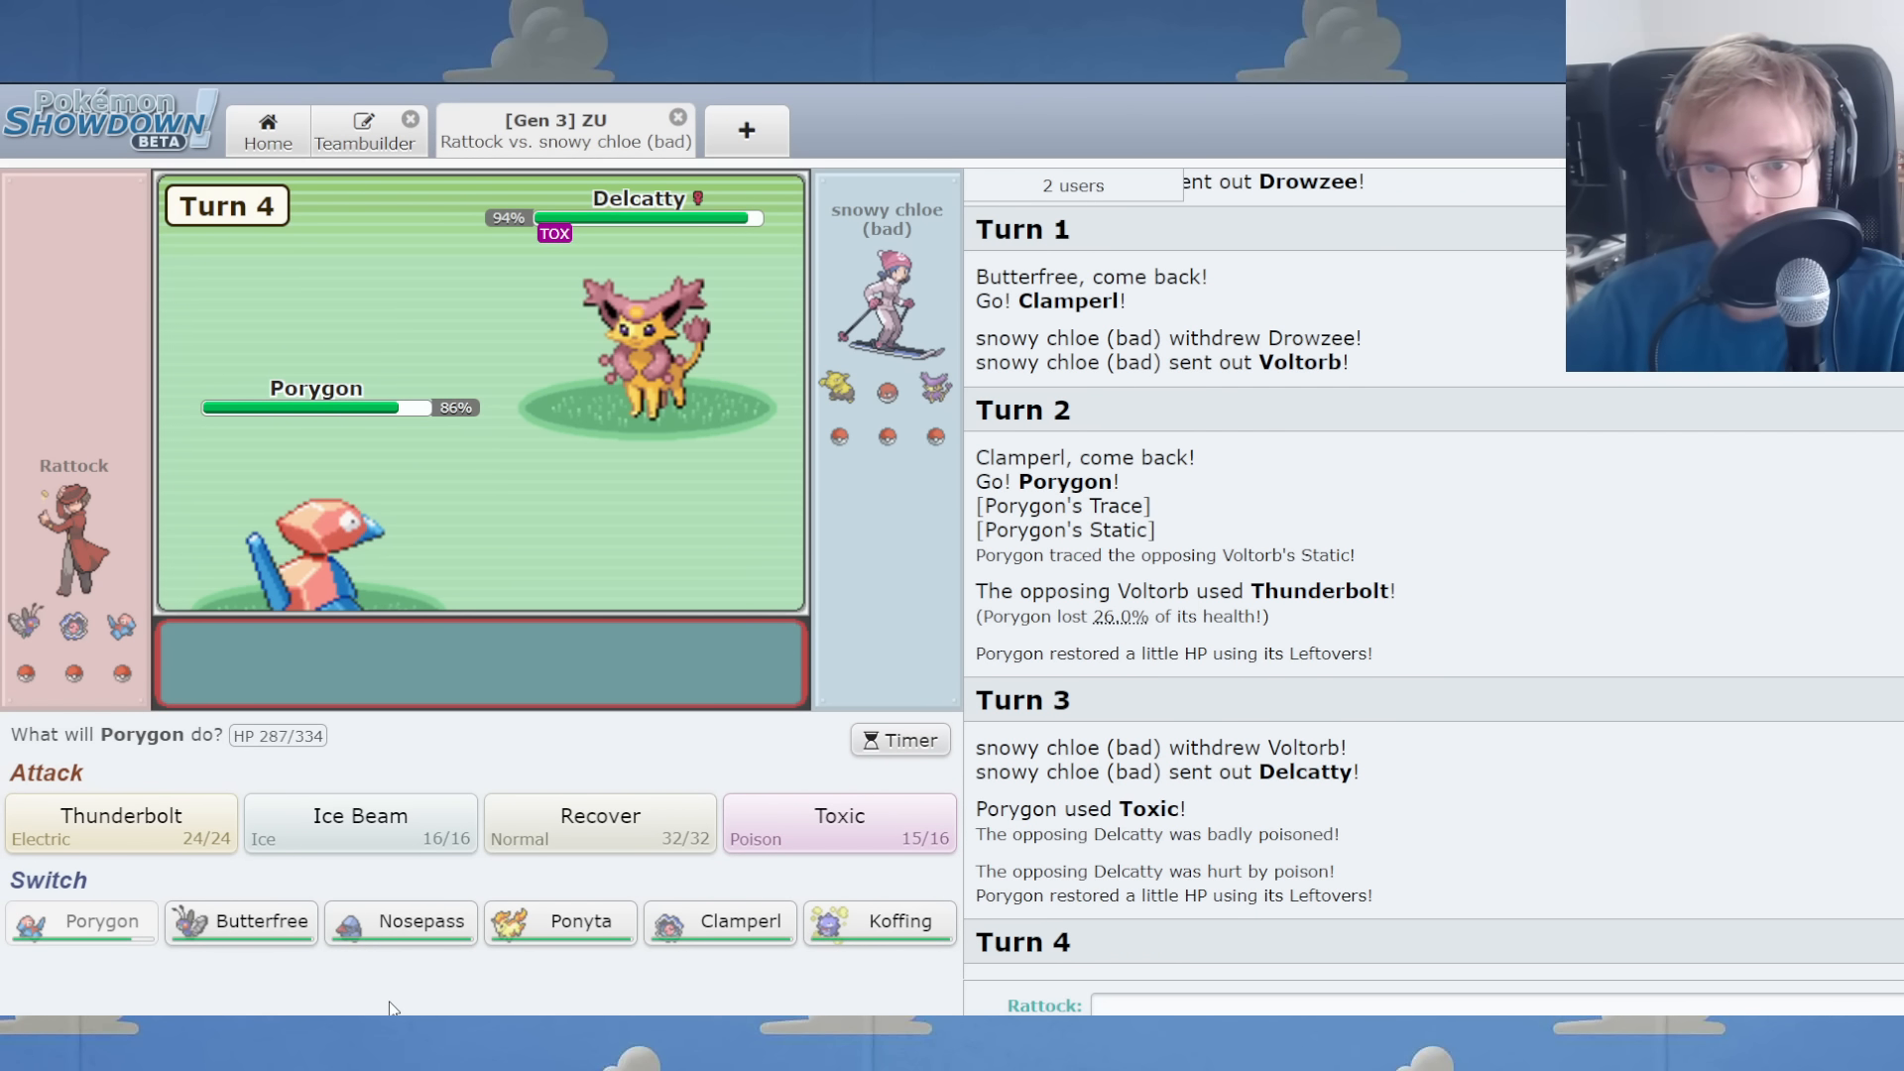
{"action": "mouse_move", "coordinate": [674, 389]}
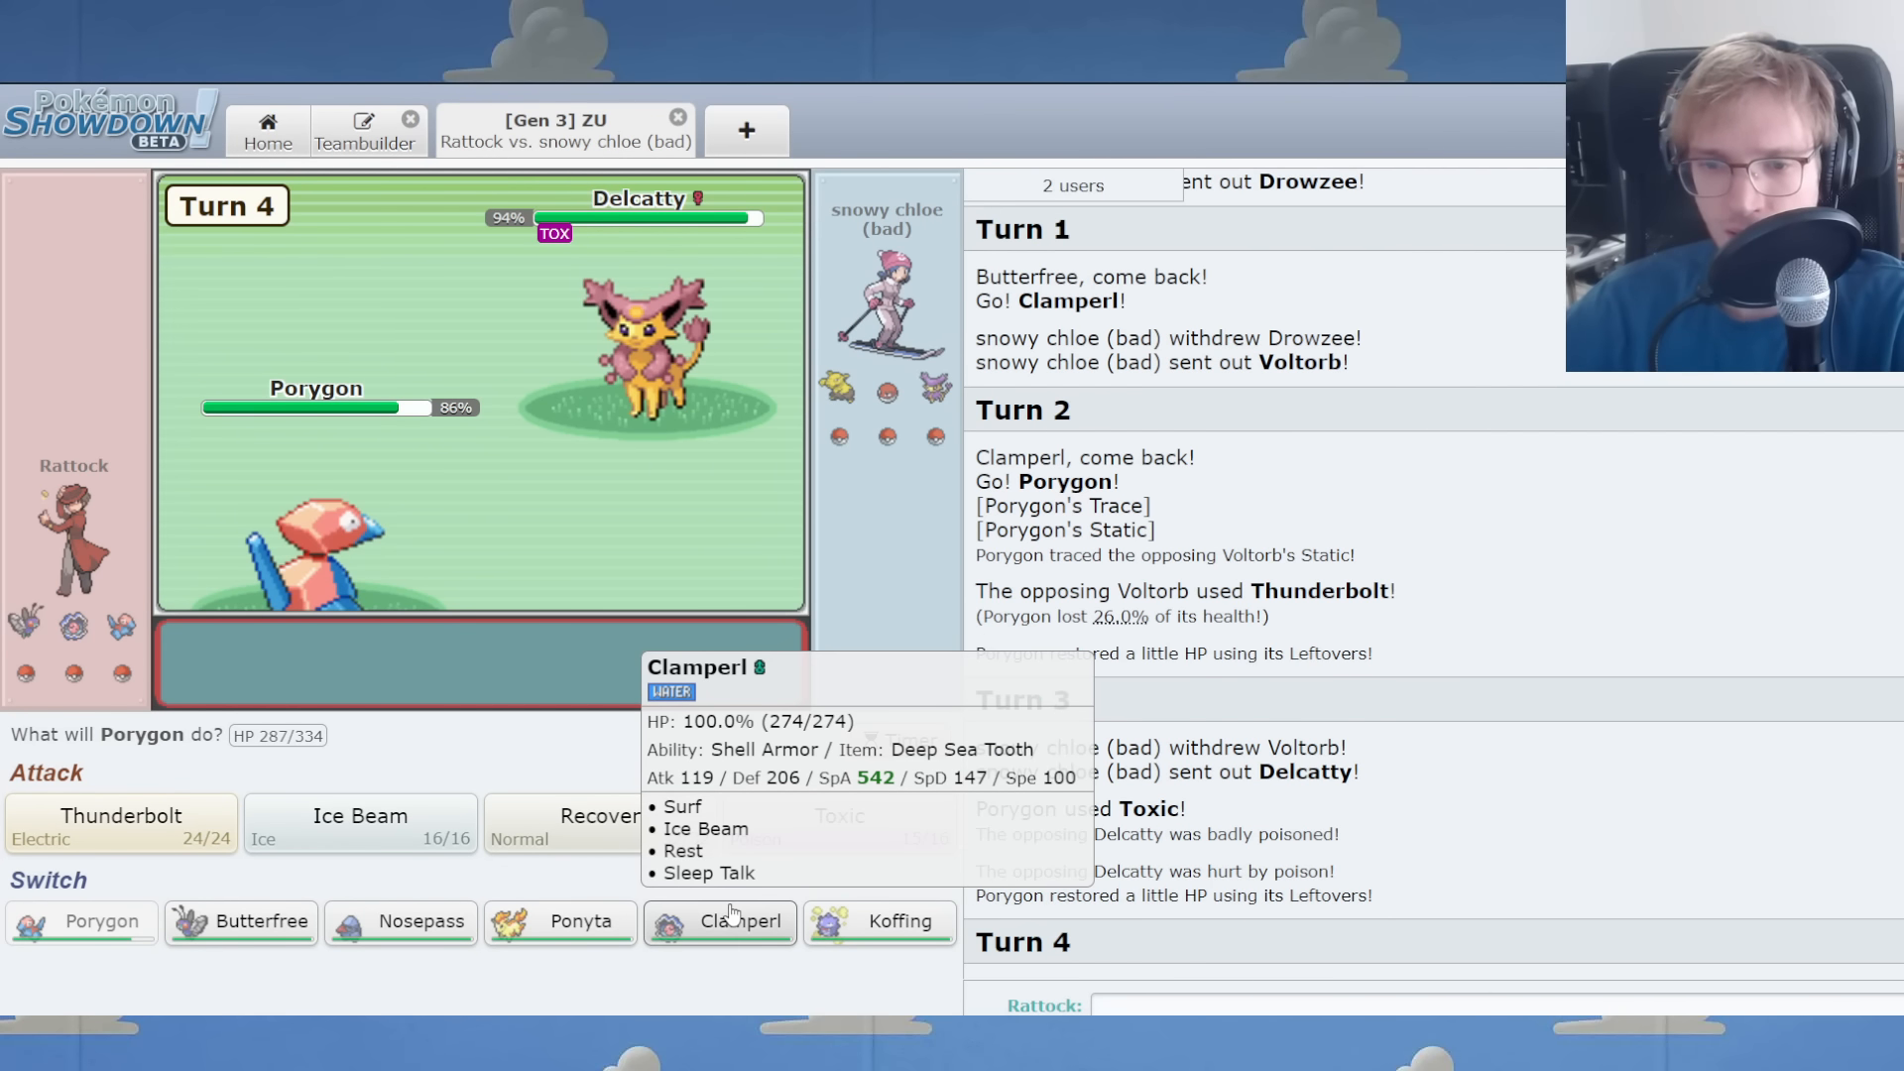
{"action": "left_click", "coordinate": [719, 921]}
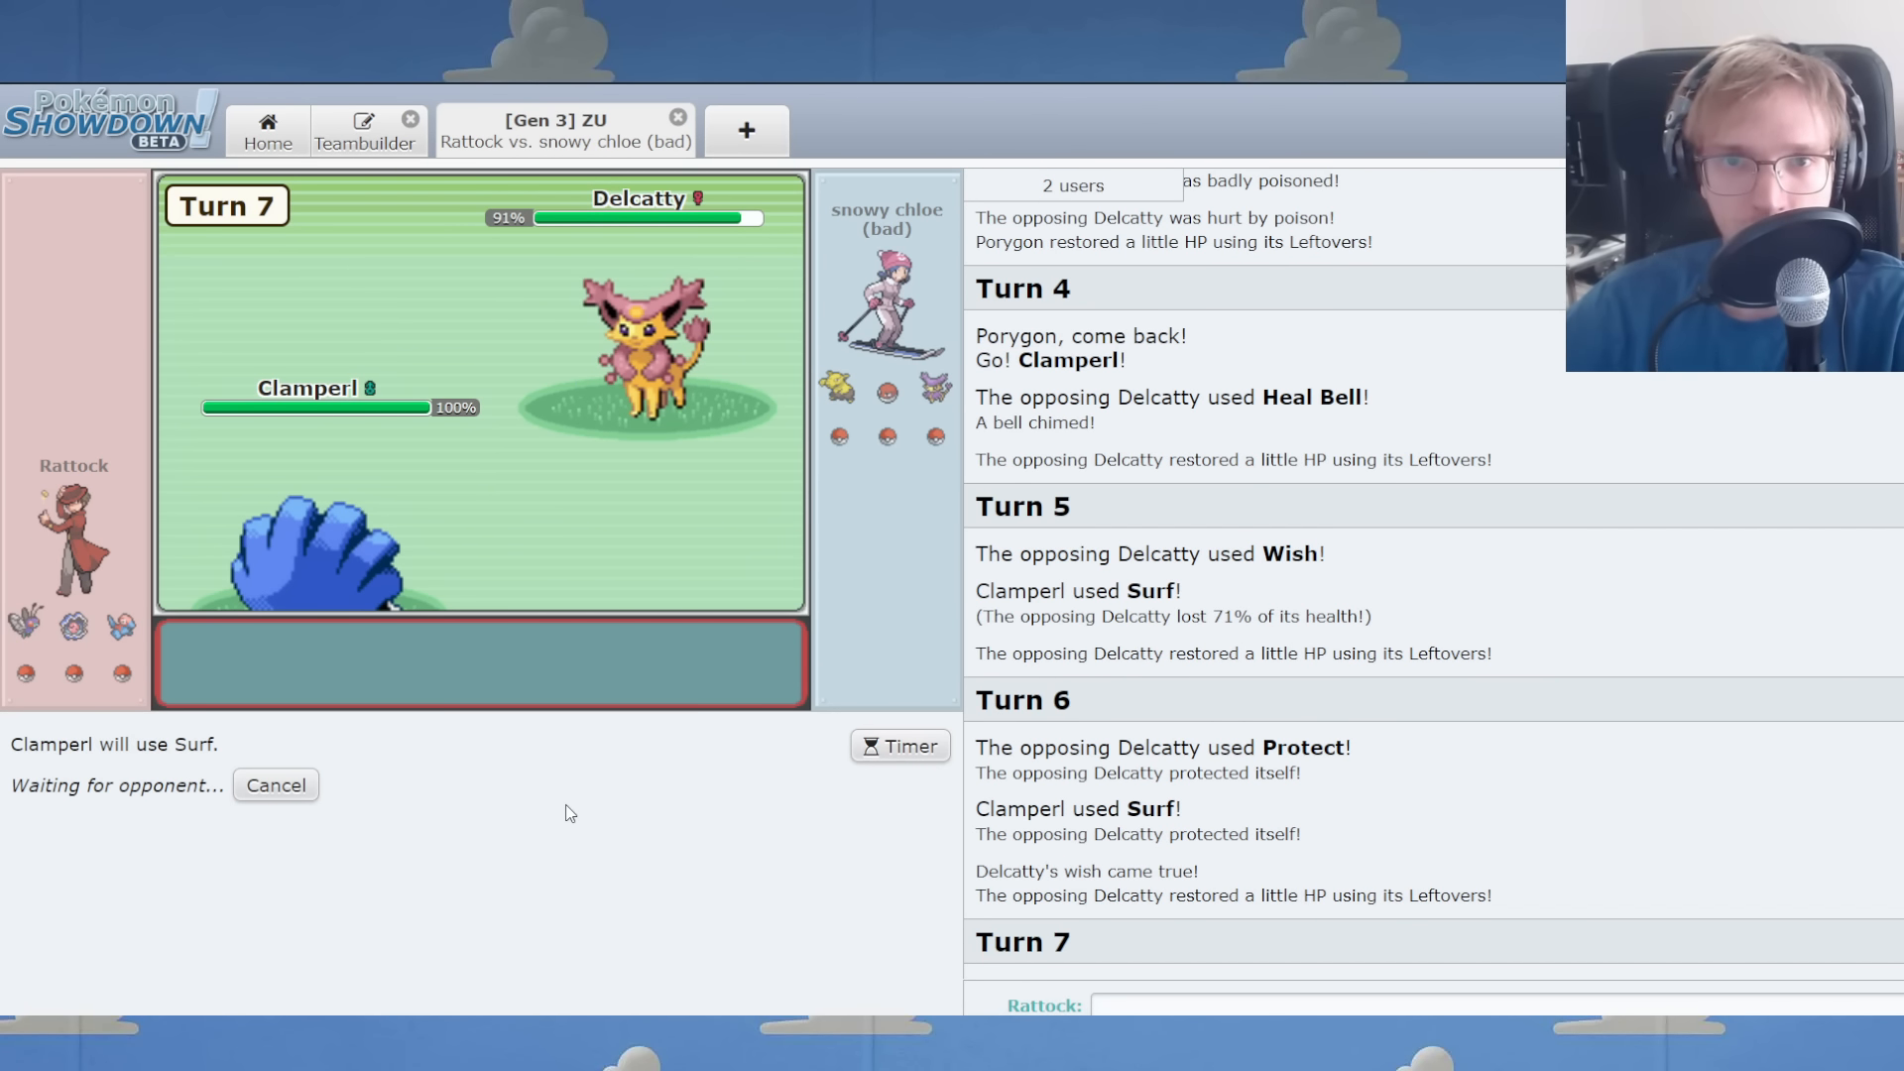
{"action": "mouse_move", "coordinate": [540, 697]}
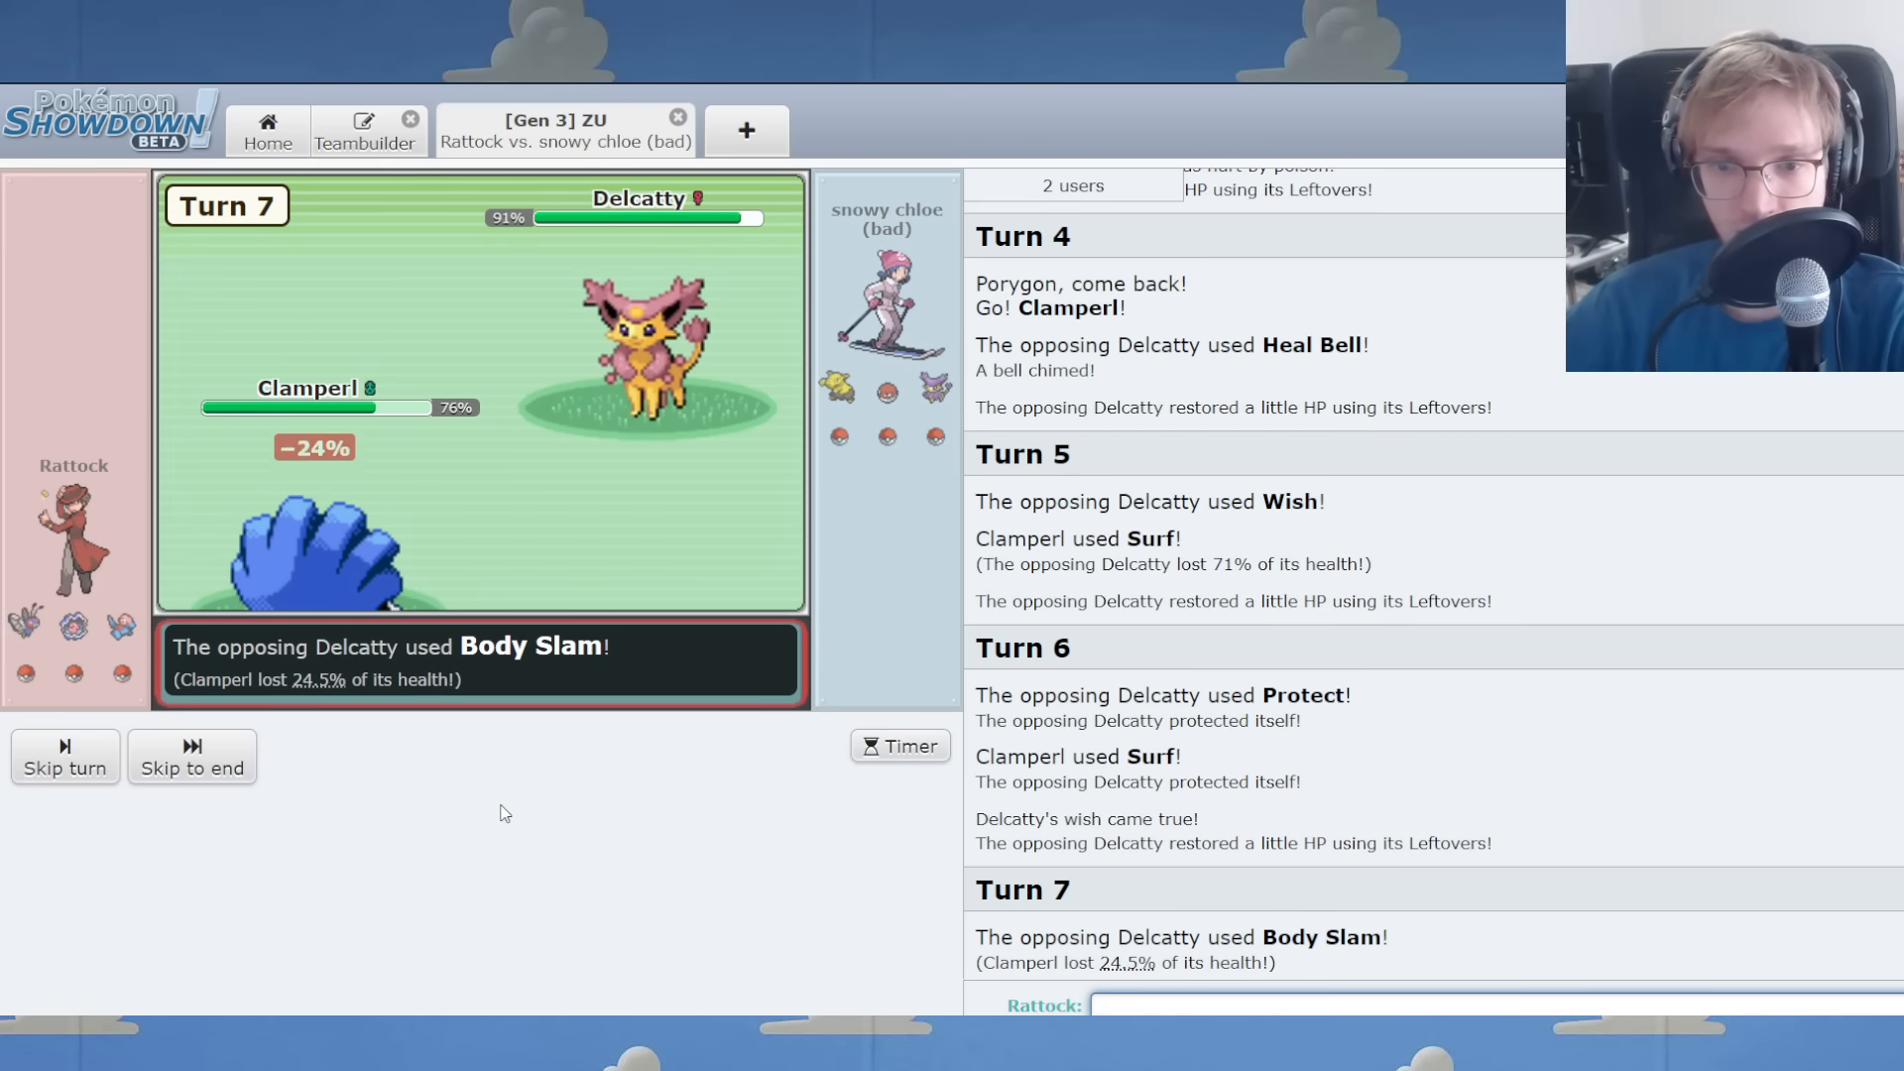
Hit Delcatty with Clamperl's Surf, then heal Clamperl with Rest.
{"action": "left_click", "coordinate": [190, 764]}
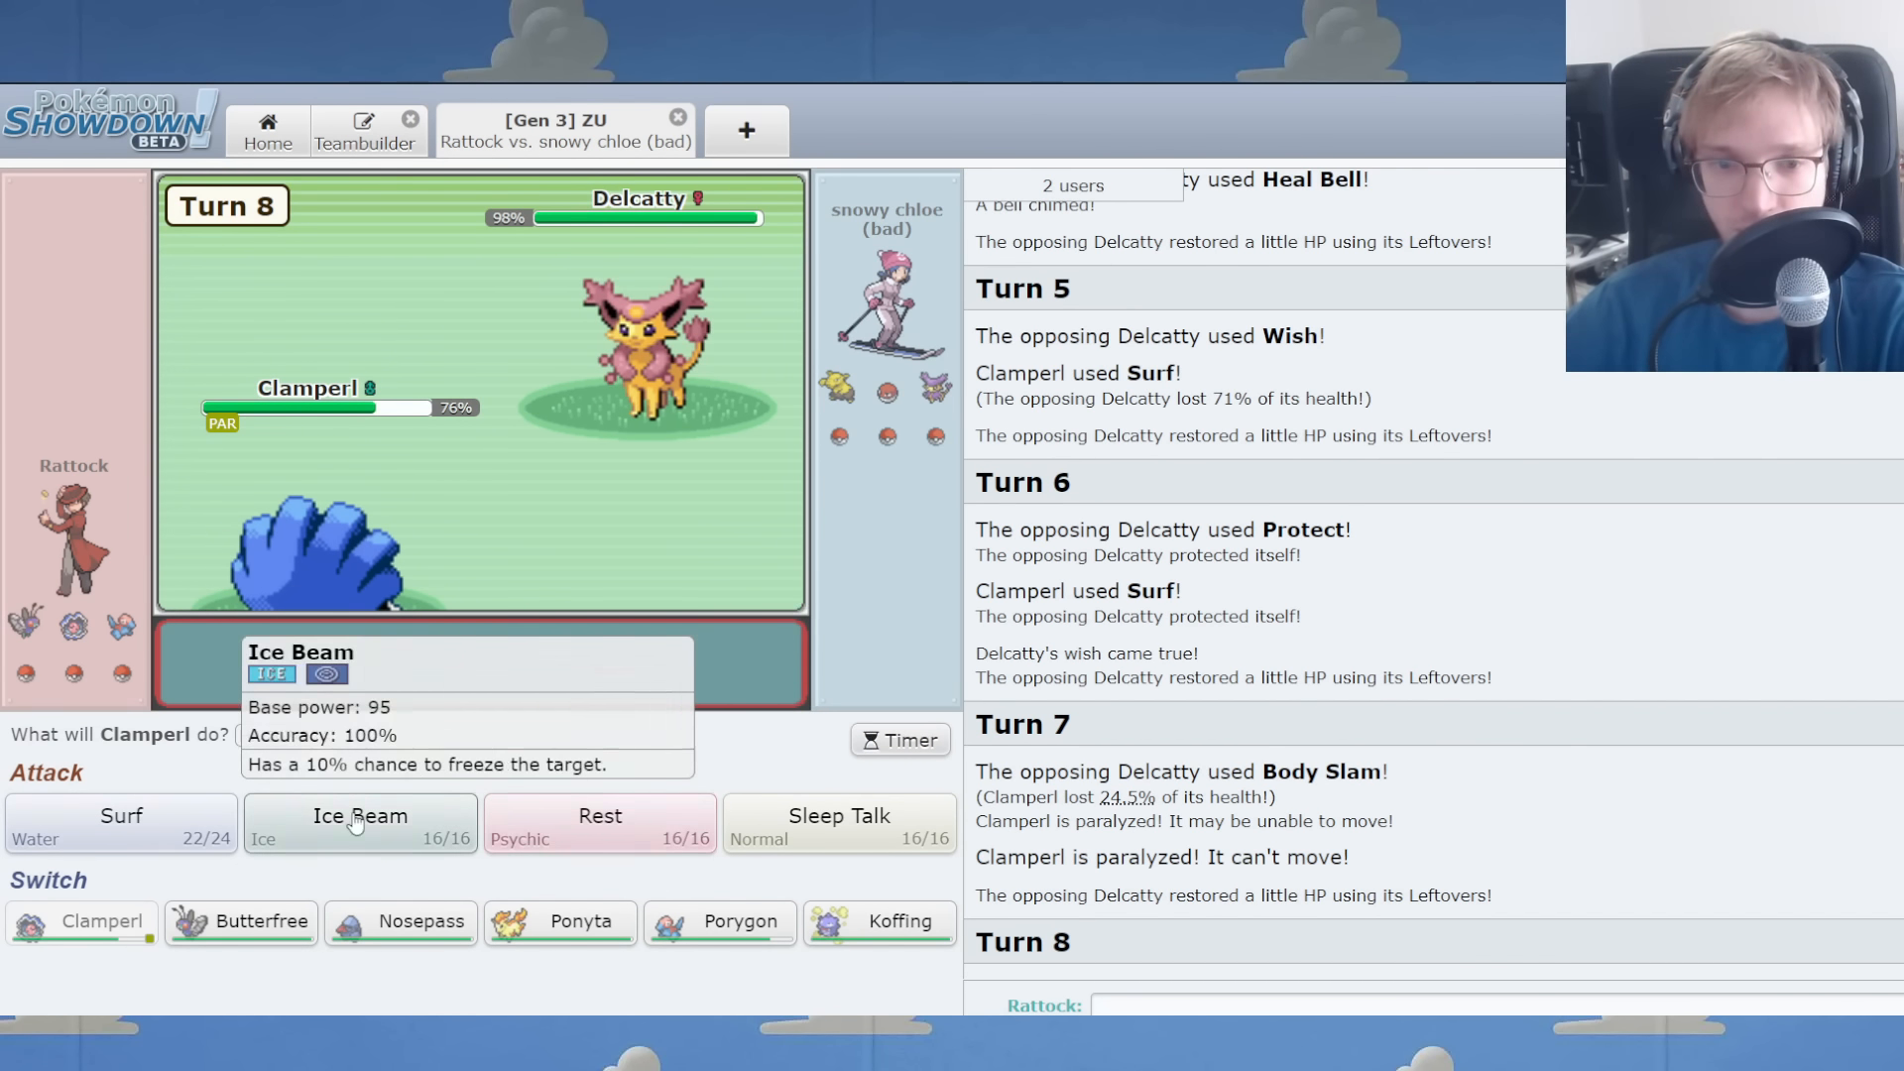
{"action": "left_click", "coordinate": [120, 823]}
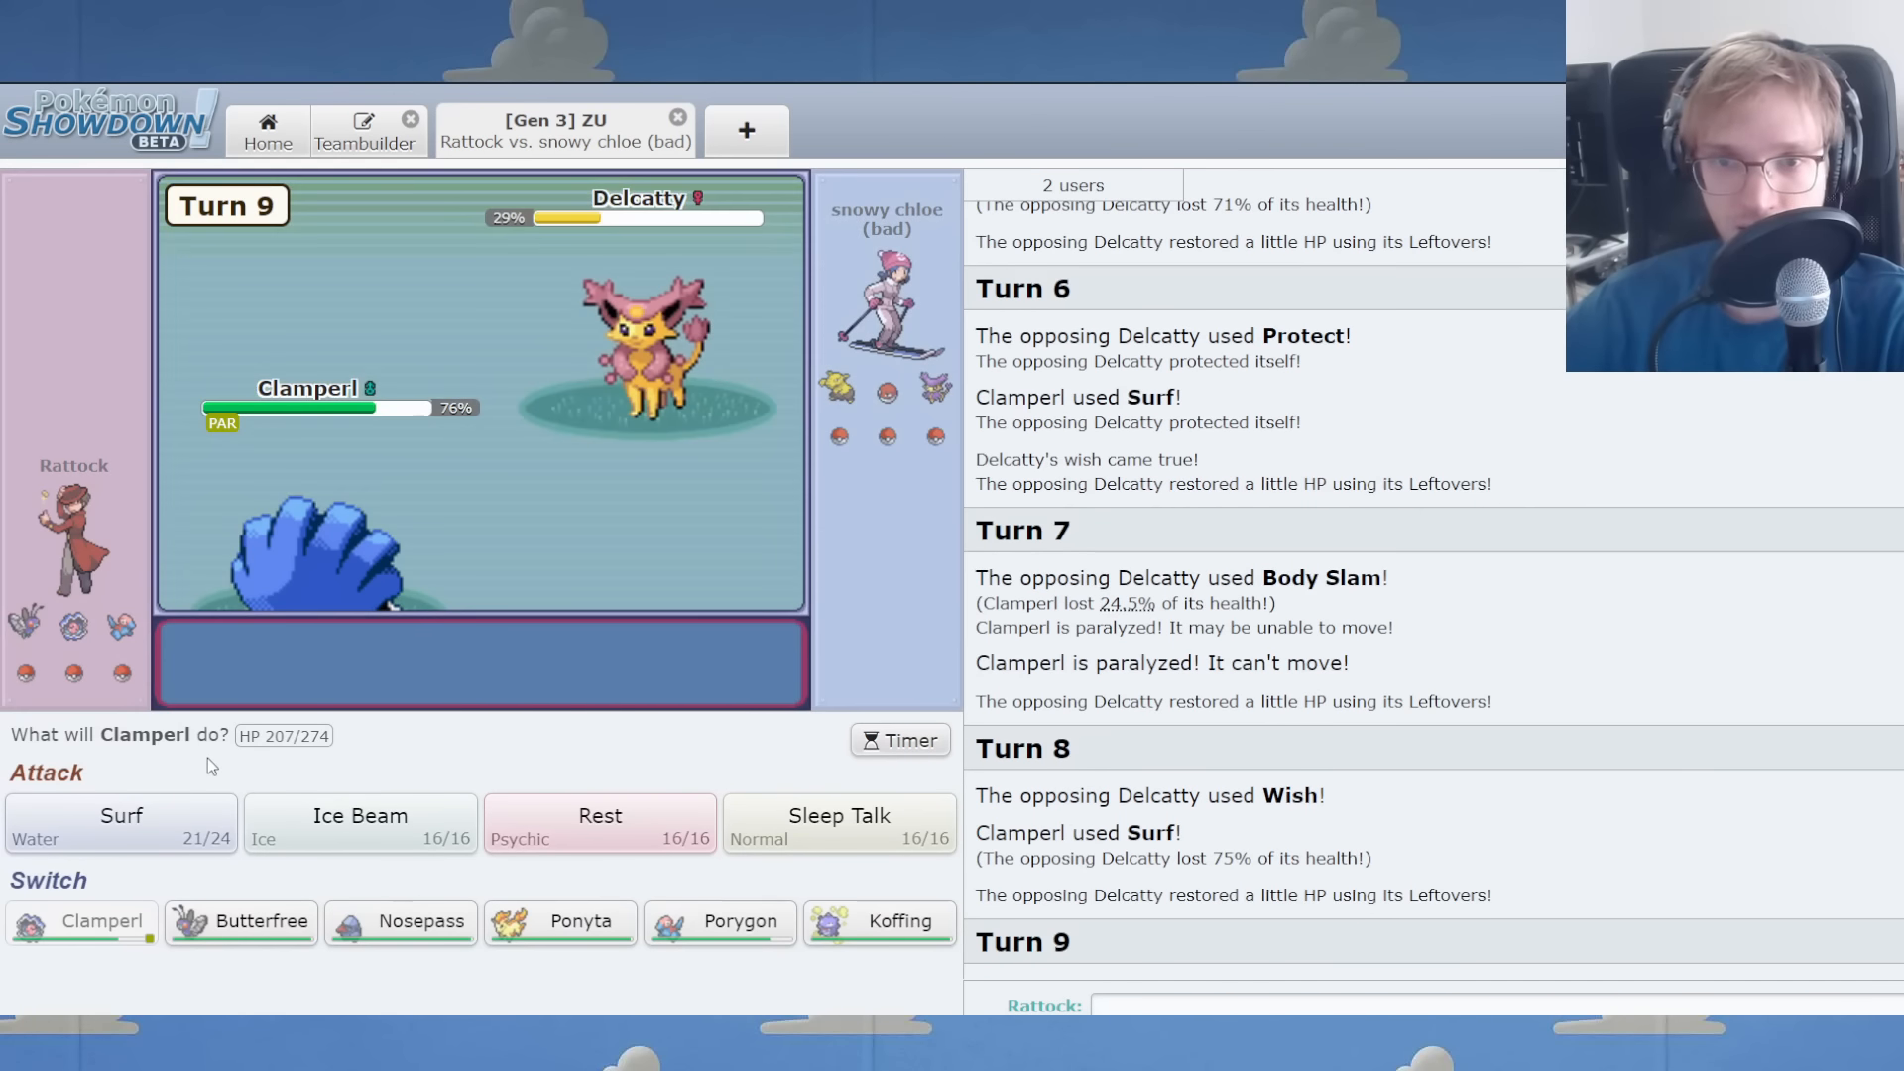
{"action": "left_click", "coordinate": [599, 823]}
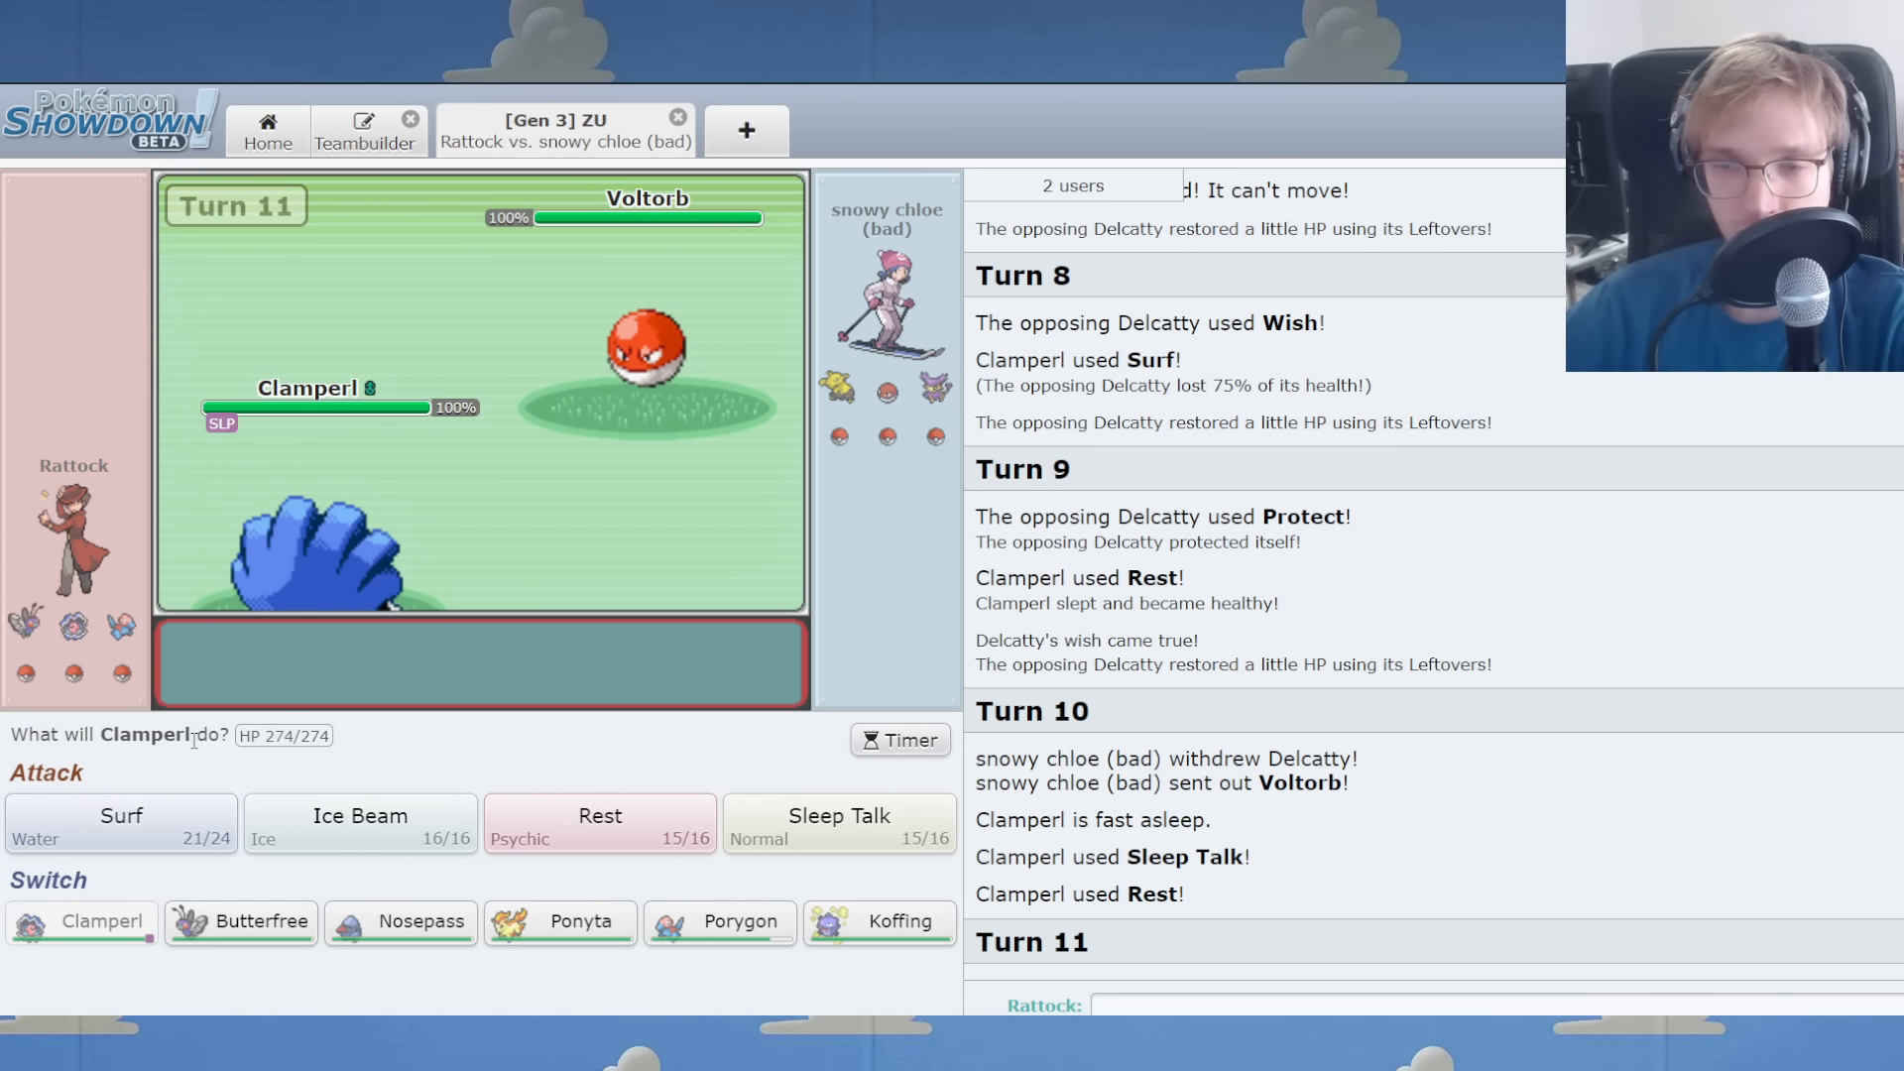
{"action": "mouse_move", "coordinate": [447, 748]}
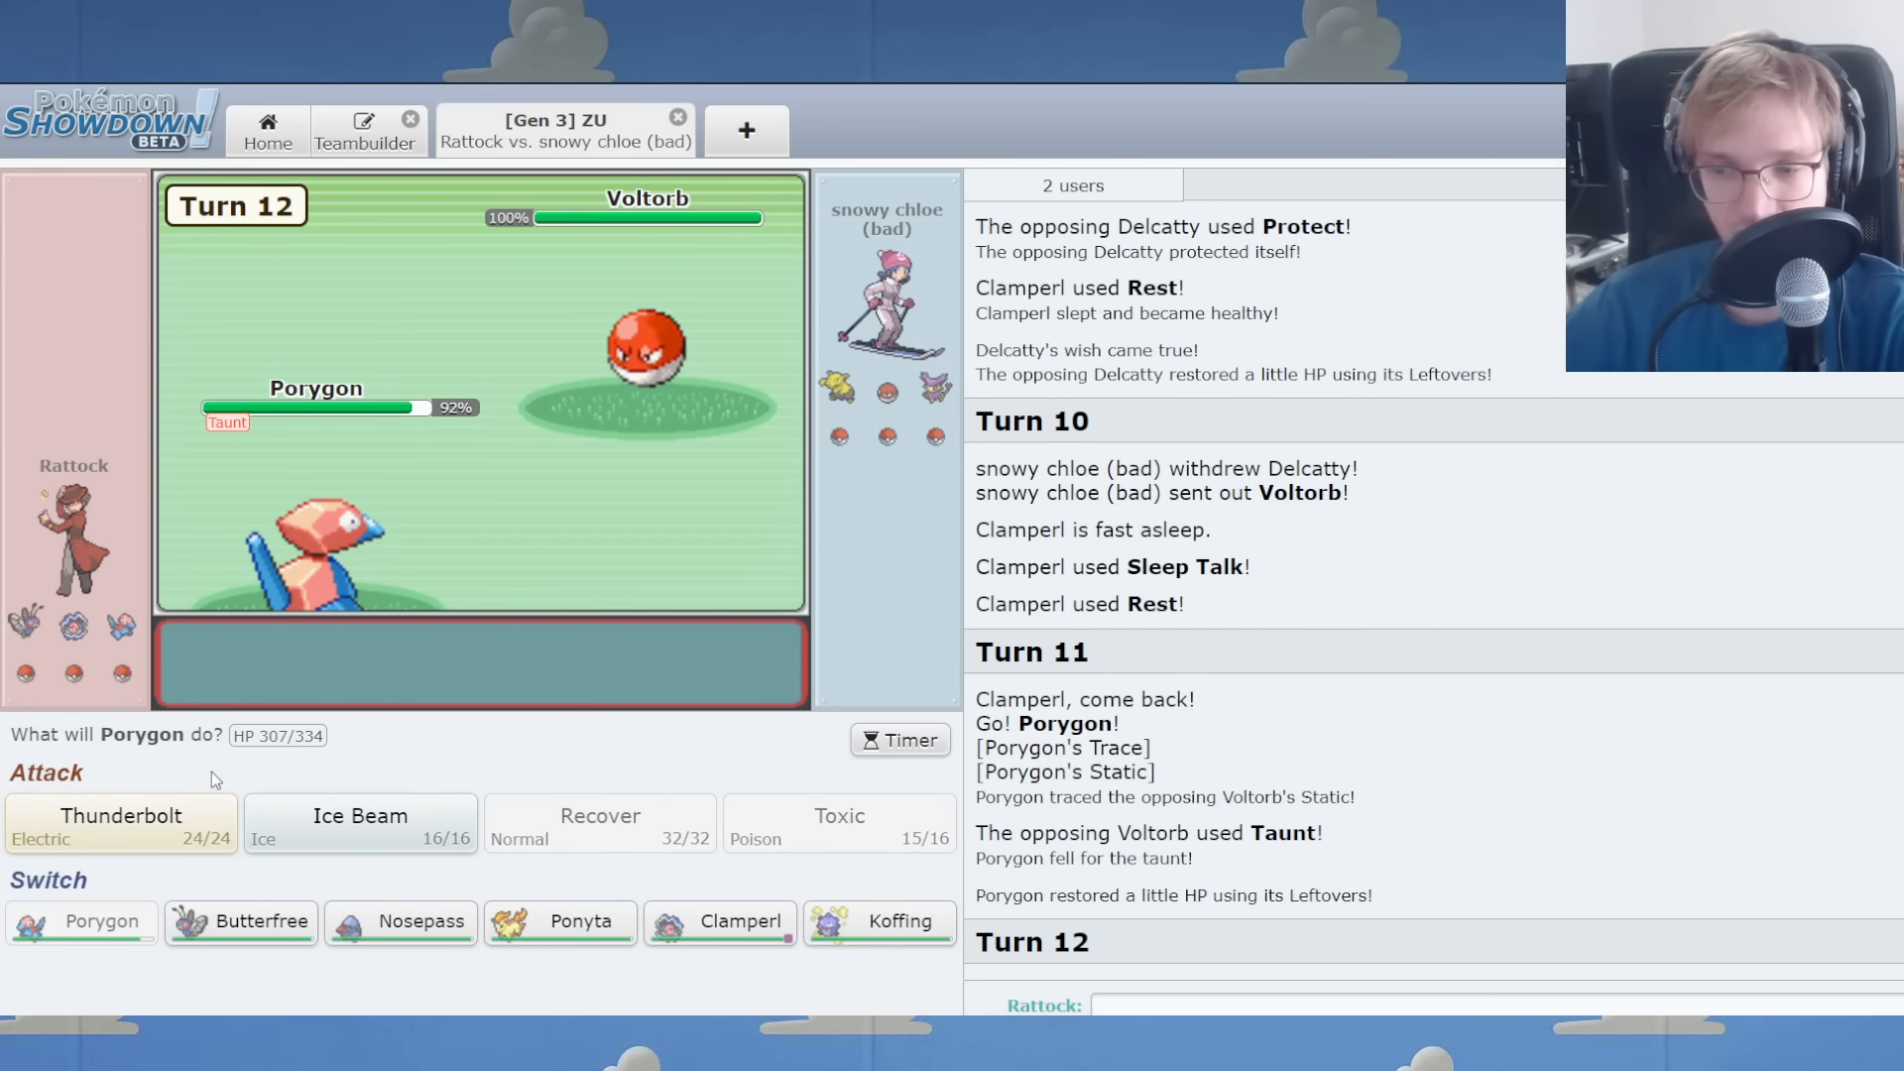
{"action": "mouse_move", "coordinate": [559, 921]}
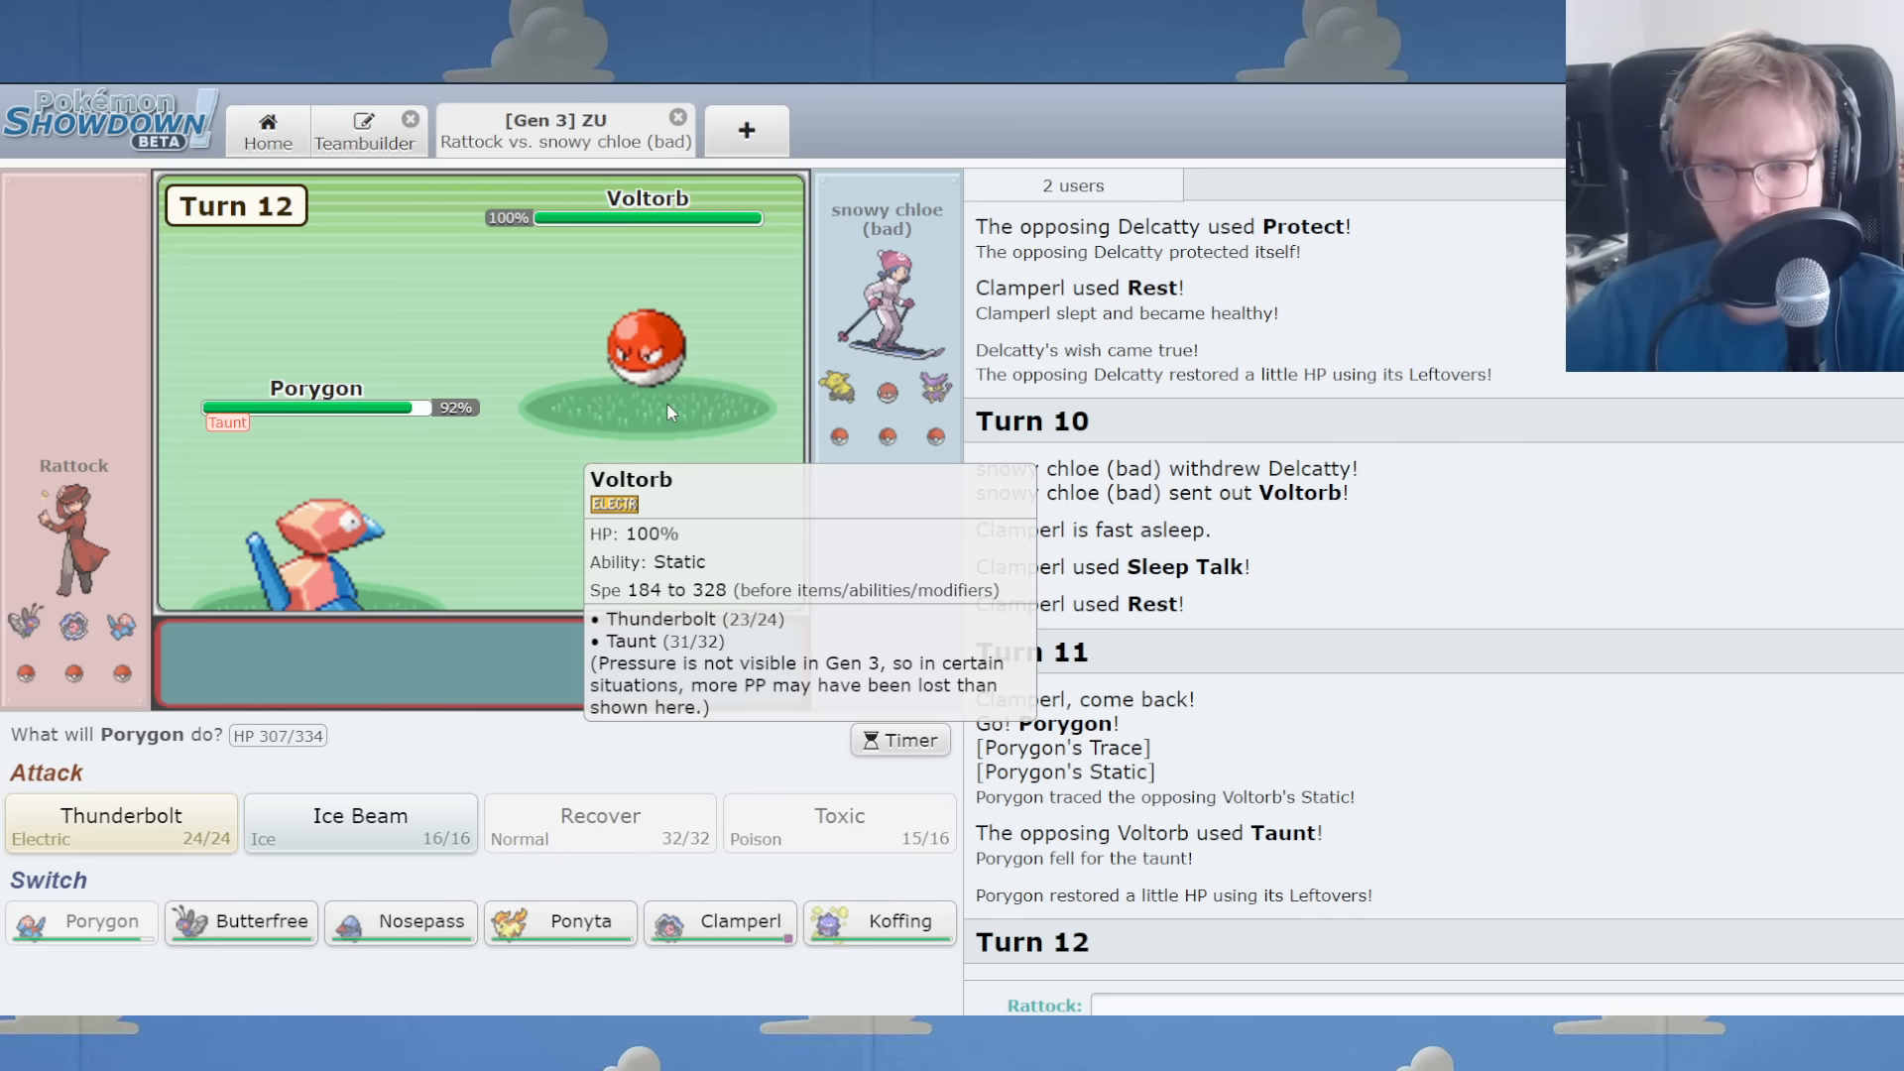
{"action": "mouse_move", "coordinate": [494, 696]}
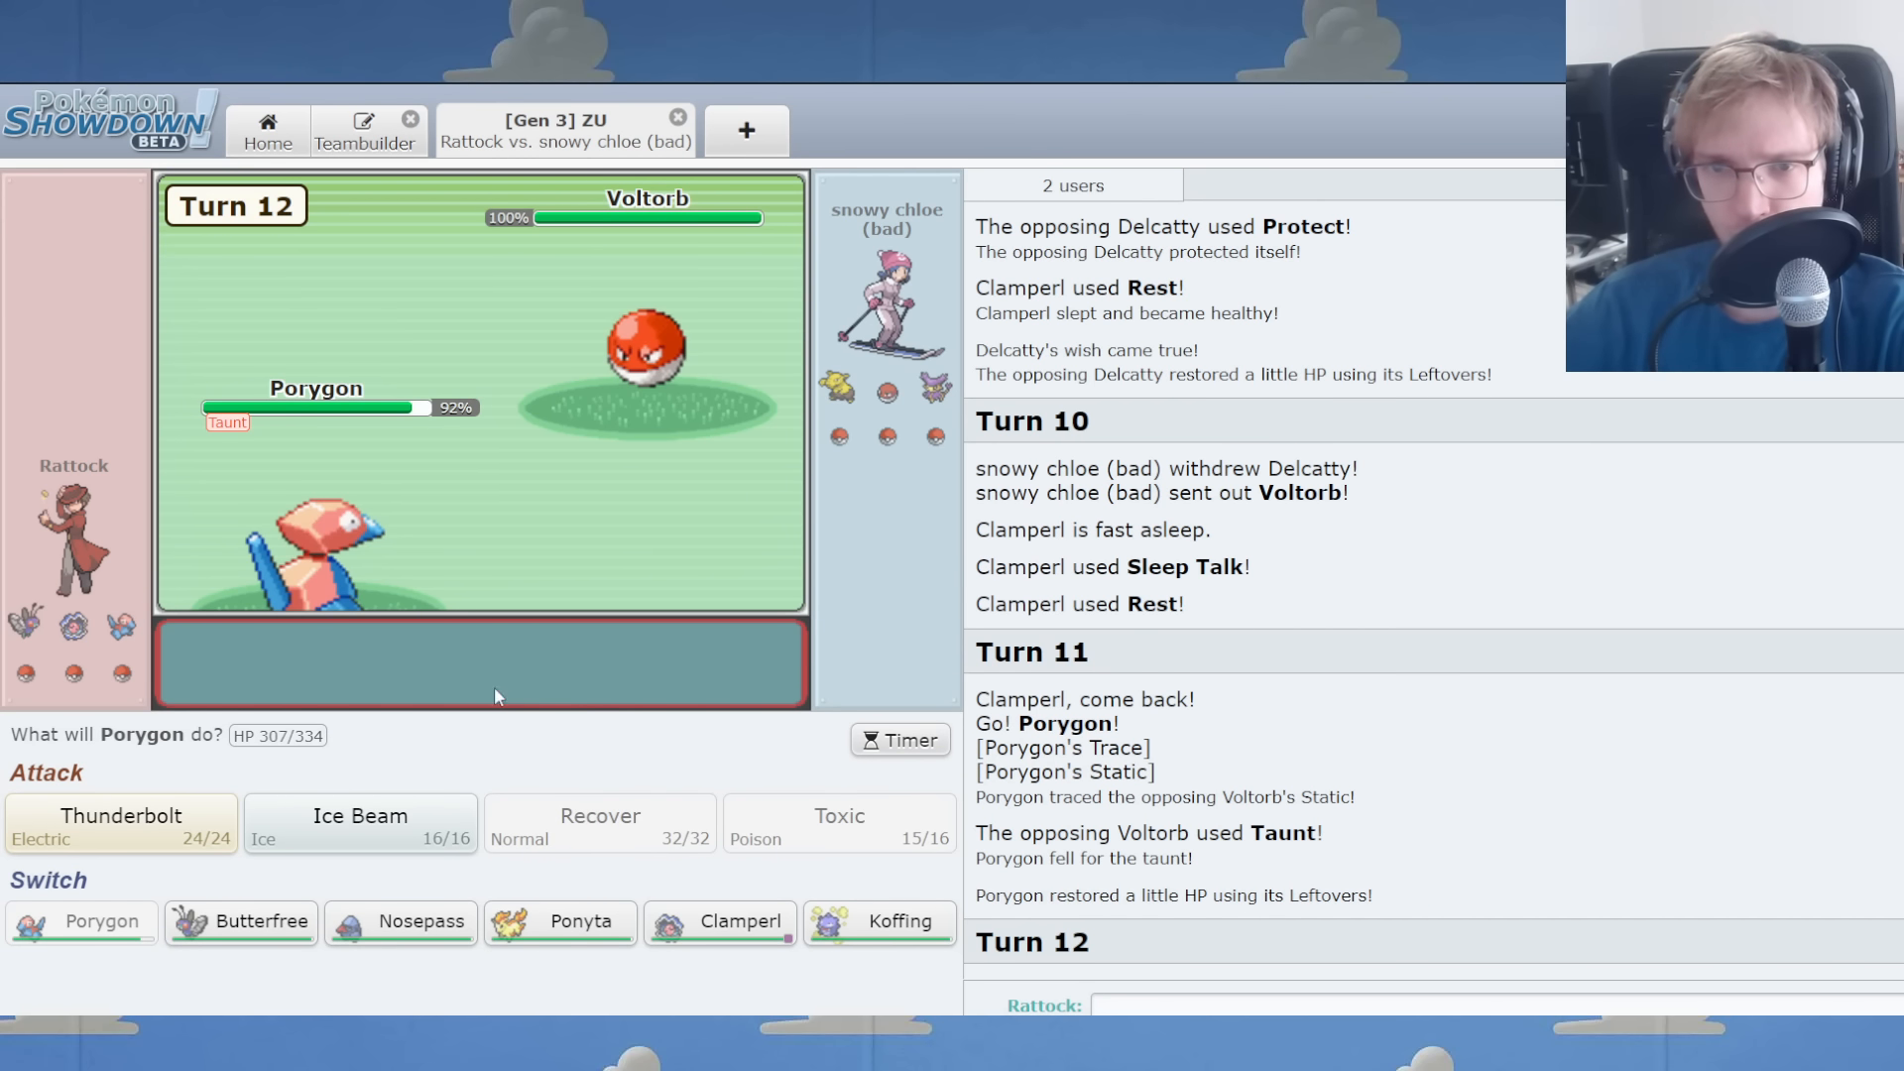
Hit Voltorb with Porygon's Ice Beam, then pick Thunderbolt to finish it off.
{"action": "left_click", "coordinate": [358, 822]}
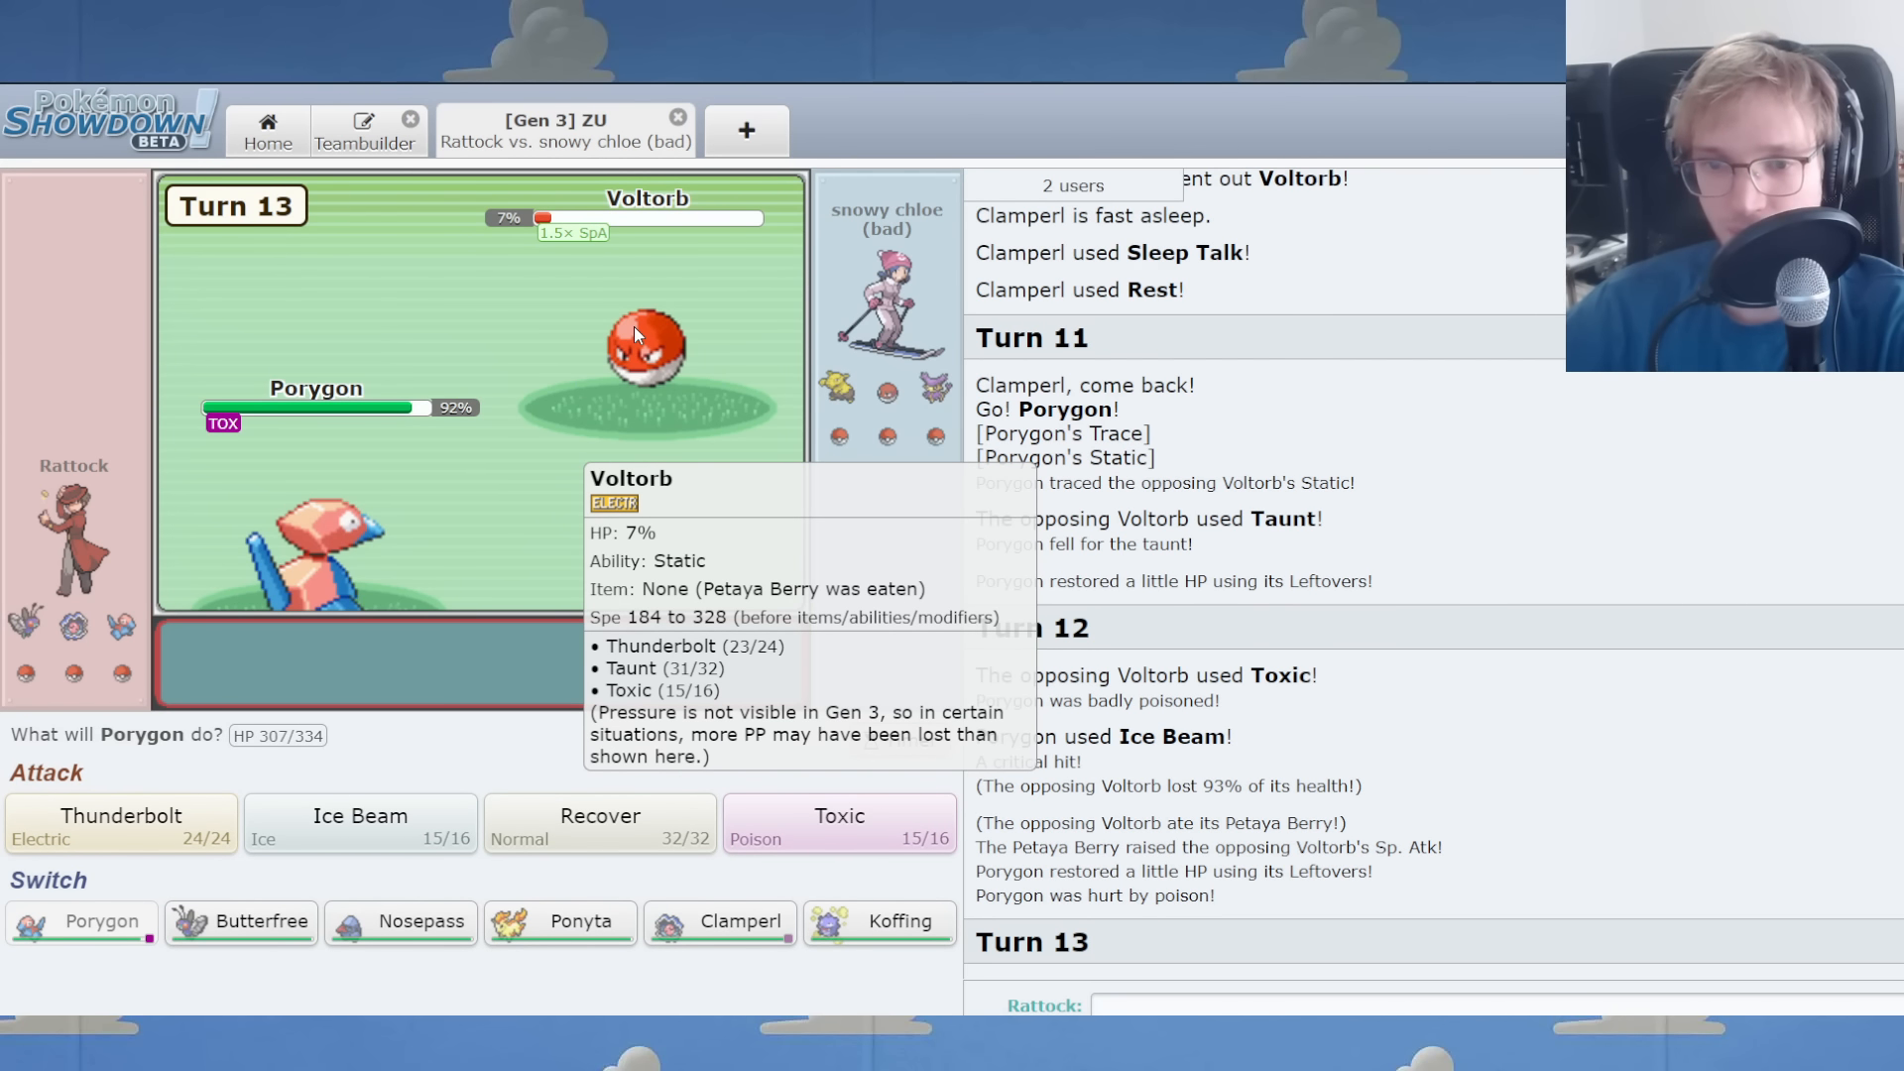
{"action": "left_click", "coordinate": [359, 823]}
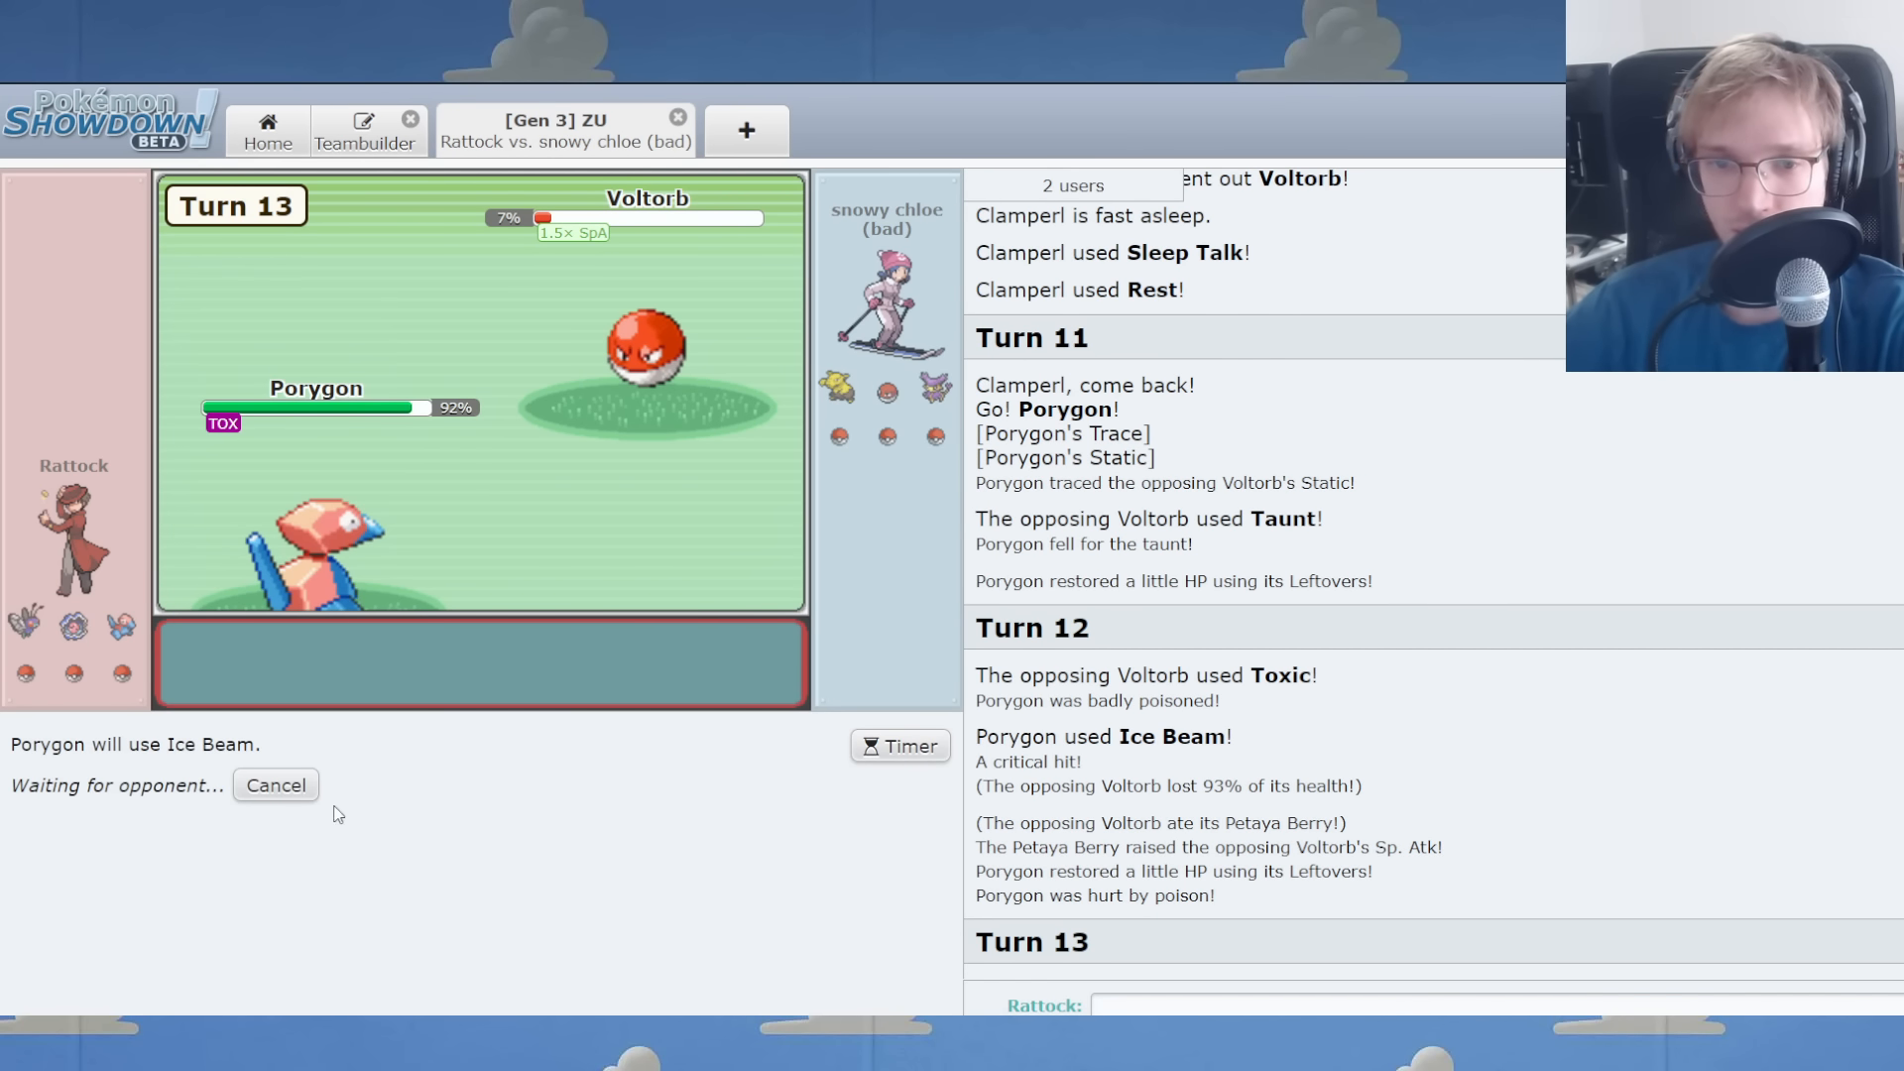
{"action": "mouse_move", "coordinate": [648, 352]}
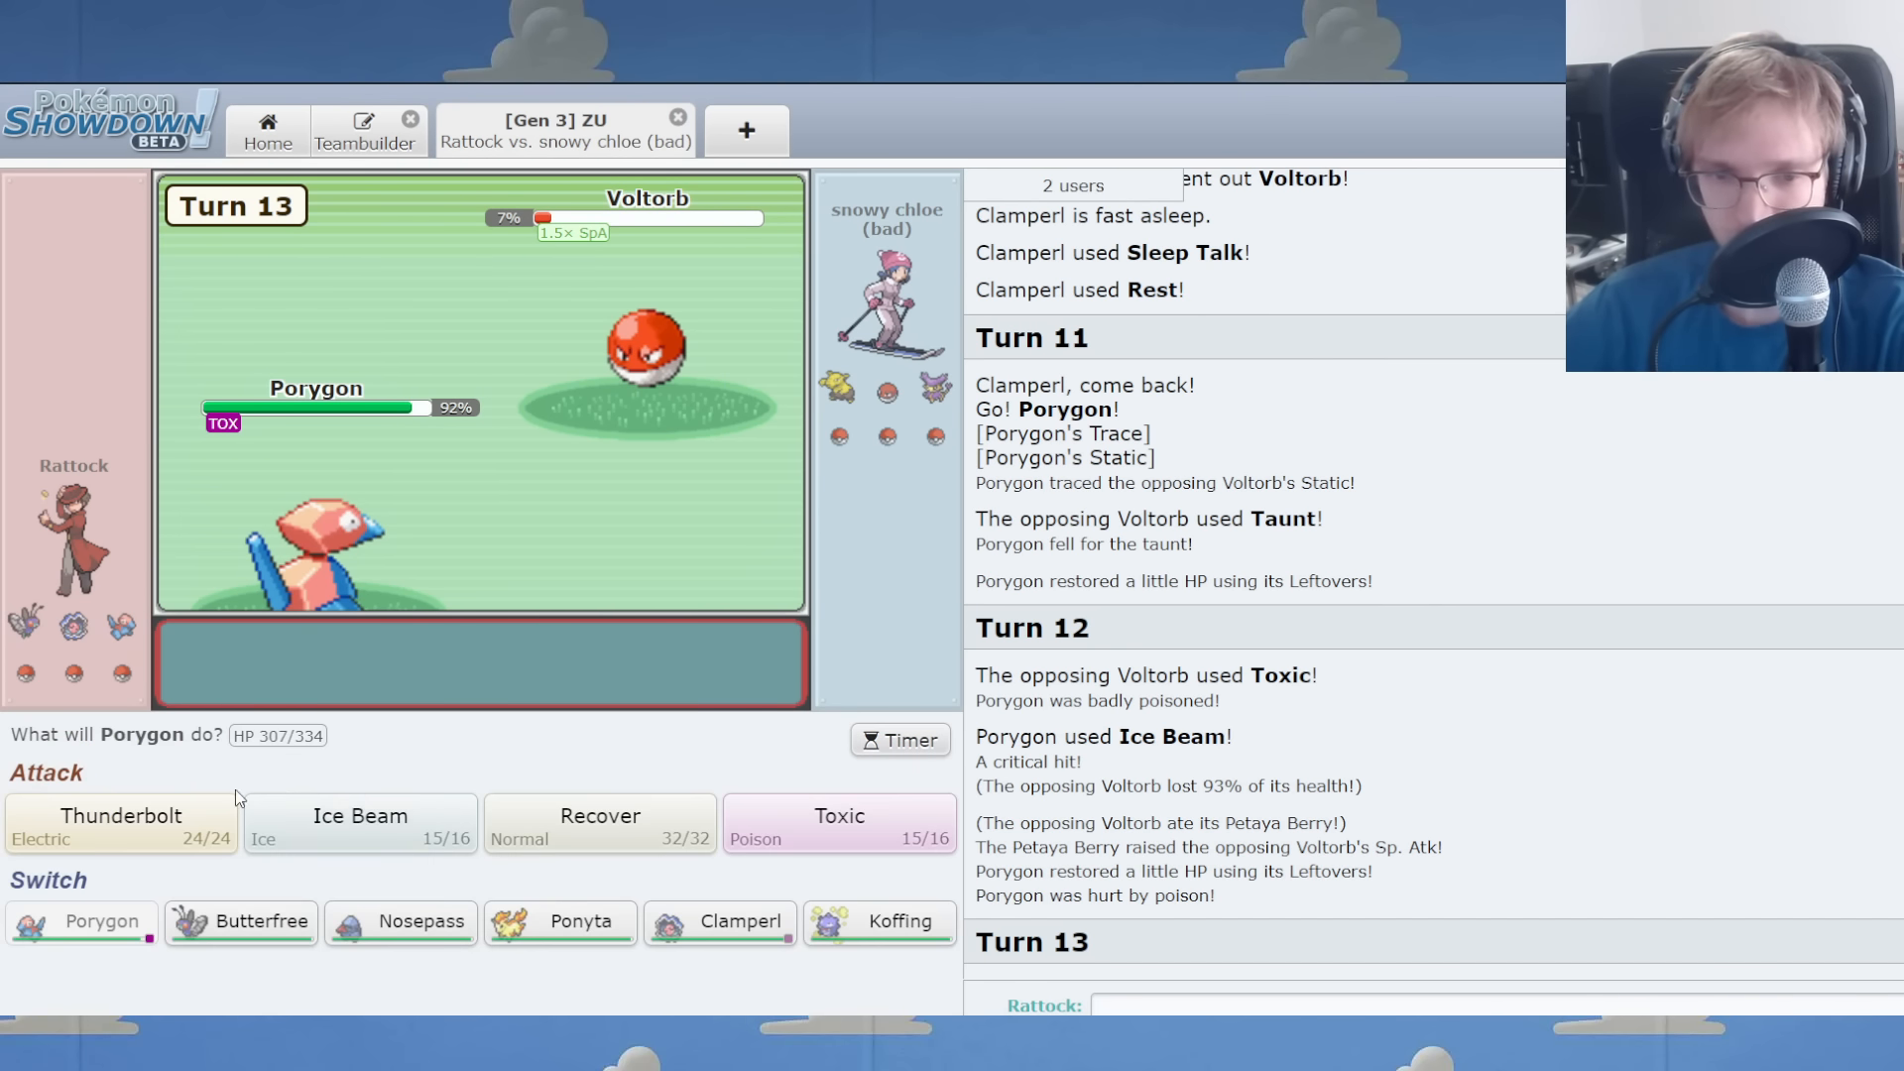
{"action": "left_click", "coordinate": [120, 826]}
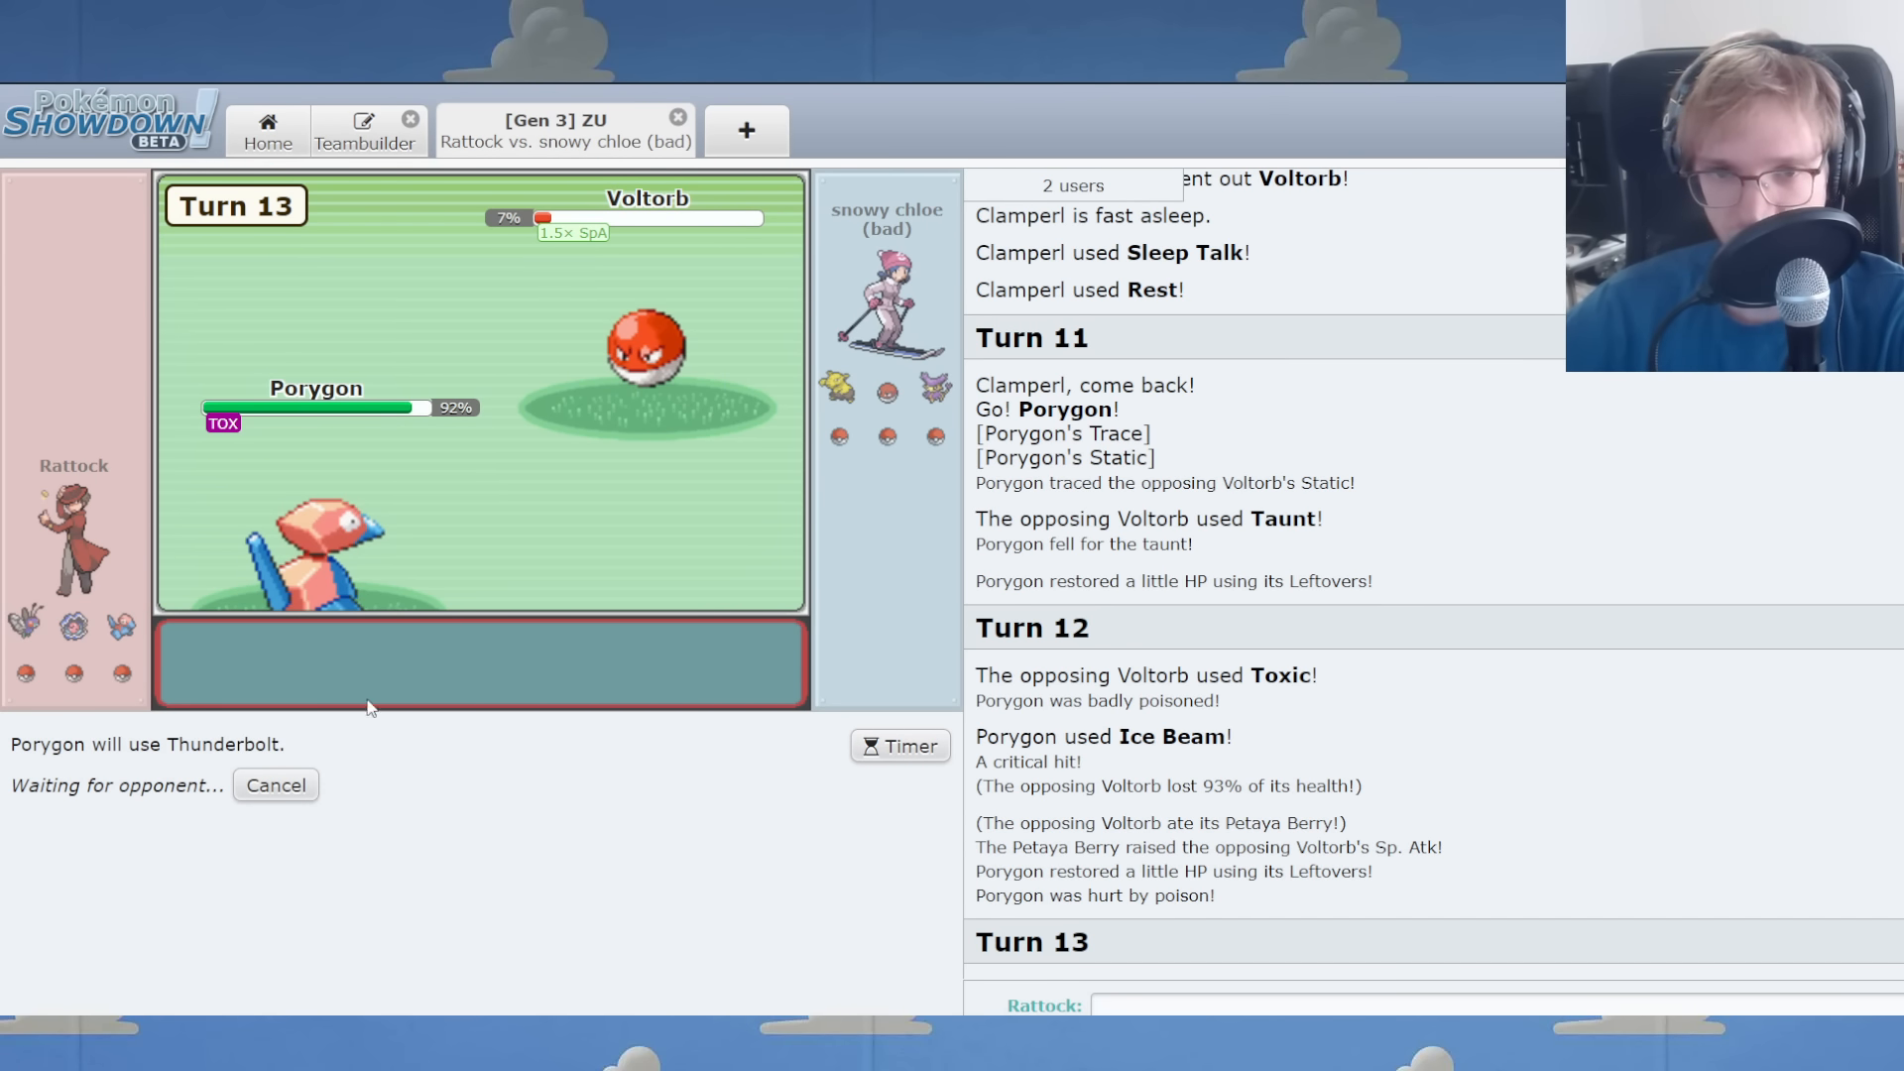
{"action": "mouse_move", "coordinate": [838, 386]}
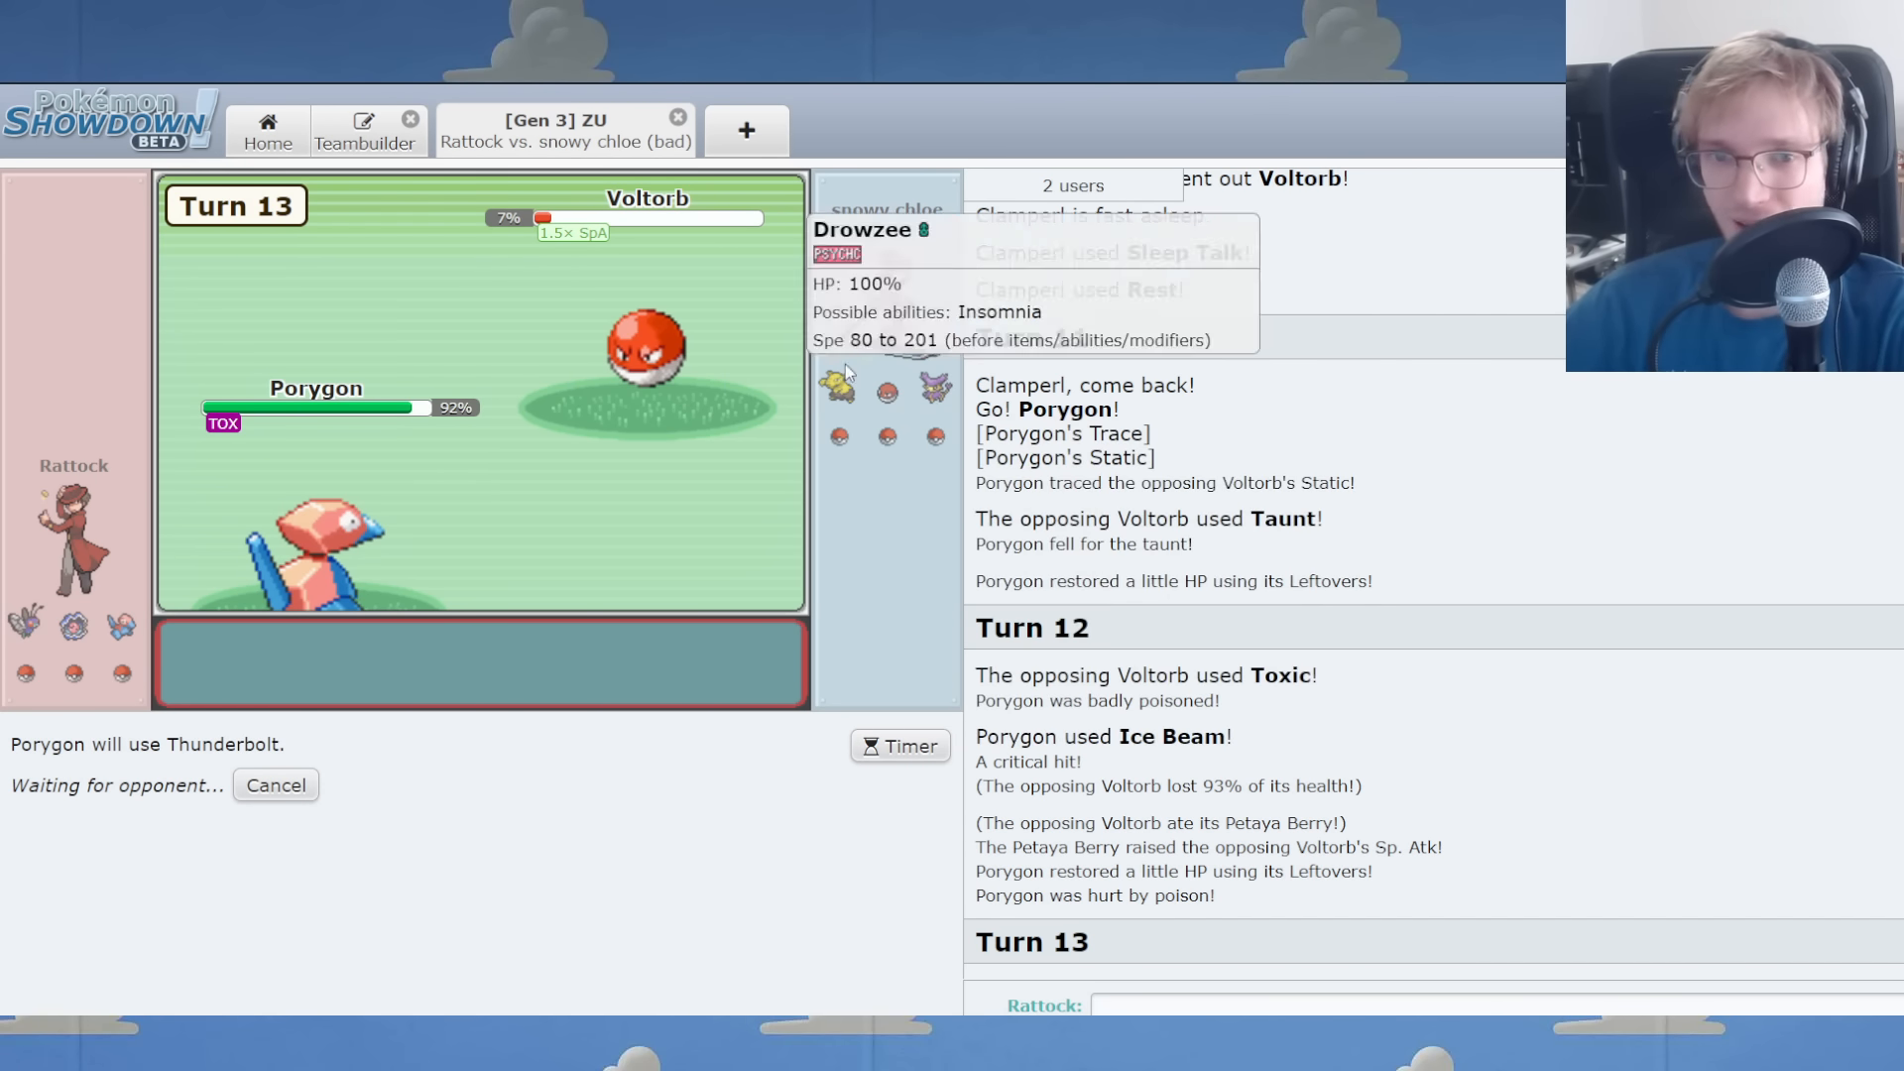
{"action": "mouse_move", "coordinate": [870, 428]}
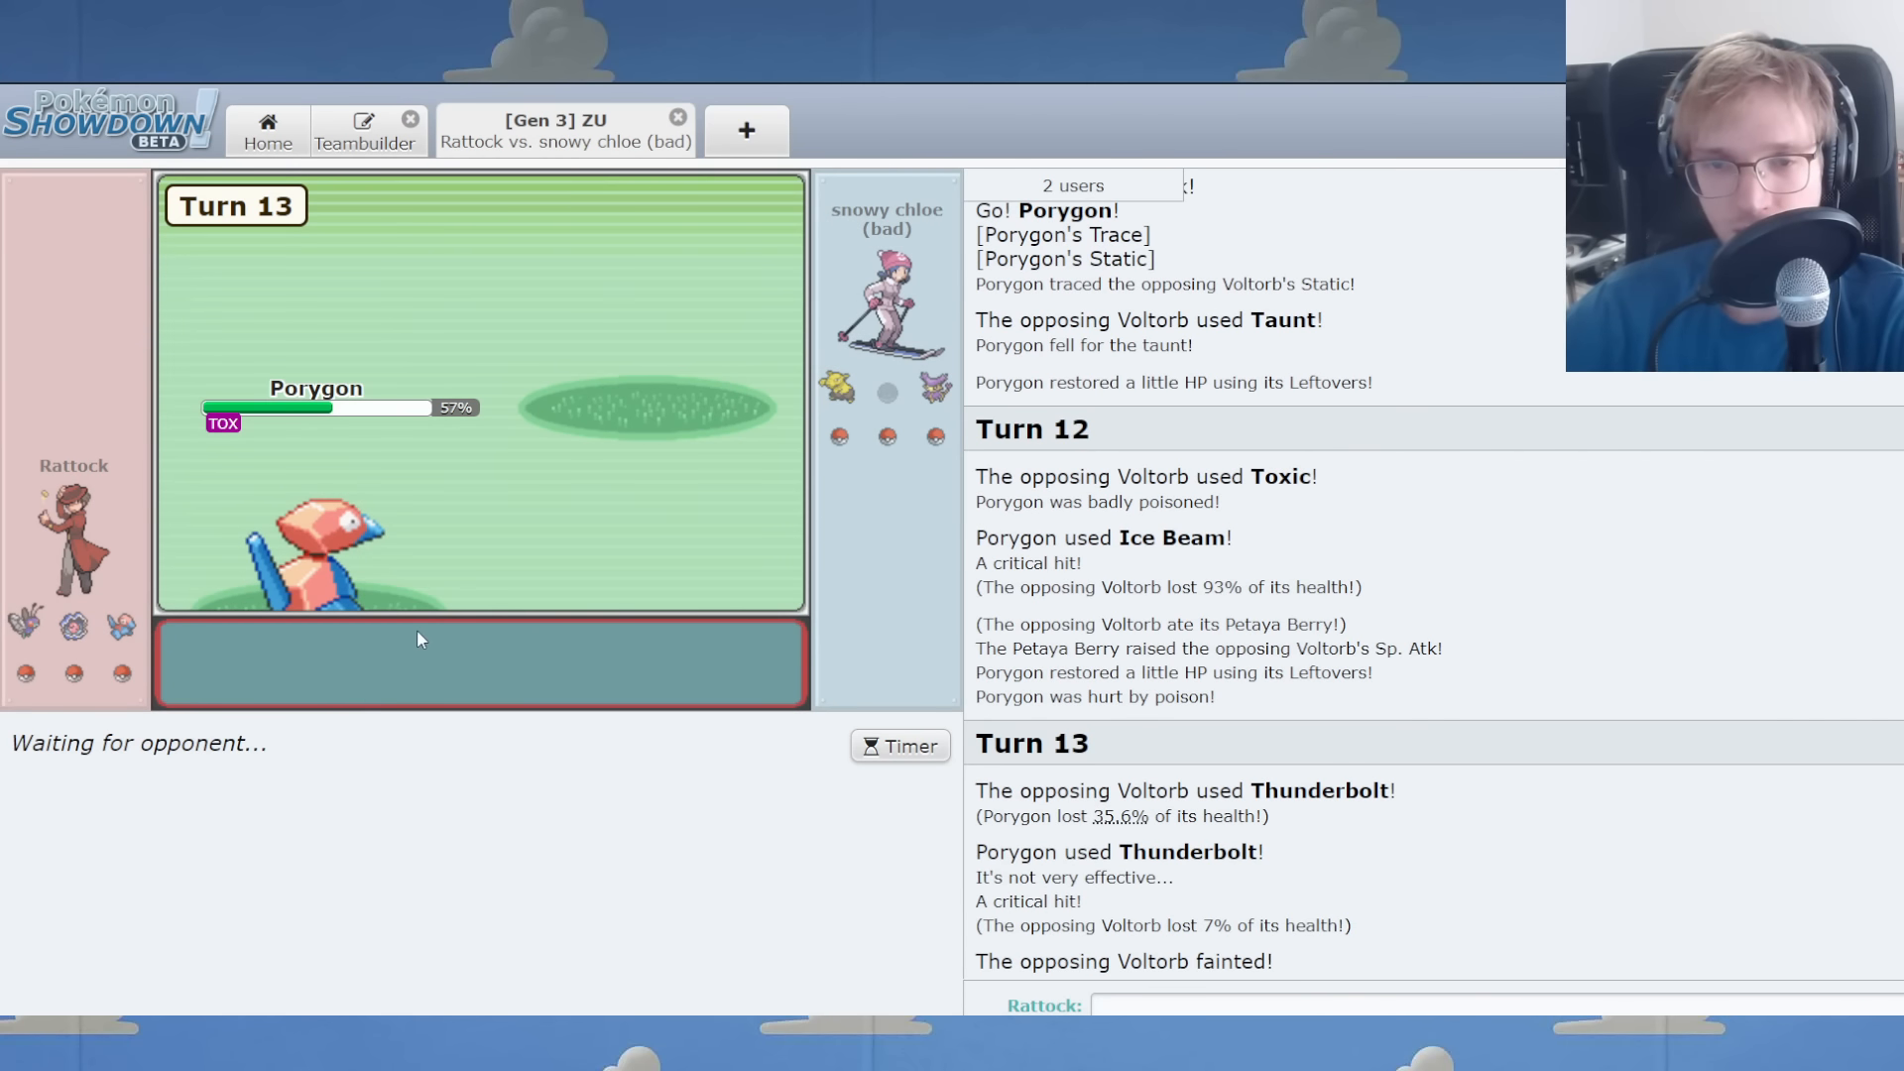
{"action": "mouse_move", "coordinate": [540, 705]}
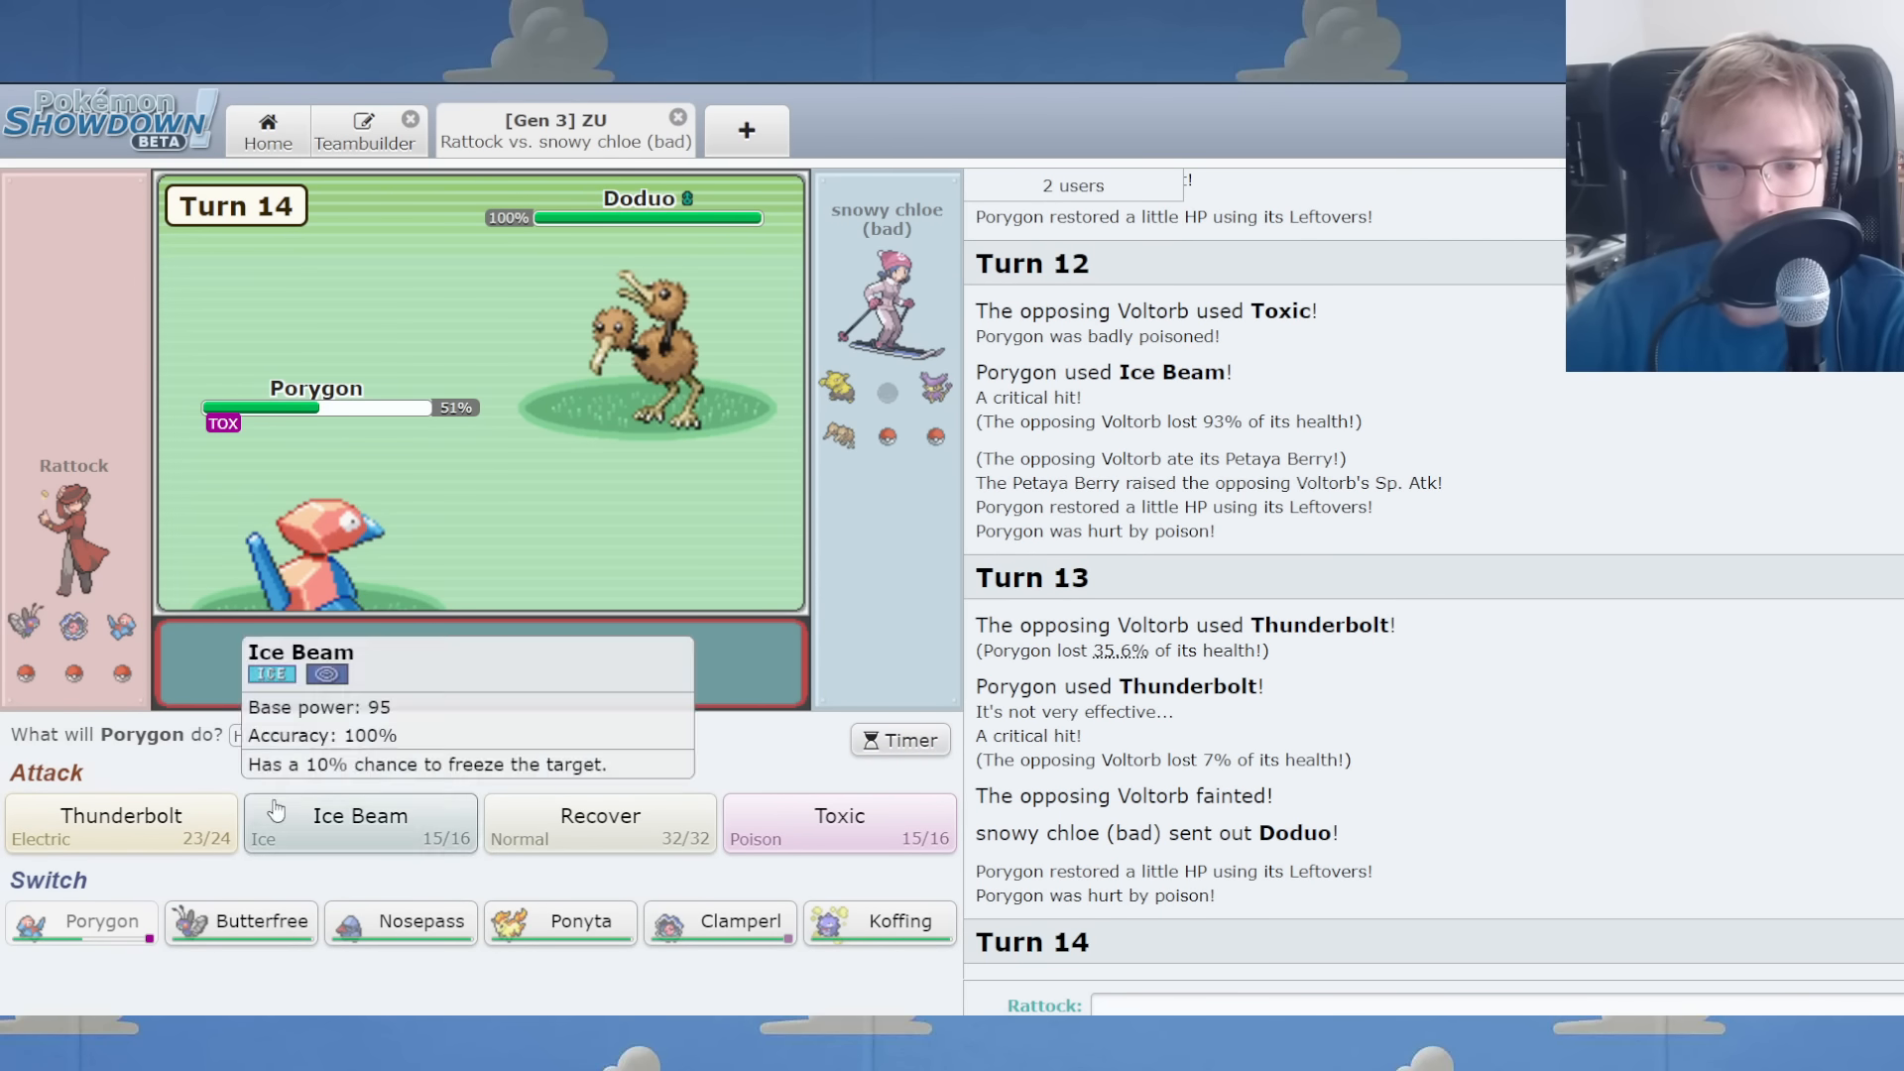
Rotate in Nosepass for Thunder Wave and Protect, then Koffing for Will-O-Wisp.
{"action": "left_click", "coordinate": [418, 921]}
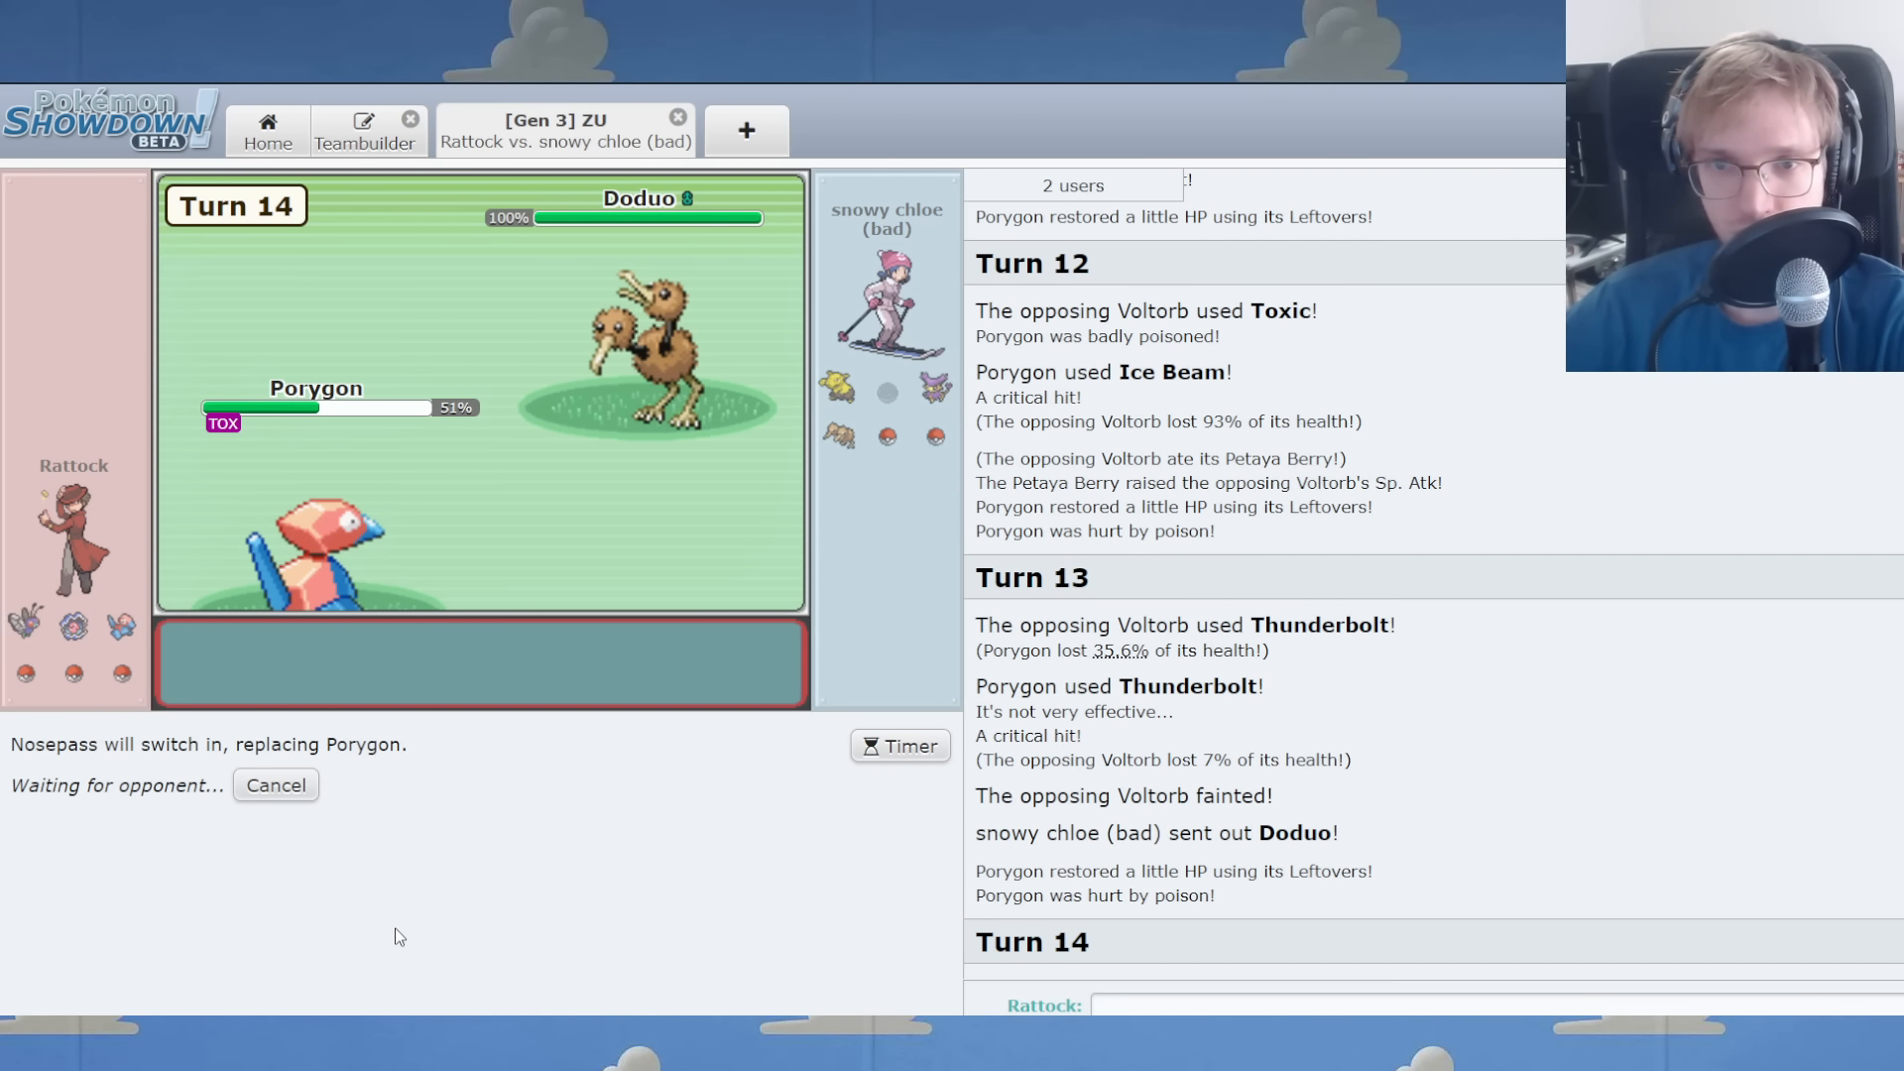
{"action": "mouse_move", "coordinate": [401, 929]}
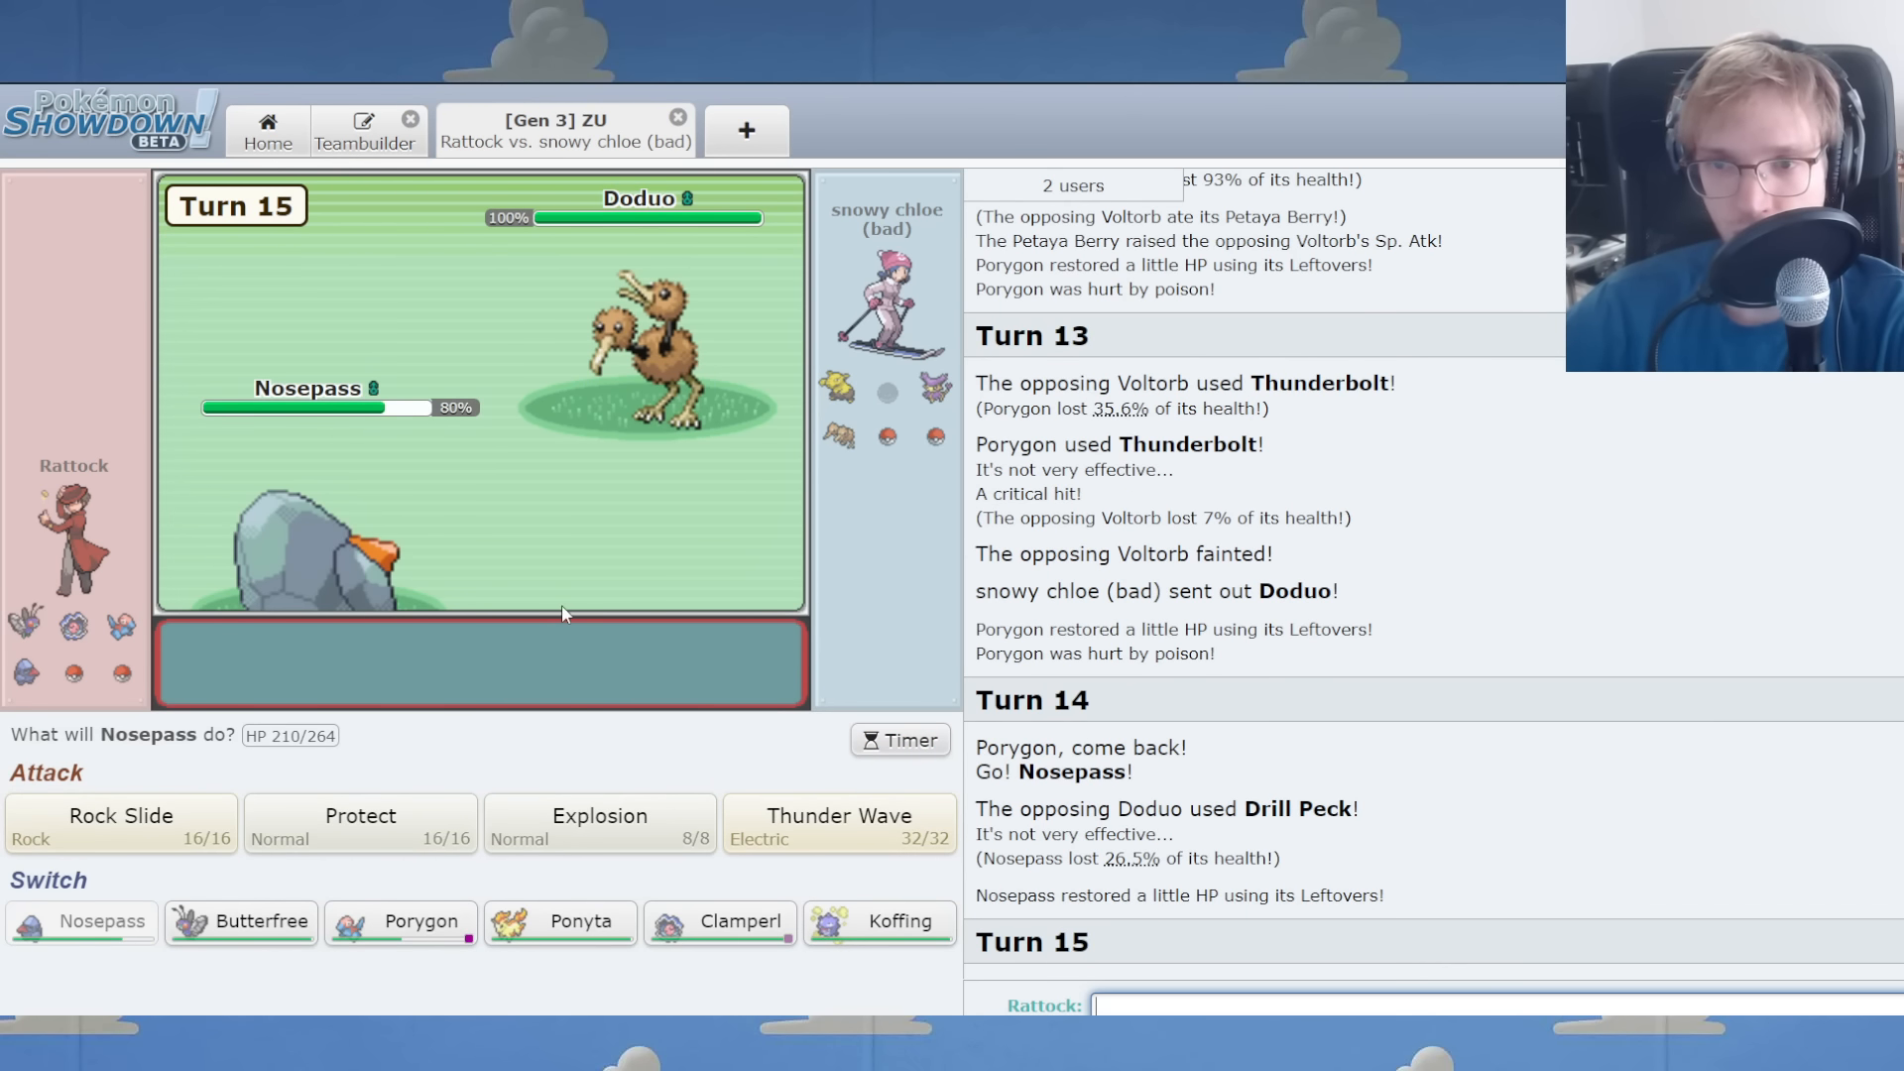
{"action": "left_click", "coordinate": [838, 824]}
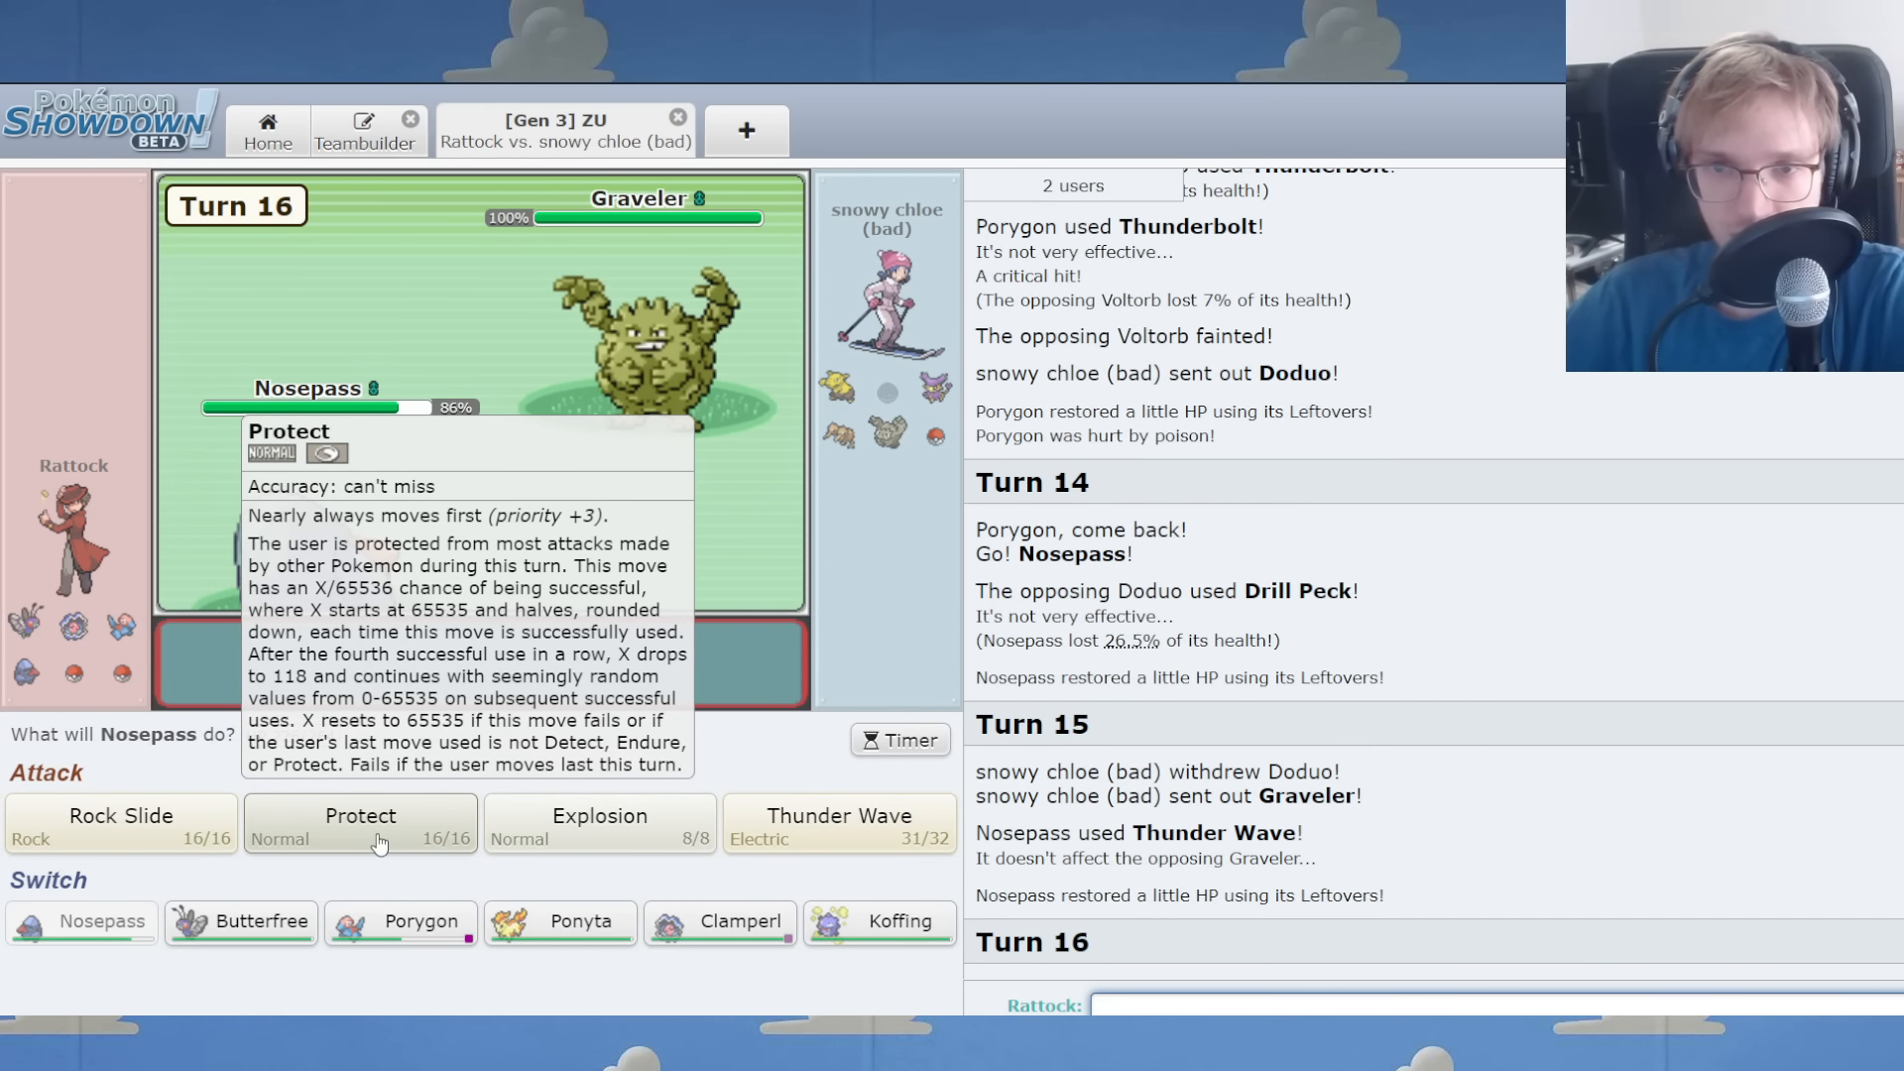
{"action": "left_click", "coordinate": [359, 823]}
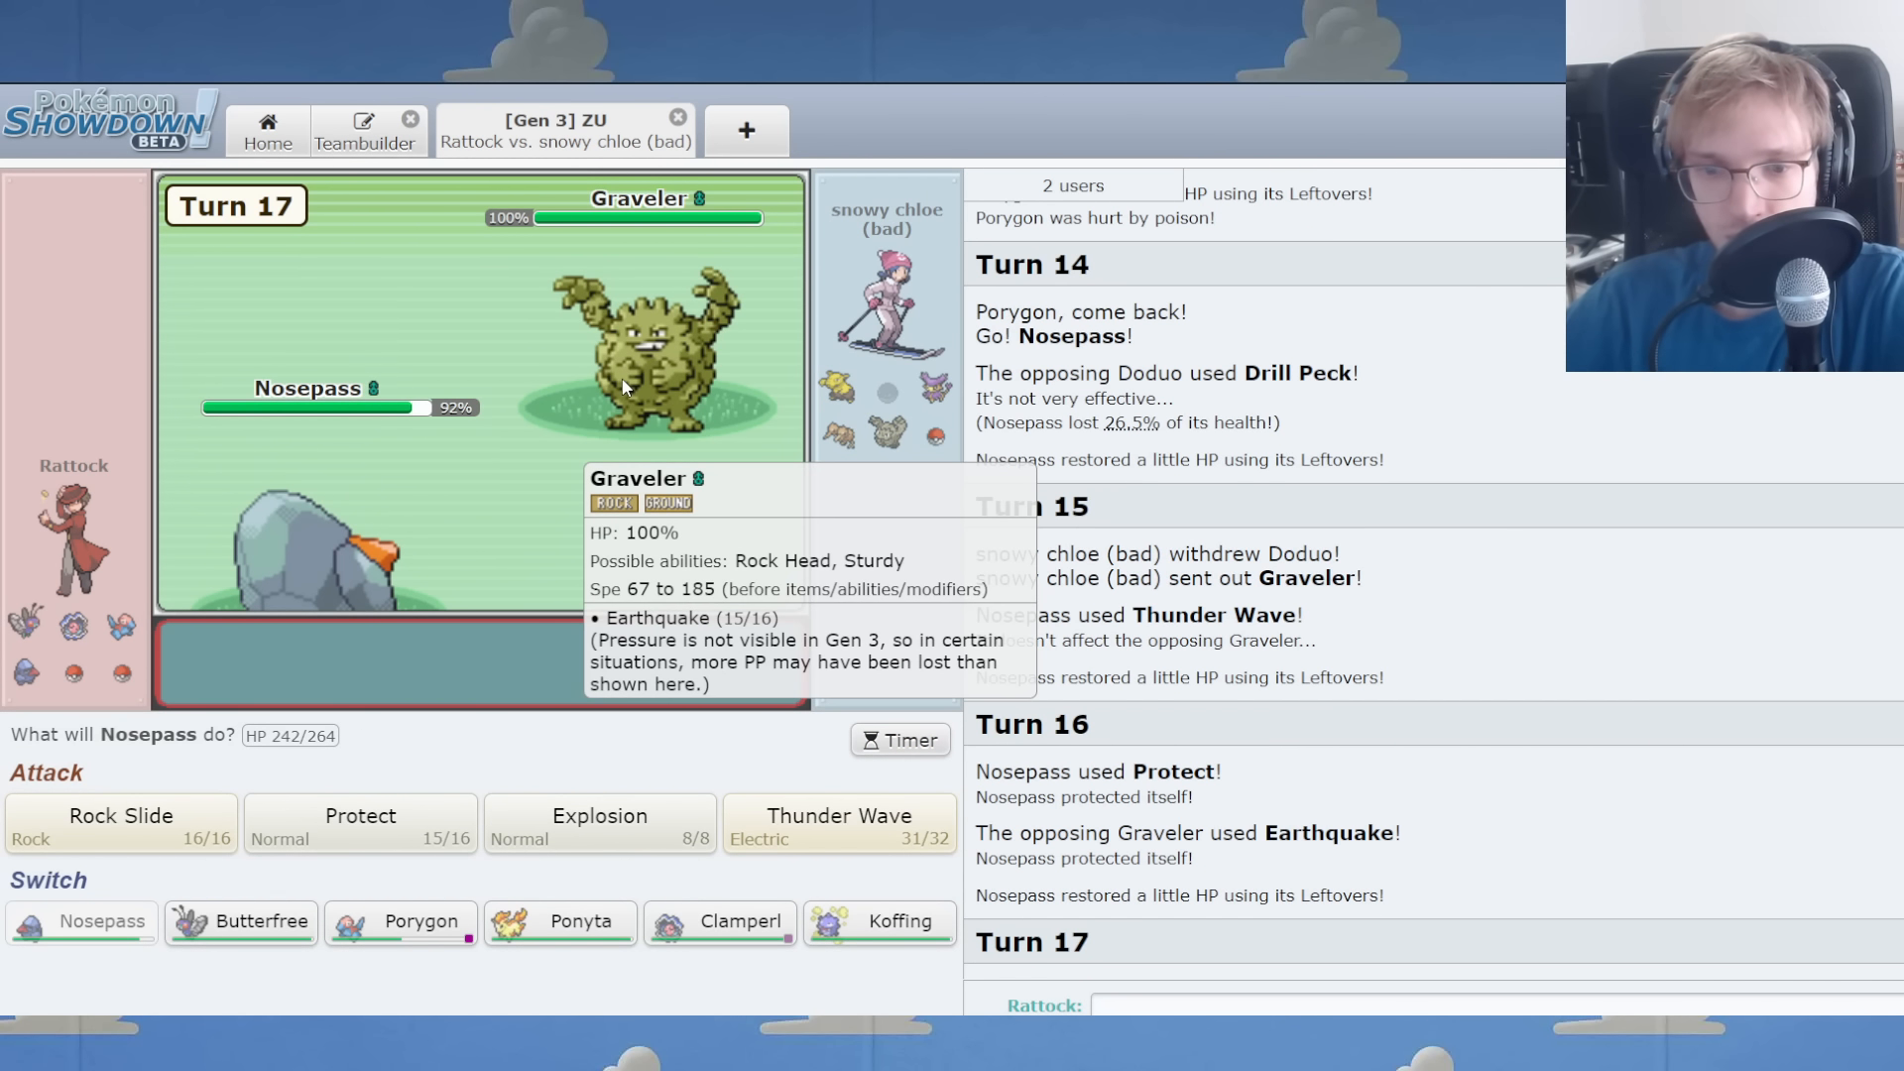
{"action": "left_click", "coordinate": [877, 921]}
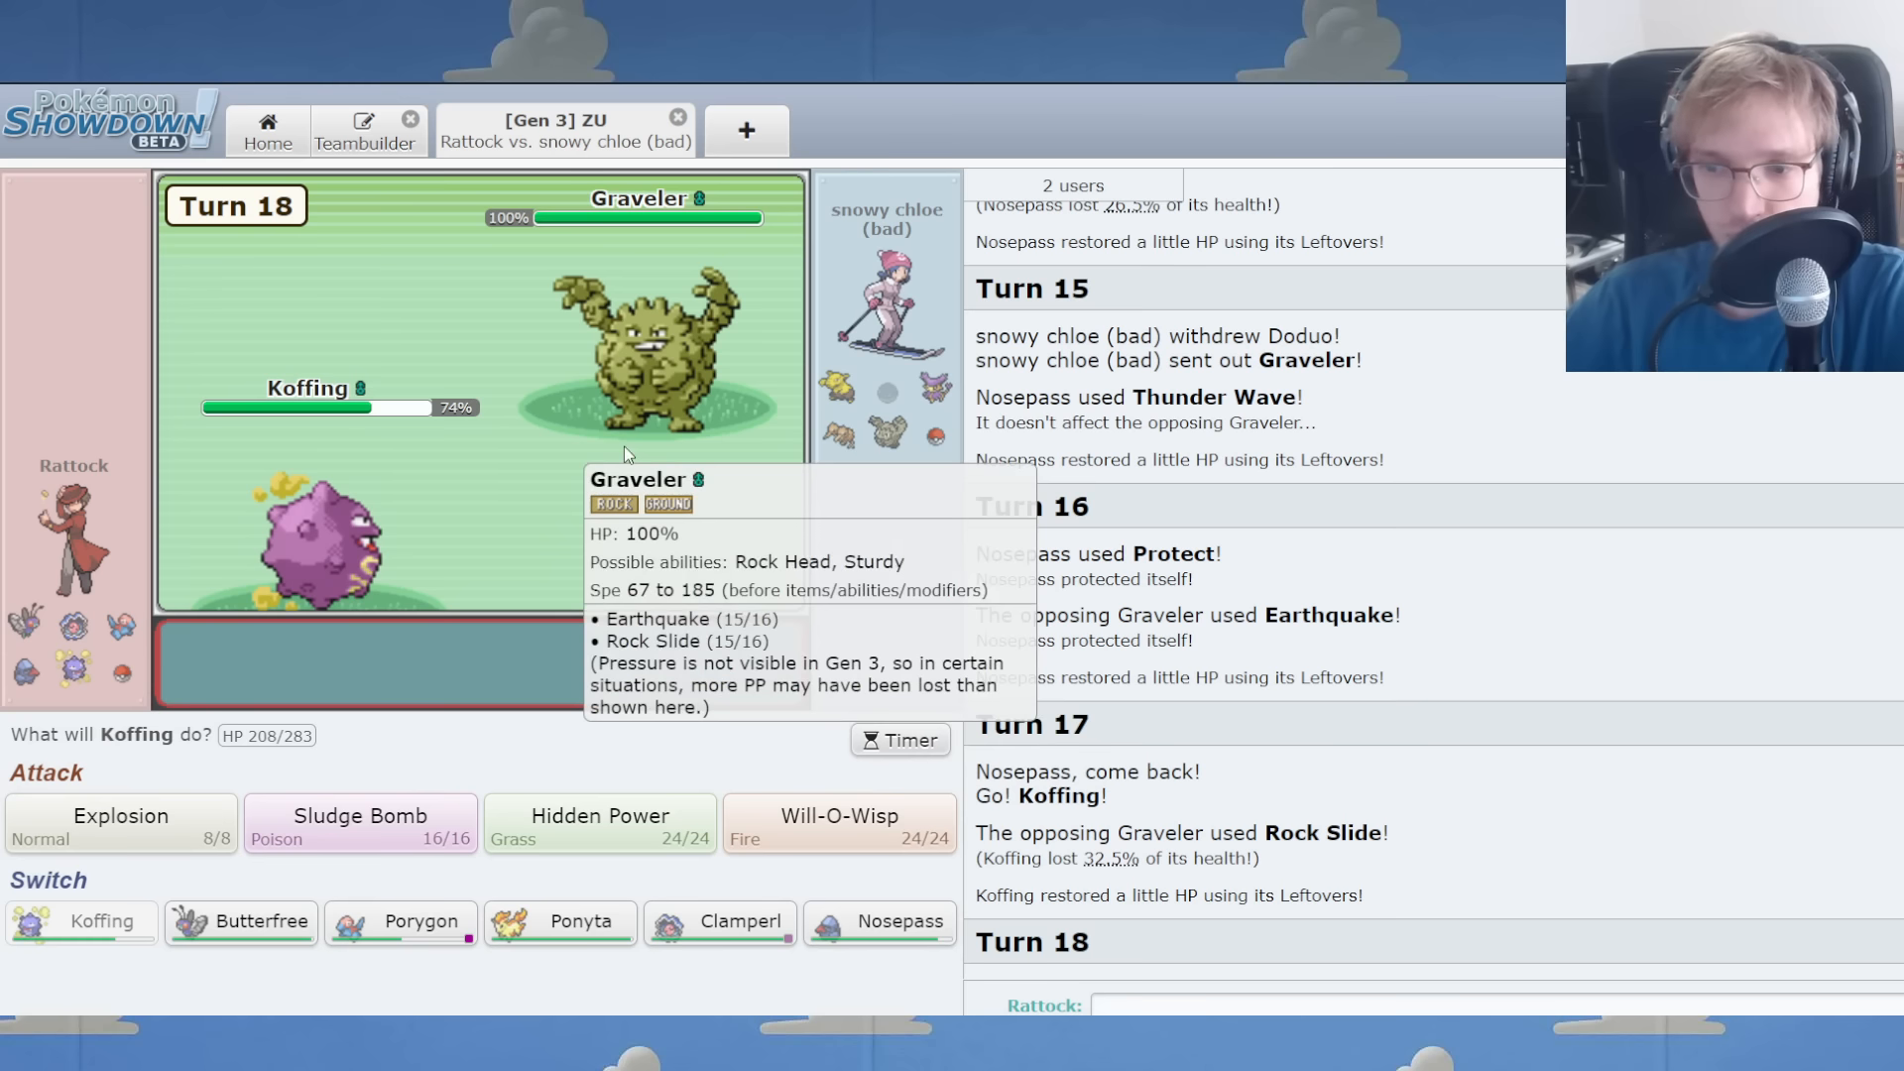
{"action": "mouse_move", "coordinate": [835, 389]}
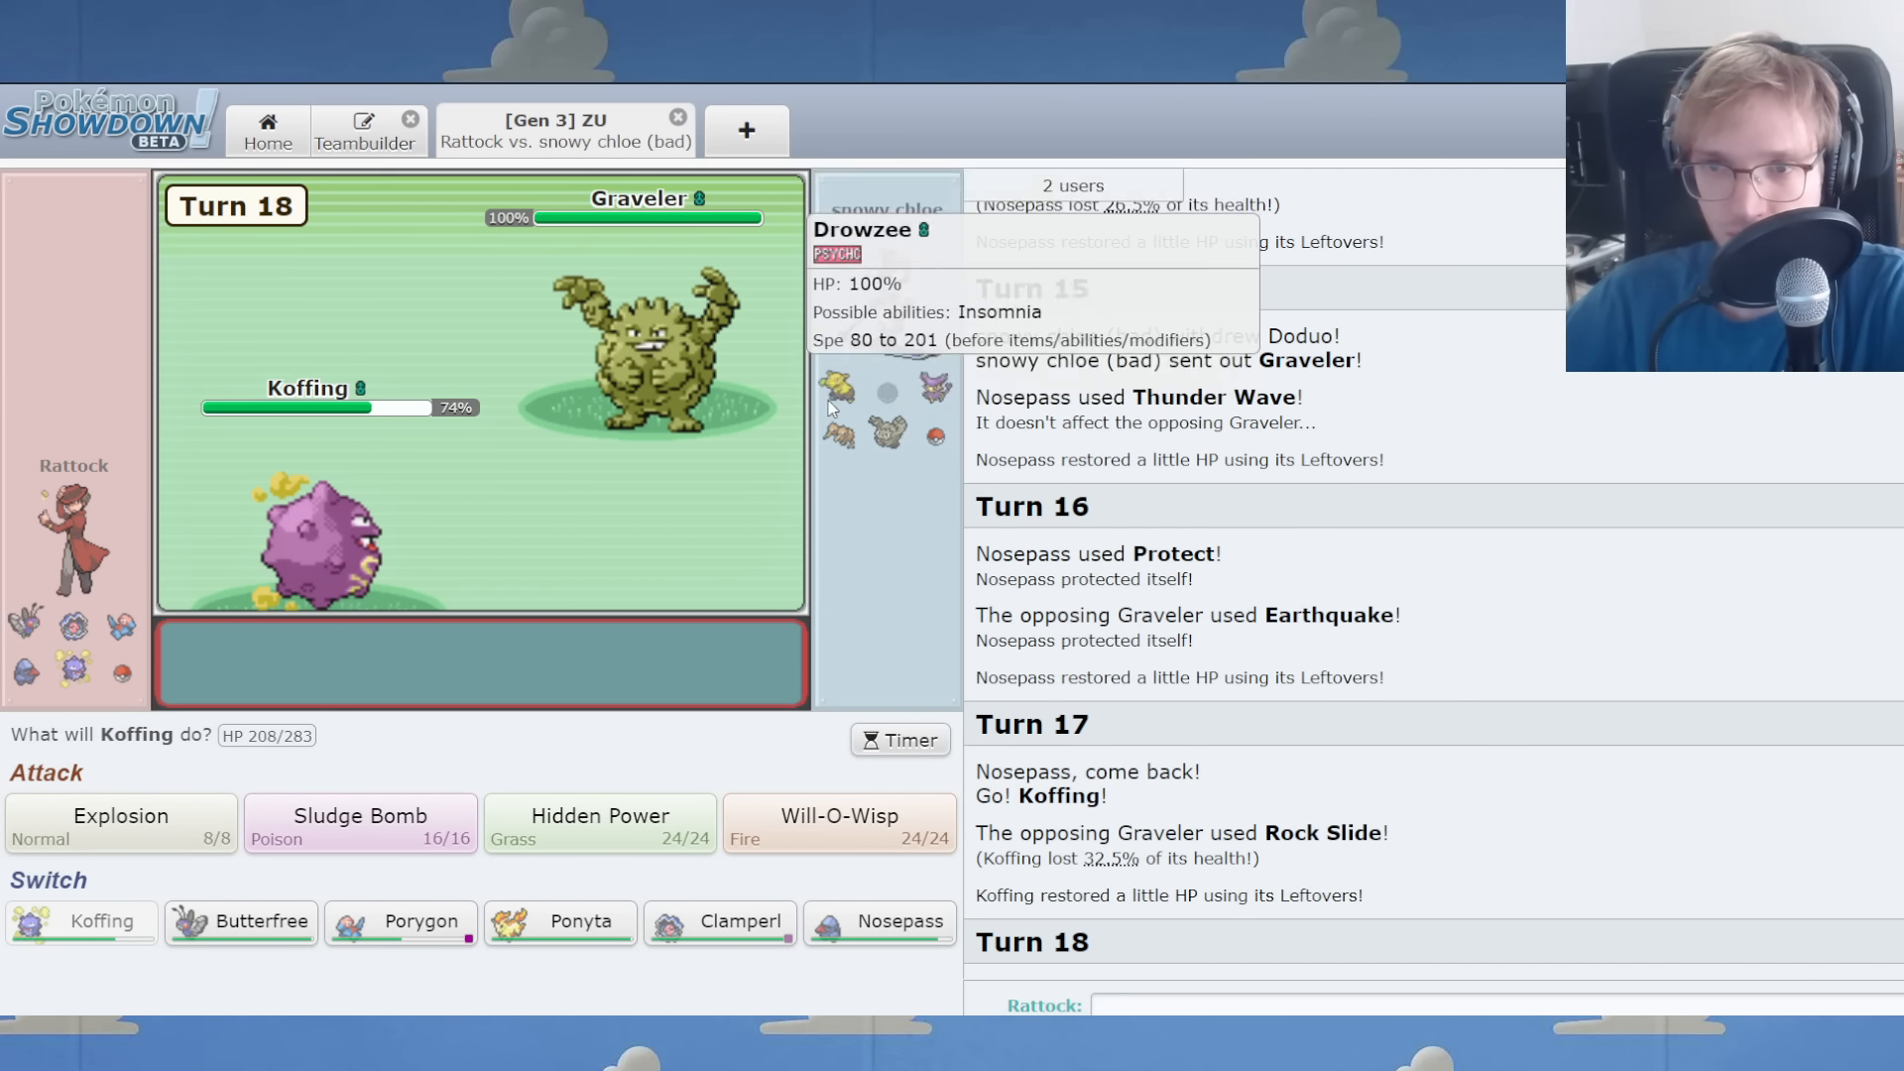
{"action": "left_click", "coordinate": [838, 823]}
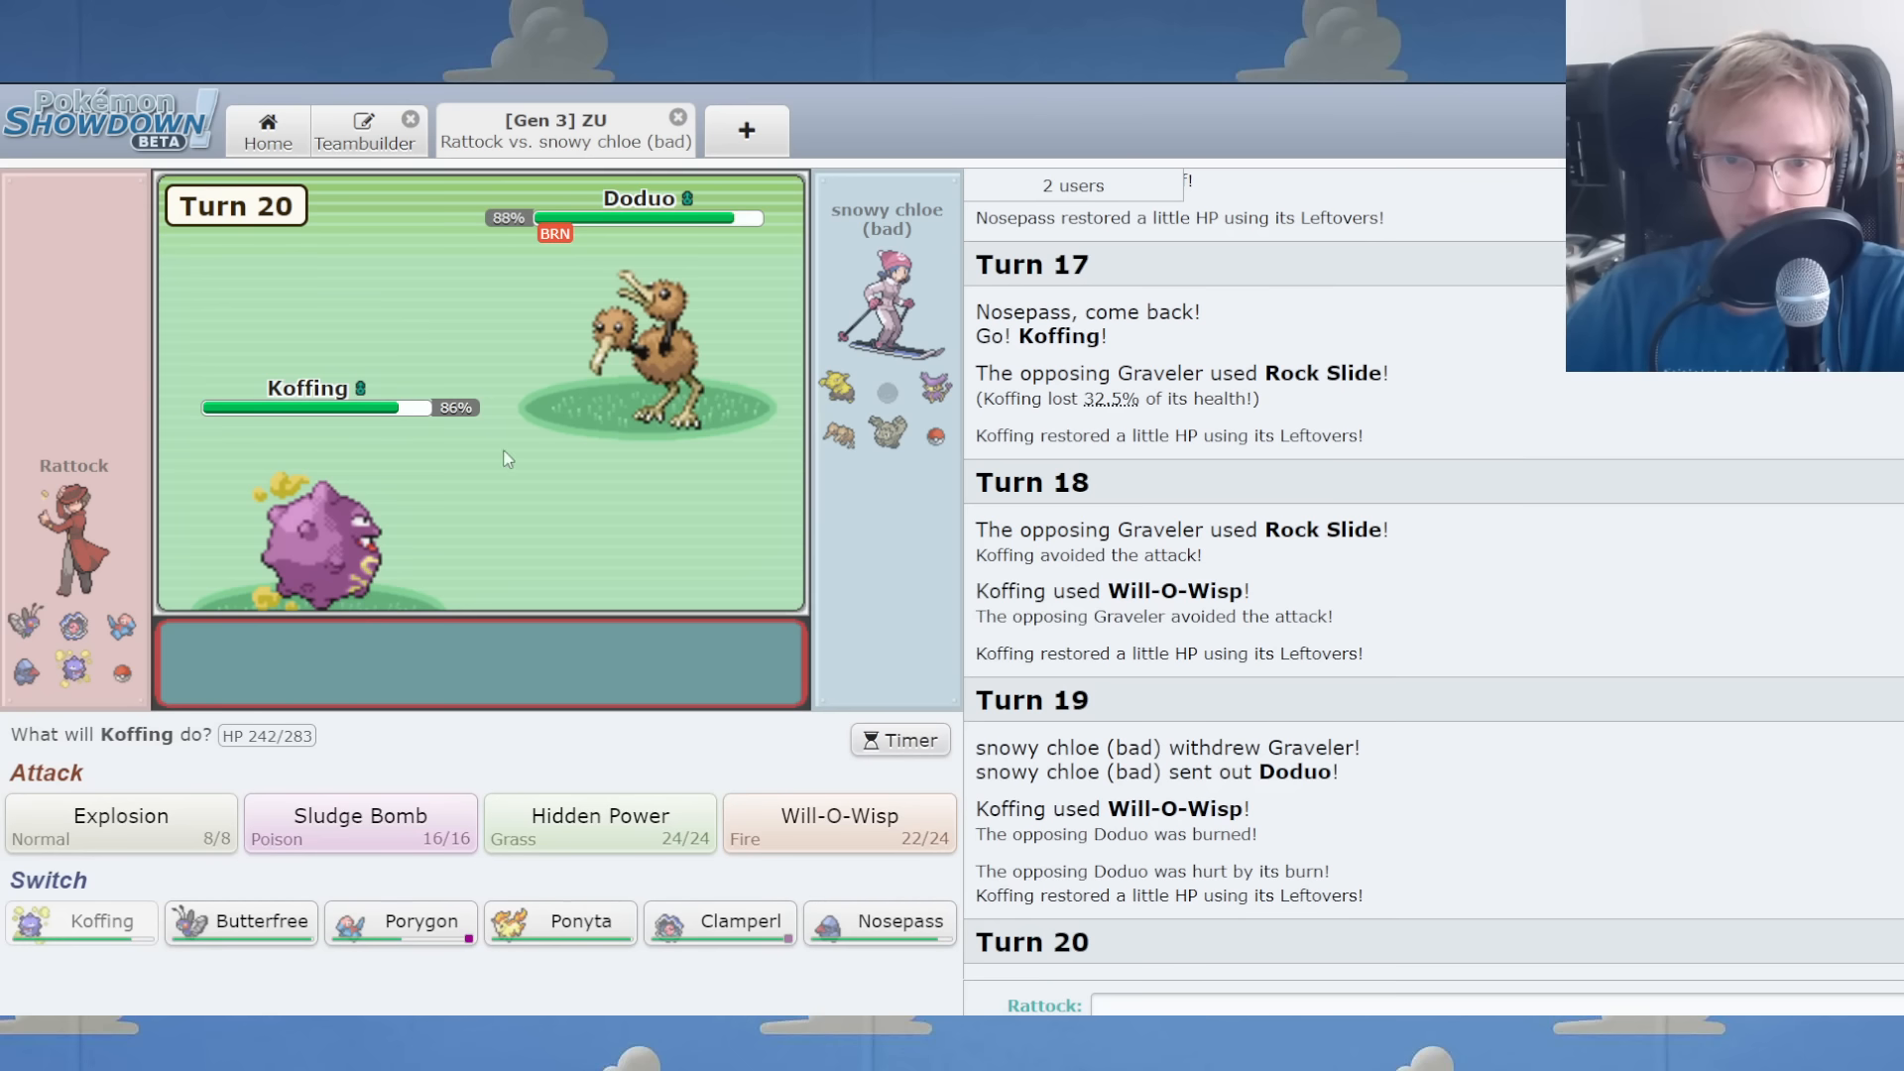
{"action": "mouse_move", "coordinate": [607, 364]}
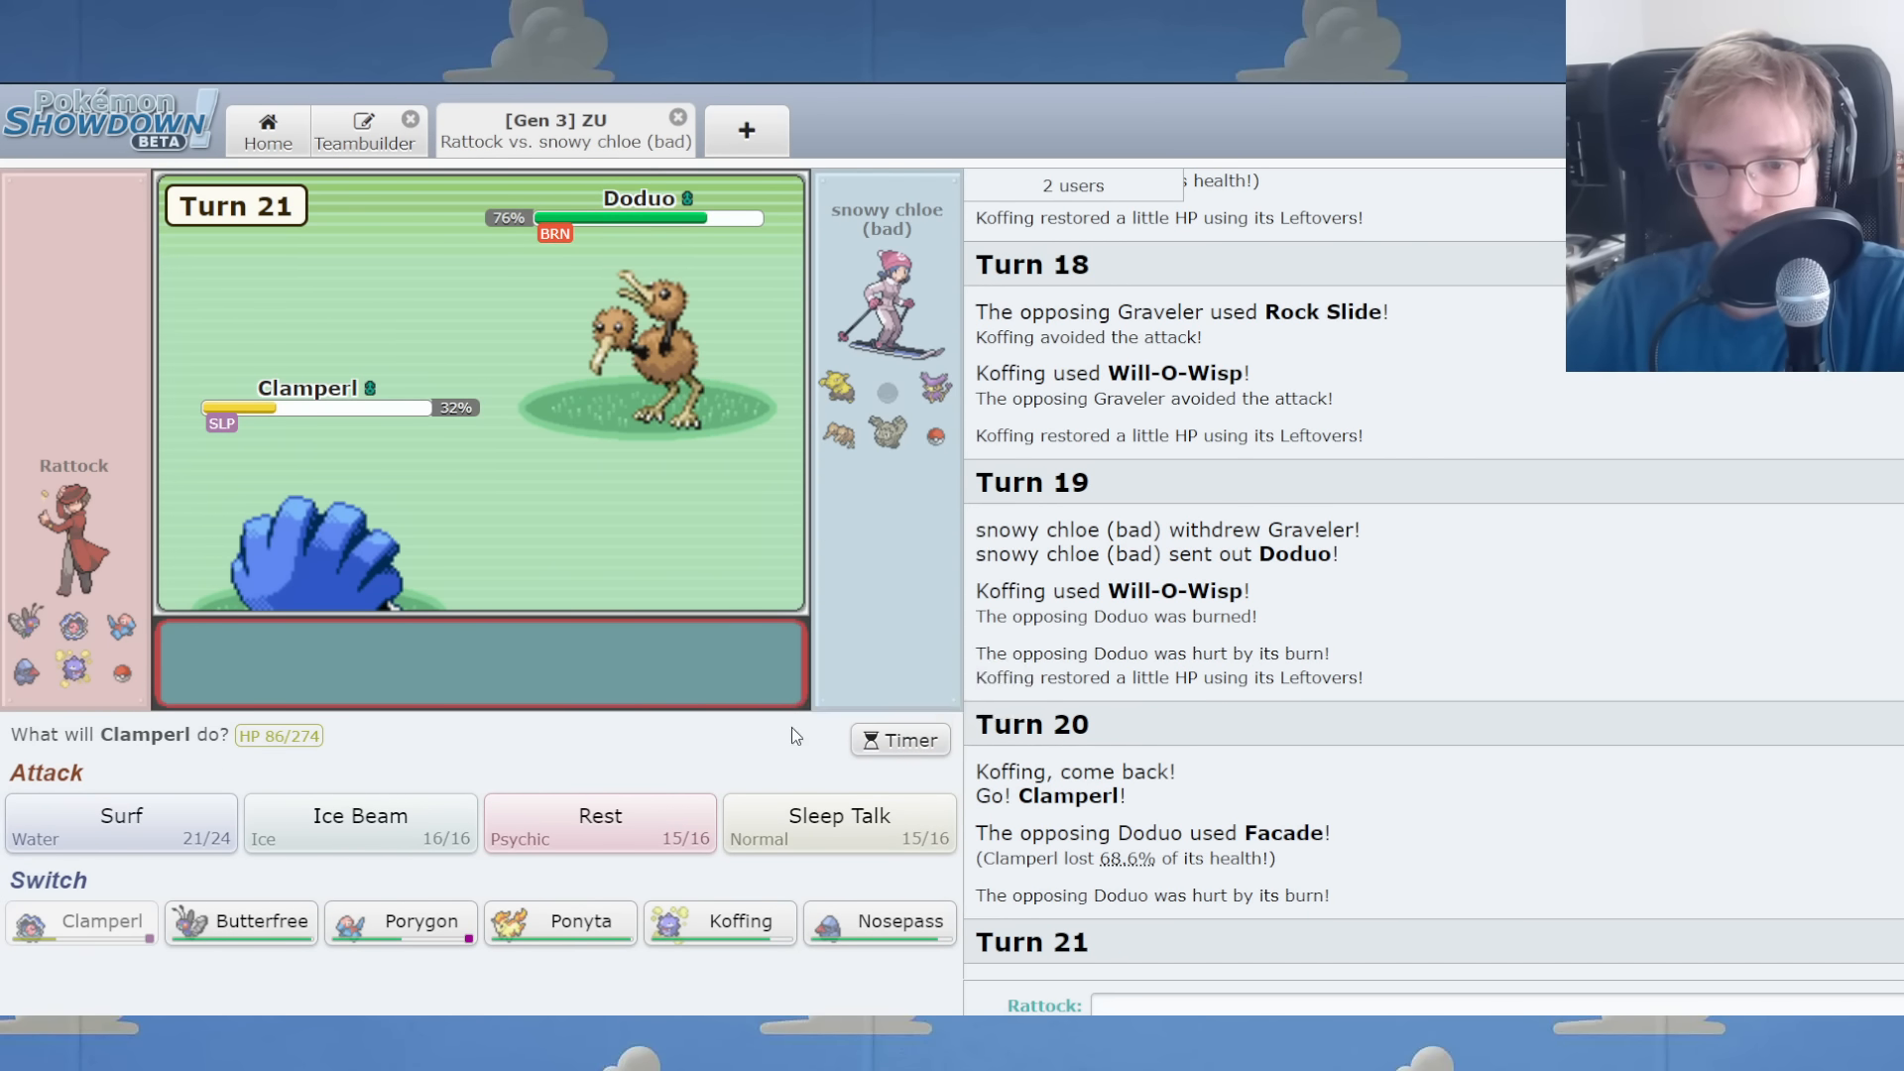
Swap Clamperl and Nosepass, use Nosepass's Rock Slide, then switch Nosepass out for Koffing.
{"action": "left_click", "coordinate": [880, 921]}
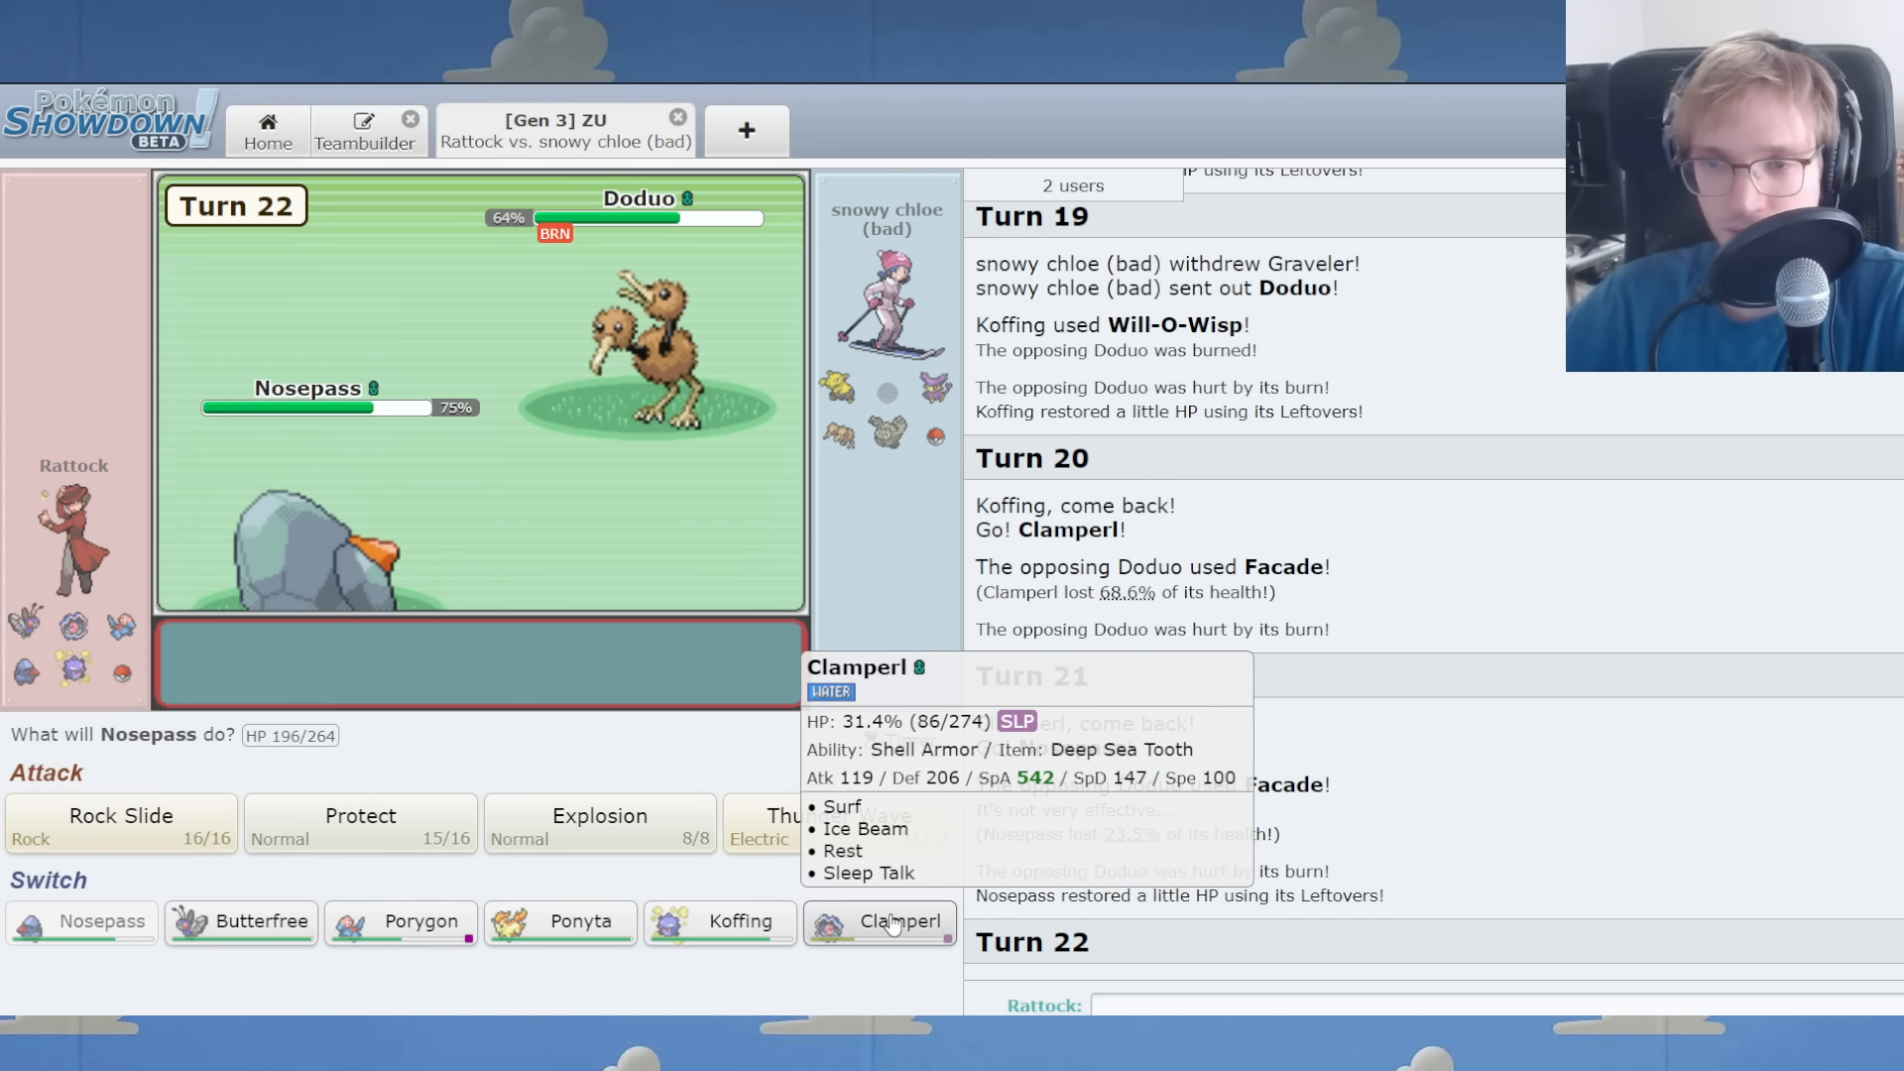
{"action": "left_click", "coordinate": [897, 921]}
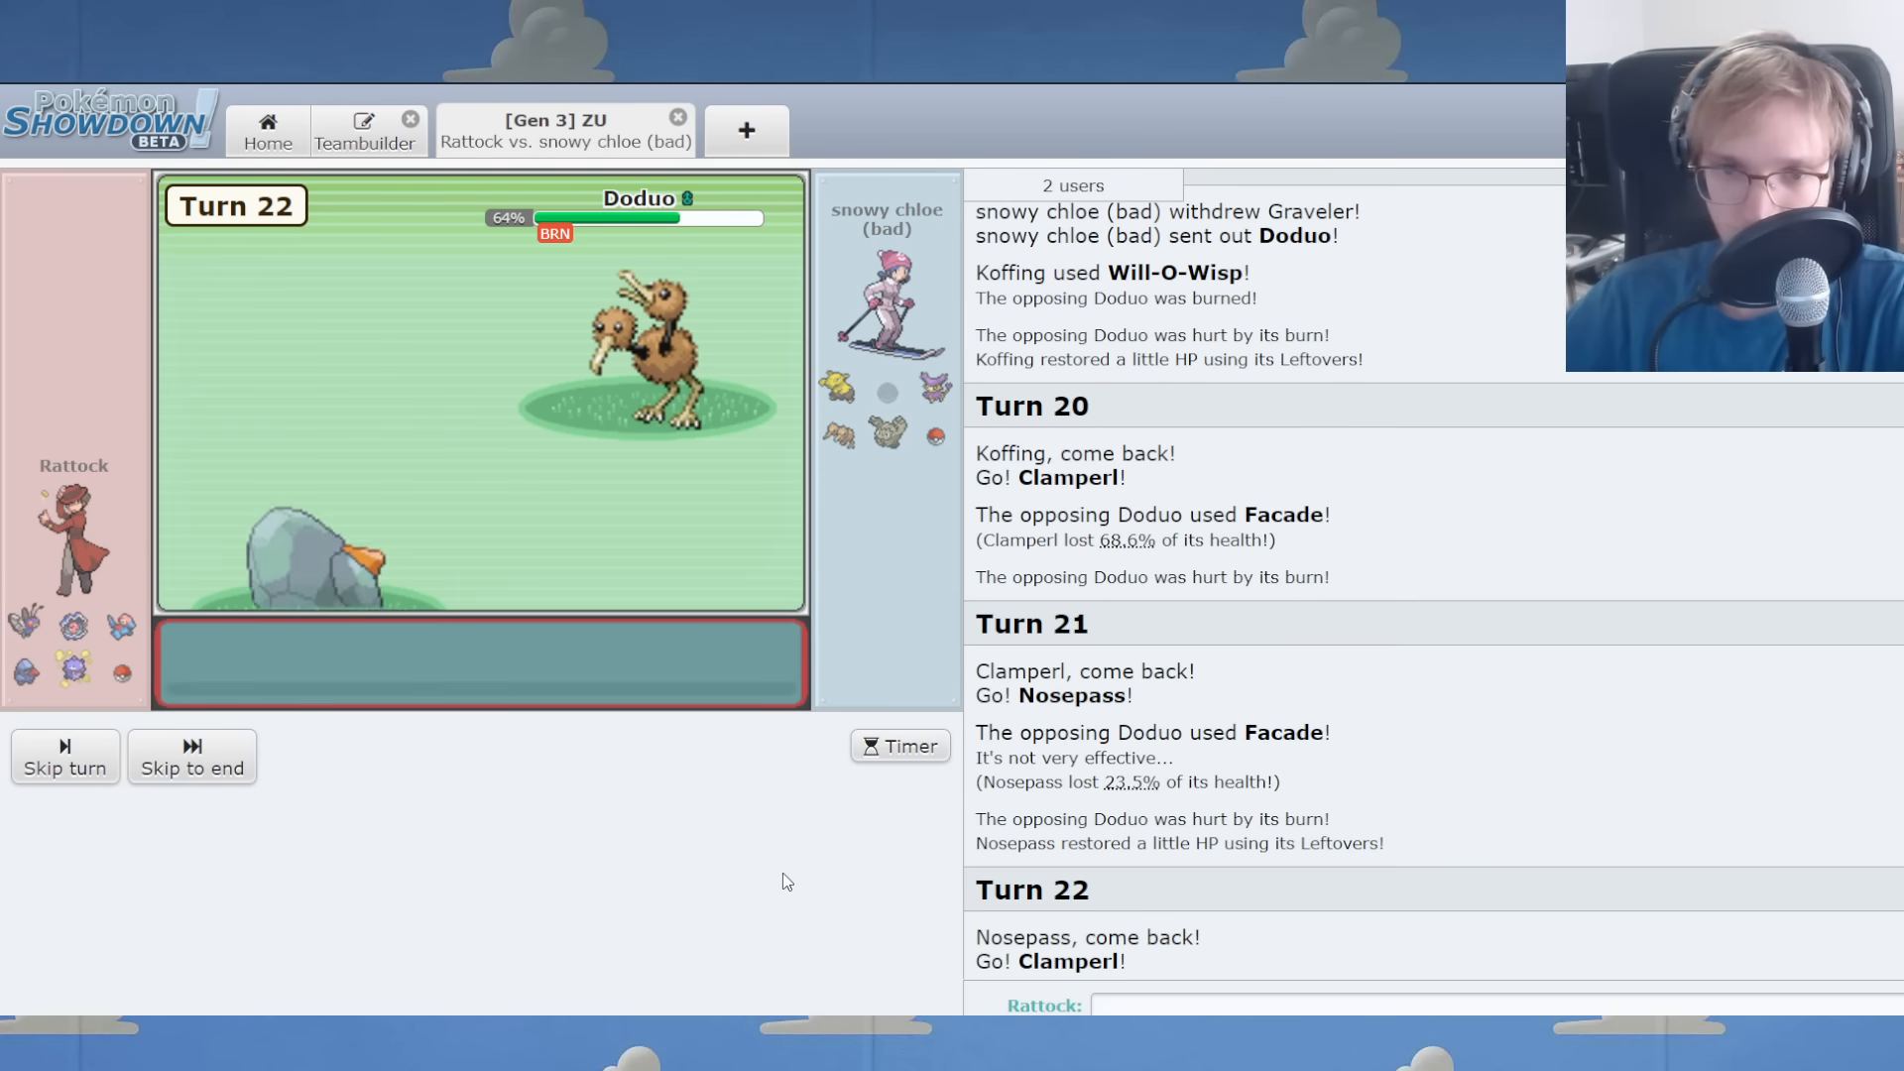
{"action": "left_click", "coordinate": [191, 758]}
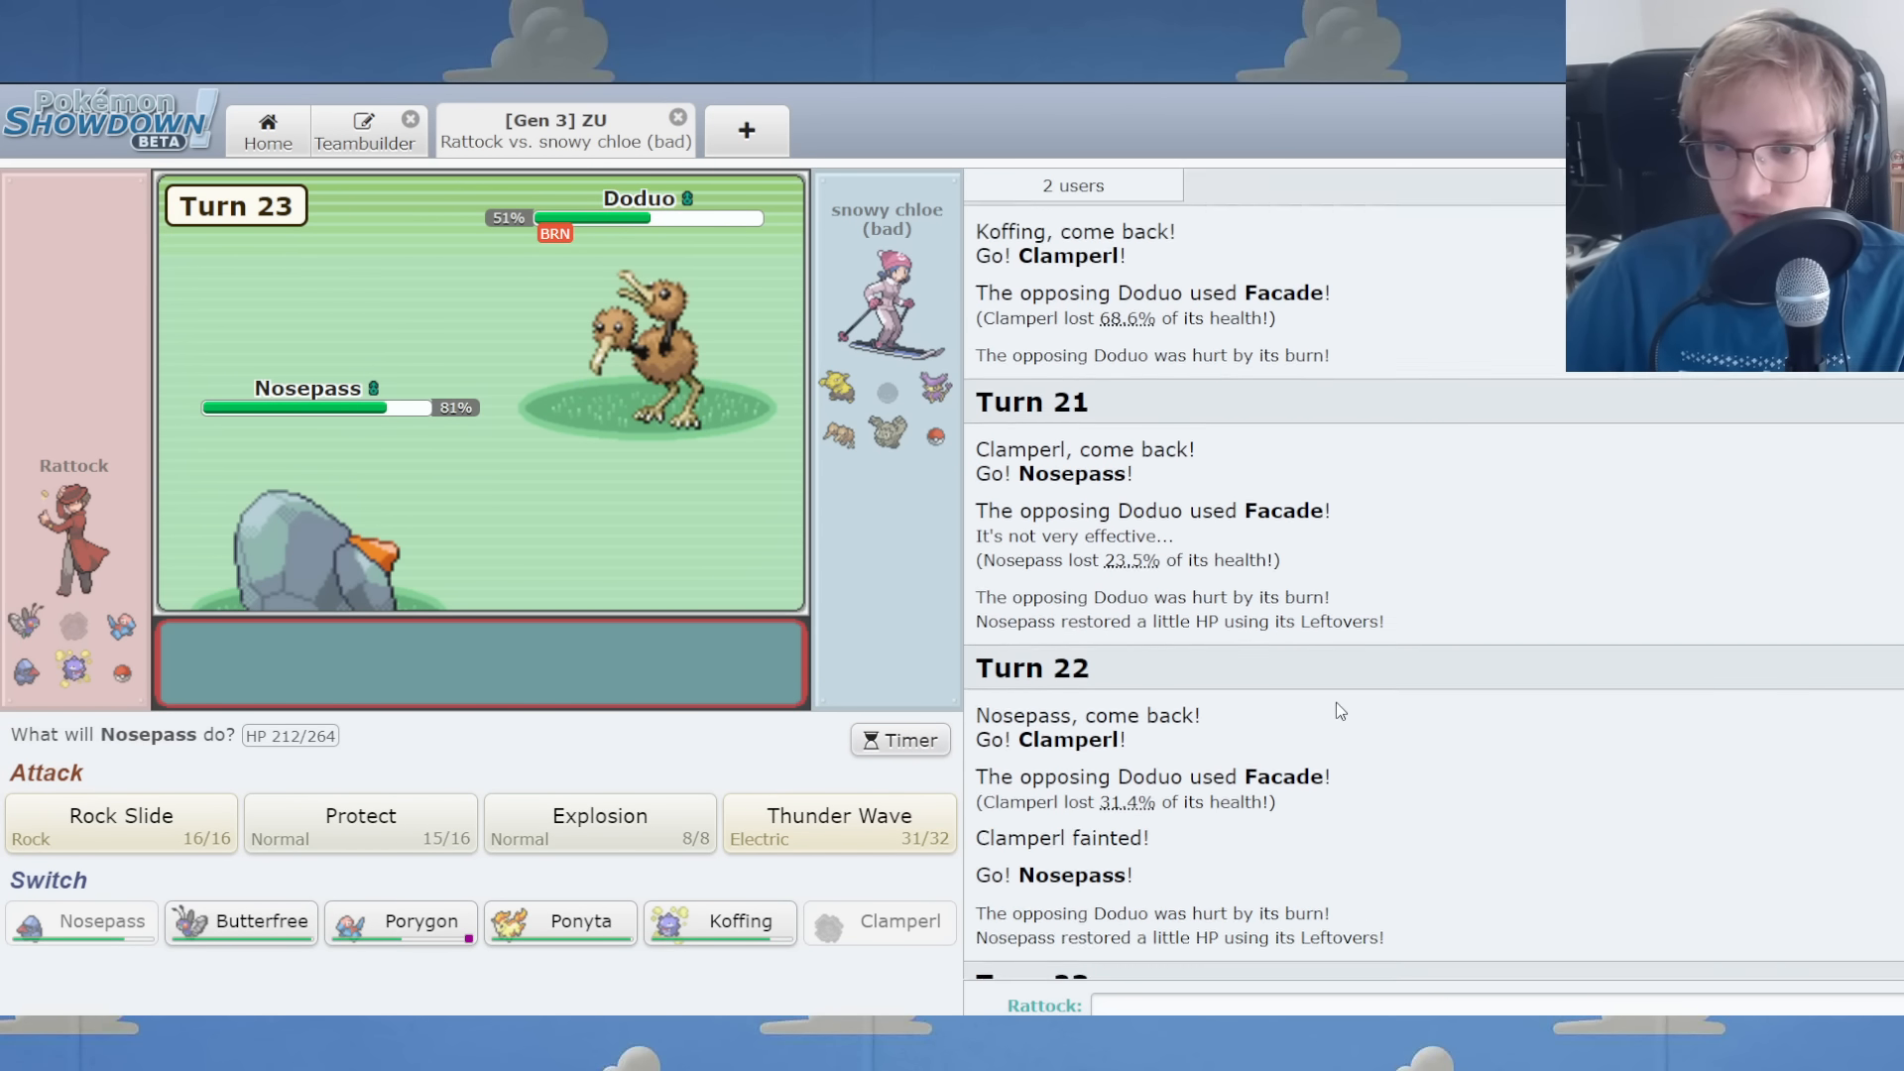
{"action": "left_click", "coordinate": [120, 823]}
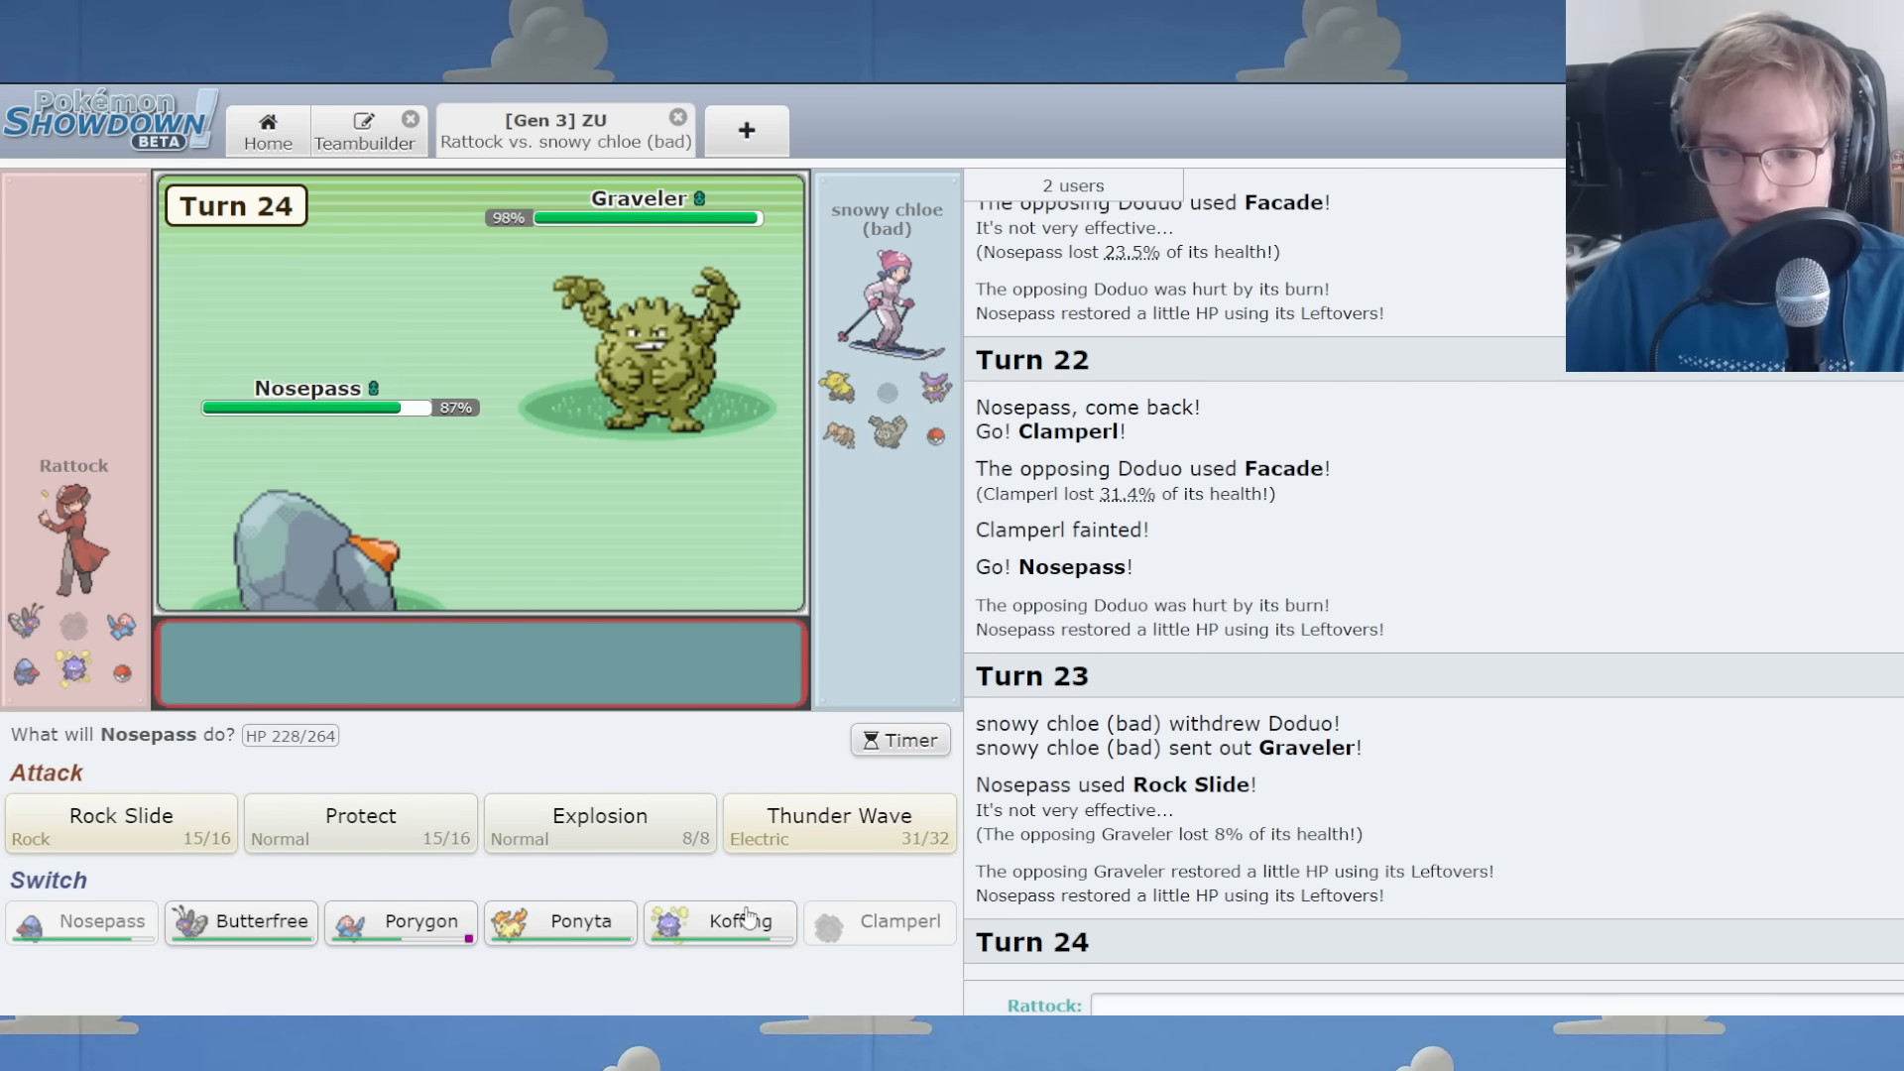
{"action": "left_click", "coordinate": [718, 921]}
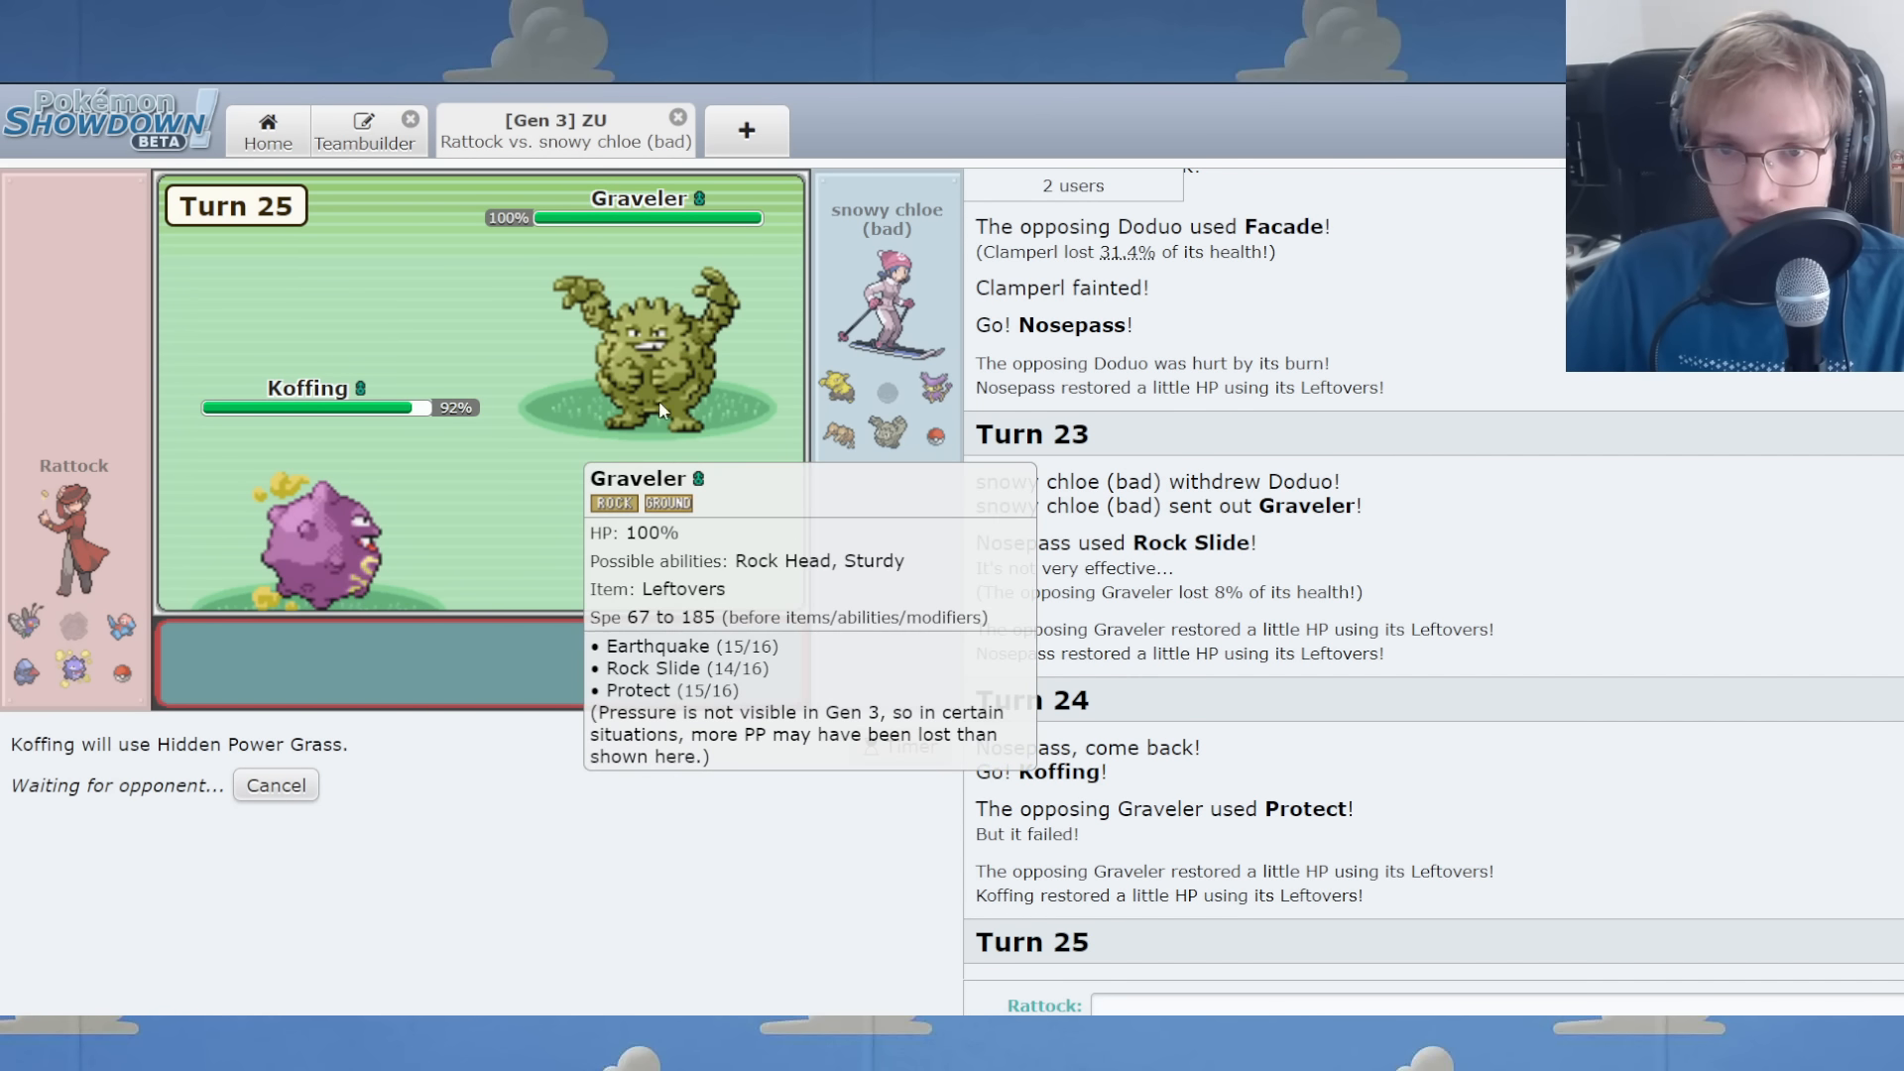
{"action": "mouse_move", "coordinate": [734, 644]}
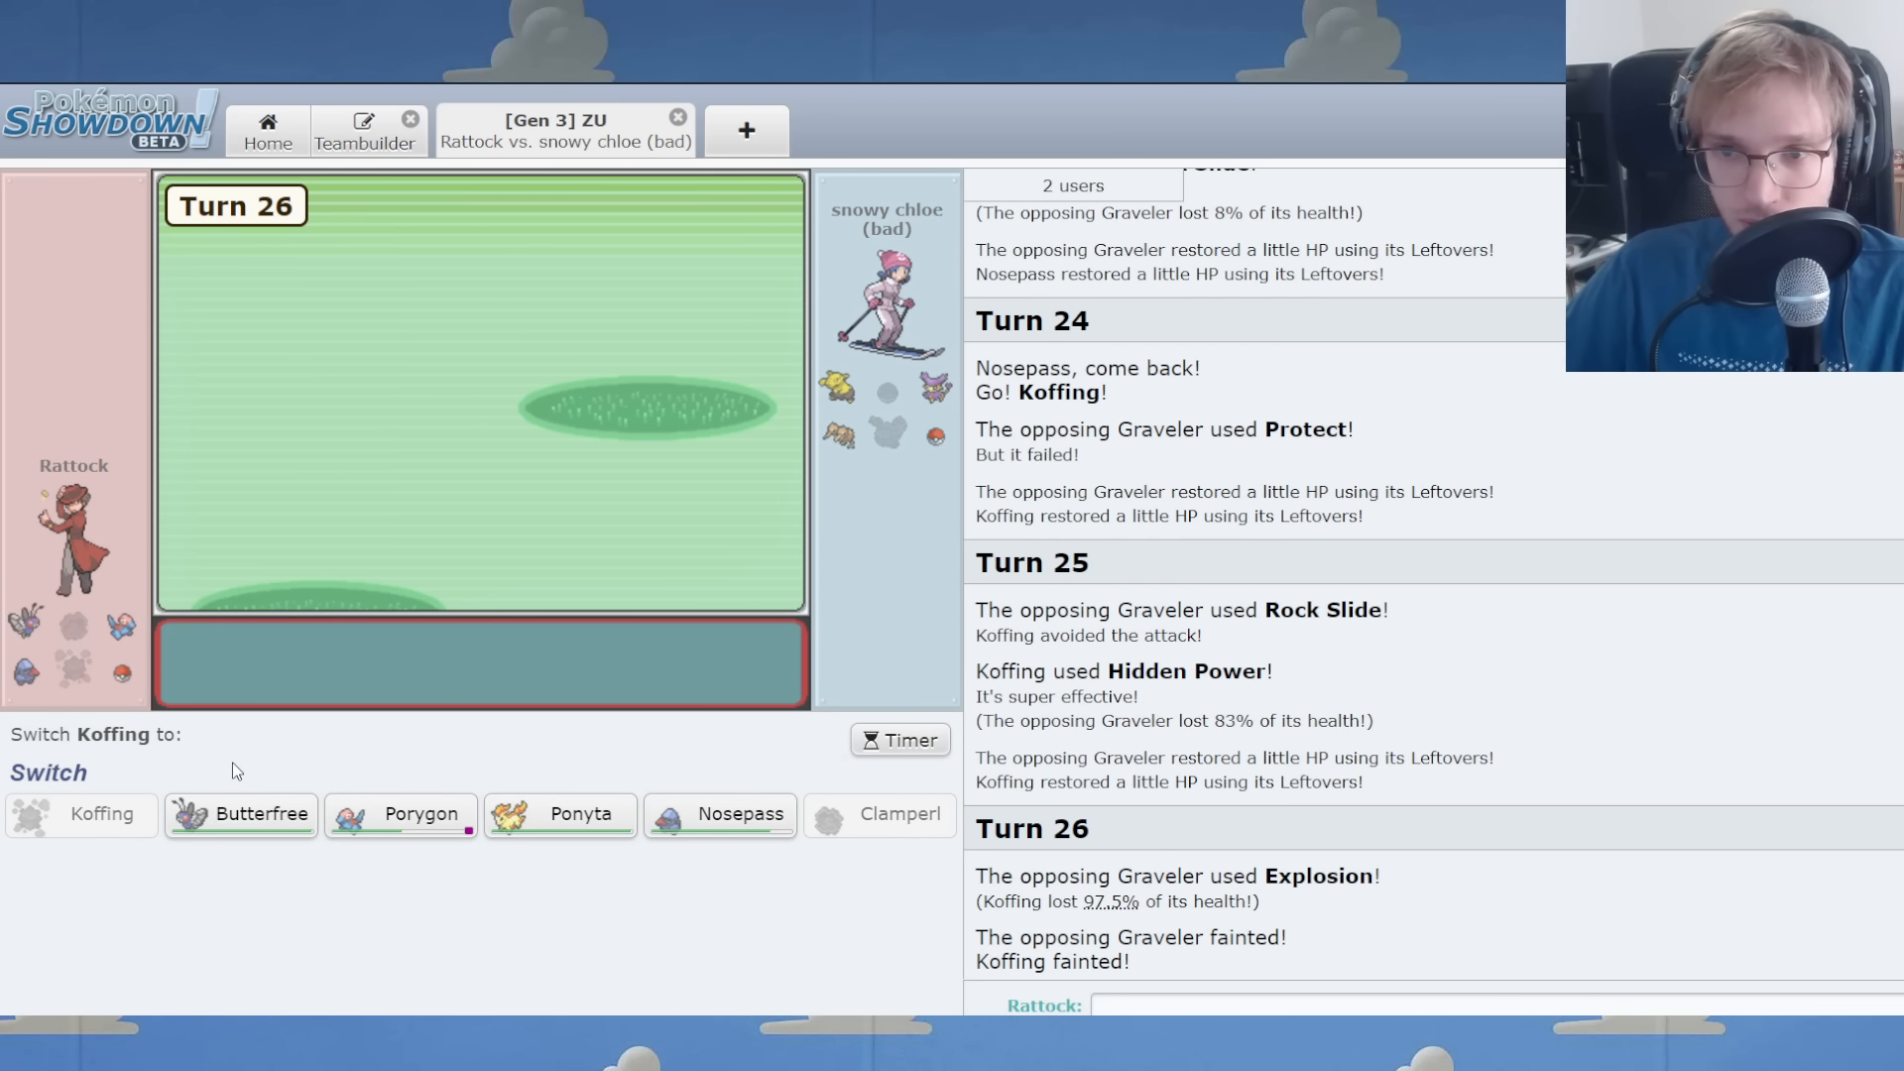
{"action": "mouse_move", "coordinate": [559, 813]}
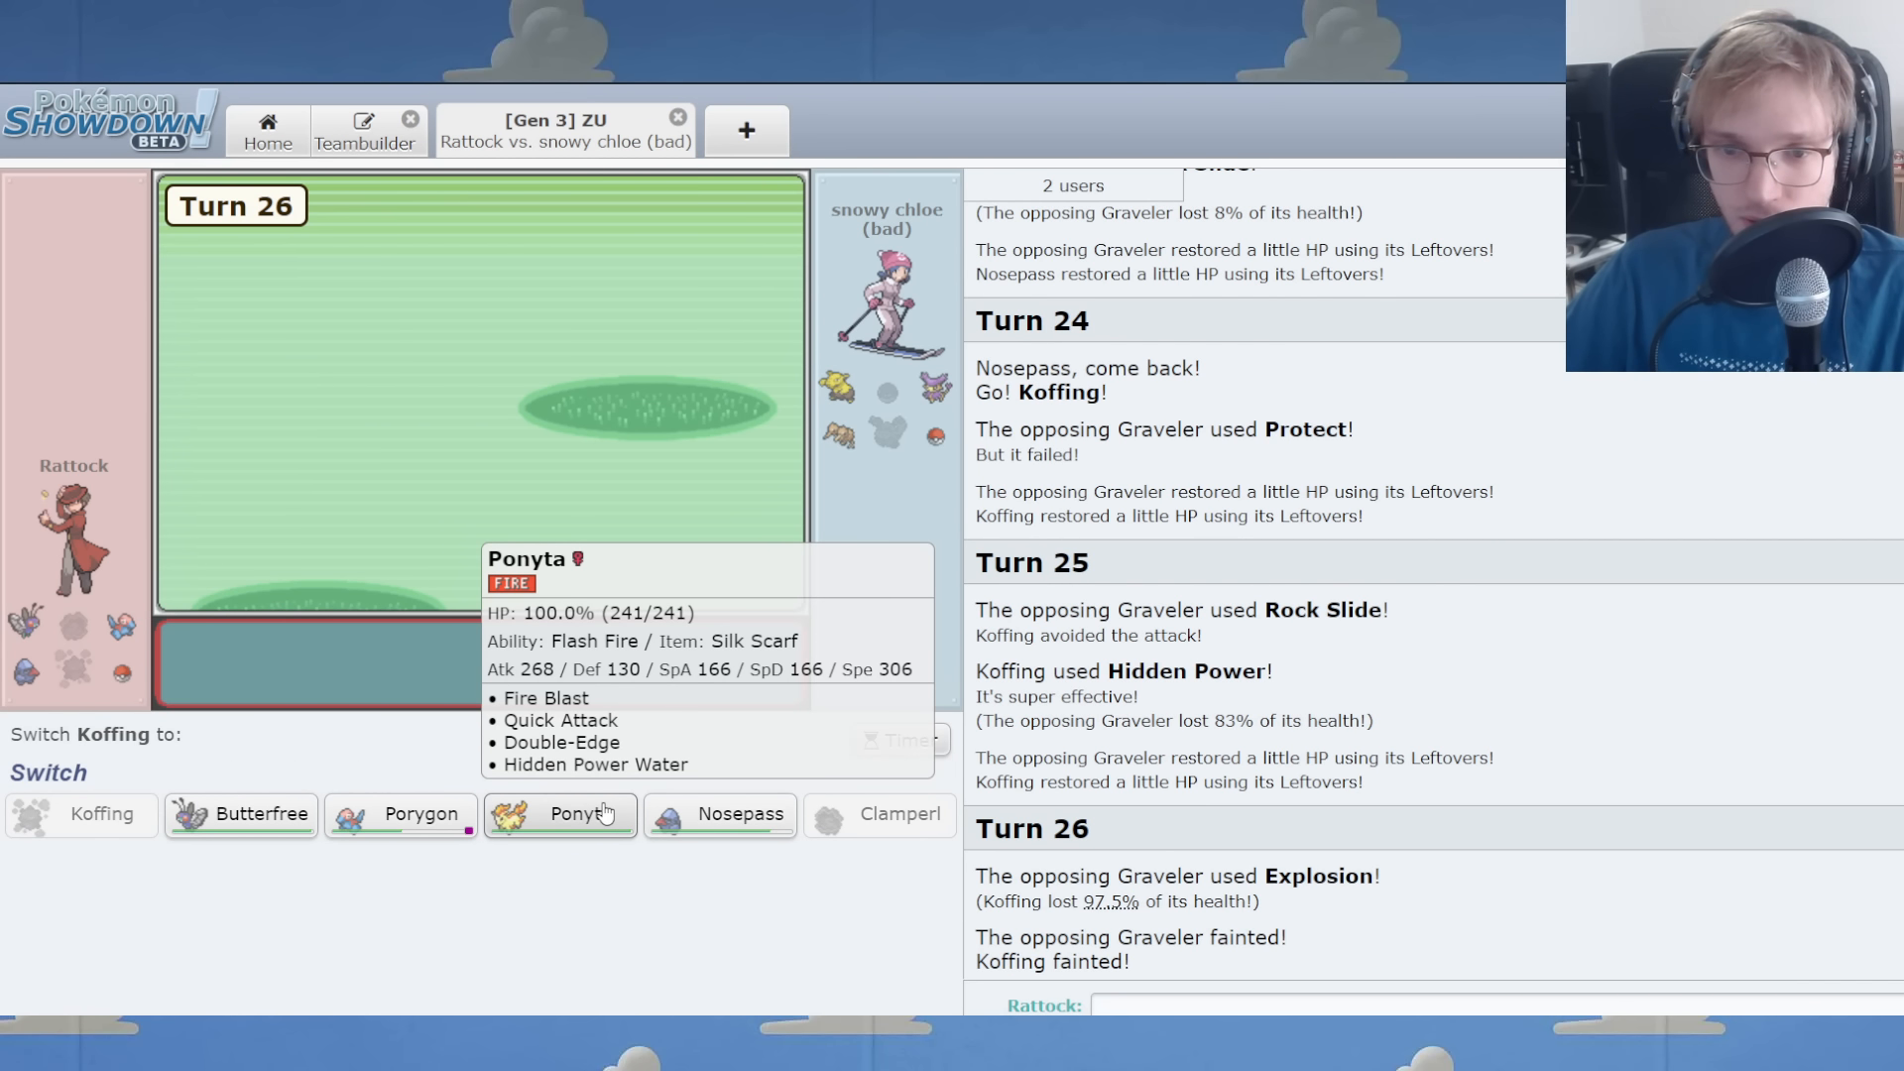
Send Ponyta, explode Nosepass on Delcatty, then Quick Attack Doduo and Double-Edge Drowzee with Ponyta.
{"action": "left_click", "coordinate": [559, 813]}
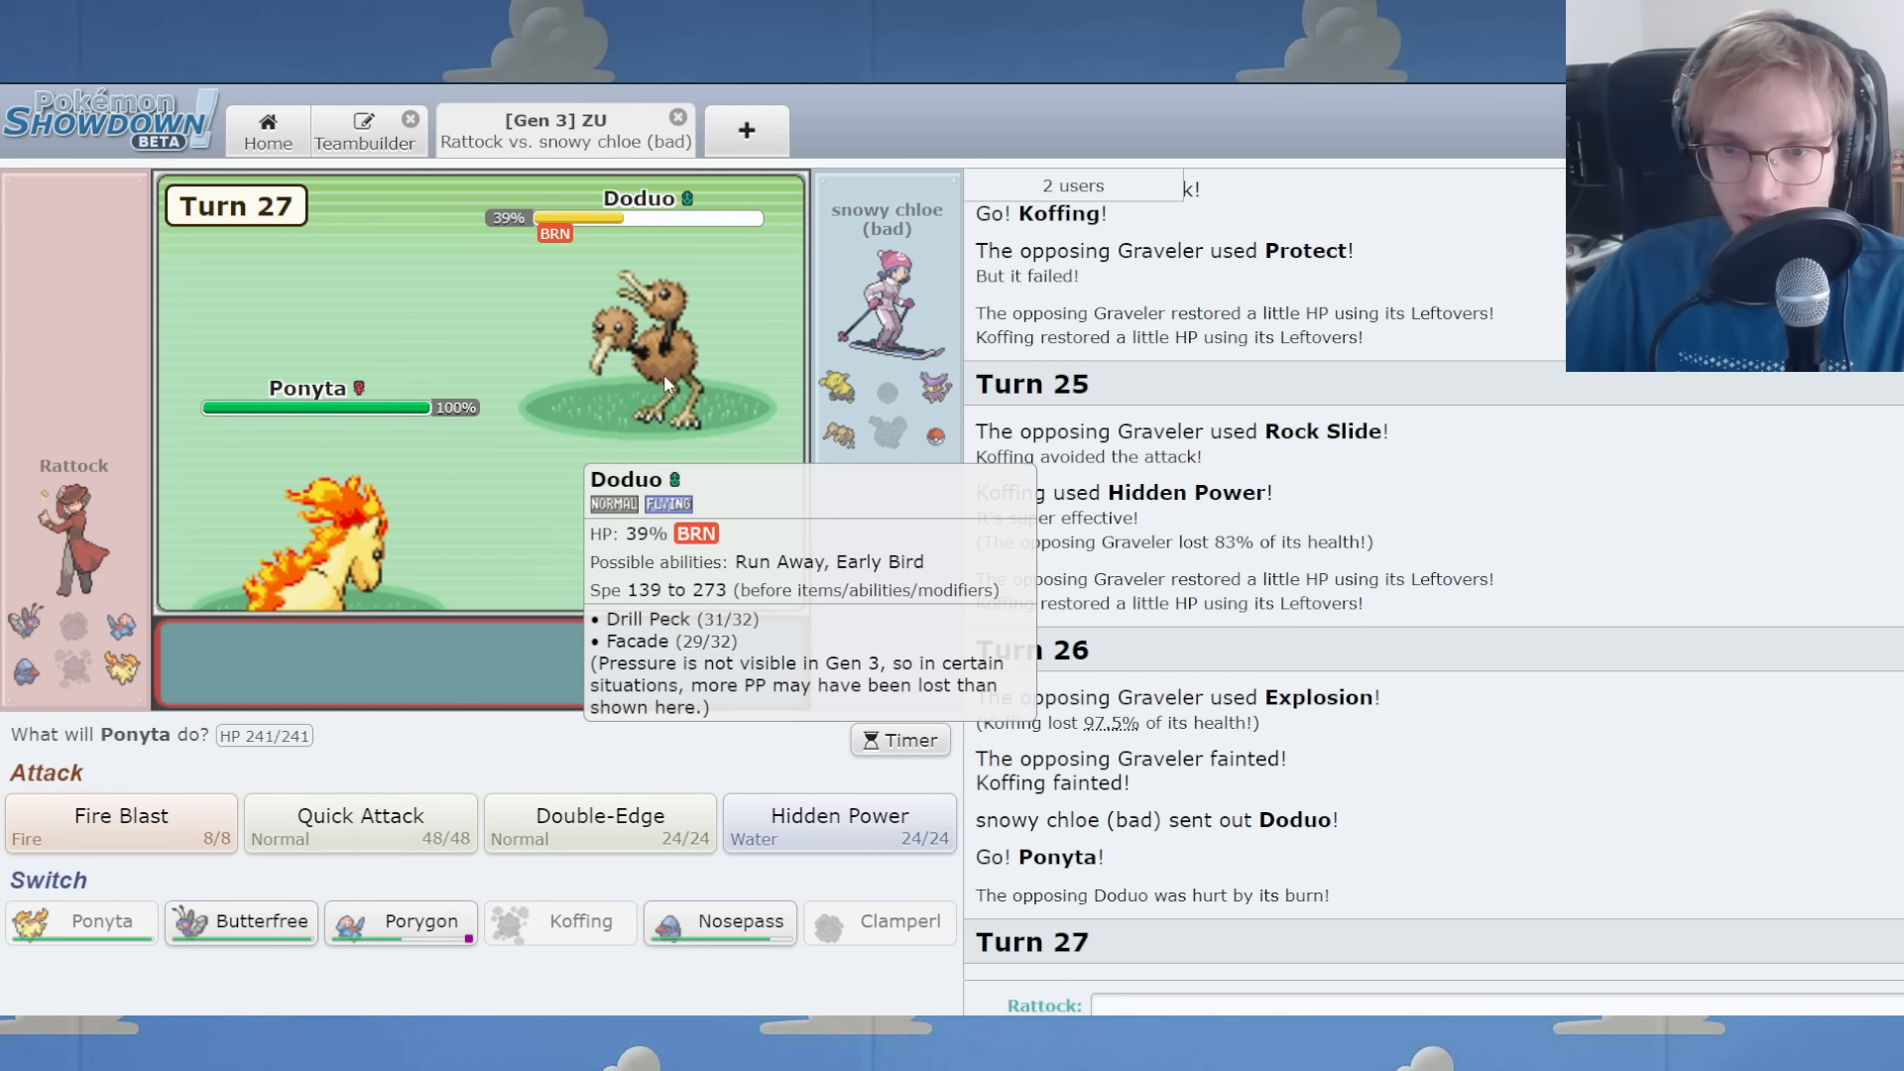
{"action": "left_click", "coordinate": [719, 921]}
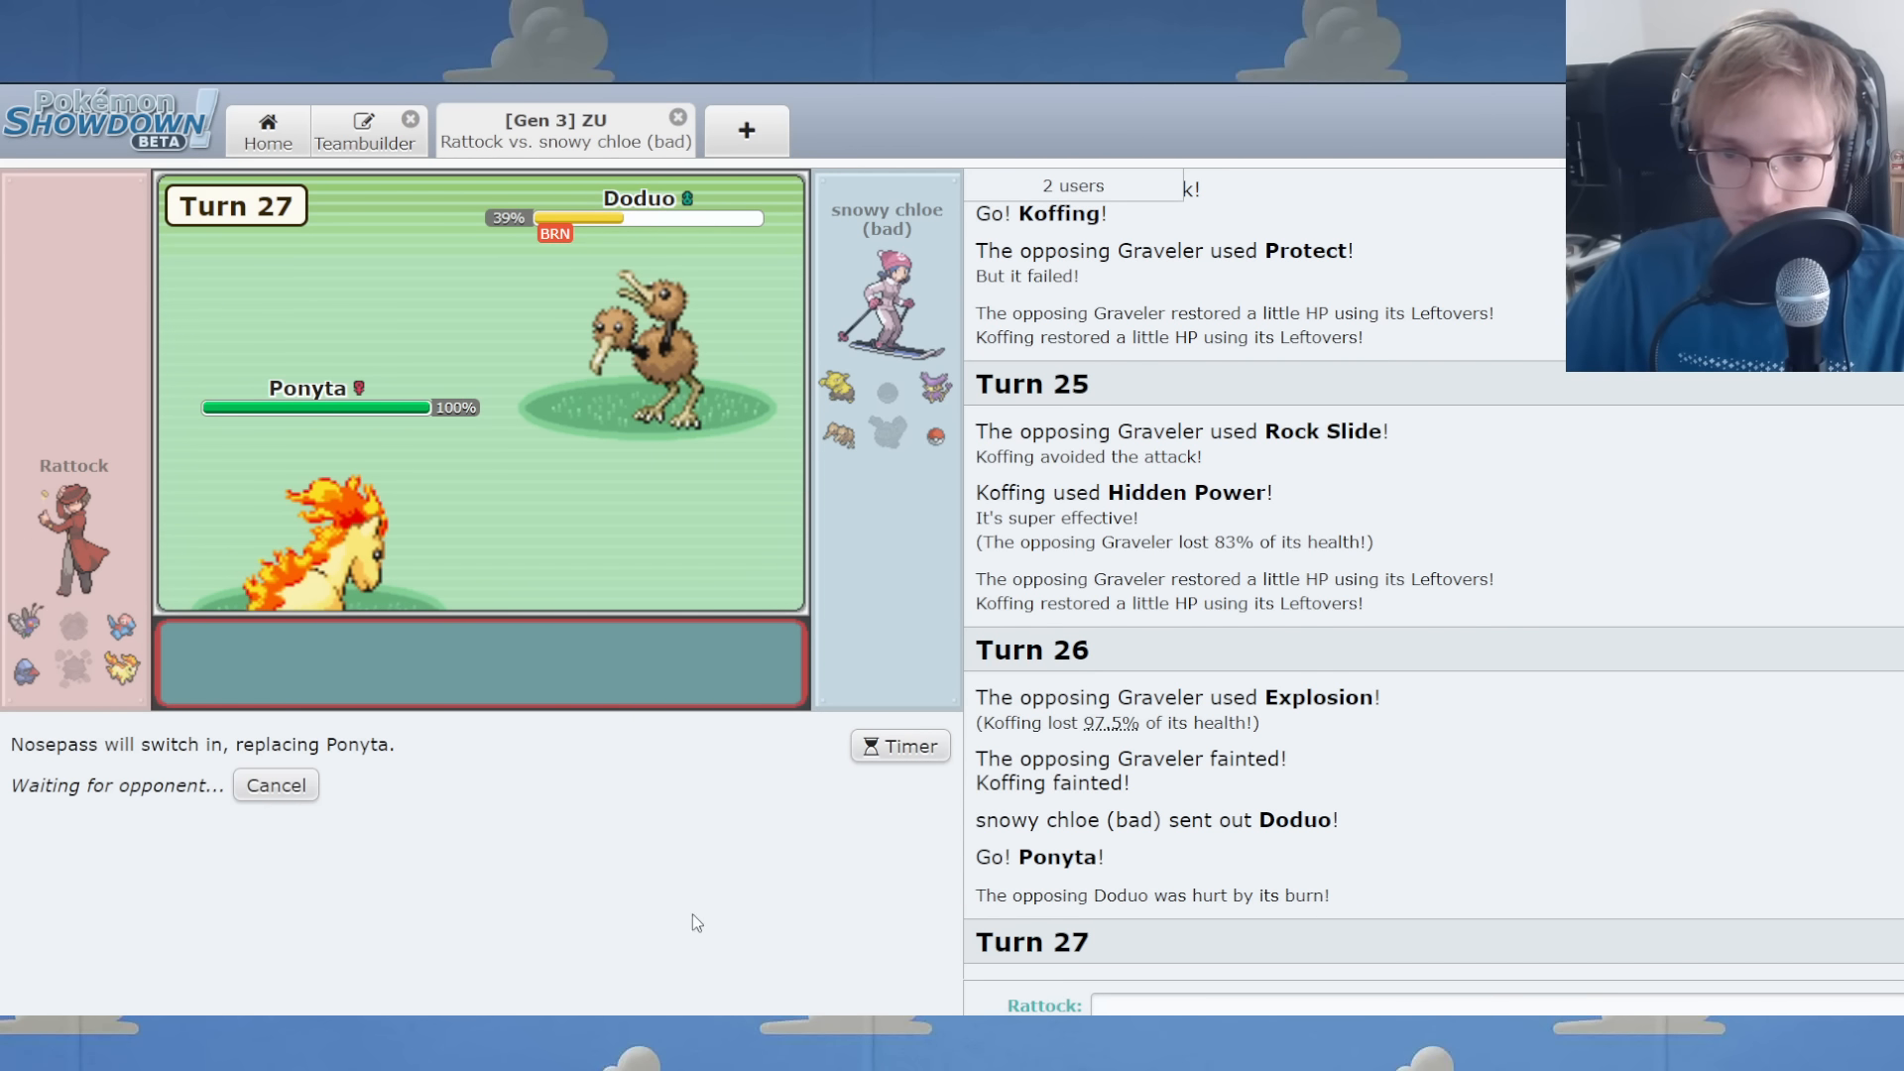
{"action": "mouse_move", "coordinate": [260, 753]}
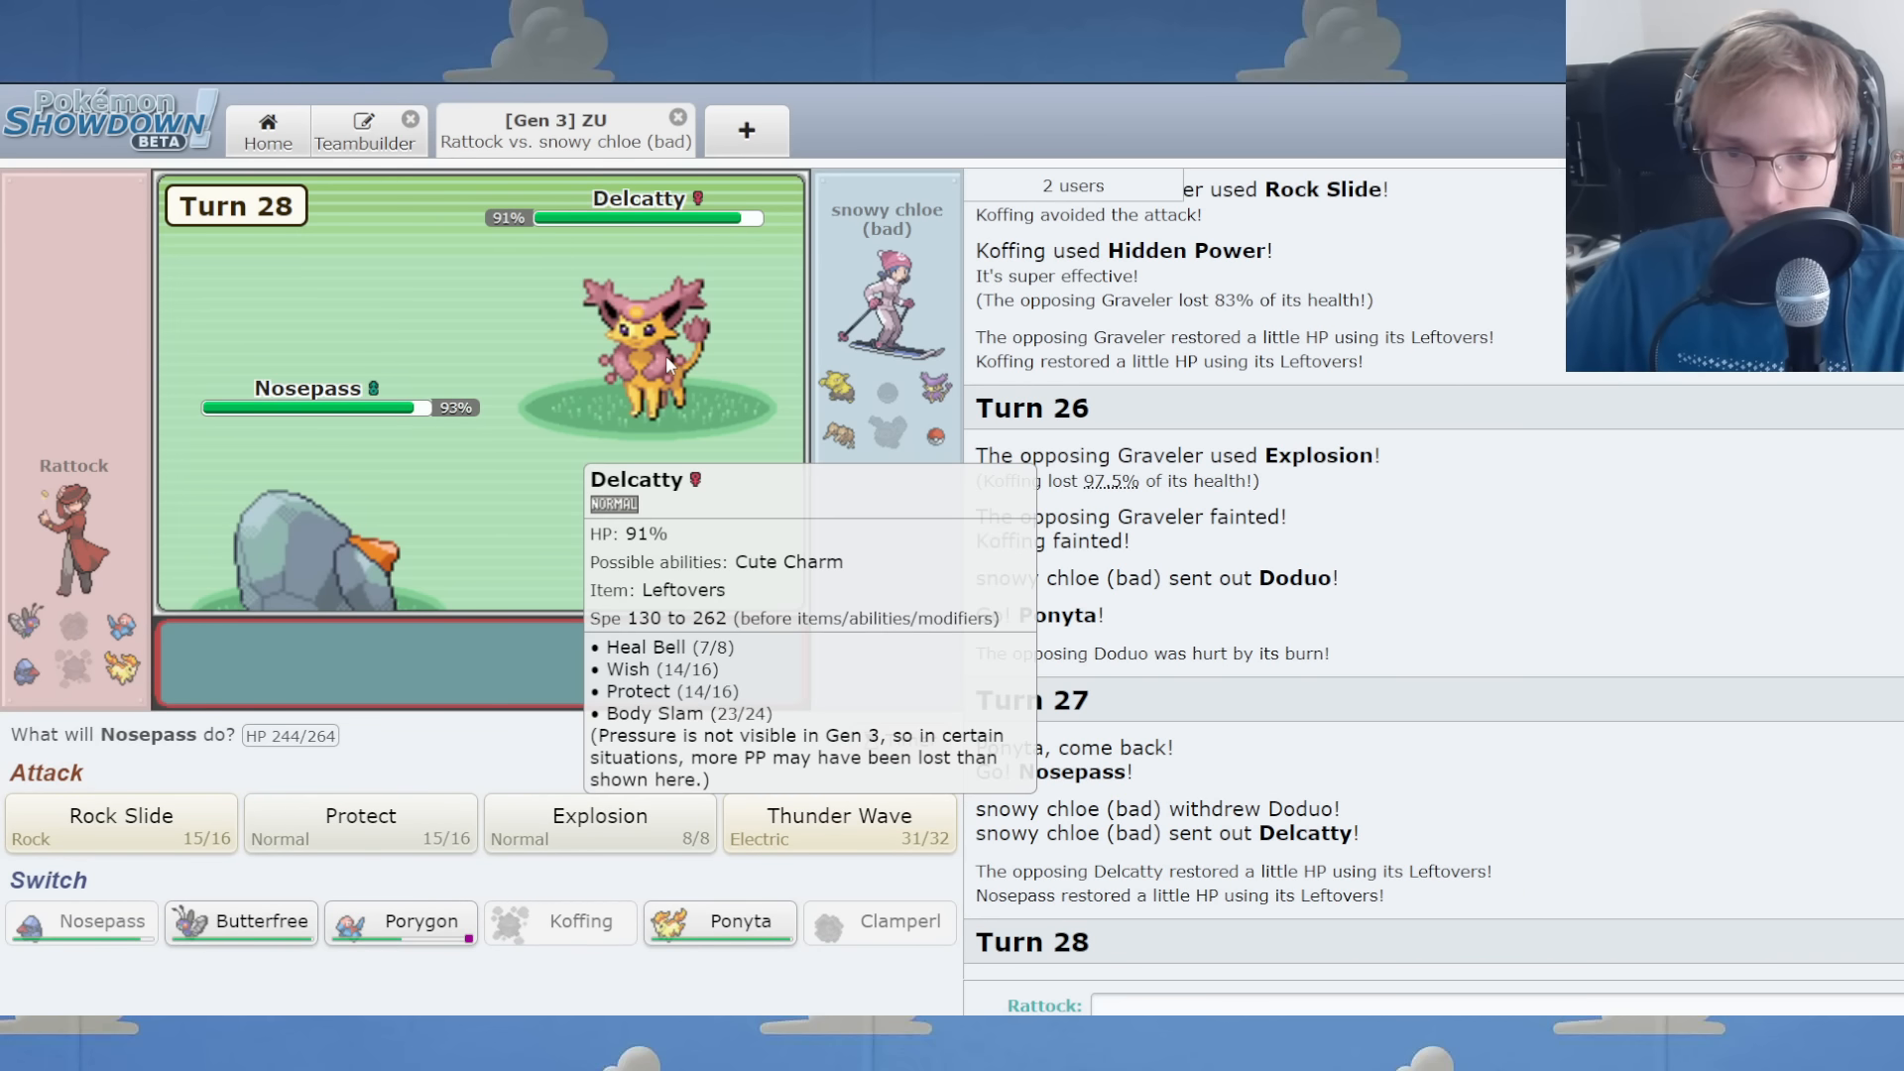
{"action": "mouse_move", "coordinate": [523, 861]}
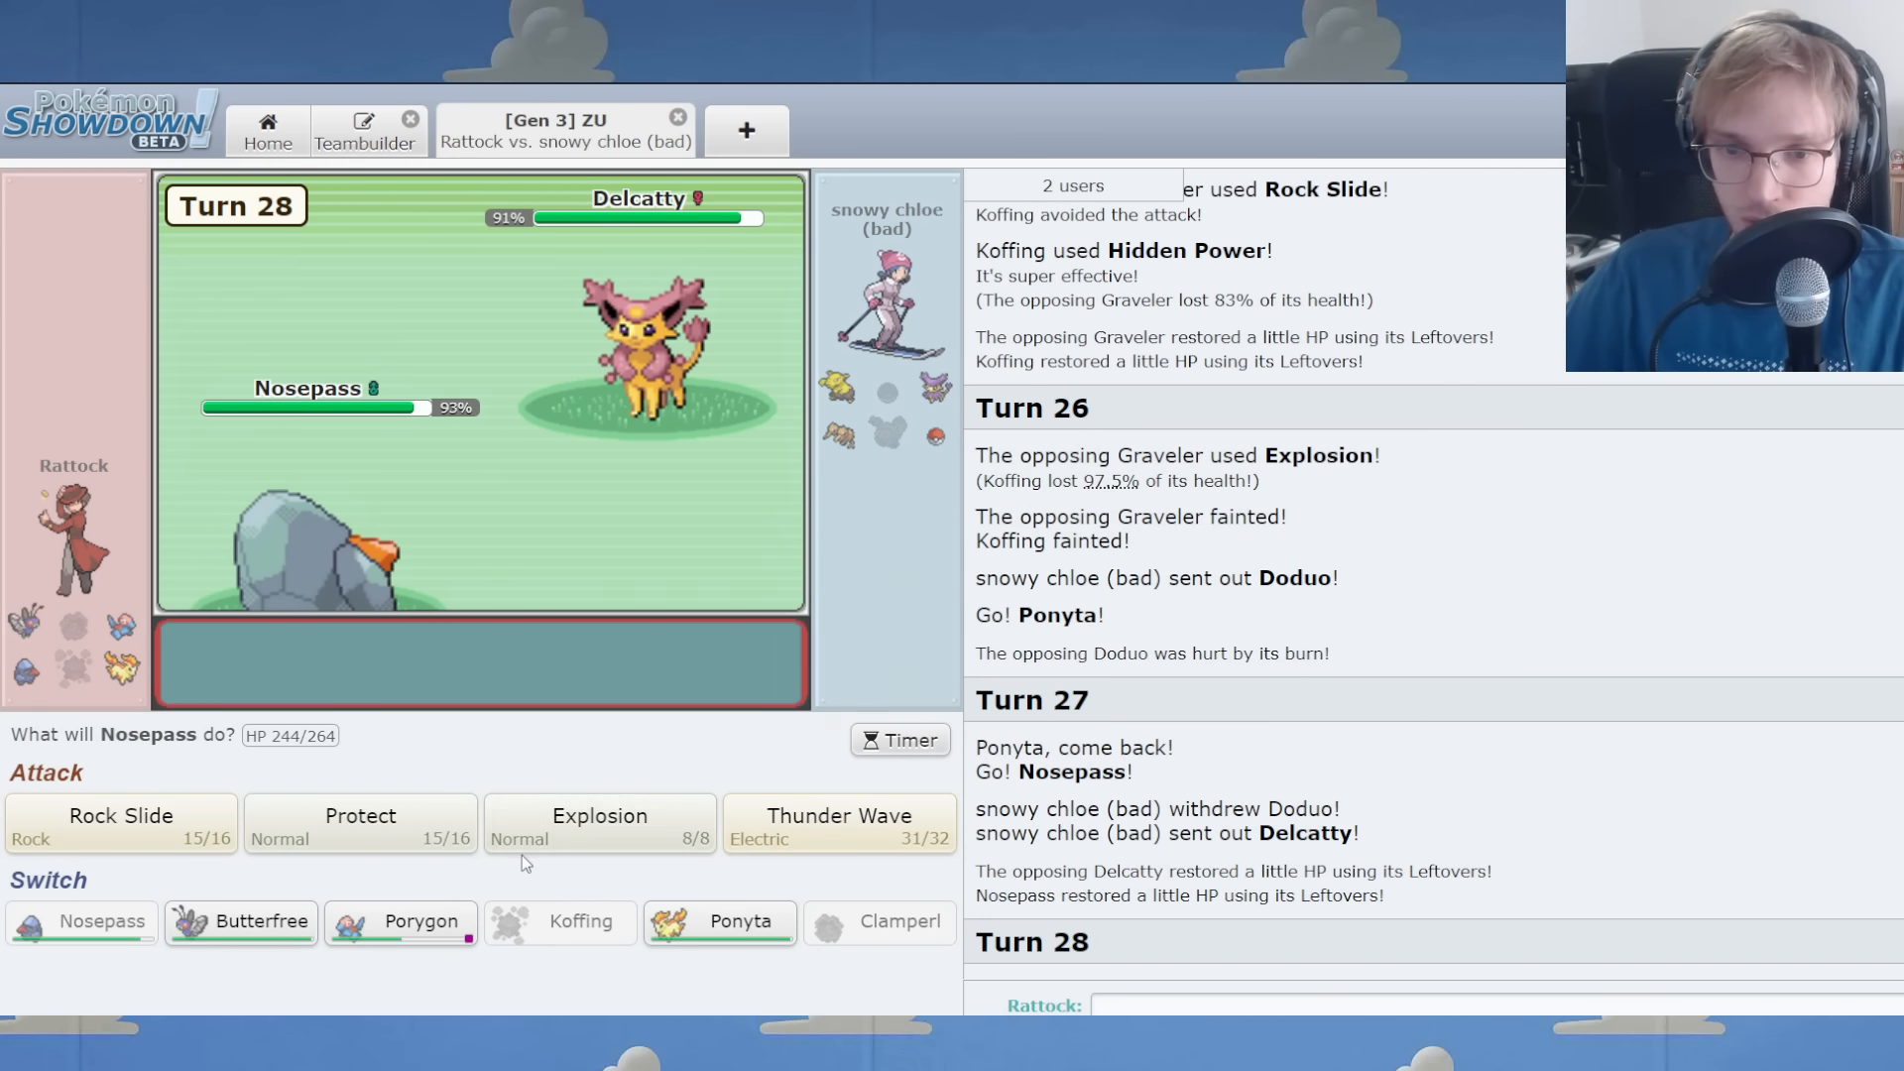
{"action": "left_click", "coordinate": [599, 824]}
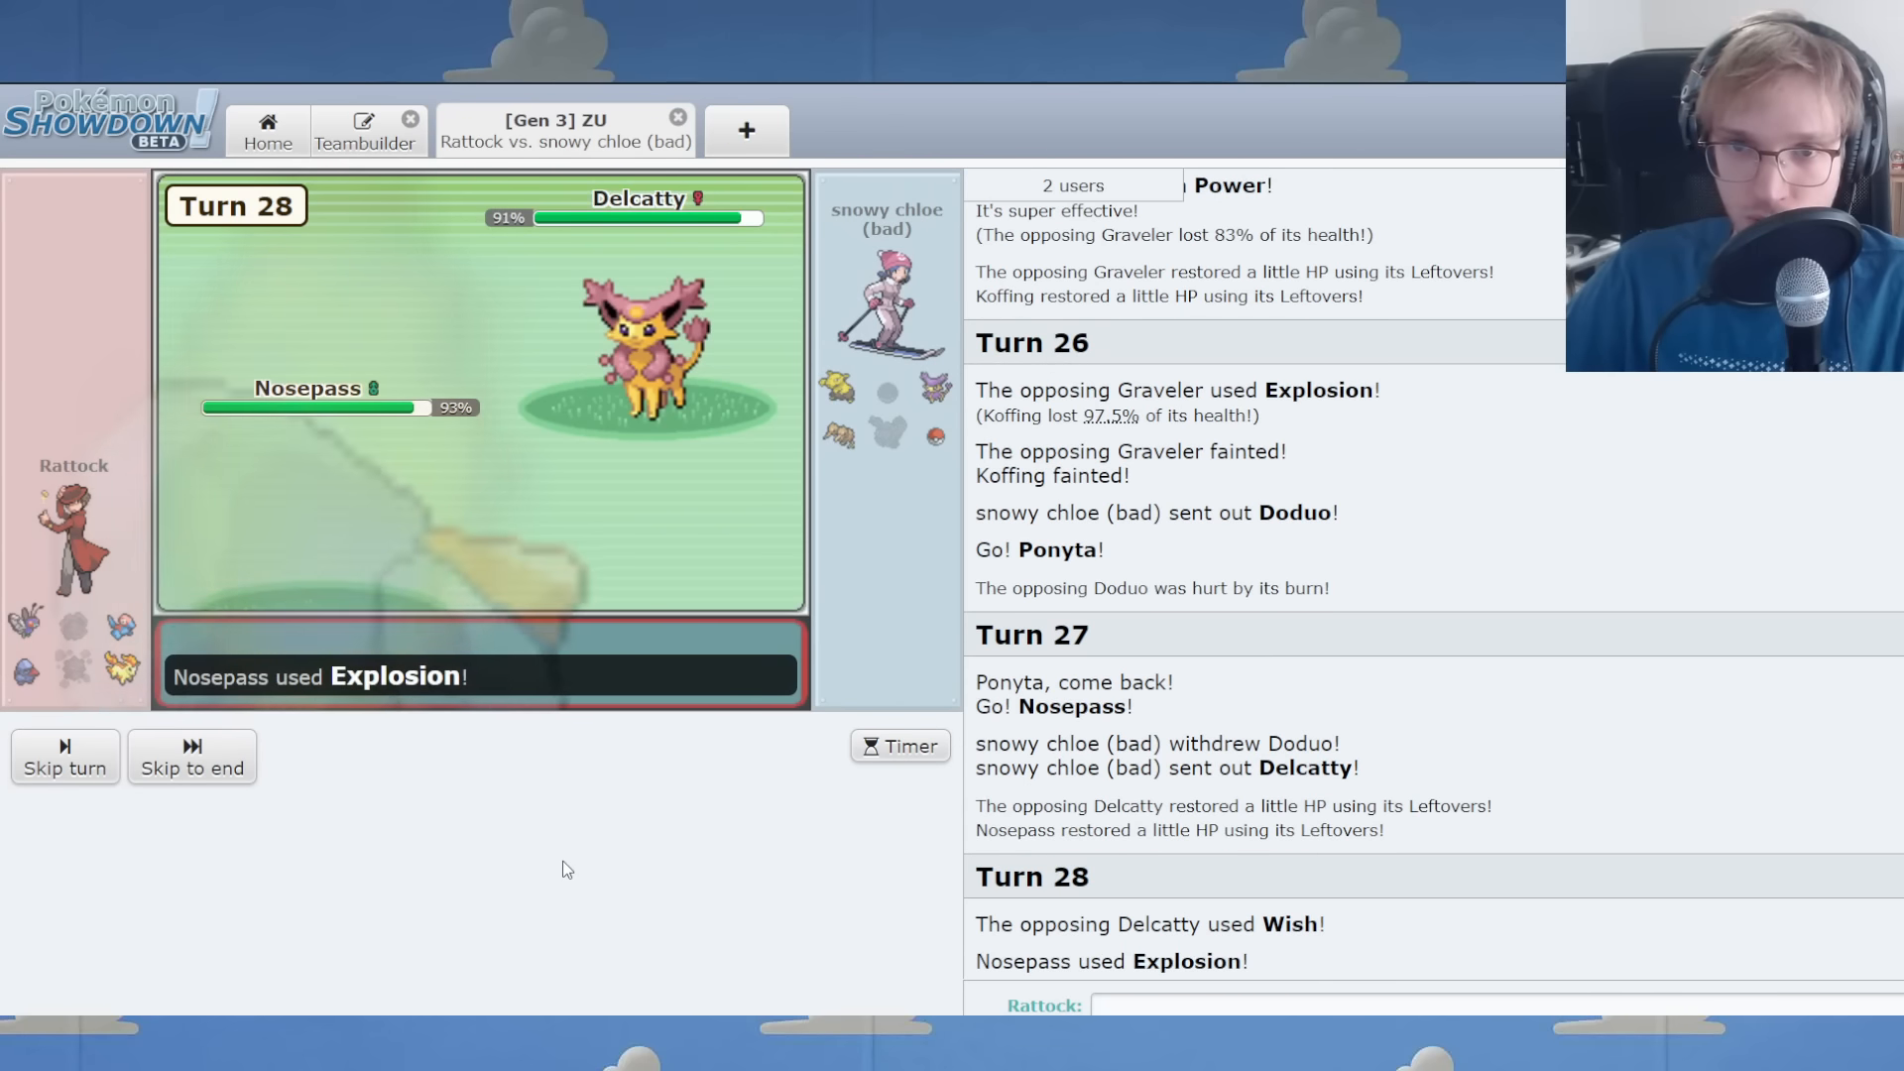
{"action": "mouse_move", "coordinate": [837, 436]}
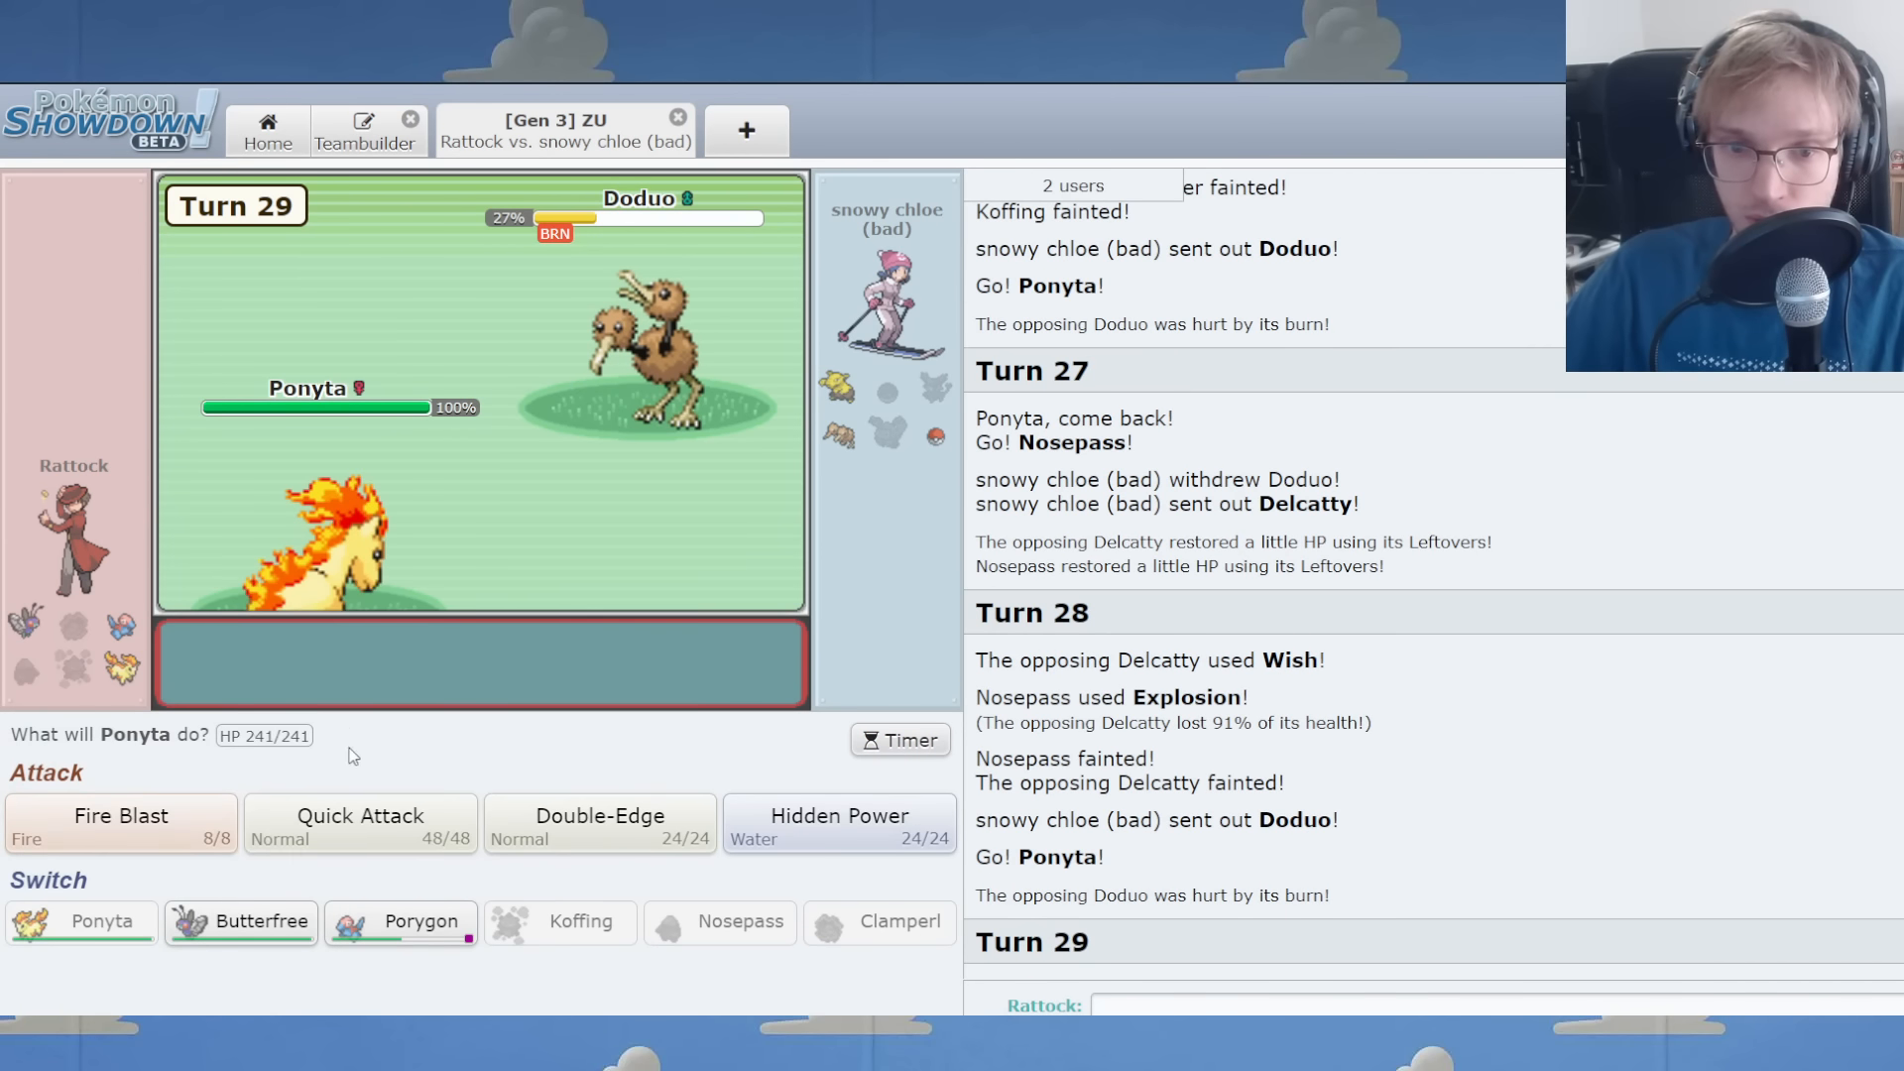
{"action": "left_click", "coordinate": [359, 824]}
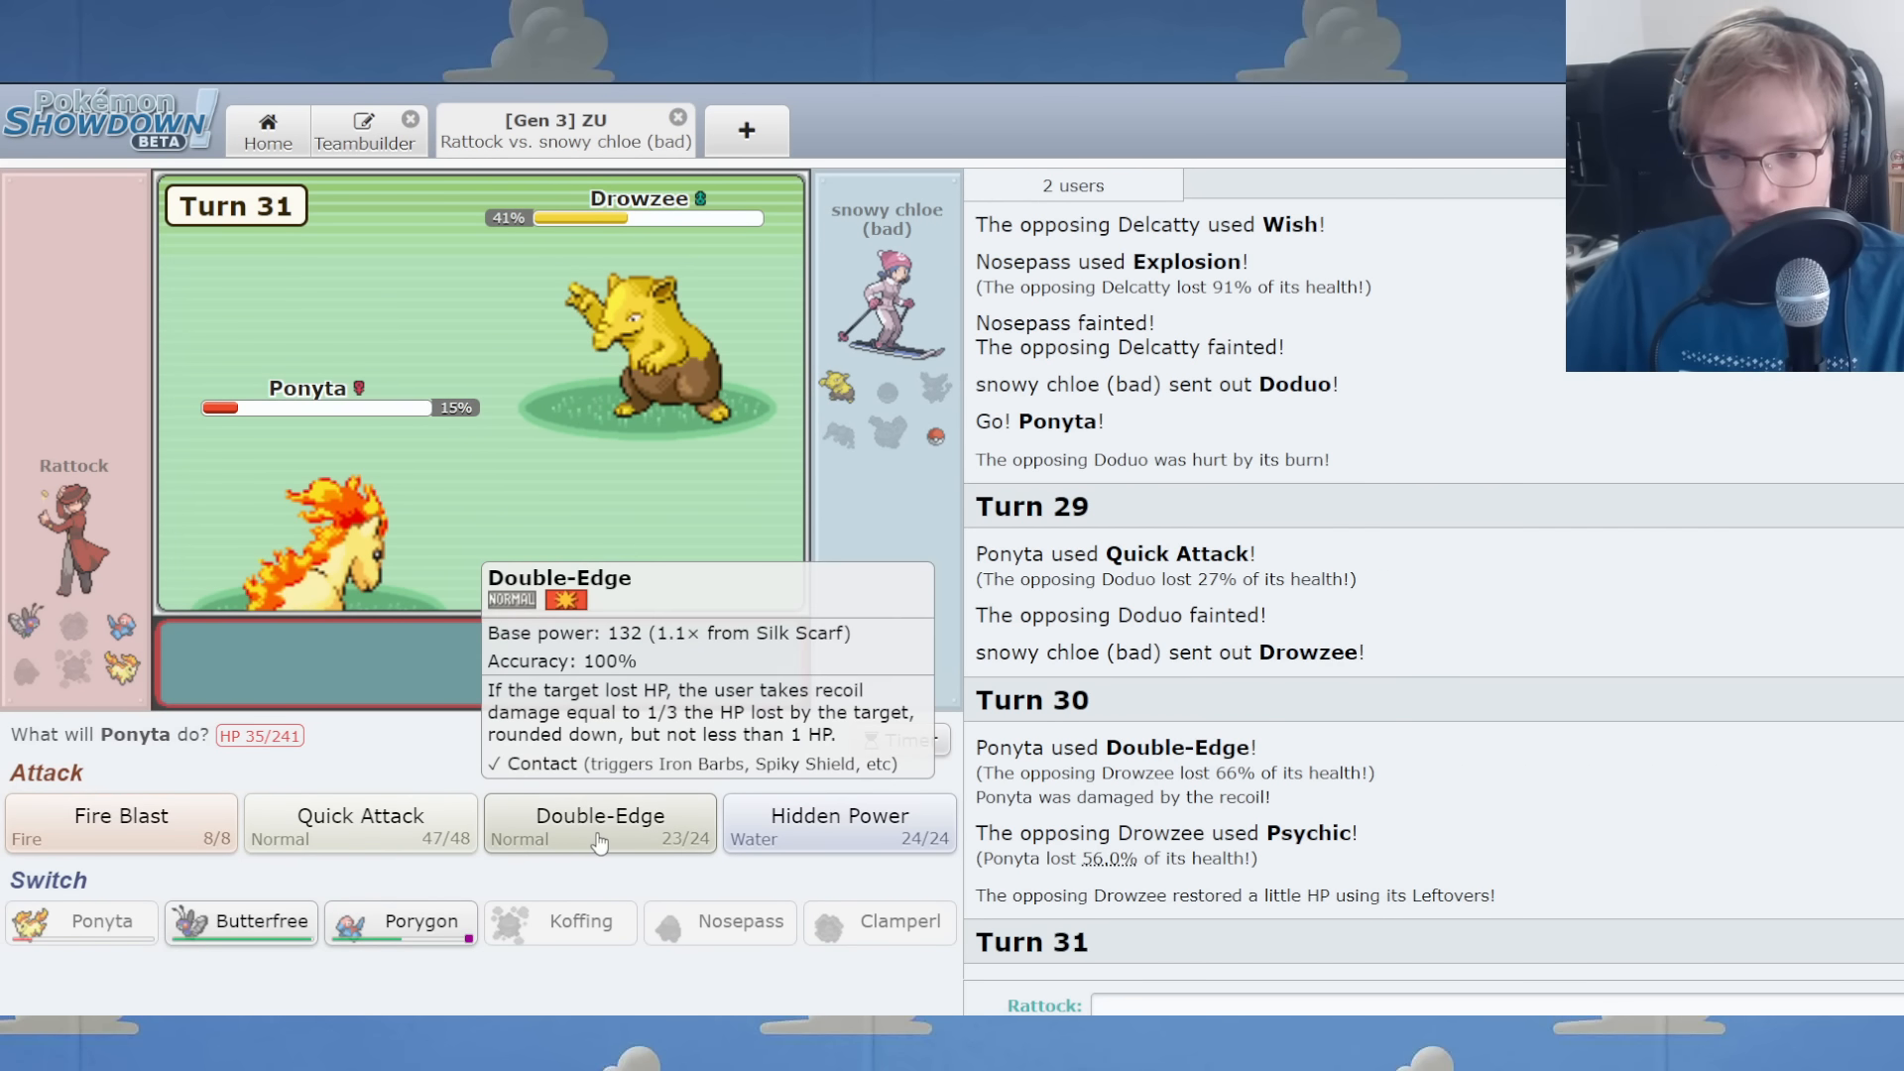
{"action": "left_click", "coordinate": [599, 822]}
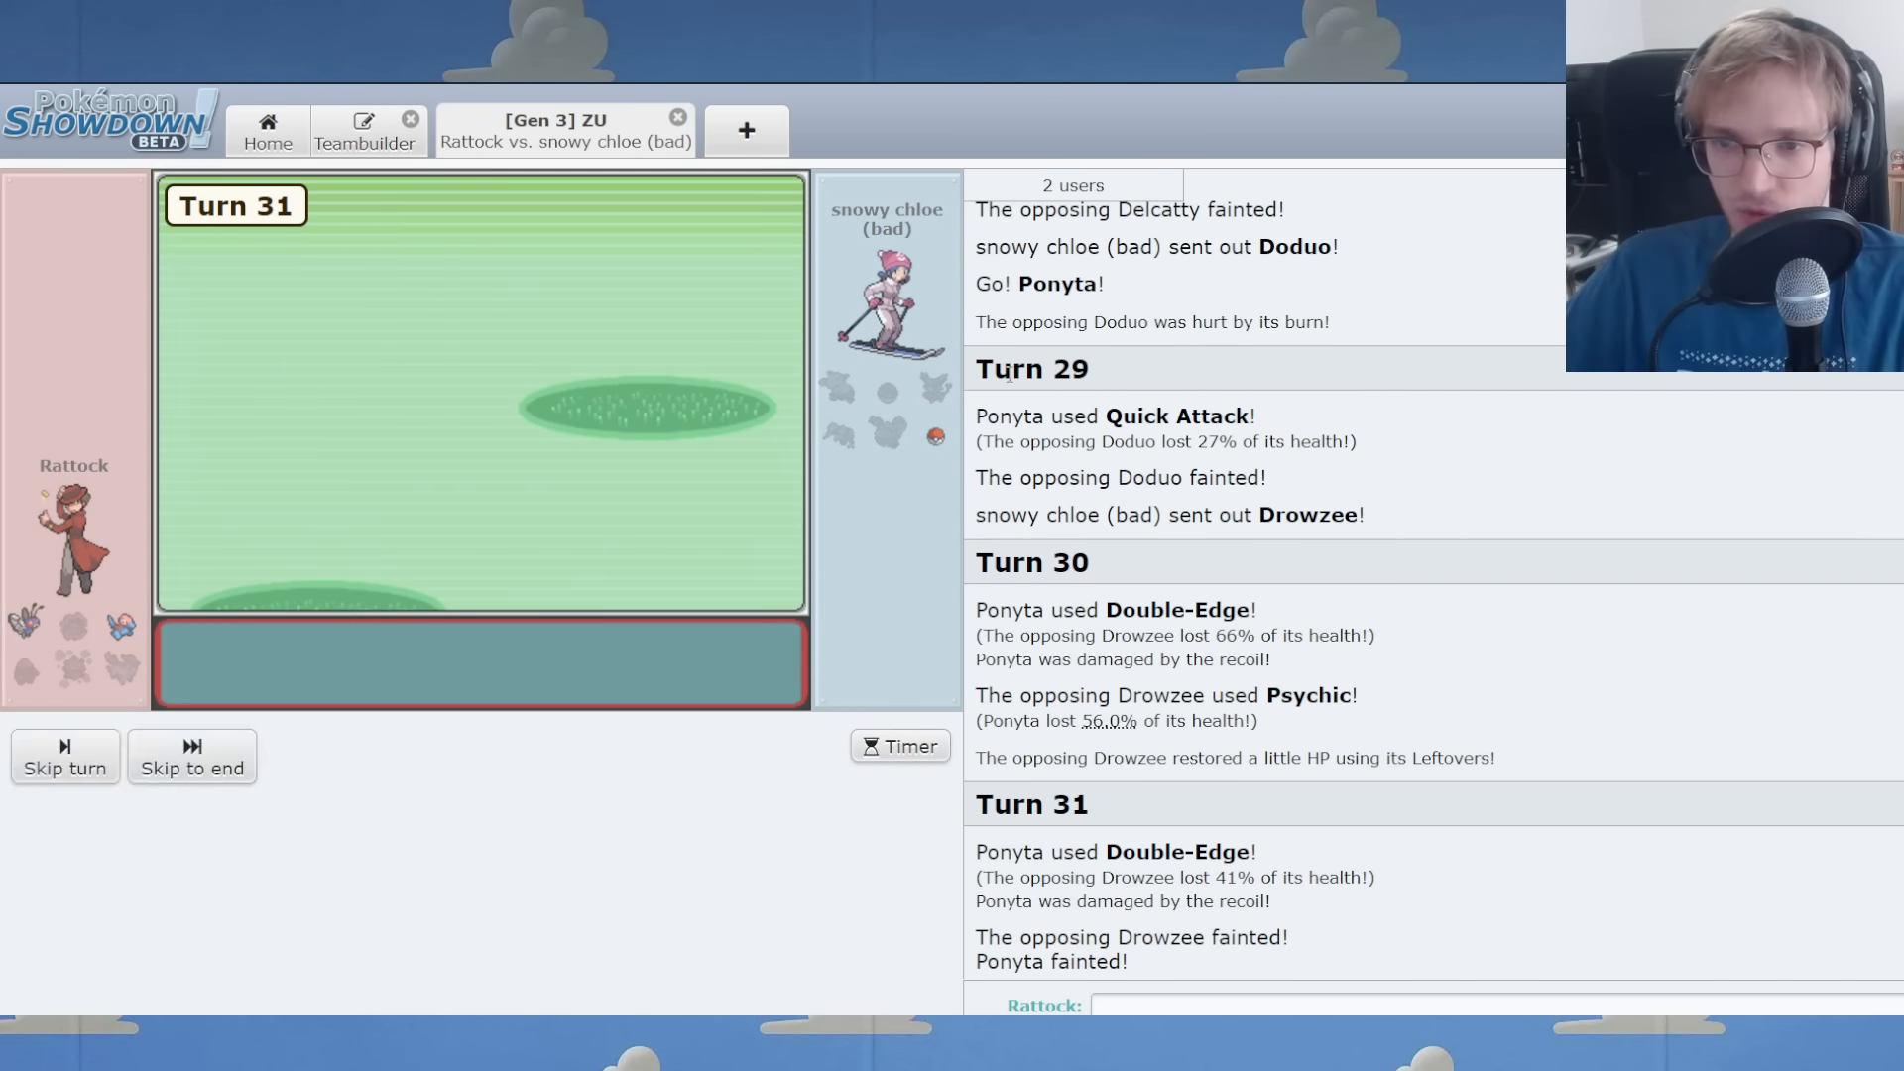
Use Butterfree's Sleep Powder and Porygon's Thunderbolt on Anorith, then skip to the end.
{"action": "left_click", "coordinate": [190, 756]}
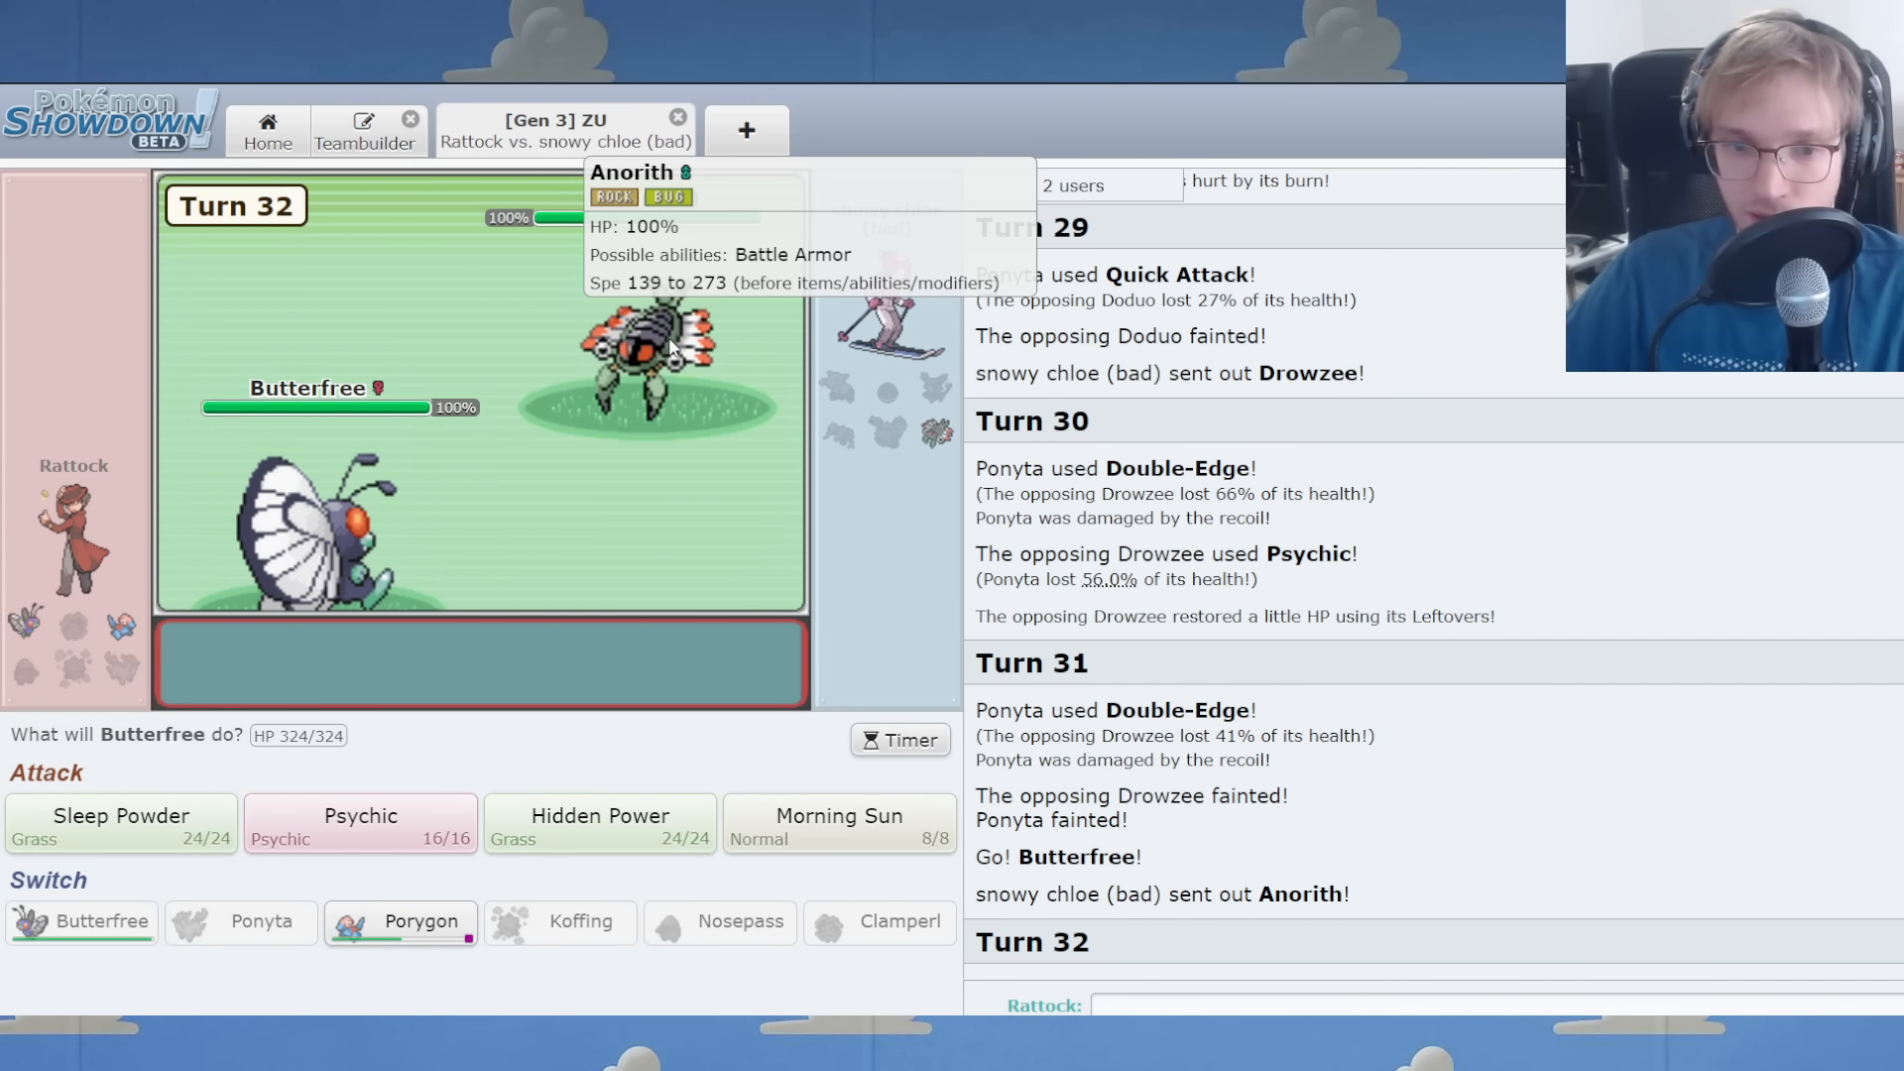
{"action": "left_click", "coordinate": [119, 823]}
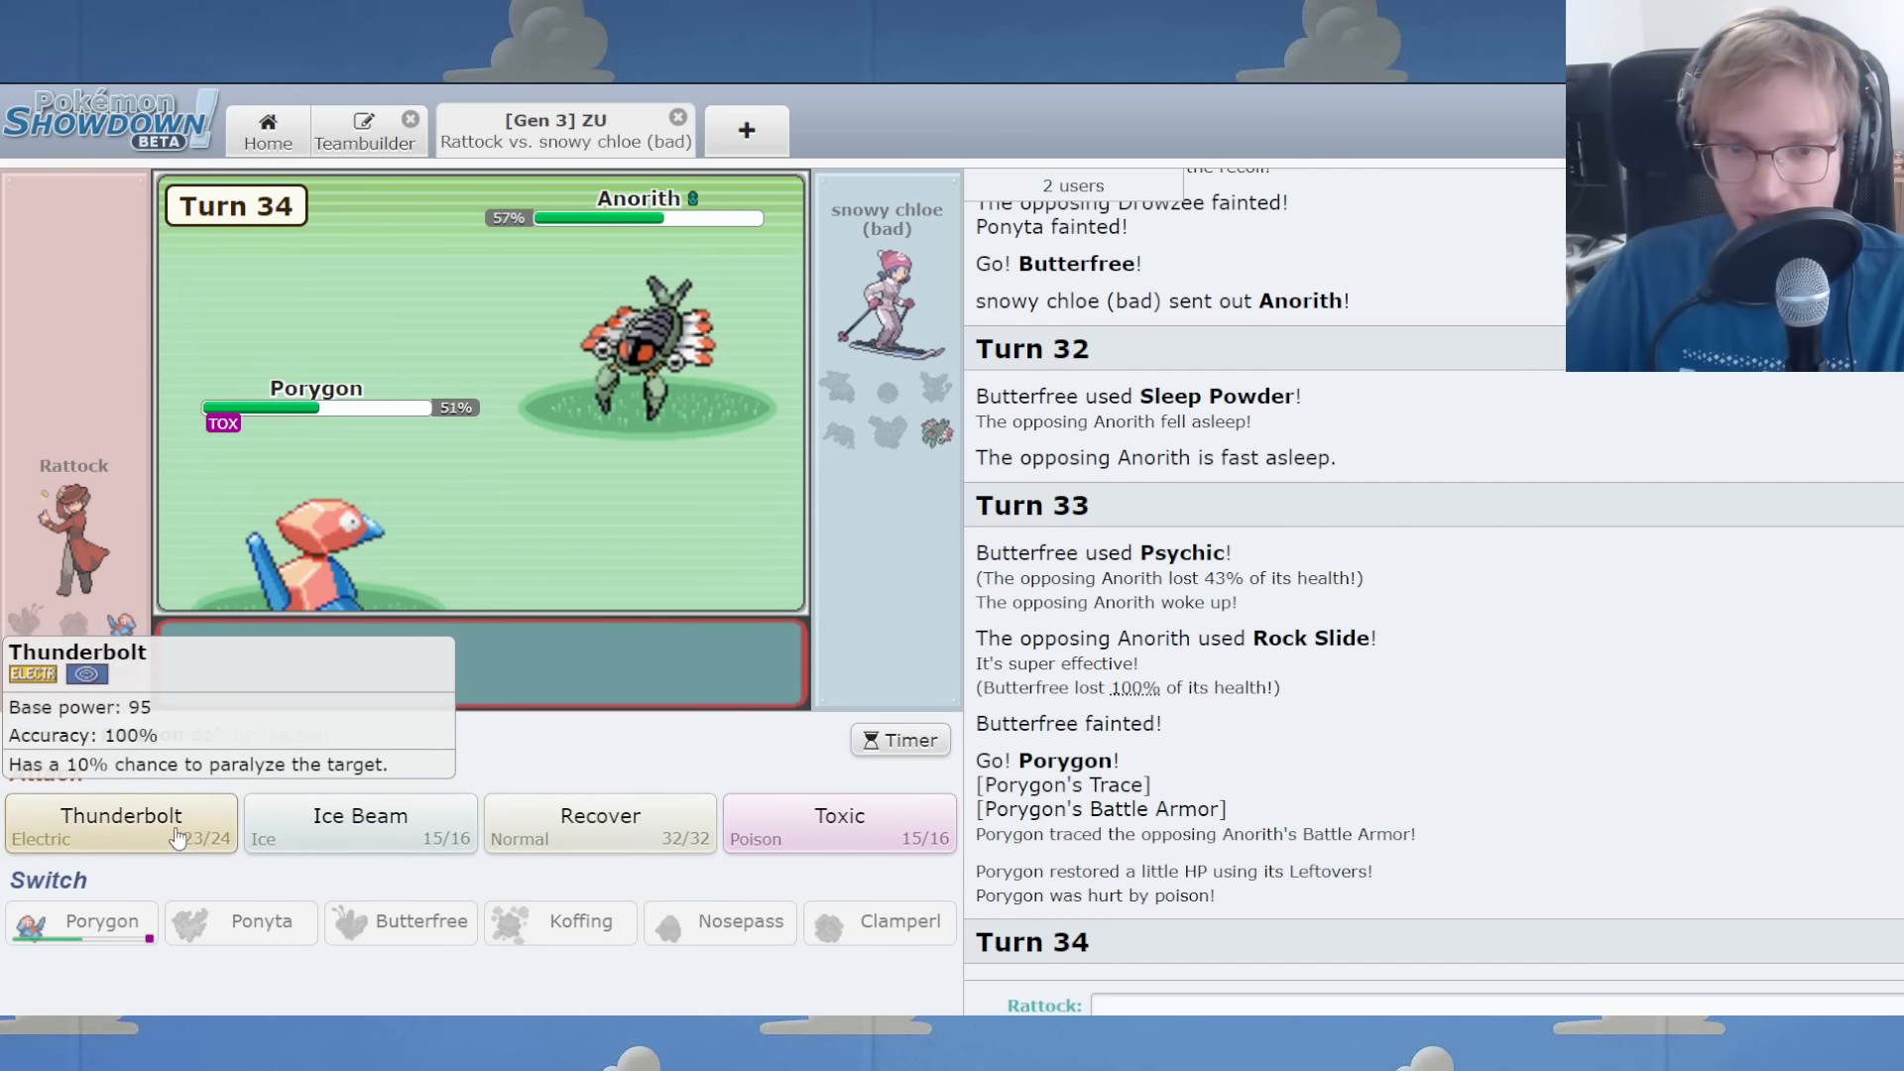
{"action": "left_click", "coordinate": [120, 826]}
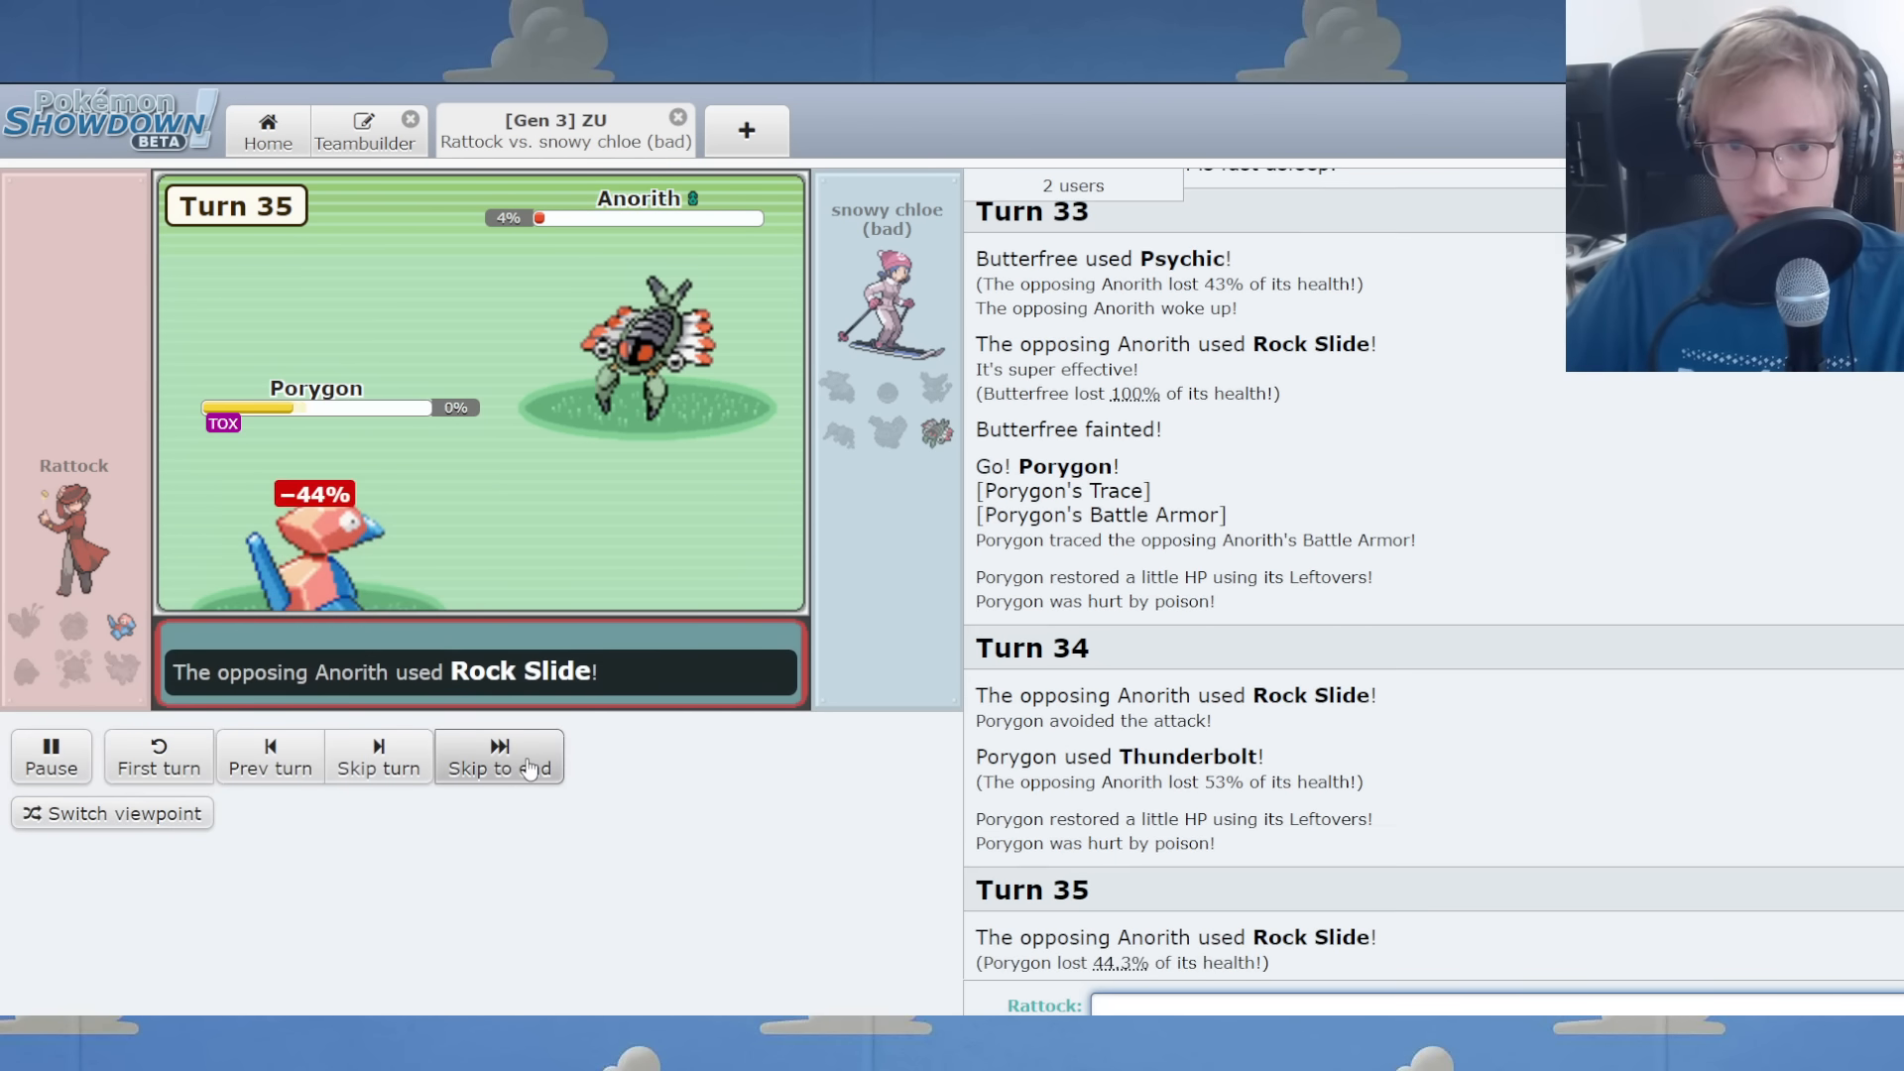
{"action": "left_click", "coordinate": [496, 756]}
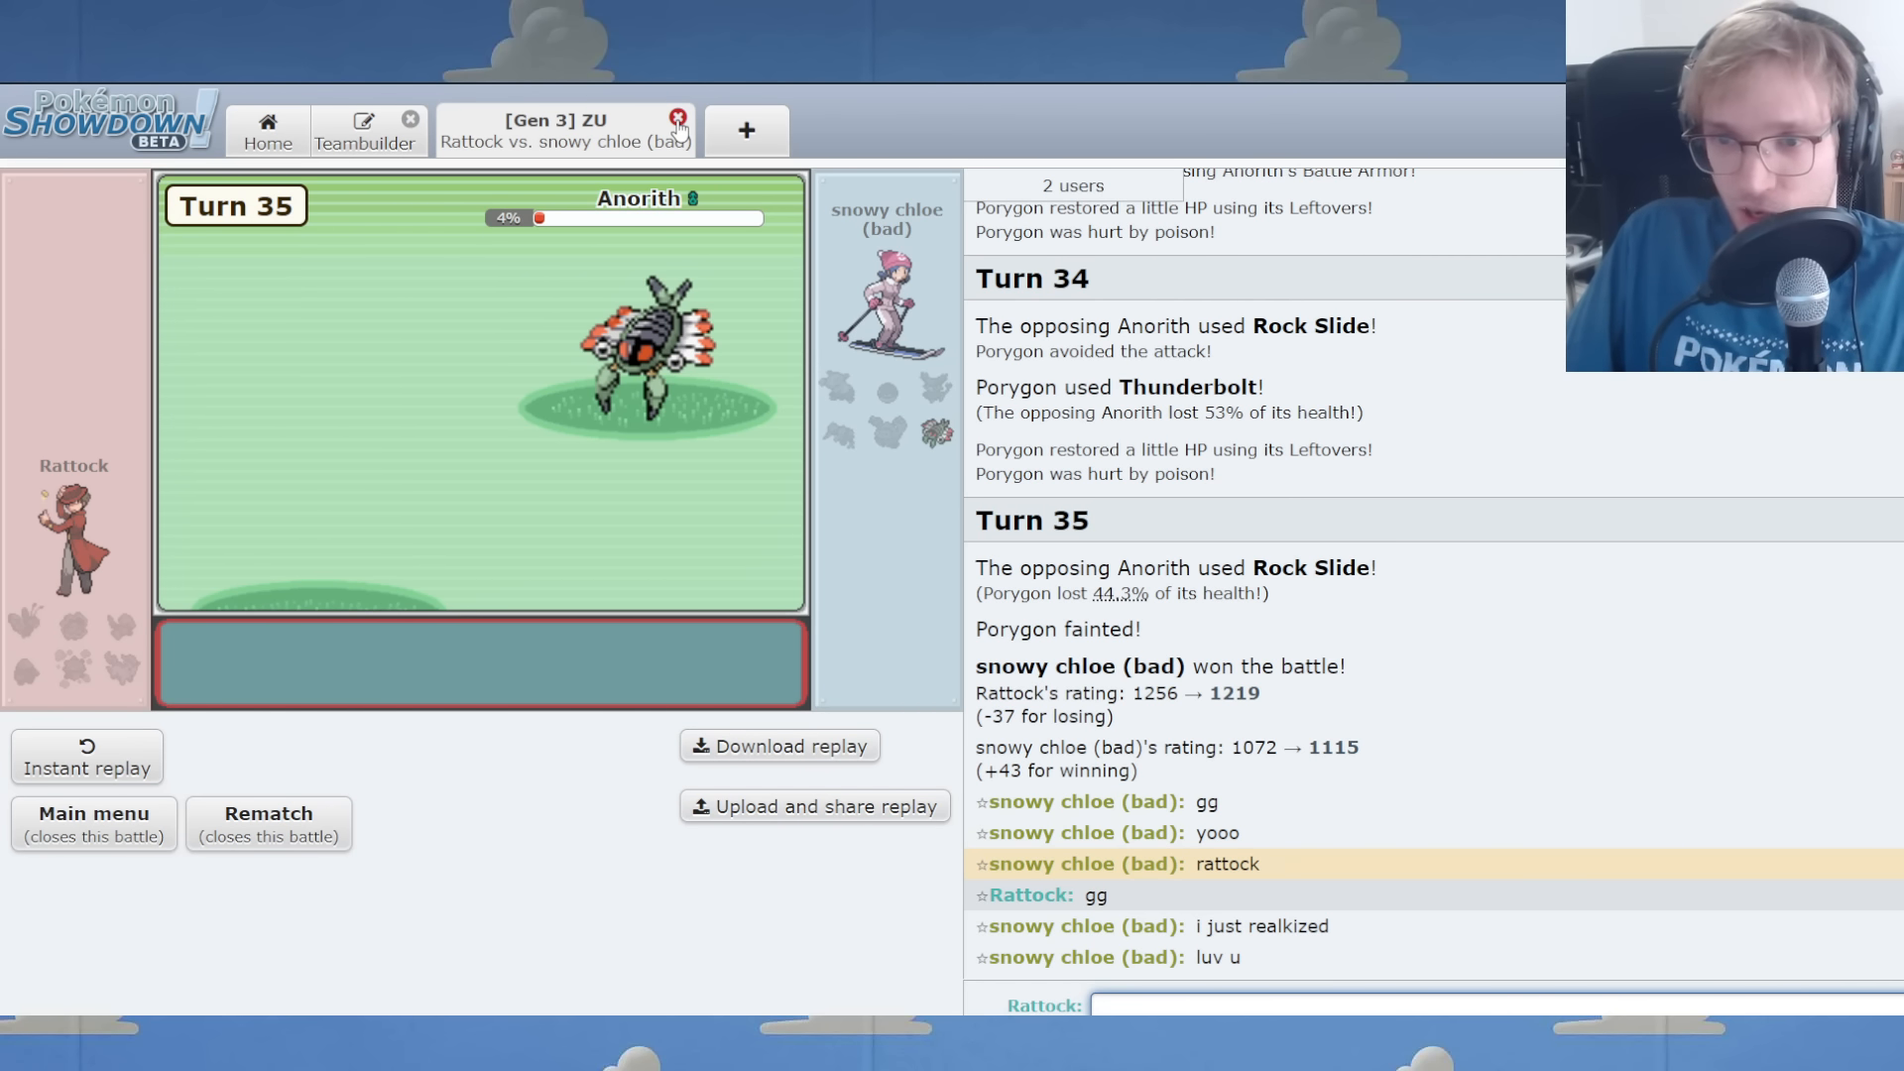
{"action": "mouse_move", "coordinate": [886, 431]}
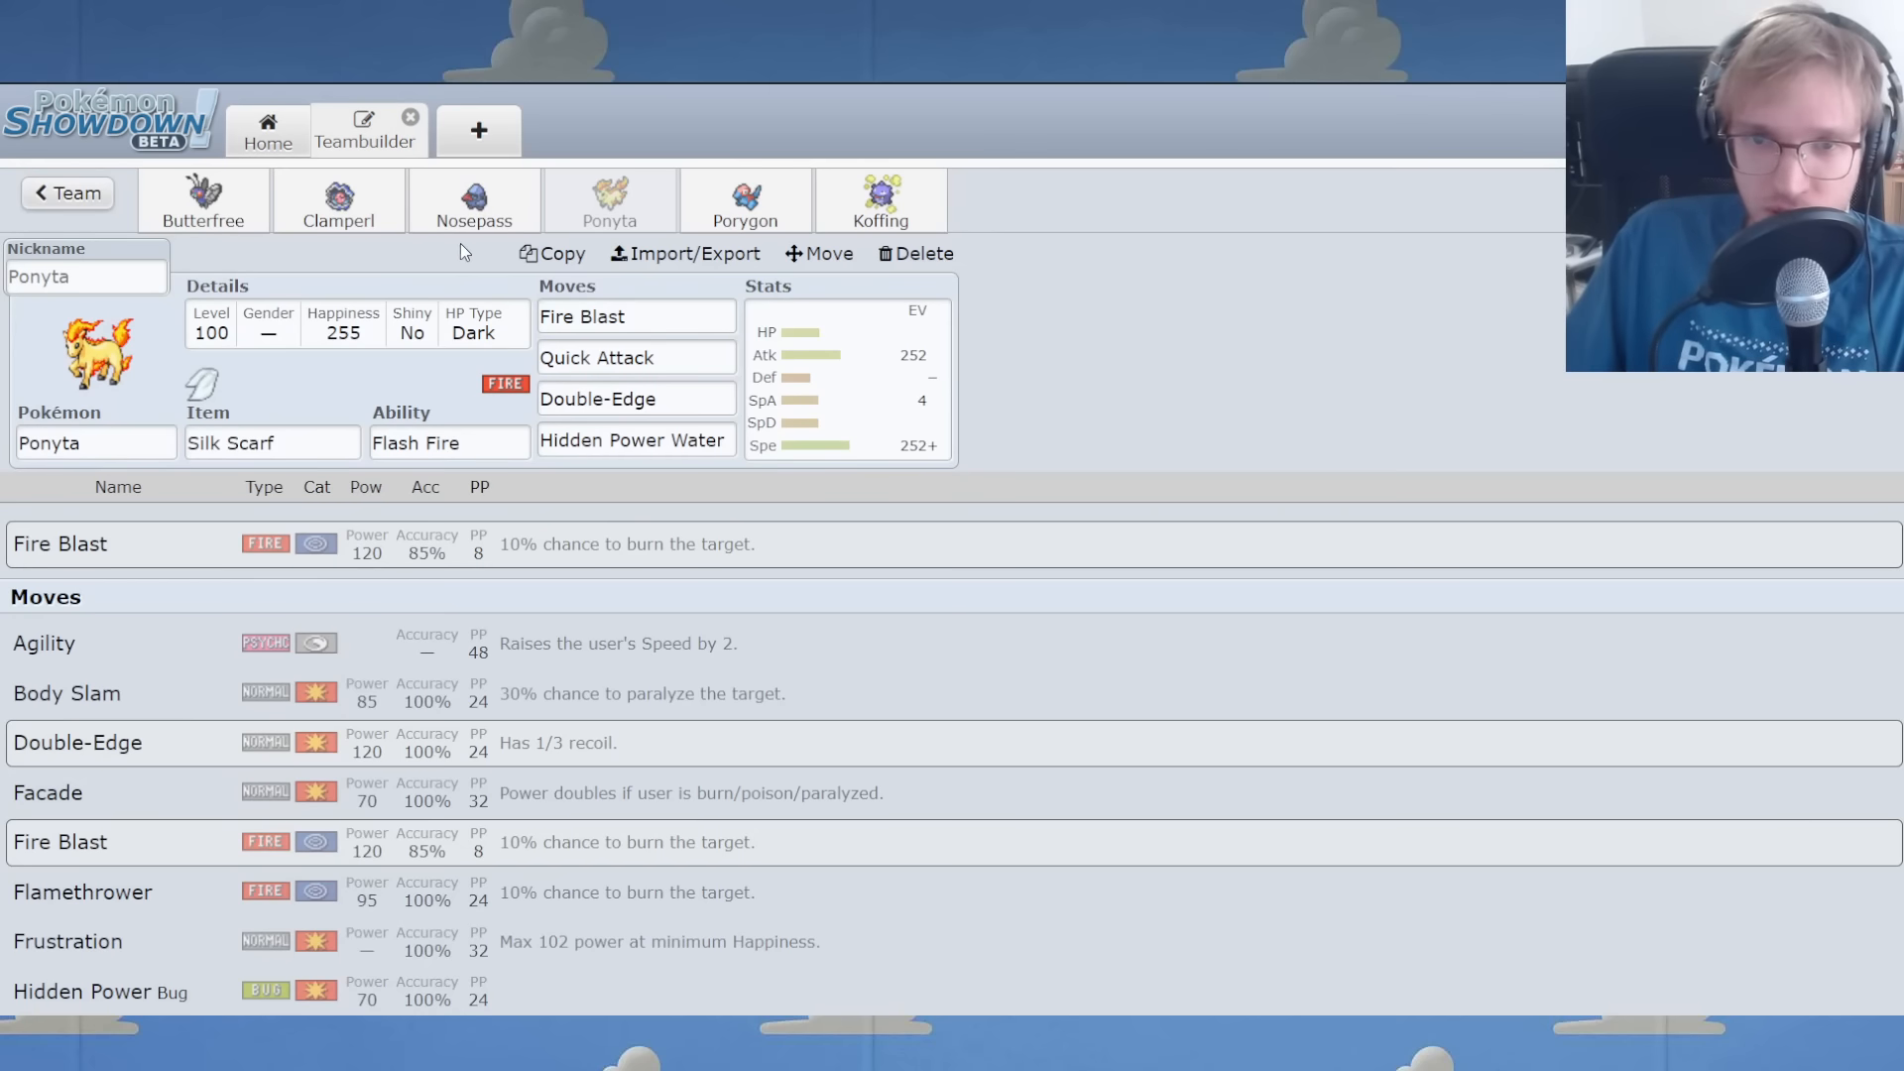
Open Clamperl's set from the team in the Teambuilder.
{"action": "left_click", "coordinate": [337, 200]}
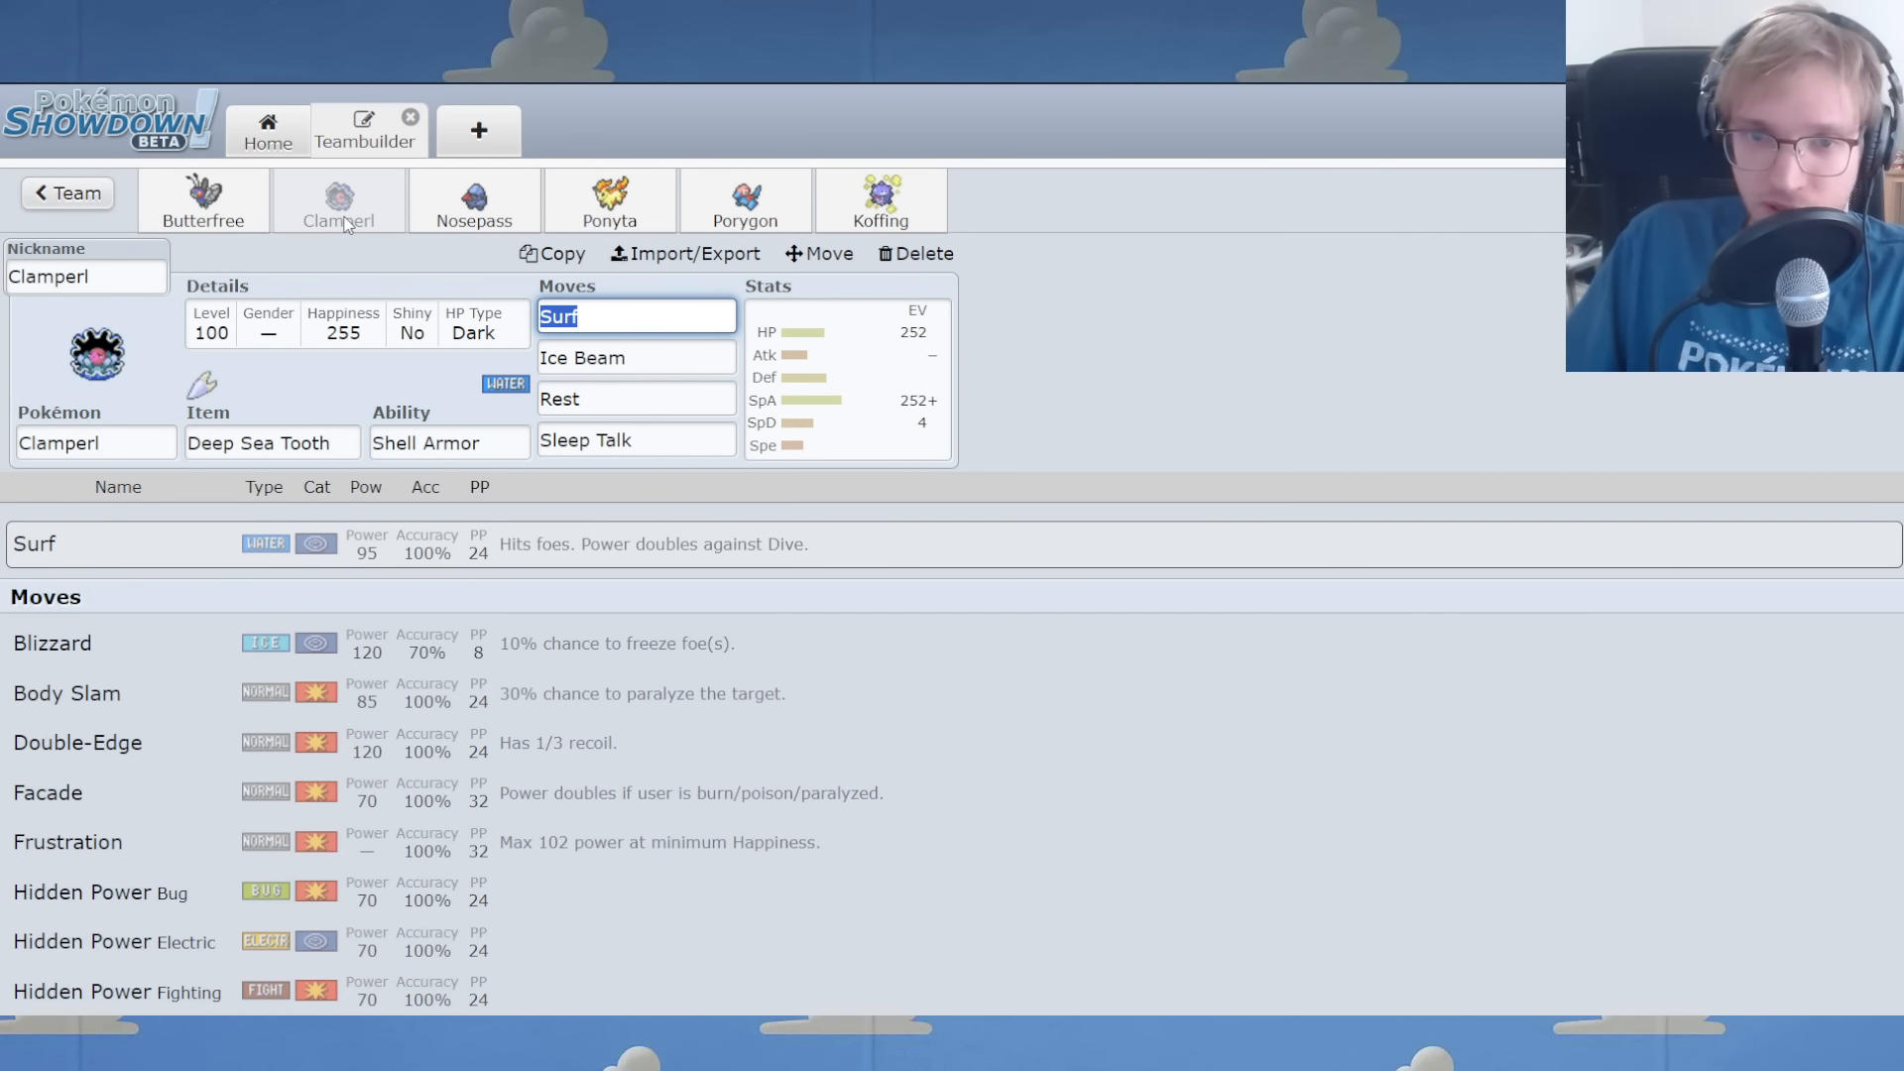